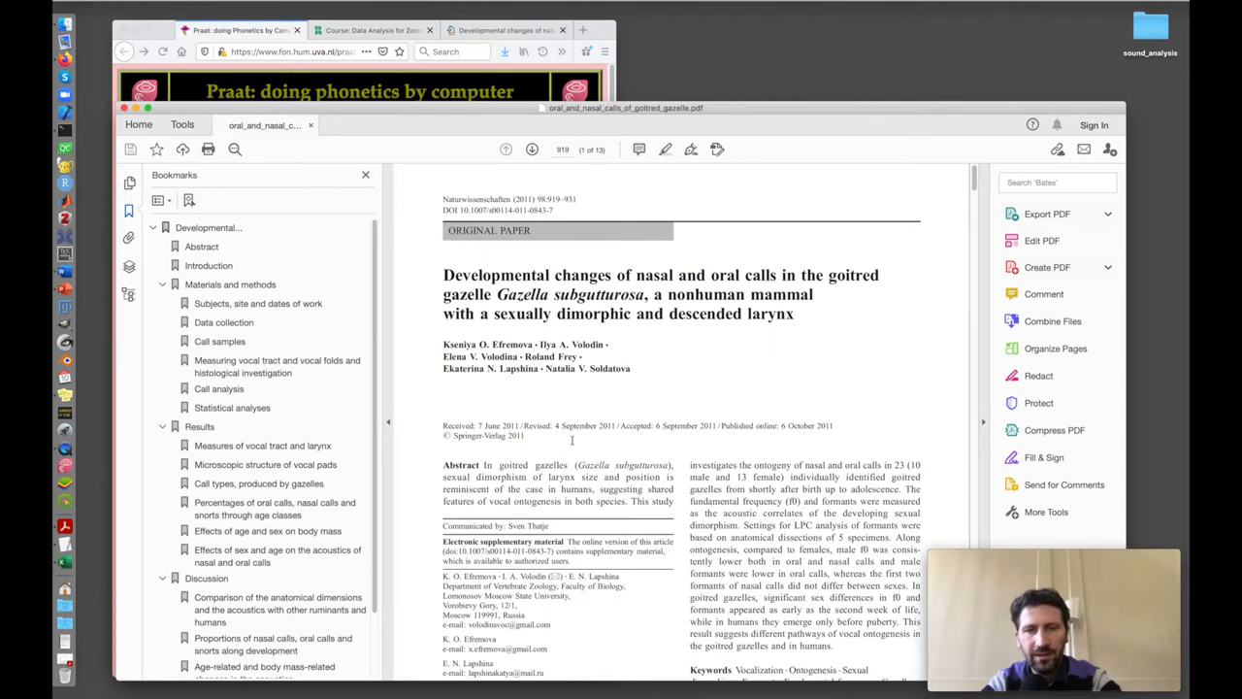
- Switch to the Springer gazelle article tab and scroll down to its Call analysis section
left_click(521, 31)
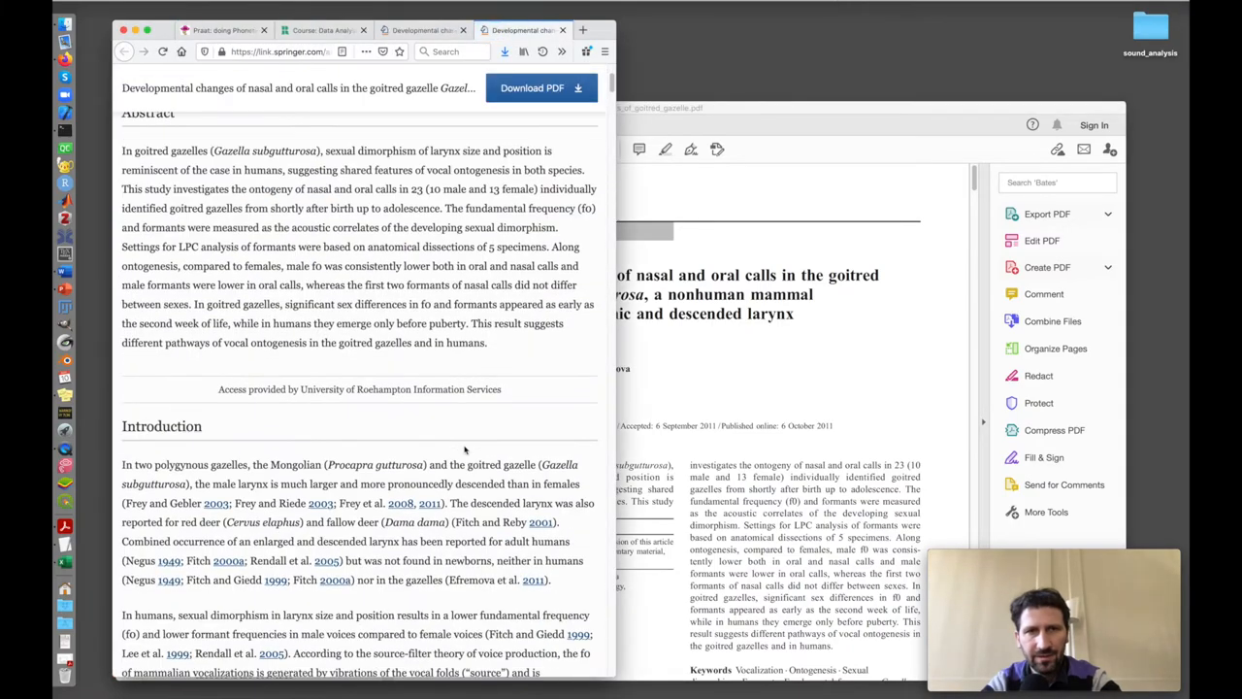
scroll("down", 3)
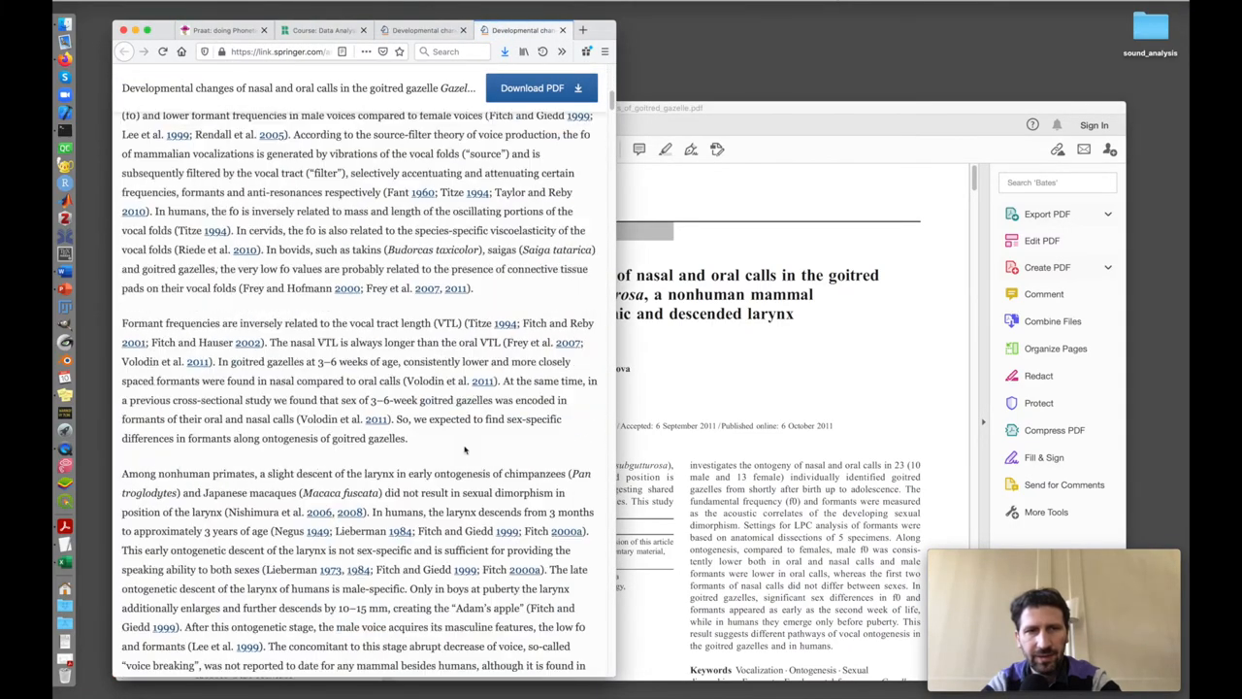
scroll("down", 3)
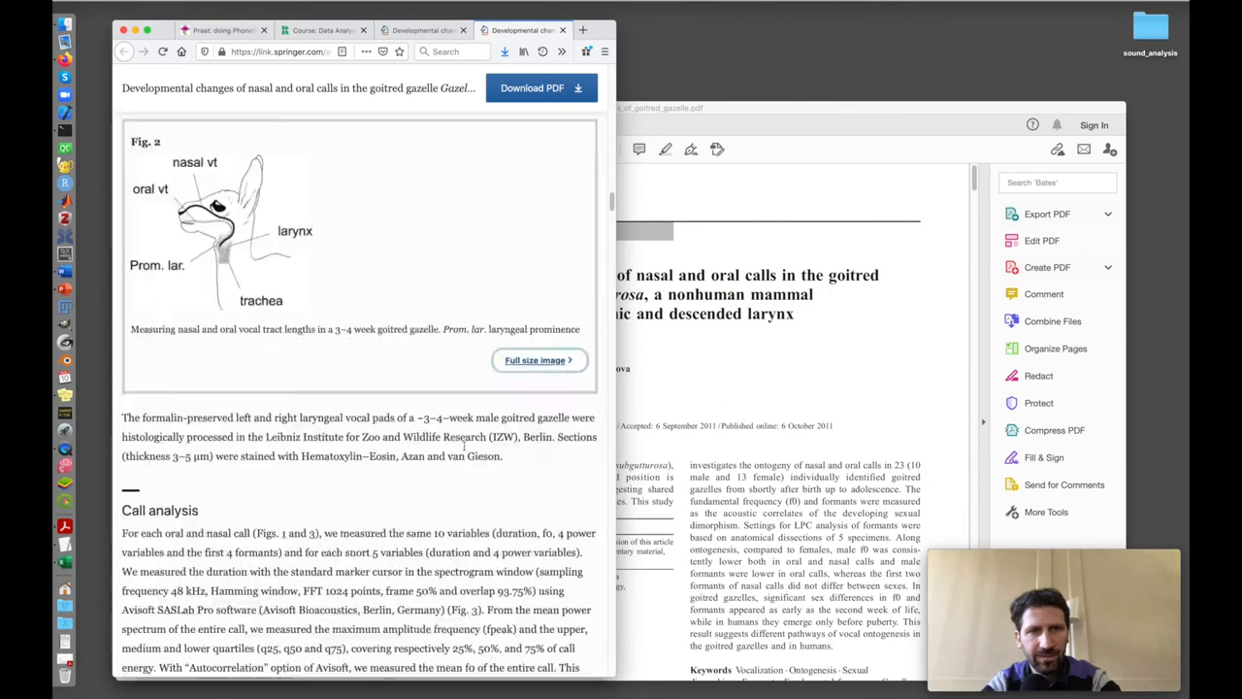
scroll("down", 3)
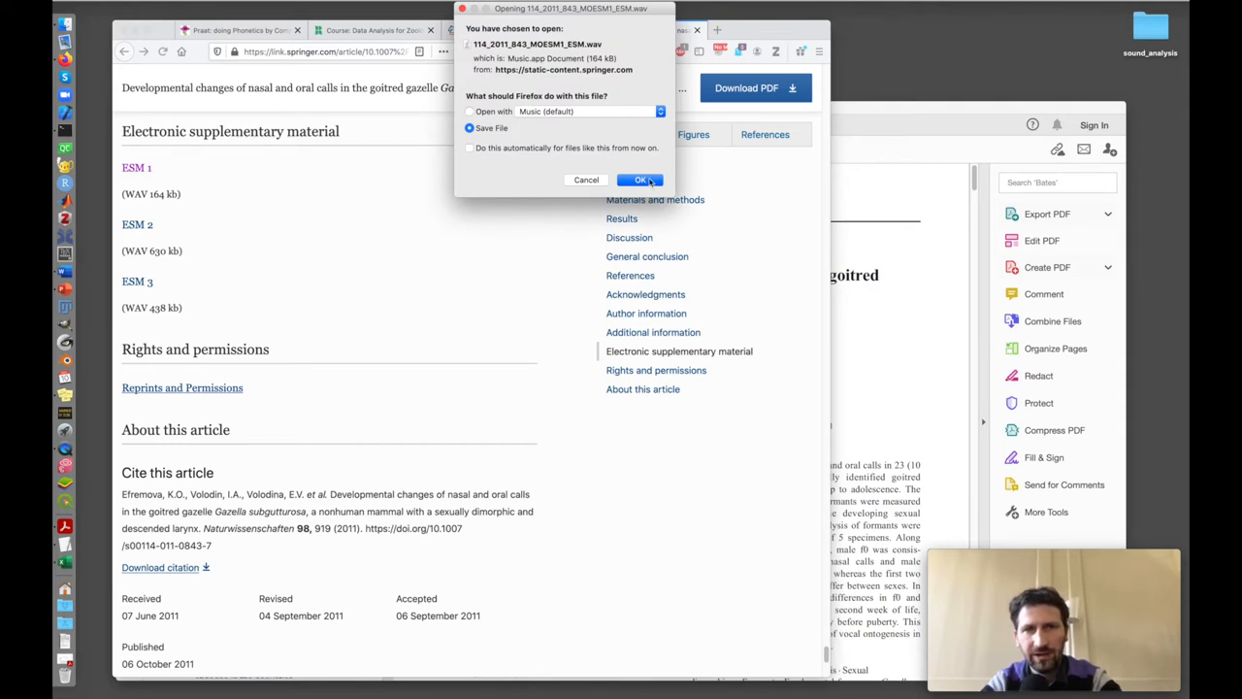
- Save the ESM 1 supplementary WAV into the sound_analysis folder
left_click(640, 180)
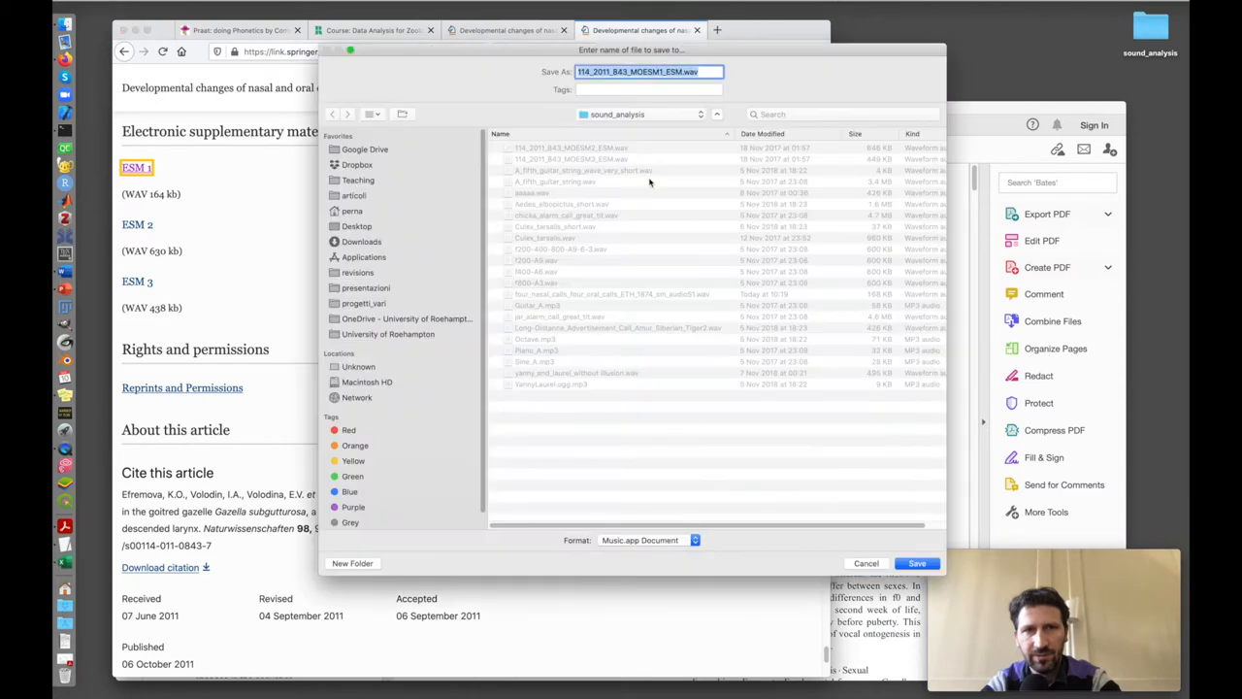
mouse_move(734, 105)
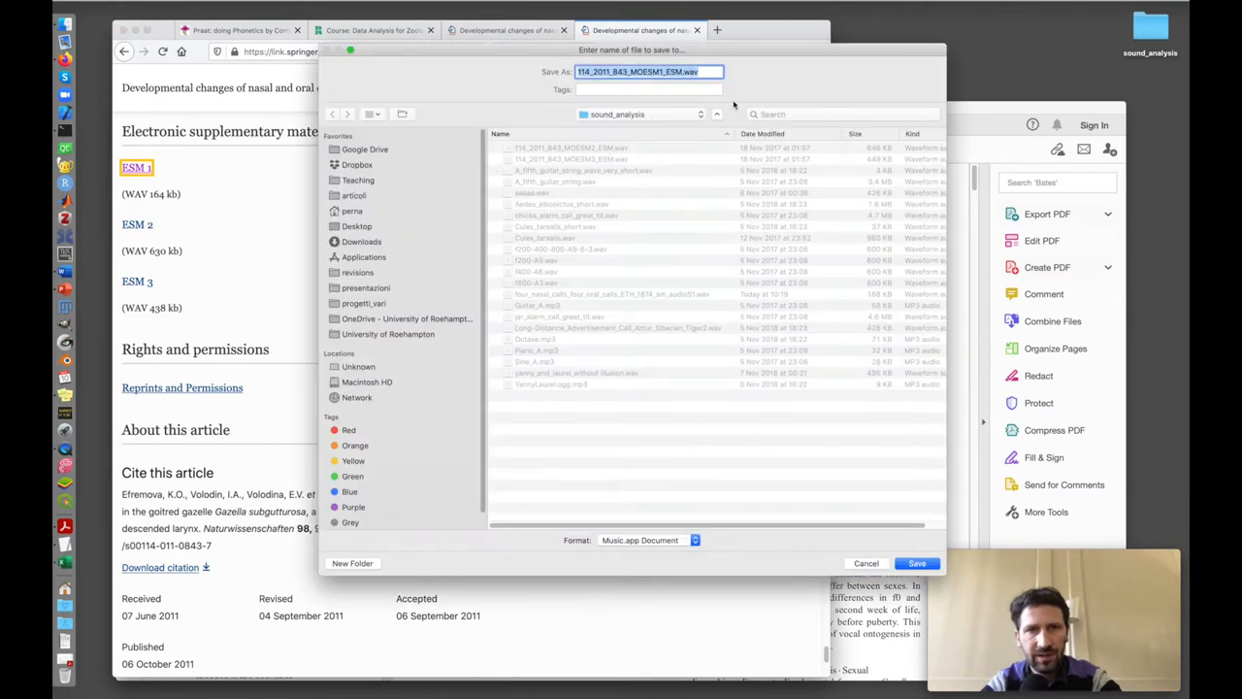
mouse_move(666, 431)
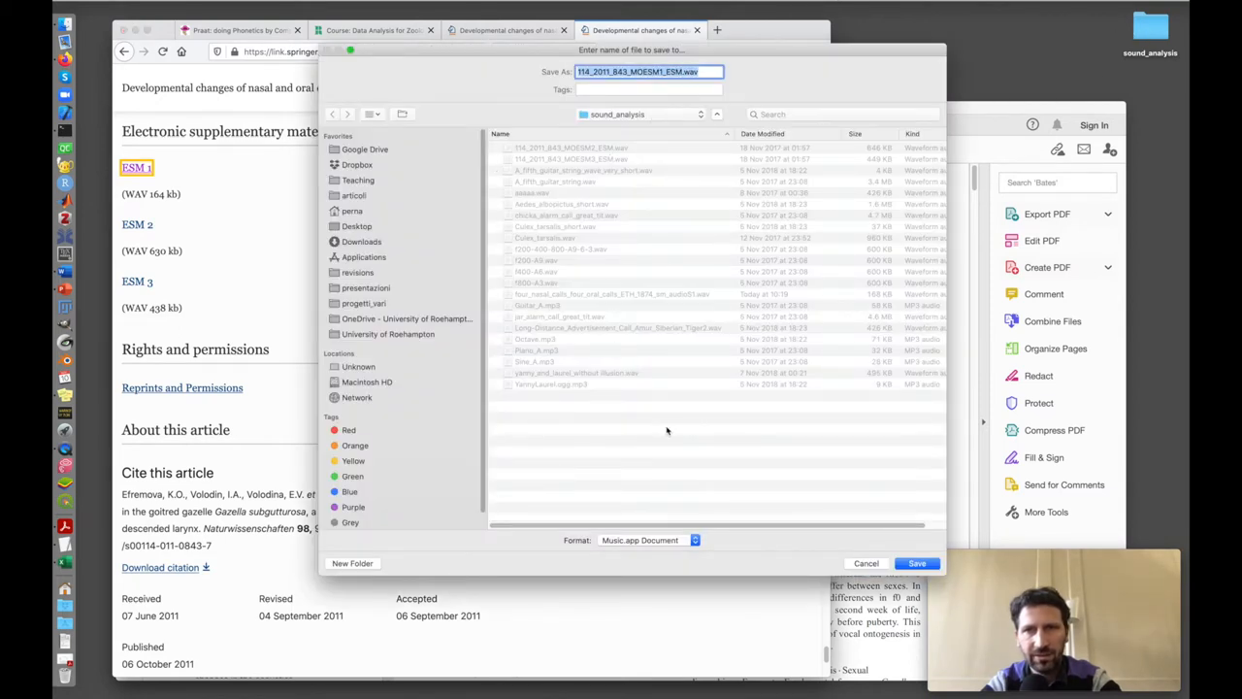
mouse_move(579, 297)
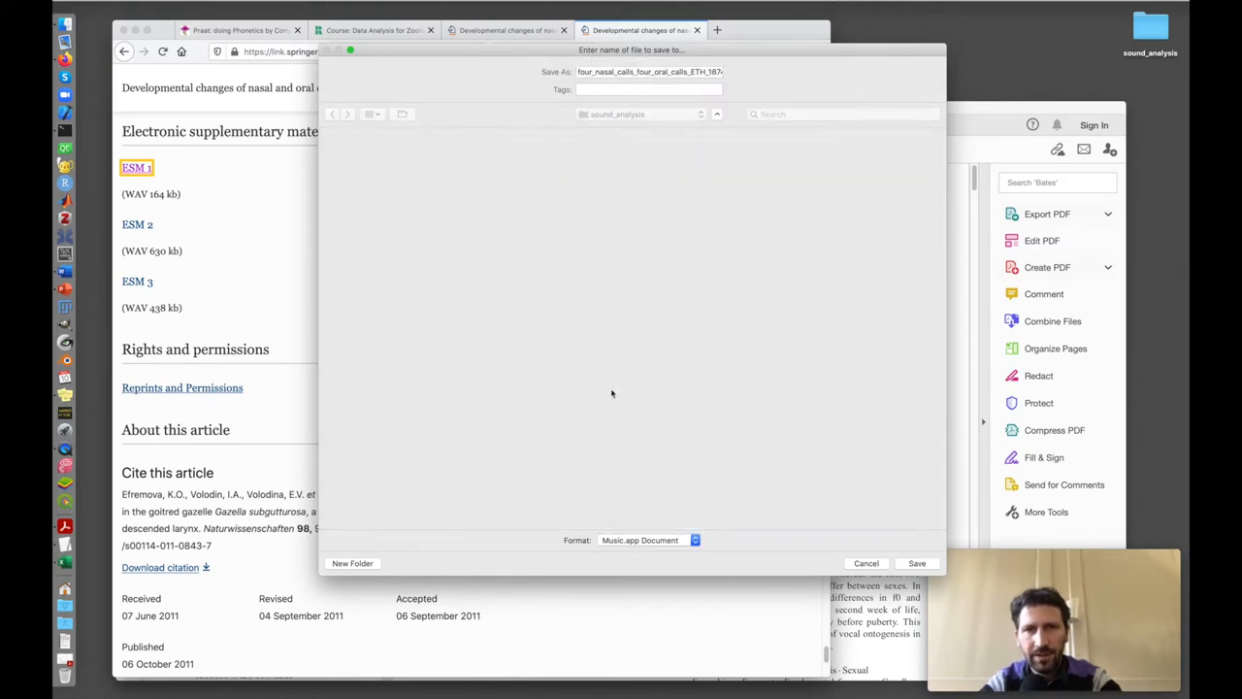
left_click(865, 563)
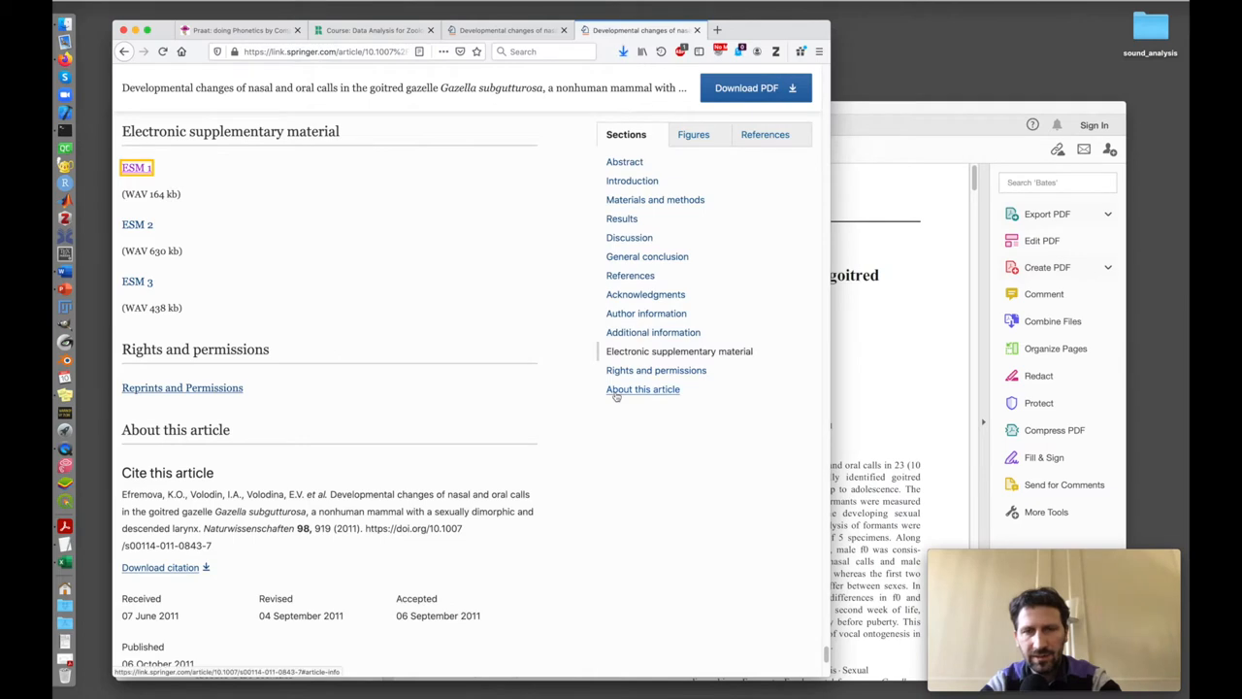
mouse_move(656, 370)
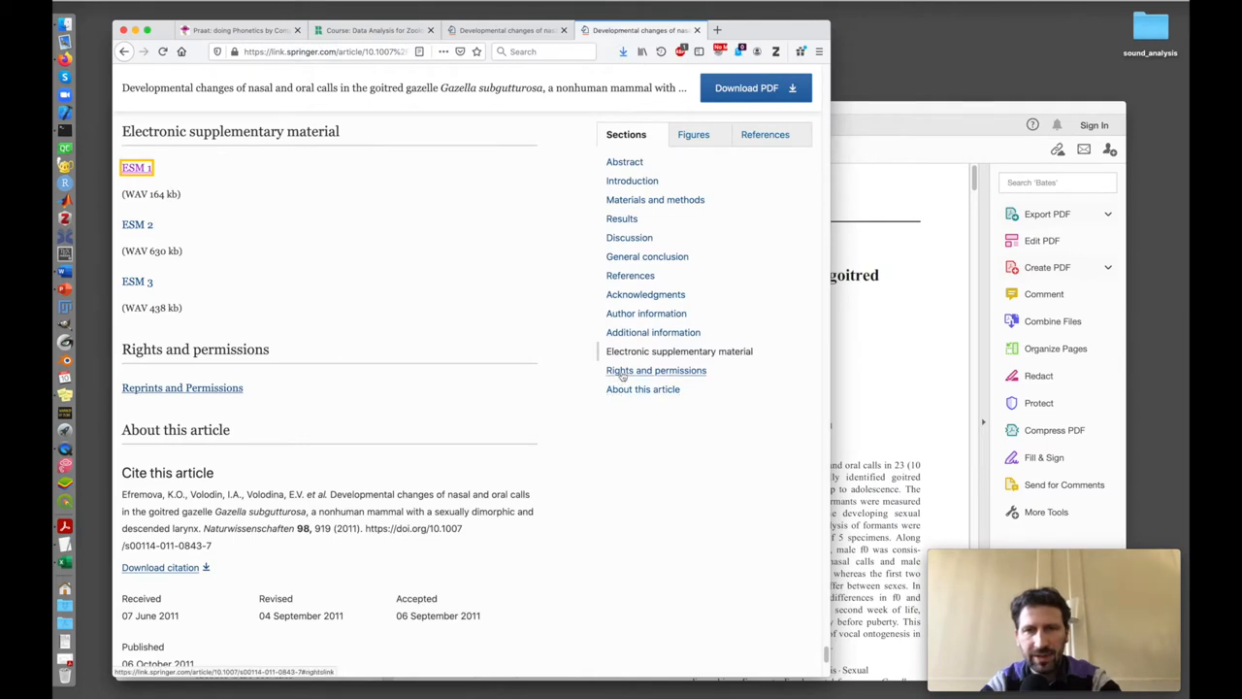
mouse_move(165, 463)
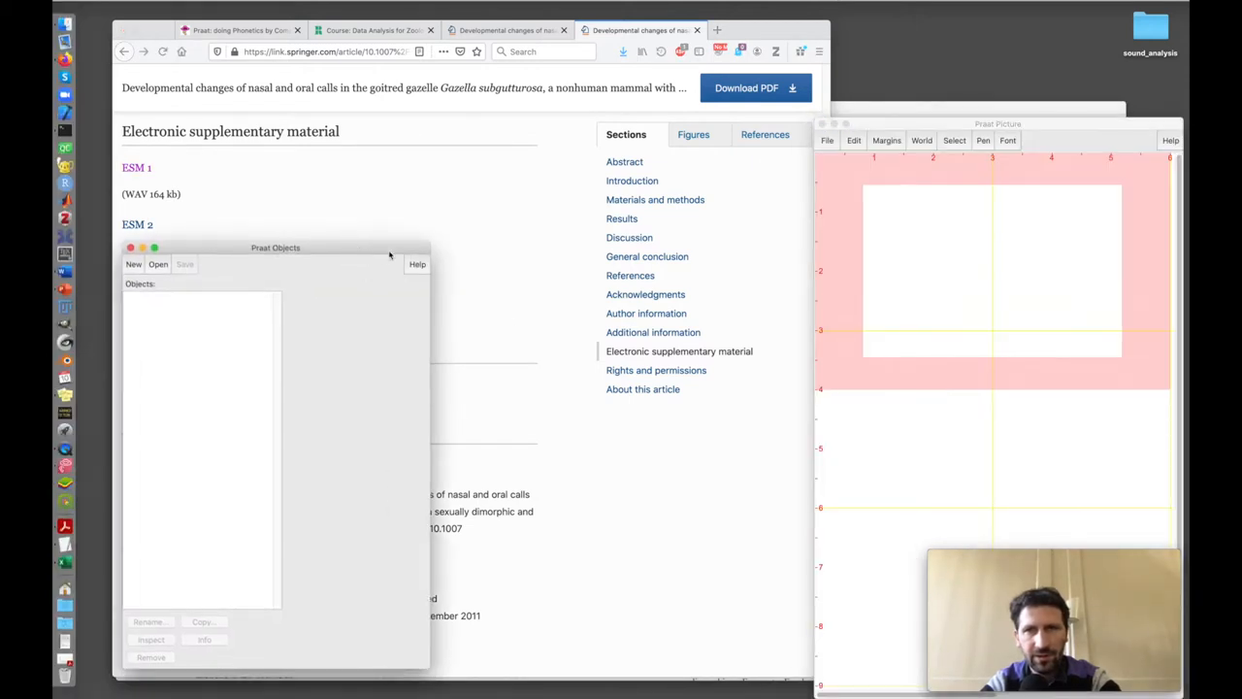
mouse_move(396, 309)
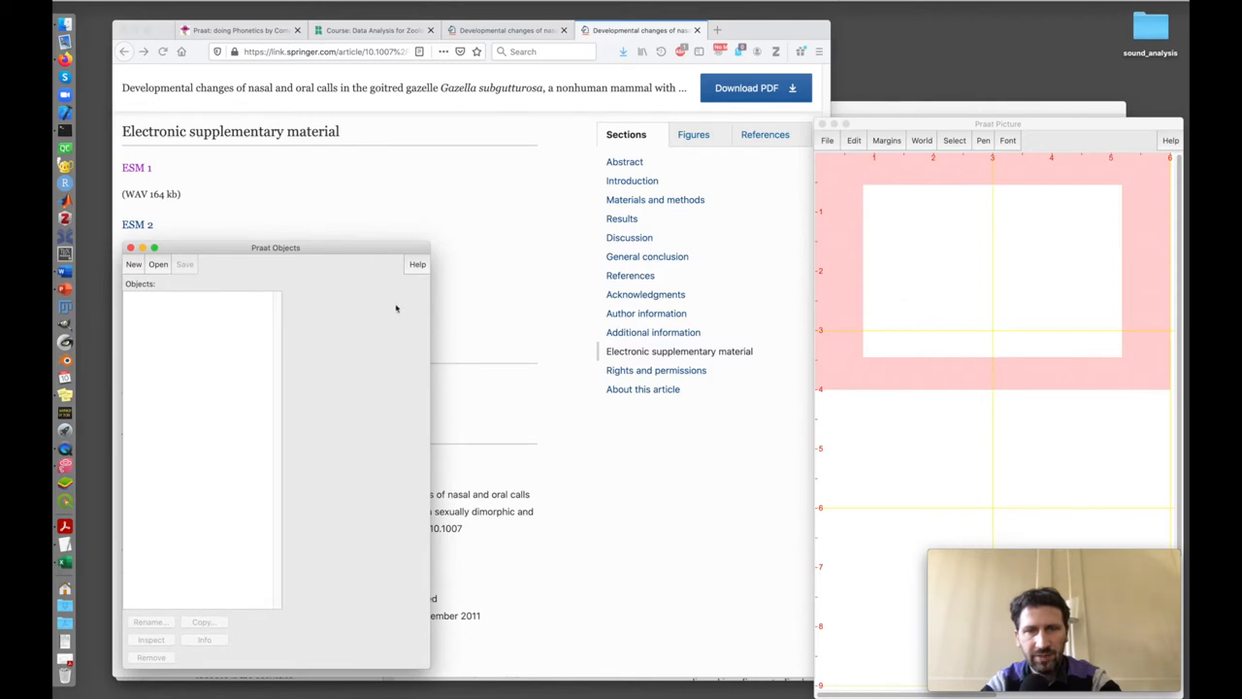
mouse_move(253, 335)
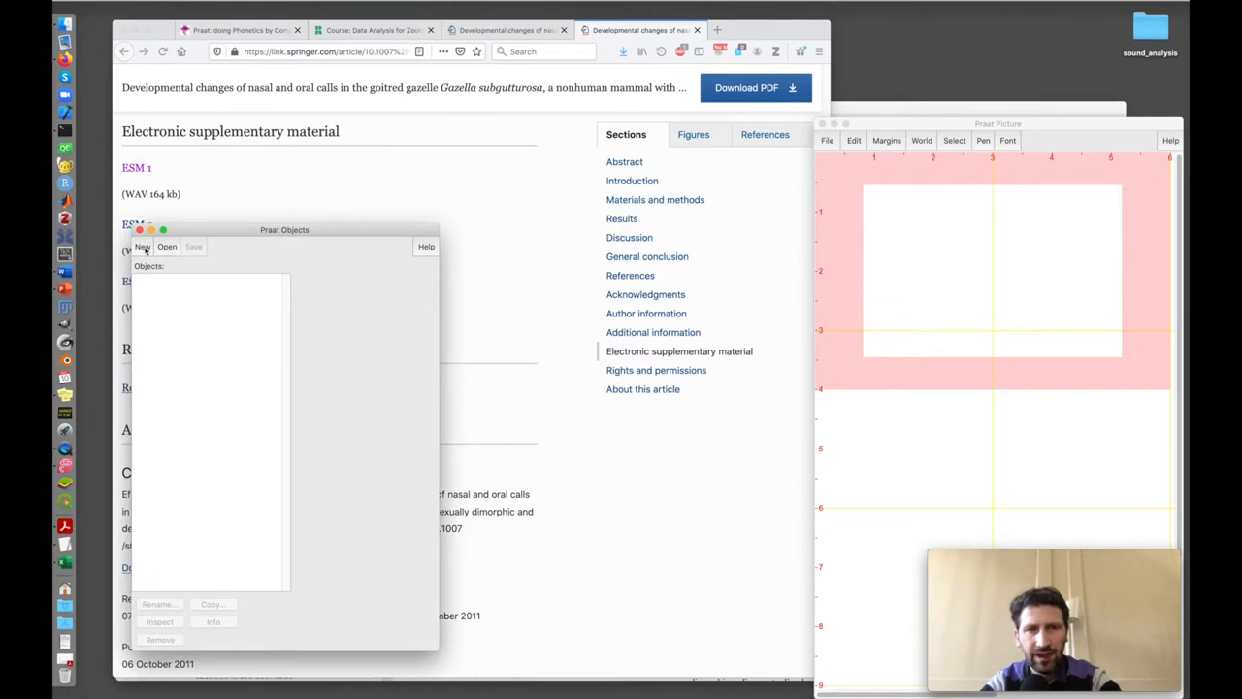
- Bring up Praat's Create Sound as pure tone form from the New menu
left_click(142, 246)
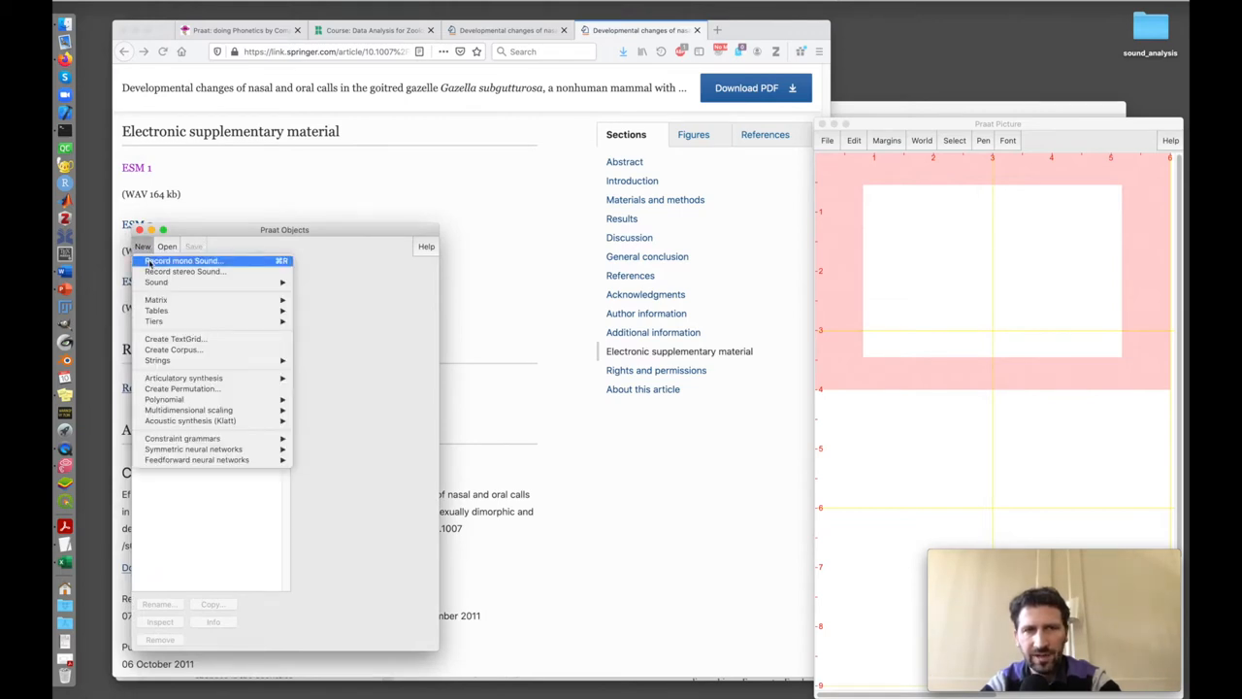
mouse_move(156, 281)
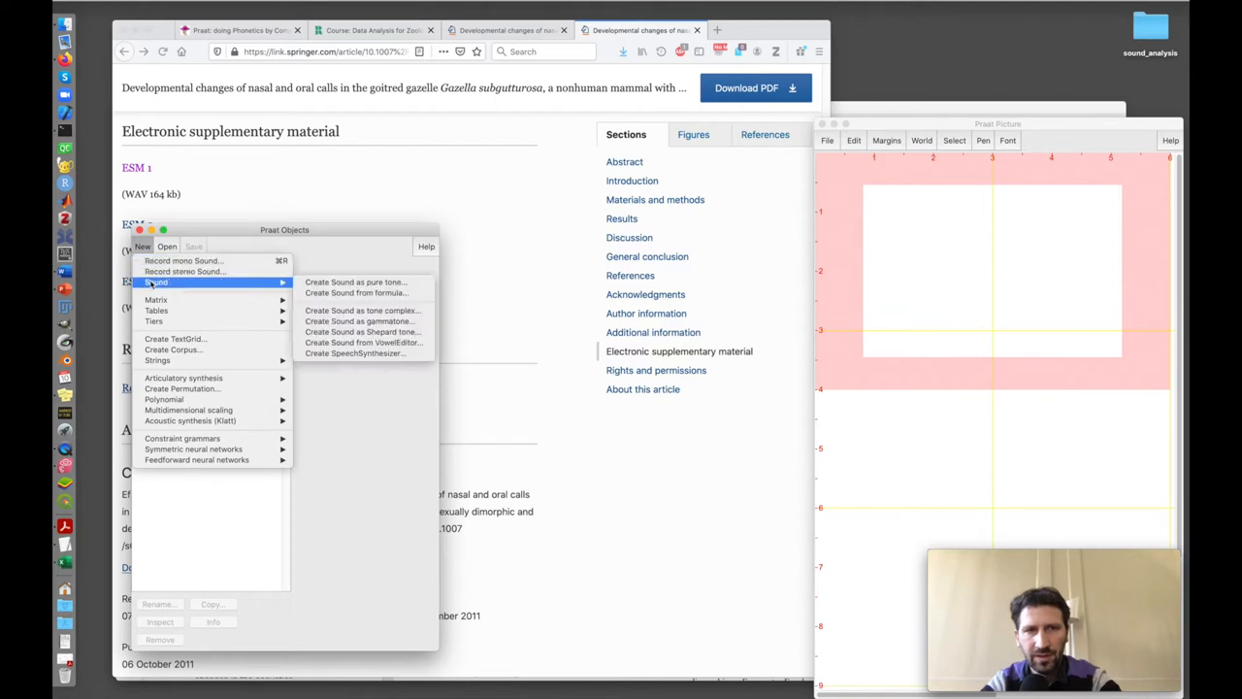
mouse_move(355, 281)
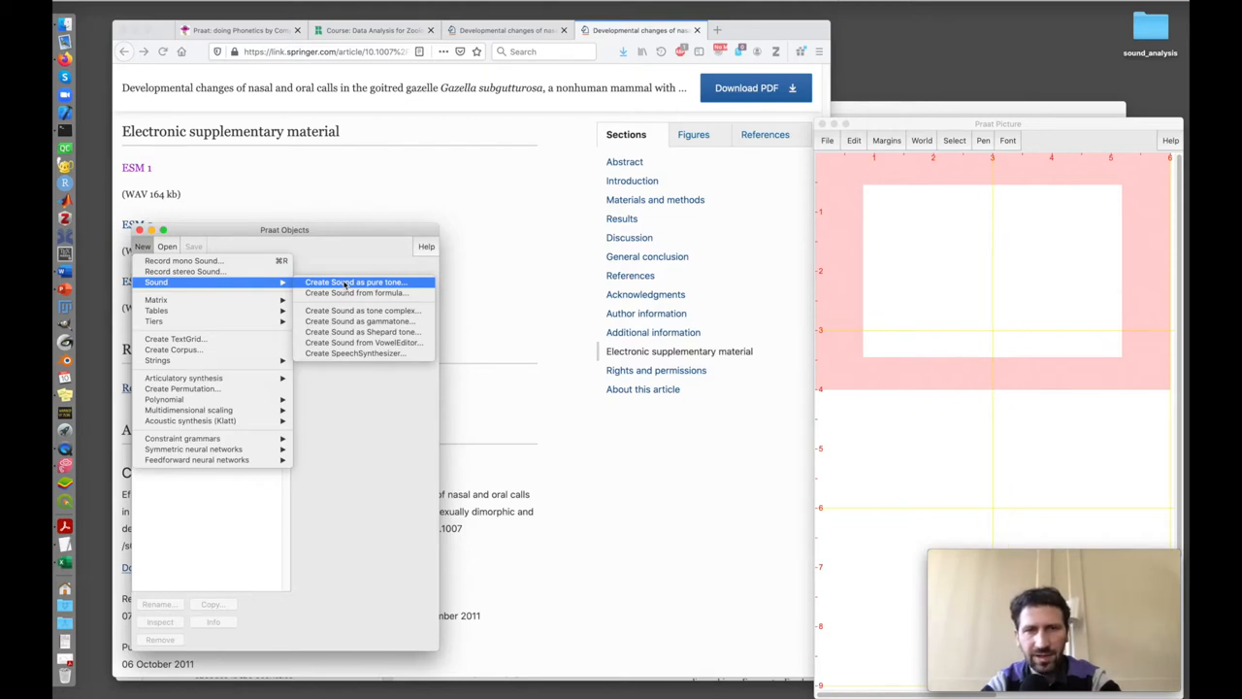
left_click(355, 282)
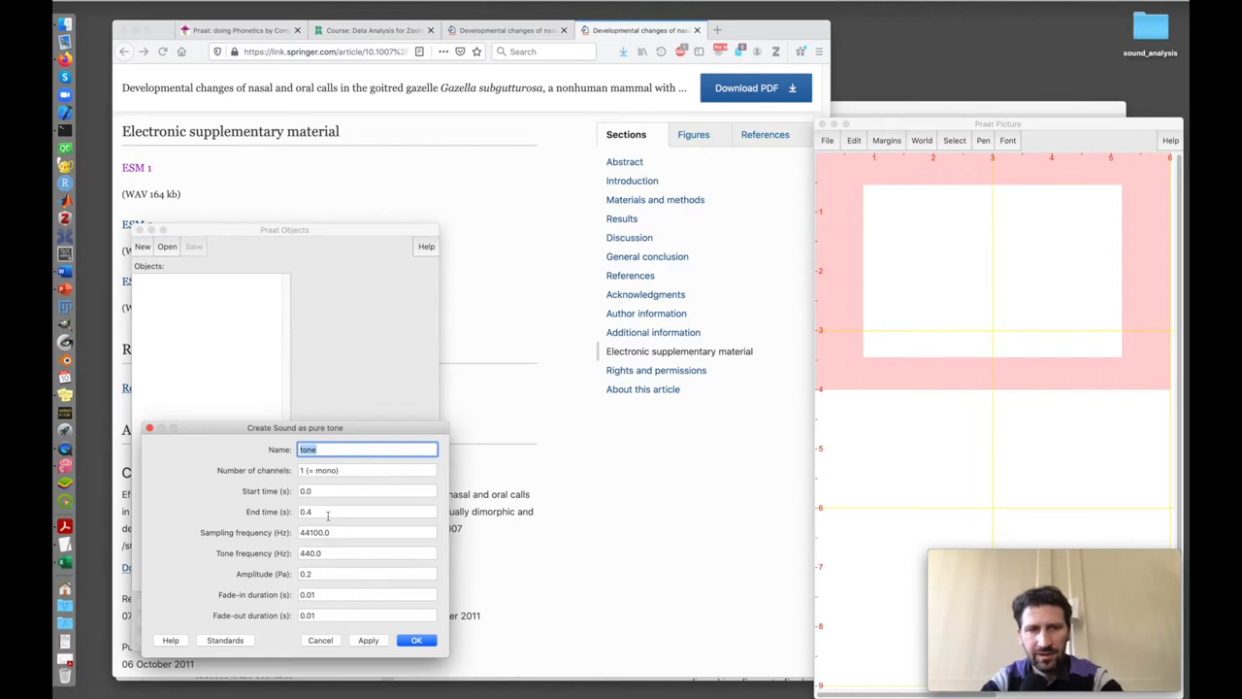
- Set the pure tone's end time to 2 seconds and create Sound tone
left_click(367, 511)
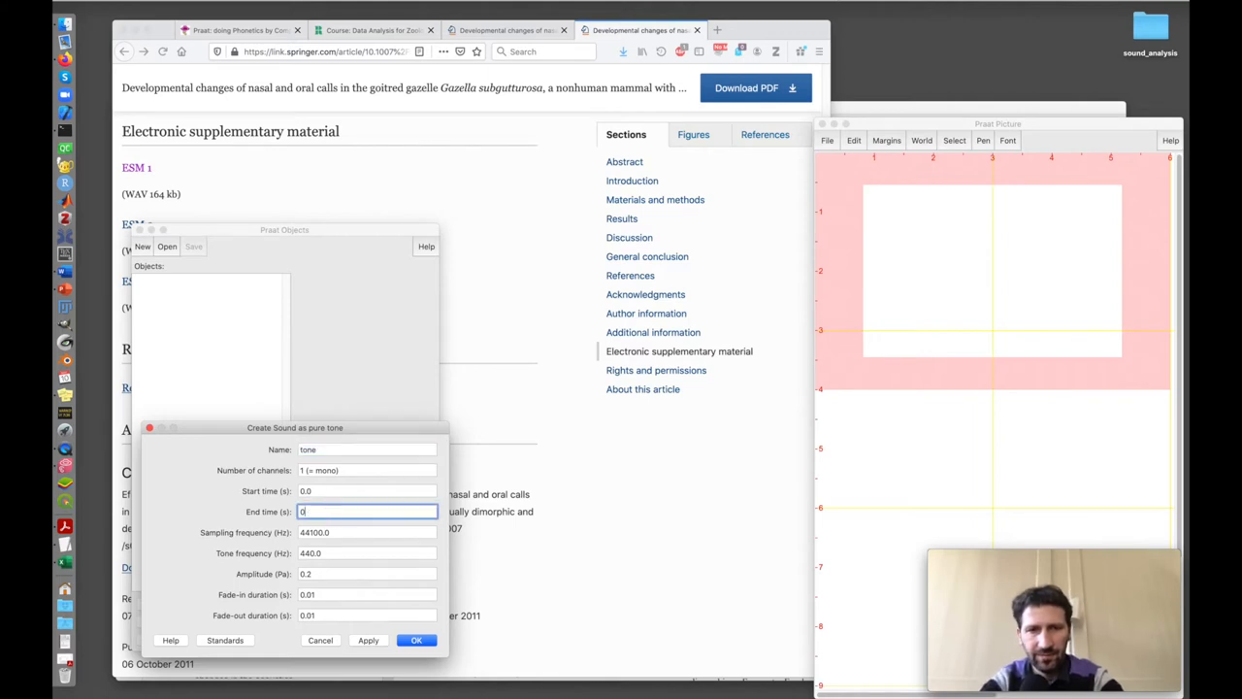
type("2")
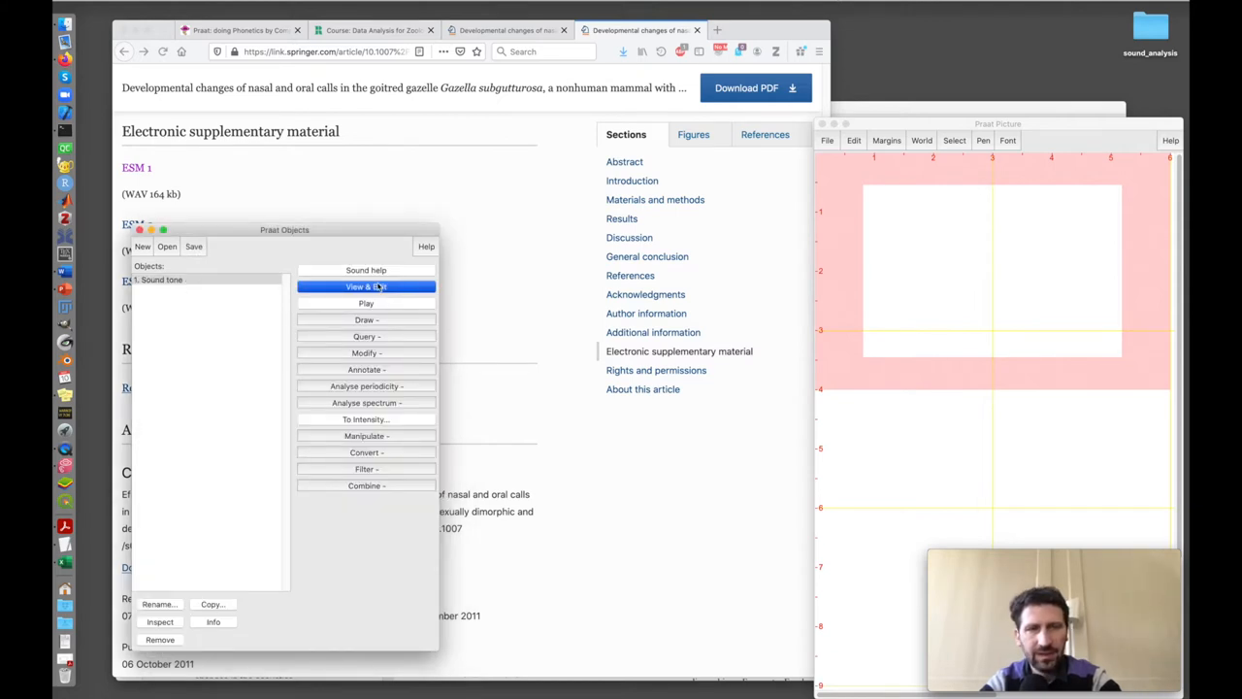
- Open Sound tone in the editor and select roughly 0.669–0.719 s of it
left_click(365, 287)
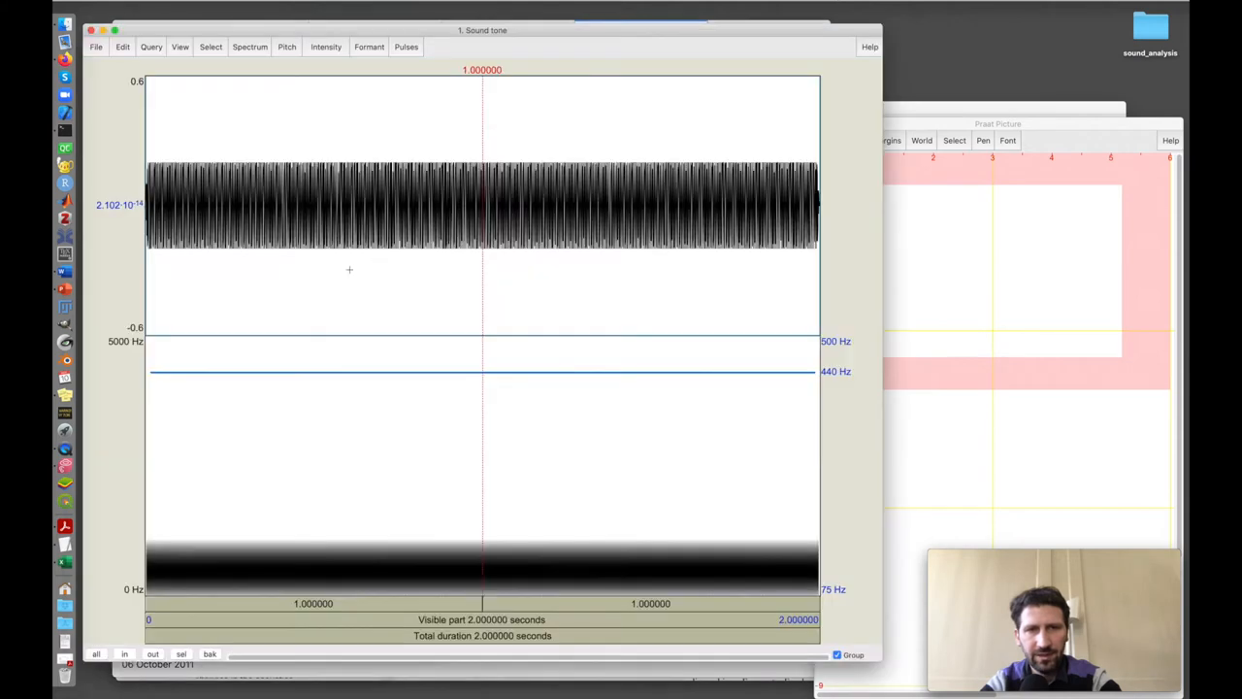
left_click_drag(372, 204, 385, 204)
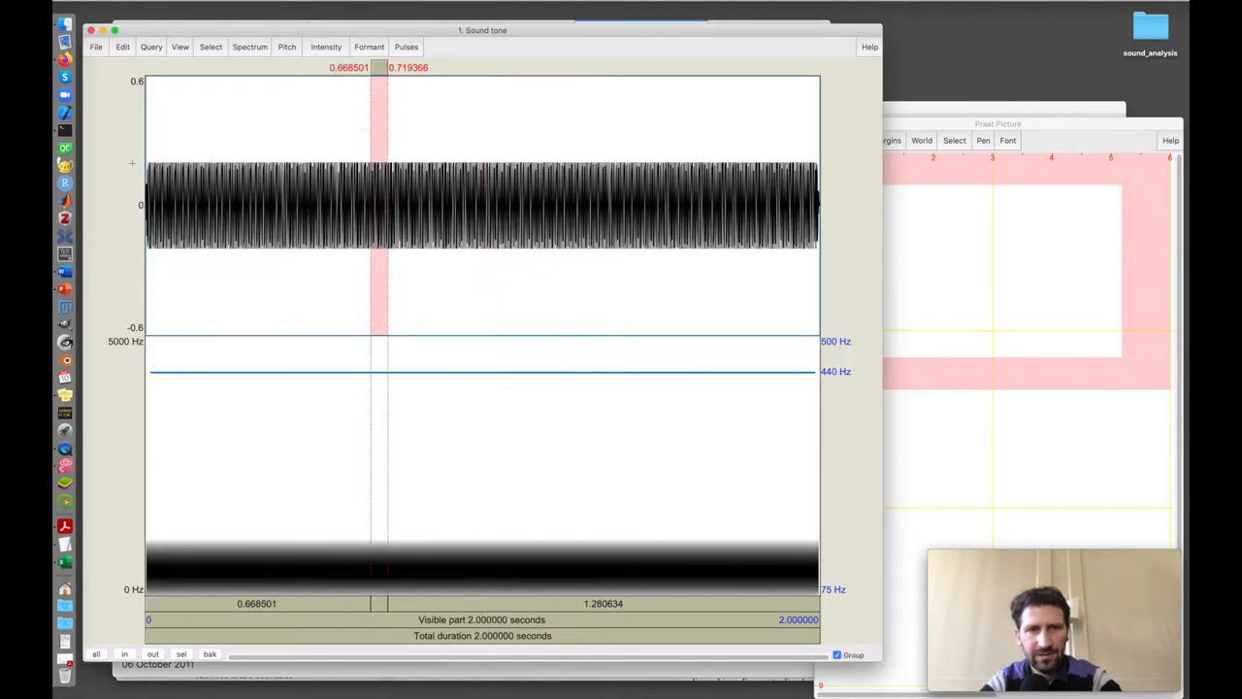
mouse_move(316, 136)
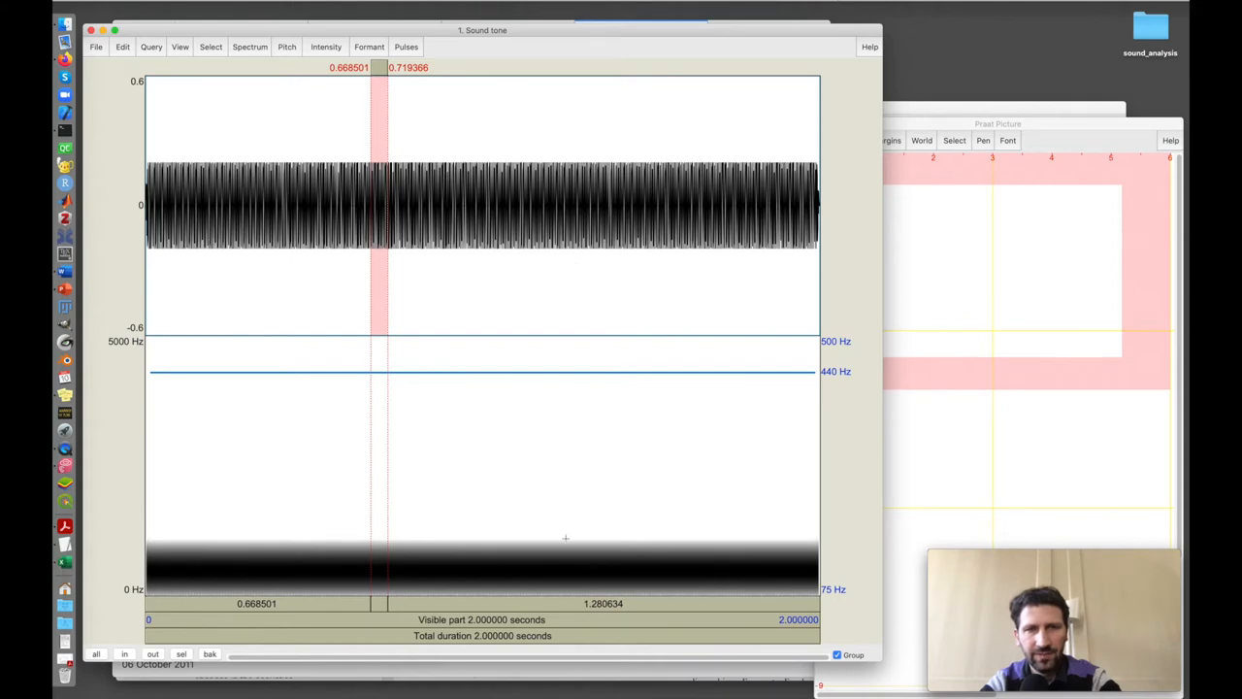
mouse_move(409, 587)
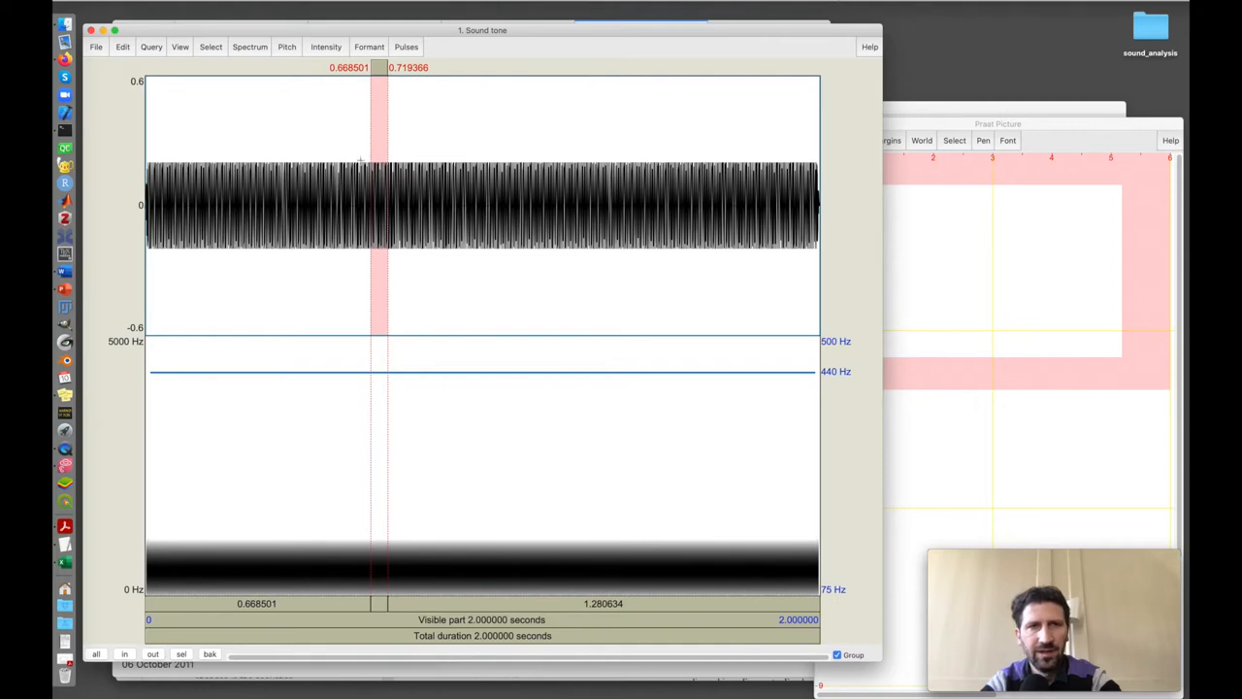
mouse_move(326, 528)
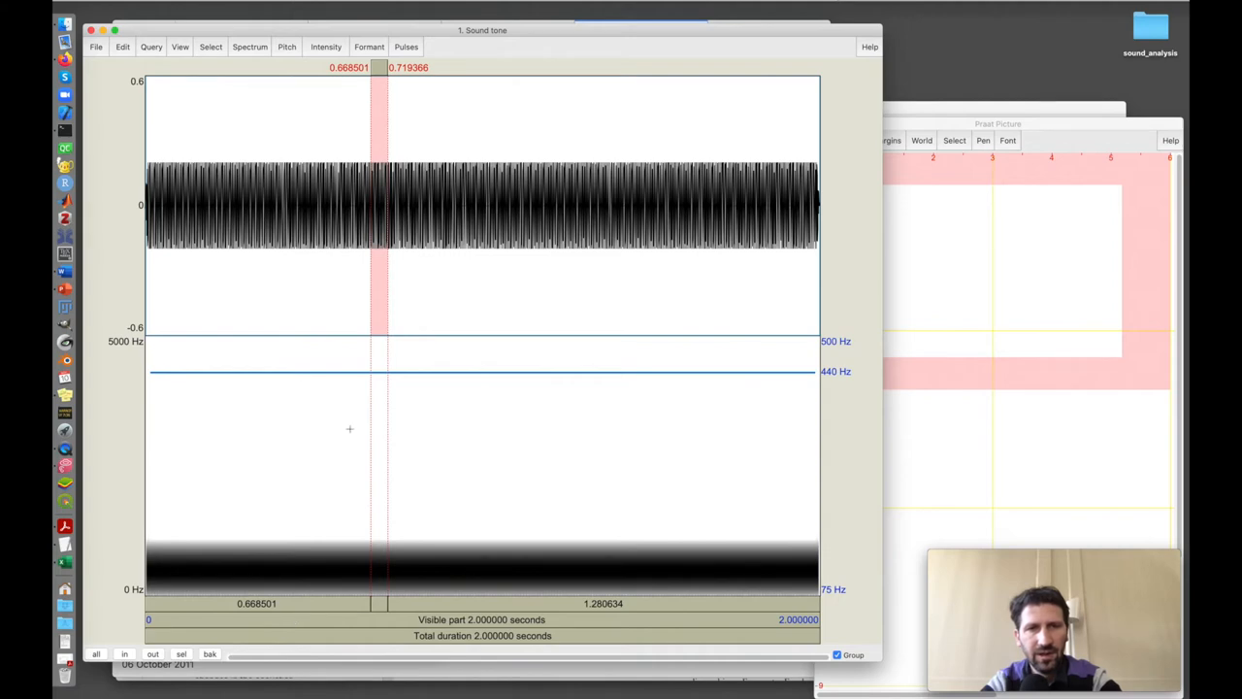
left_click(180, 46)
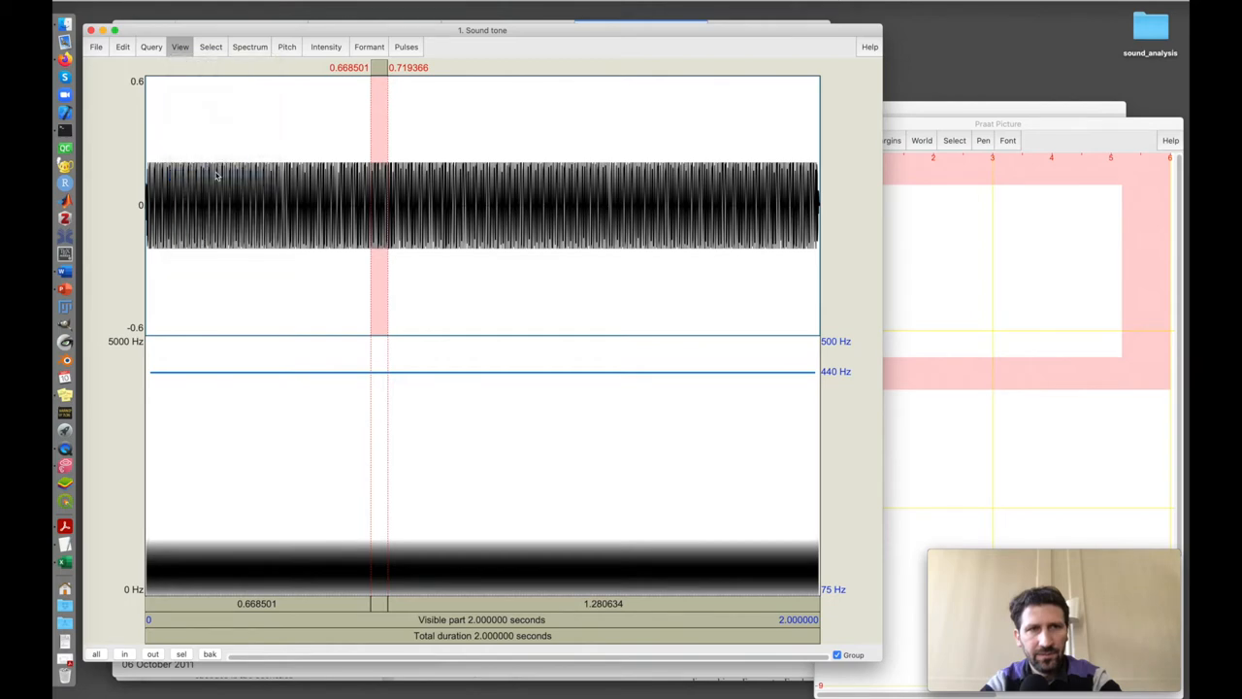
- Zoom to the 0.669–0.719 s sine cycles, then show all and select 0.02–1.96 s
left_click(181, 653)
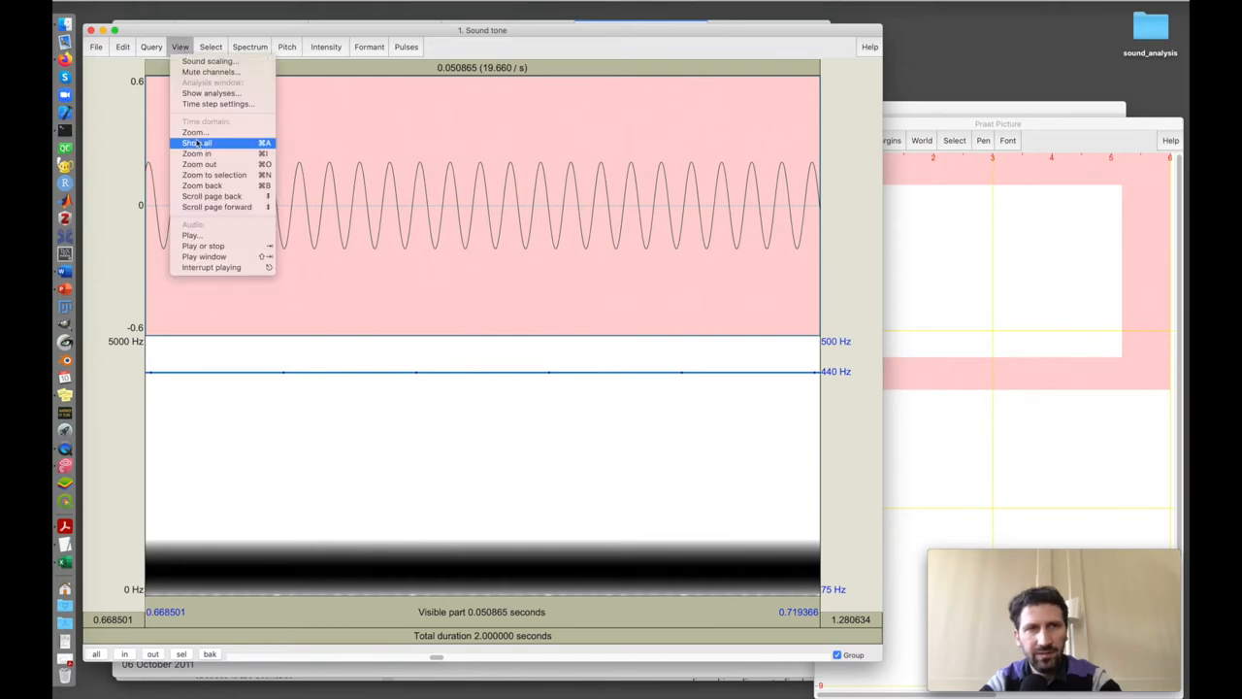
mouse_move(202, 185)
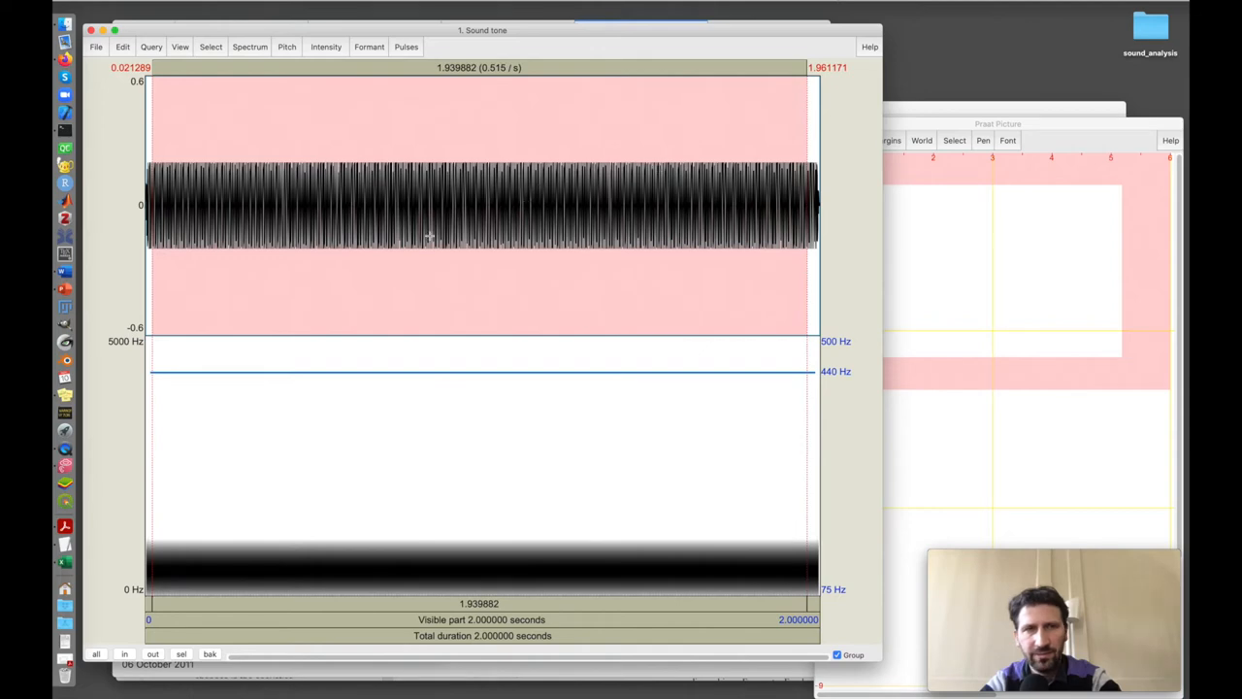
mouse_move(616, 211)
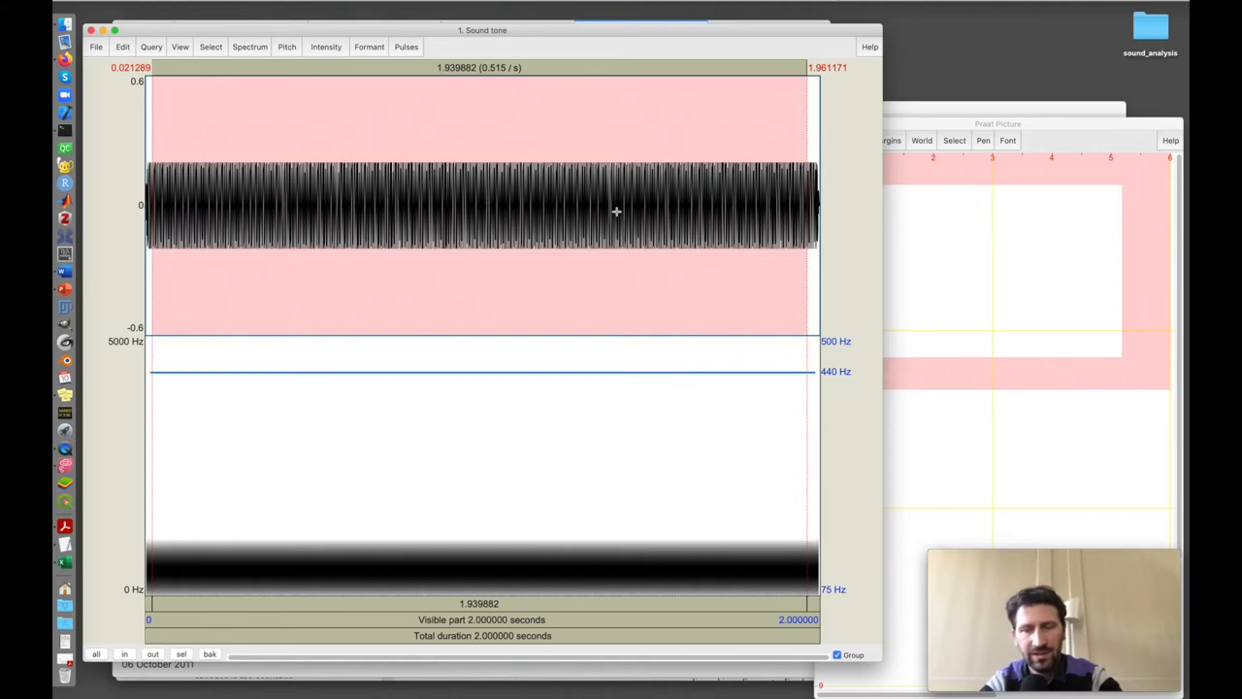
mouse_move(398, 191)
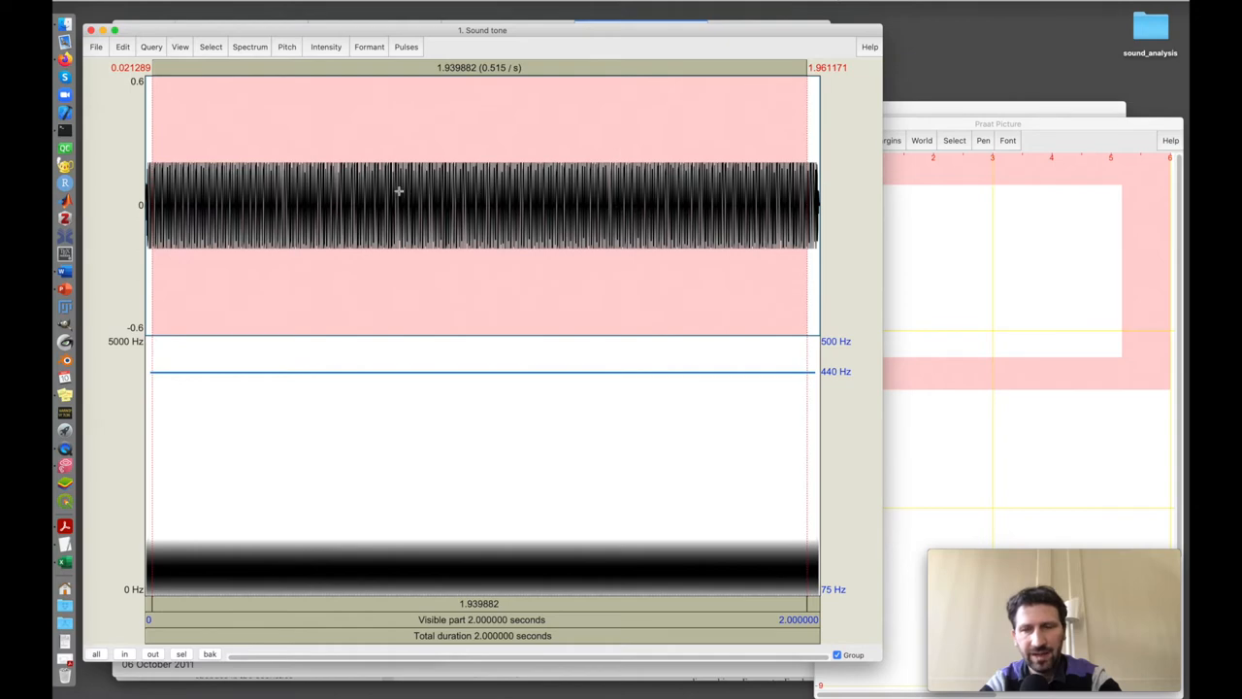
left_click(249, 47)
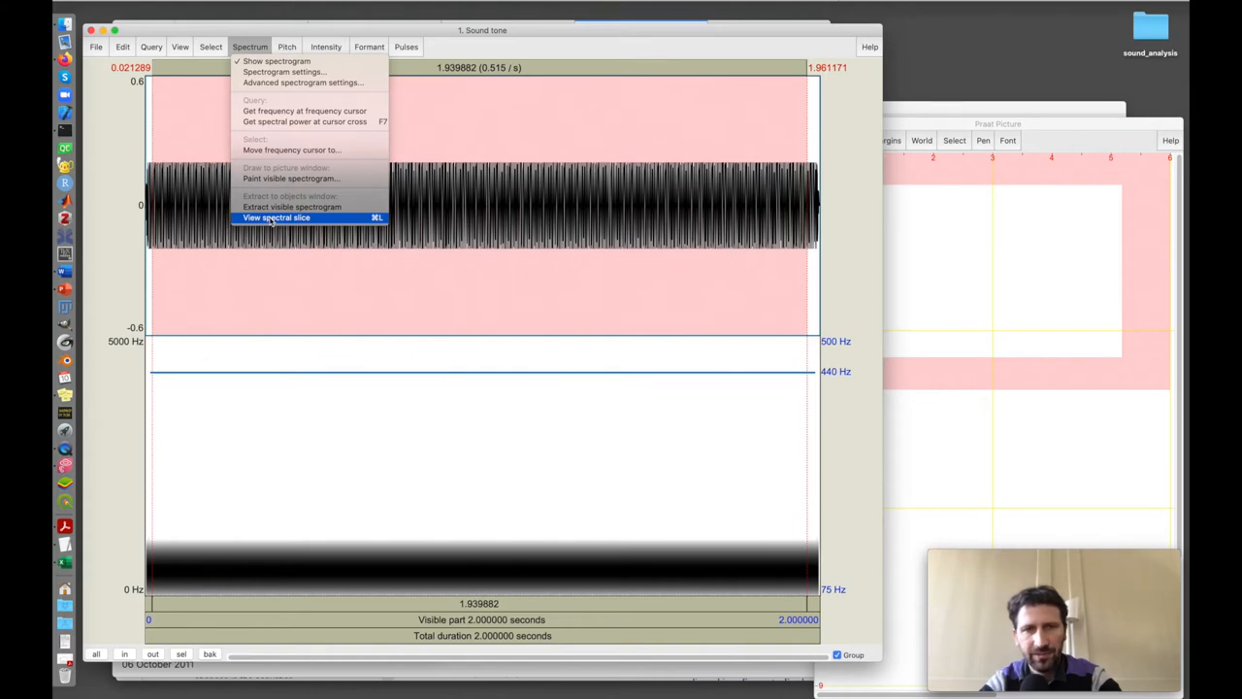
- Zoom the tone's spectrum to 0–2217 Hz, mark 440 Hz, then close the spectrum
left_click(277, 217)
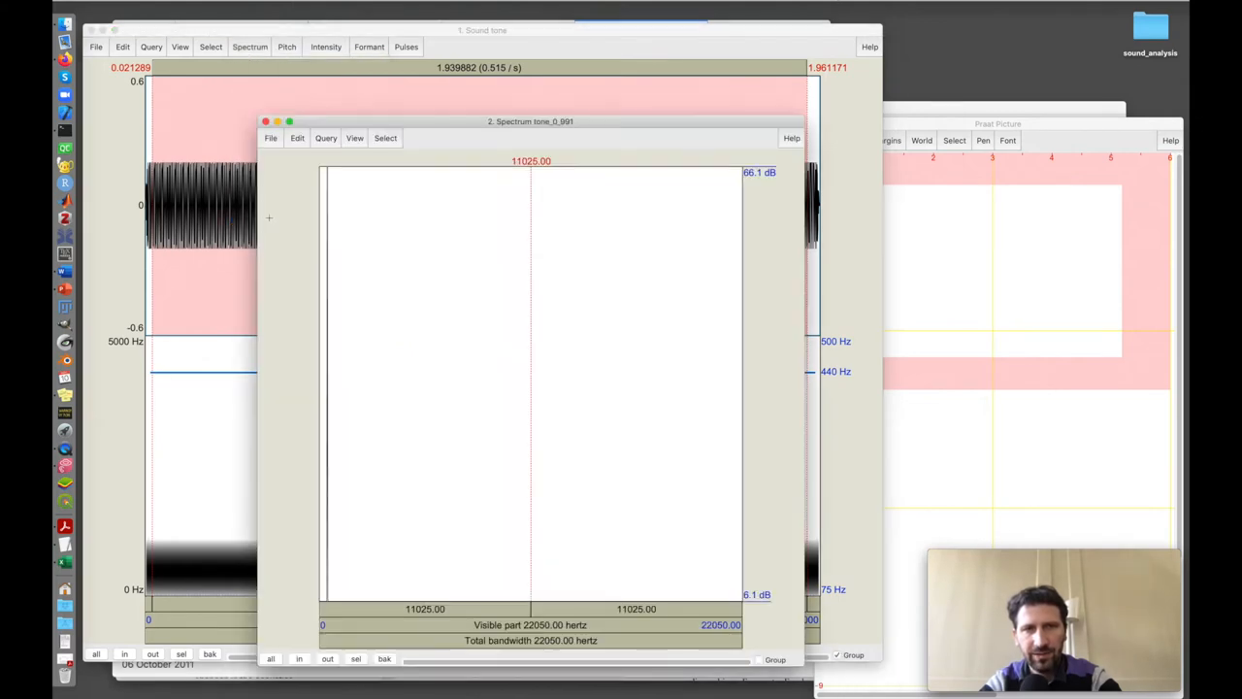
mouse_move(755, 582)
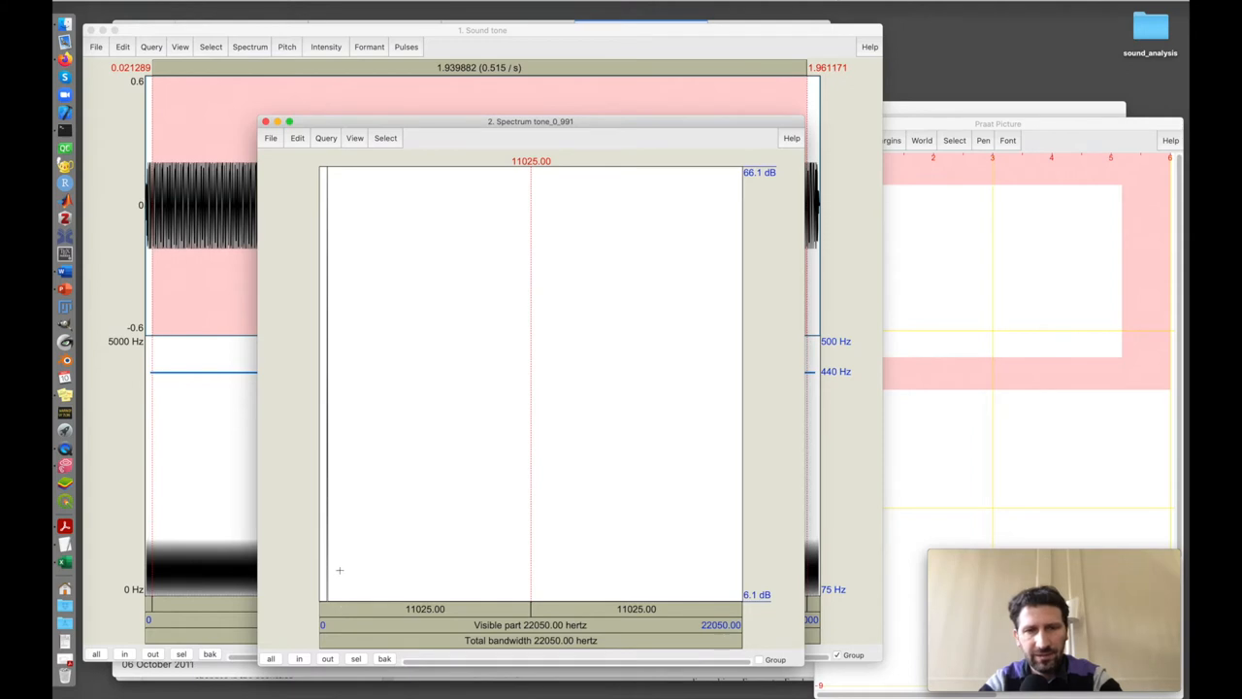
mouse_move(521, 483)
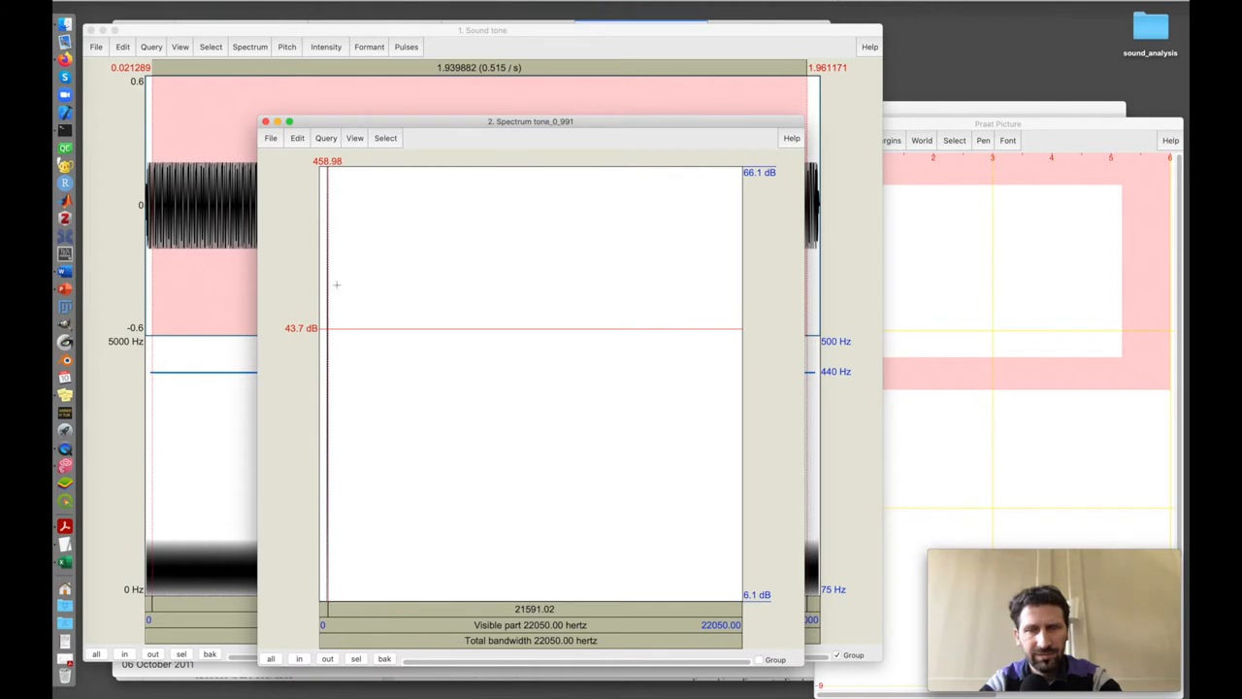
mouse_move(362, 407)
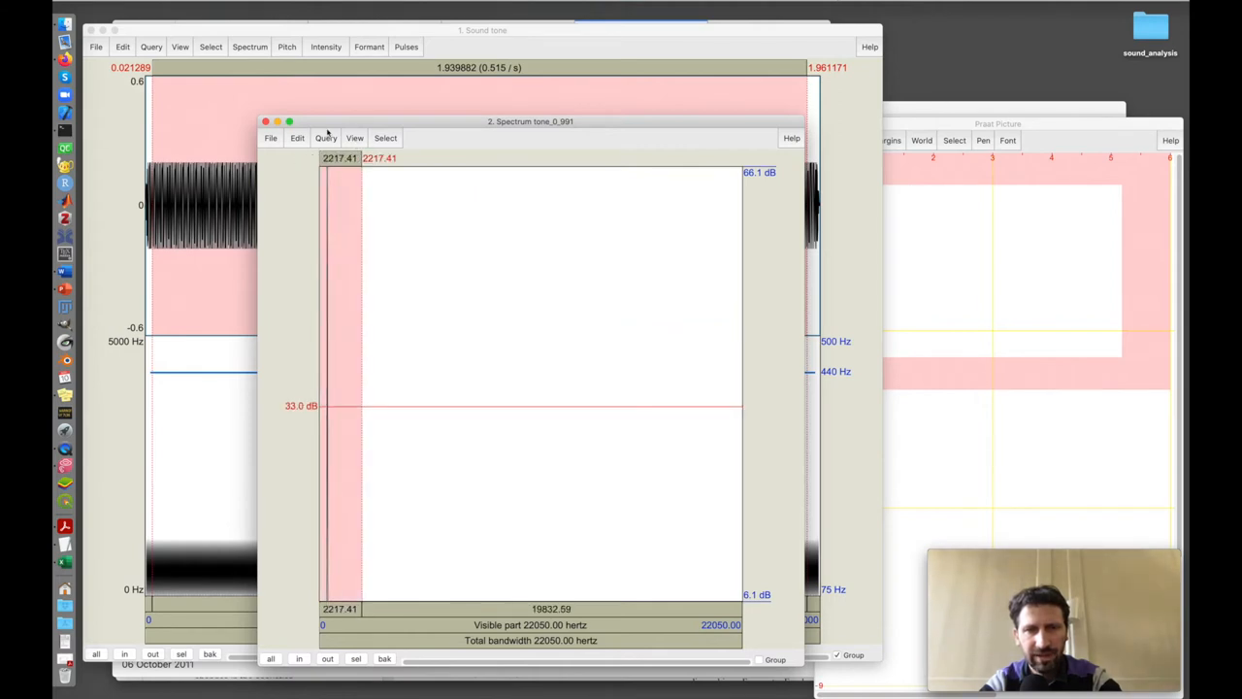
left_click(355, 138)
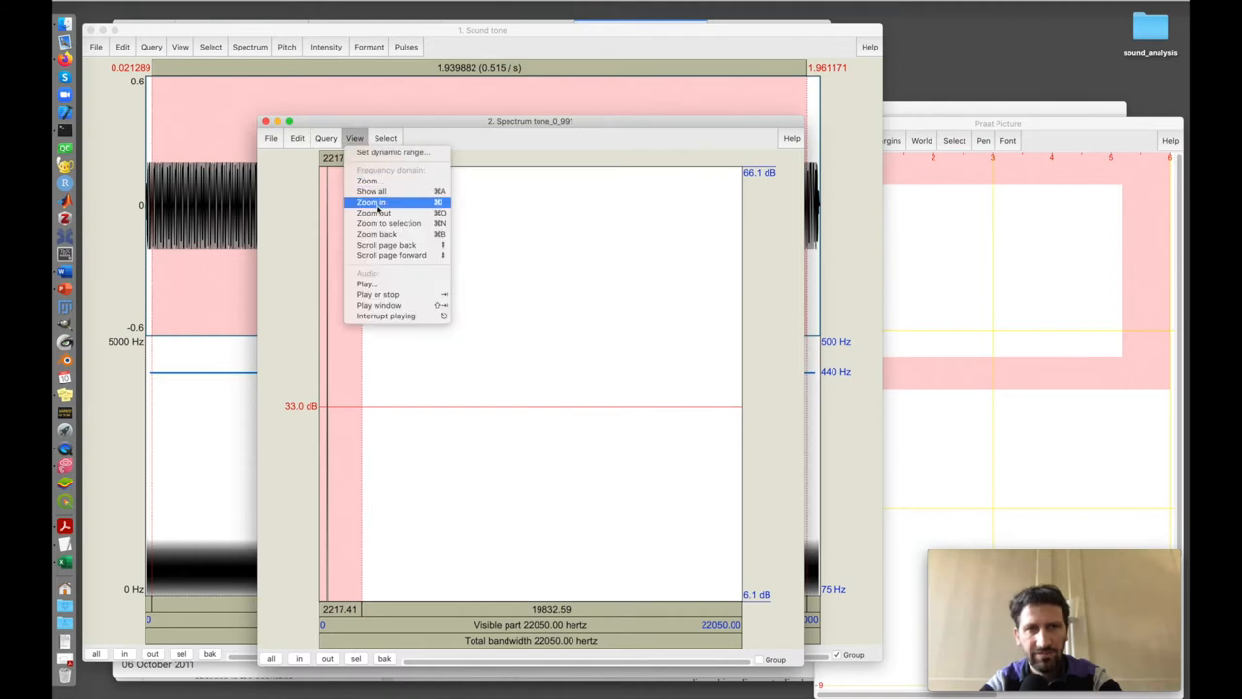
left_click(371, 202)
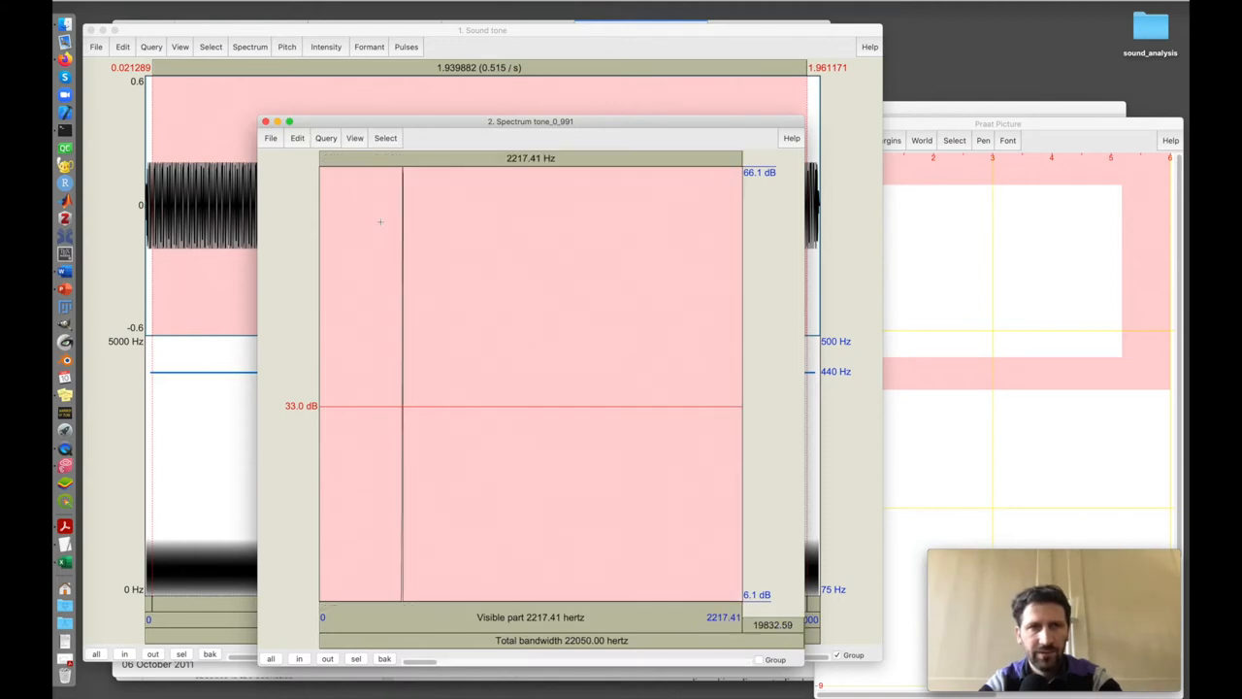
mouse_move(459, 452)
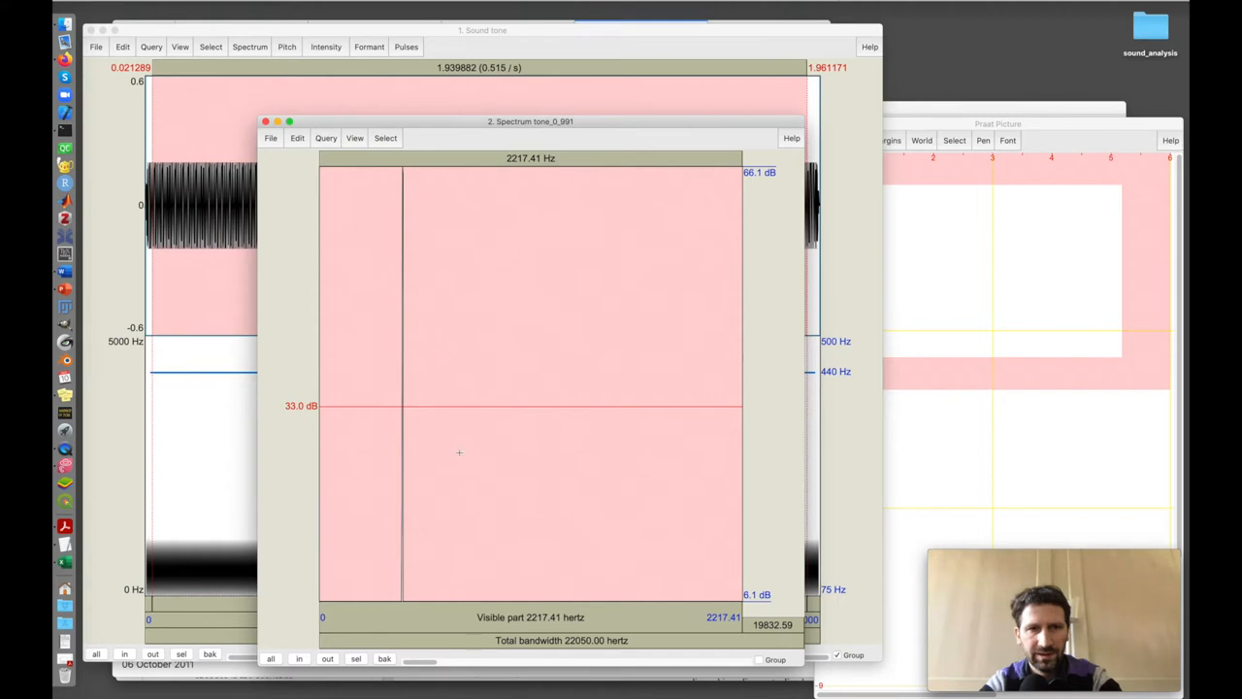
mouse_move(406, 542)
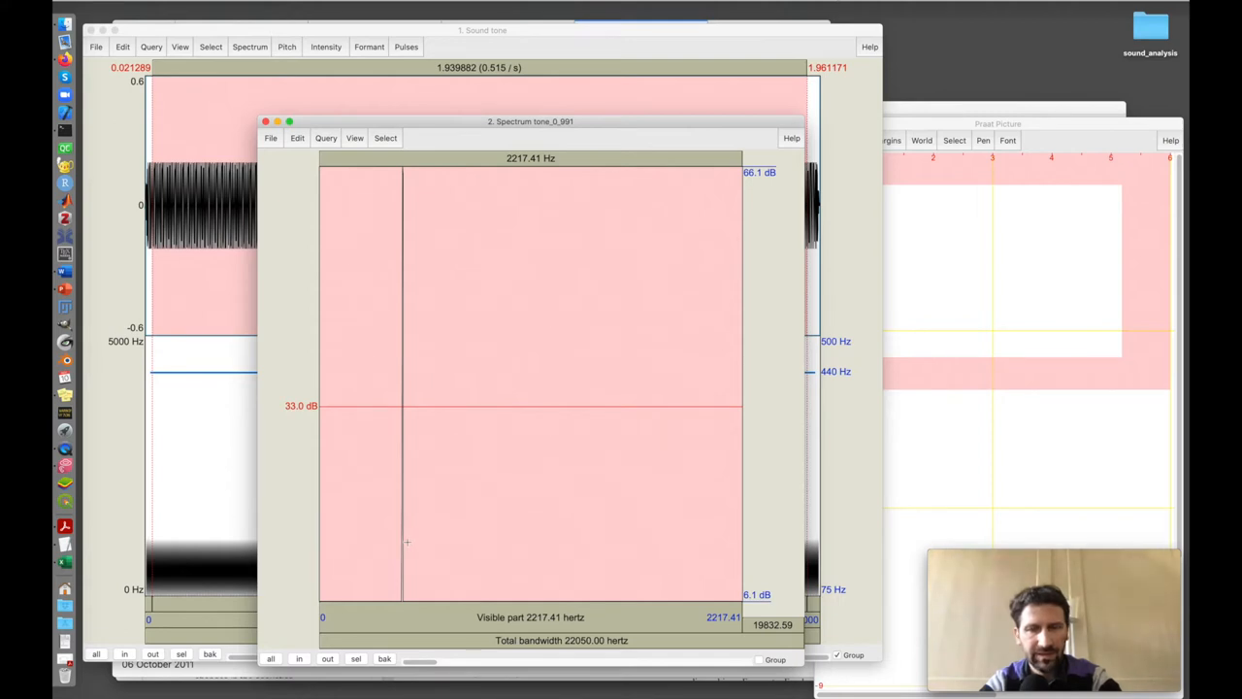
left_click(401, 531)
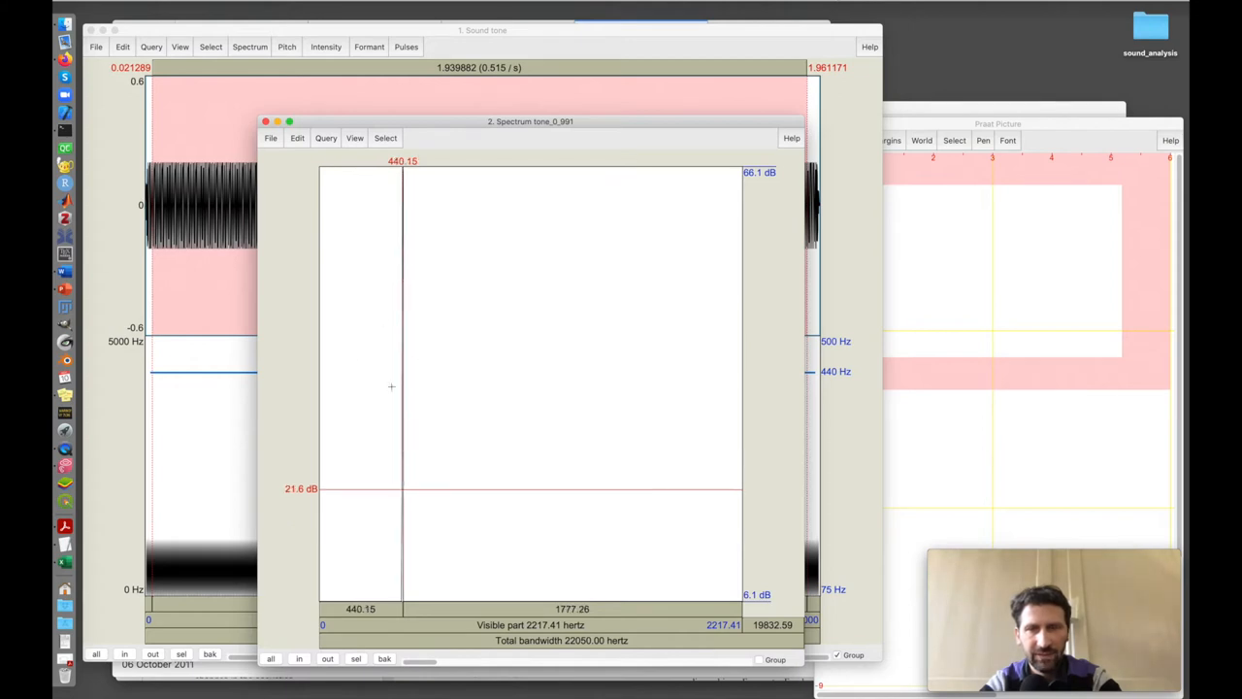
mouse_move(395, 235)
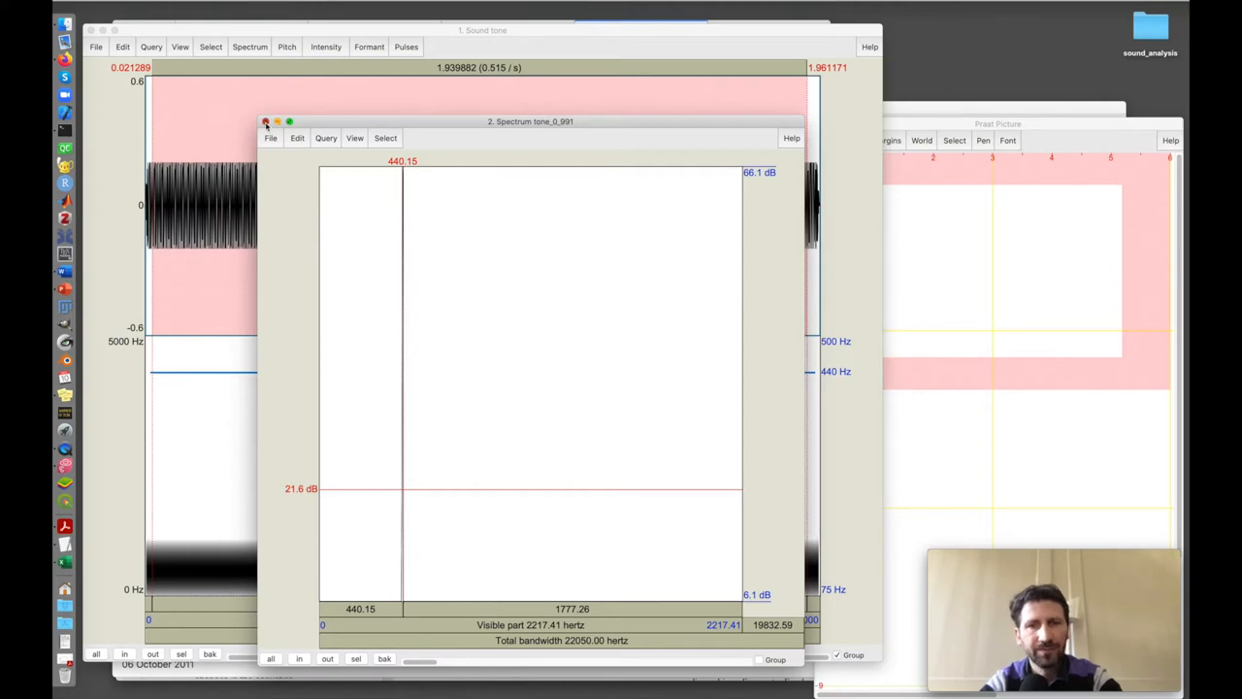
left_click(265, 121)
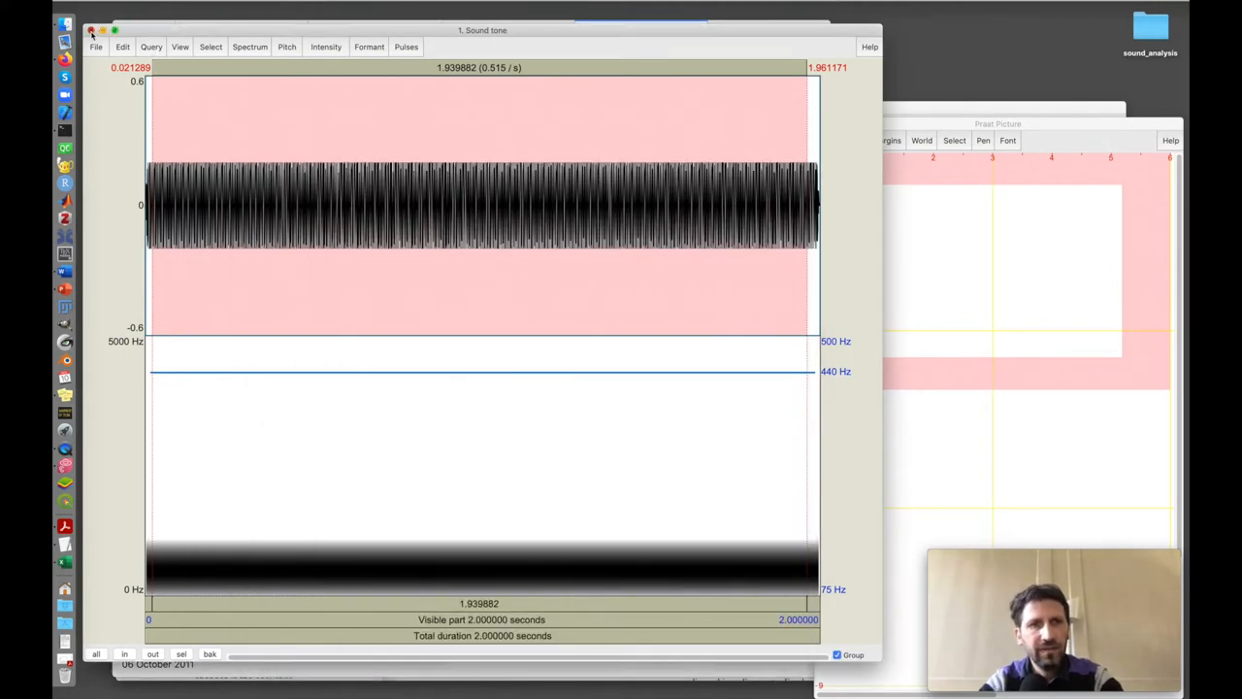
- Close the tone editor, record a mono sound, and save it as Sound untitled
left_click(91, 30)
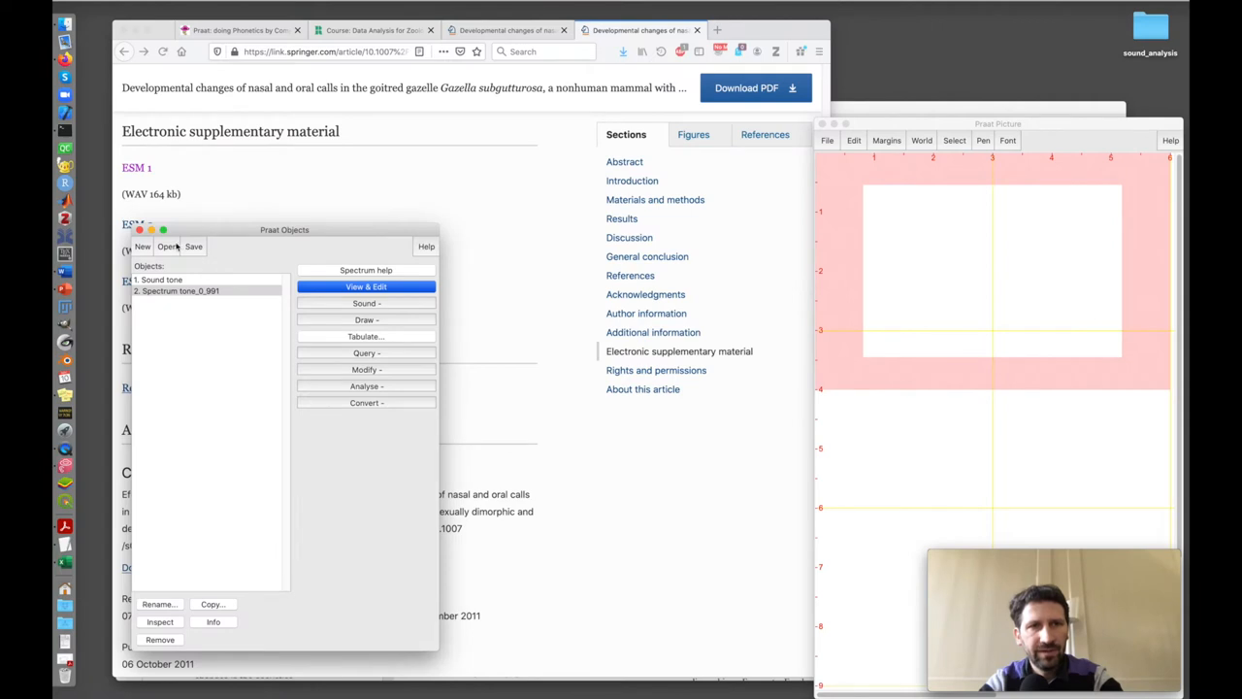
left_click(167, 246)
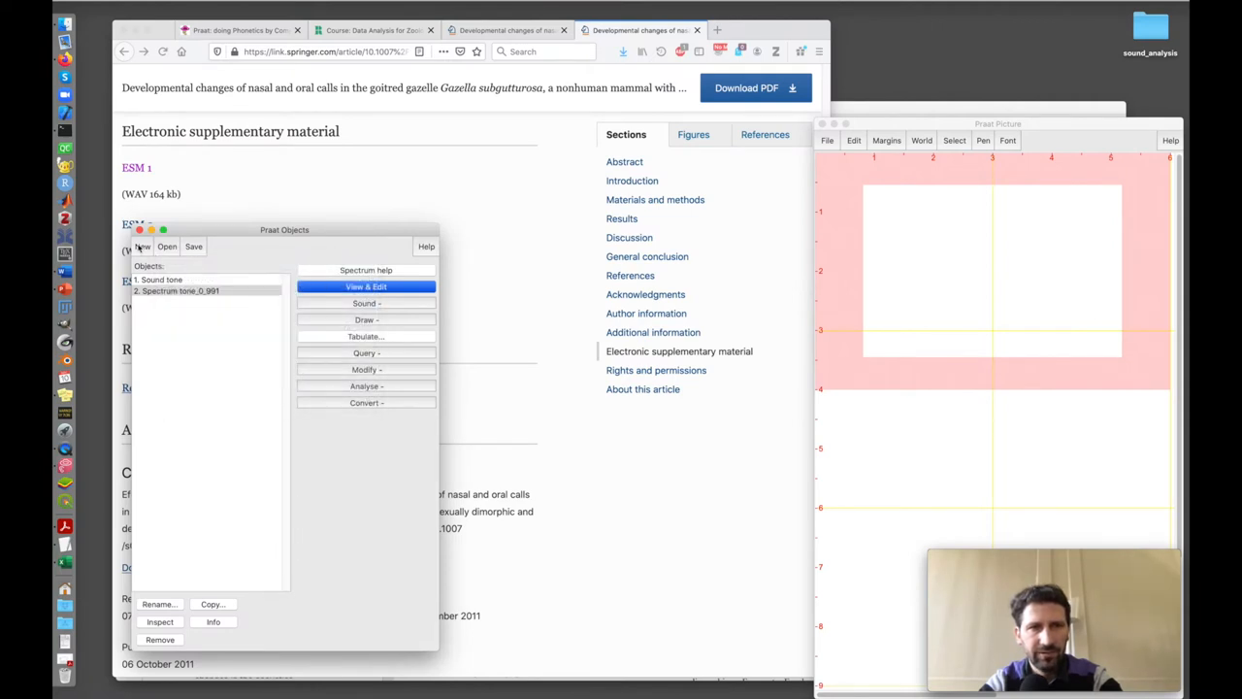
left_click(141, 246)
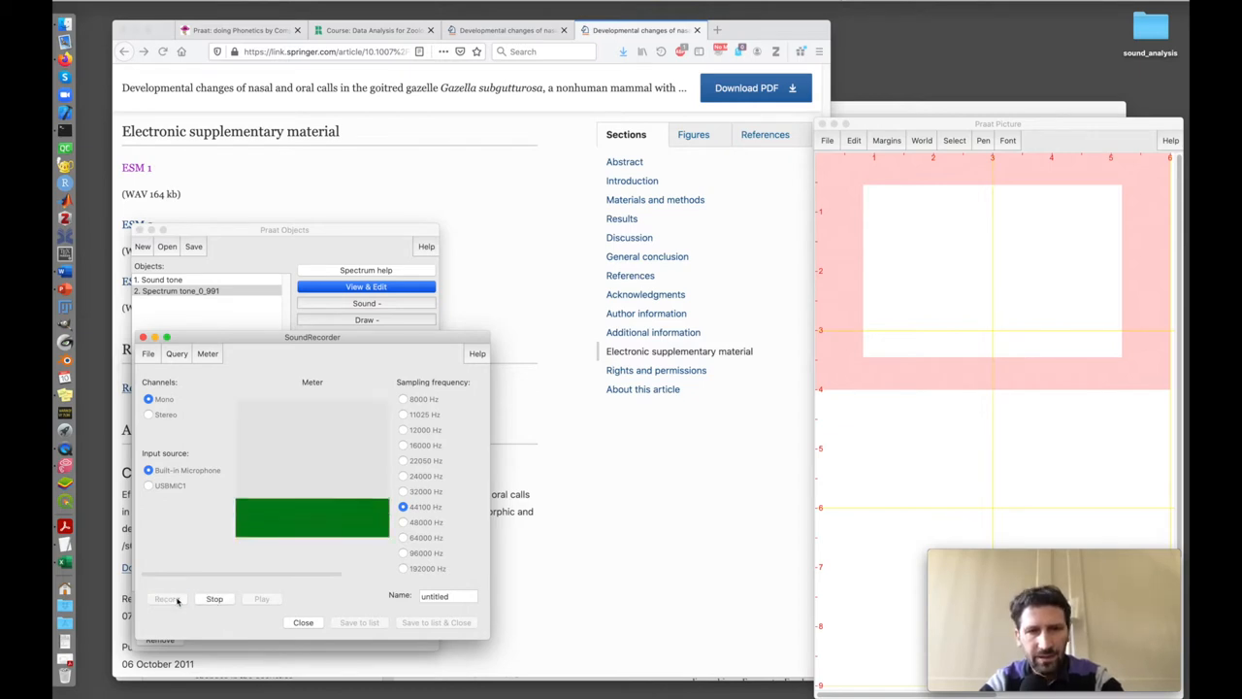
left_click(213, 598)
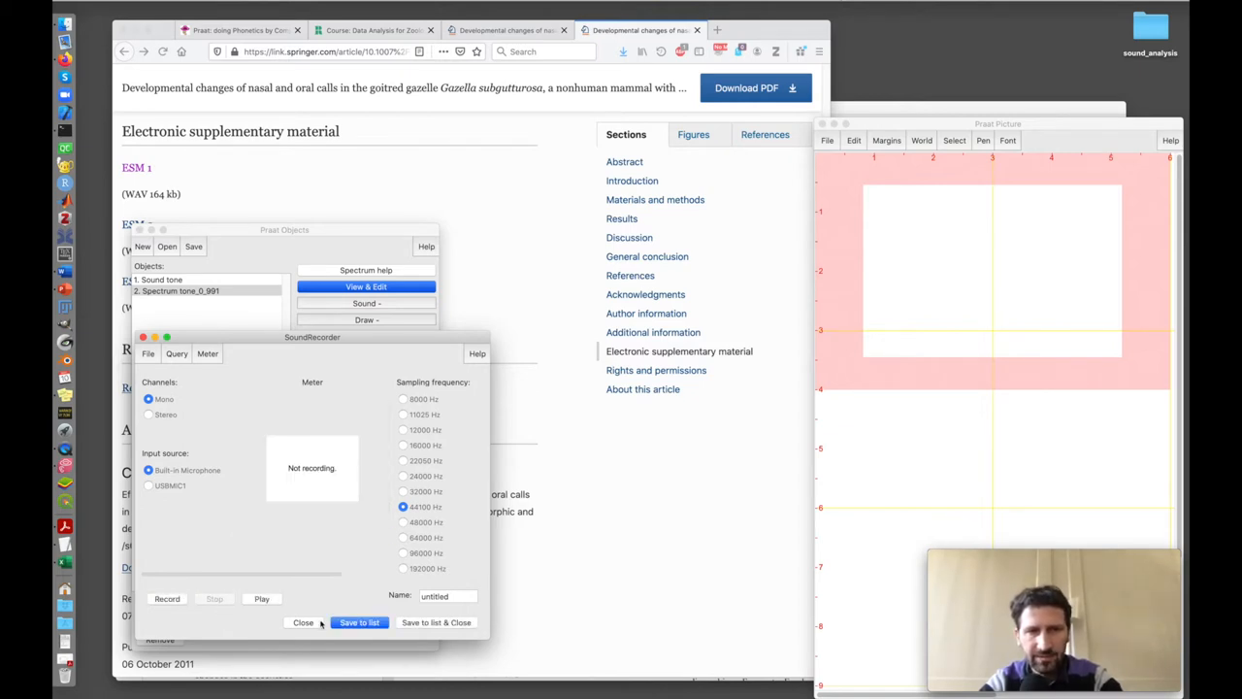
left_click(359, 622)
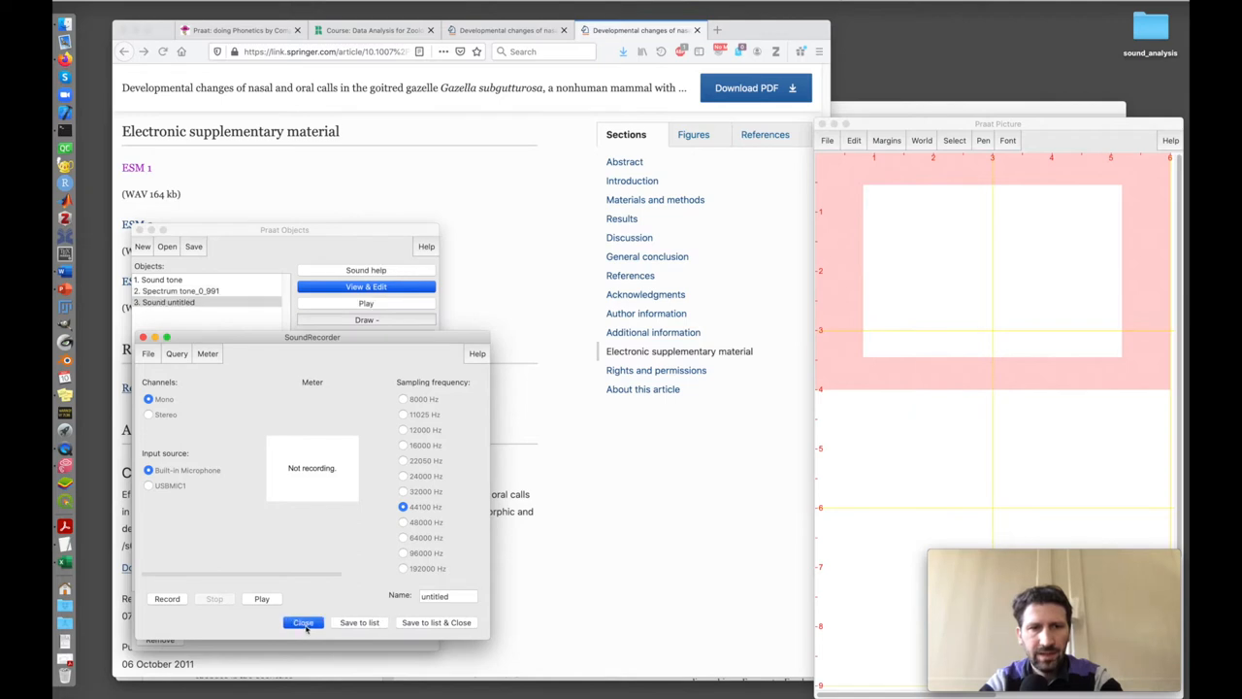
left_click(303, 622)
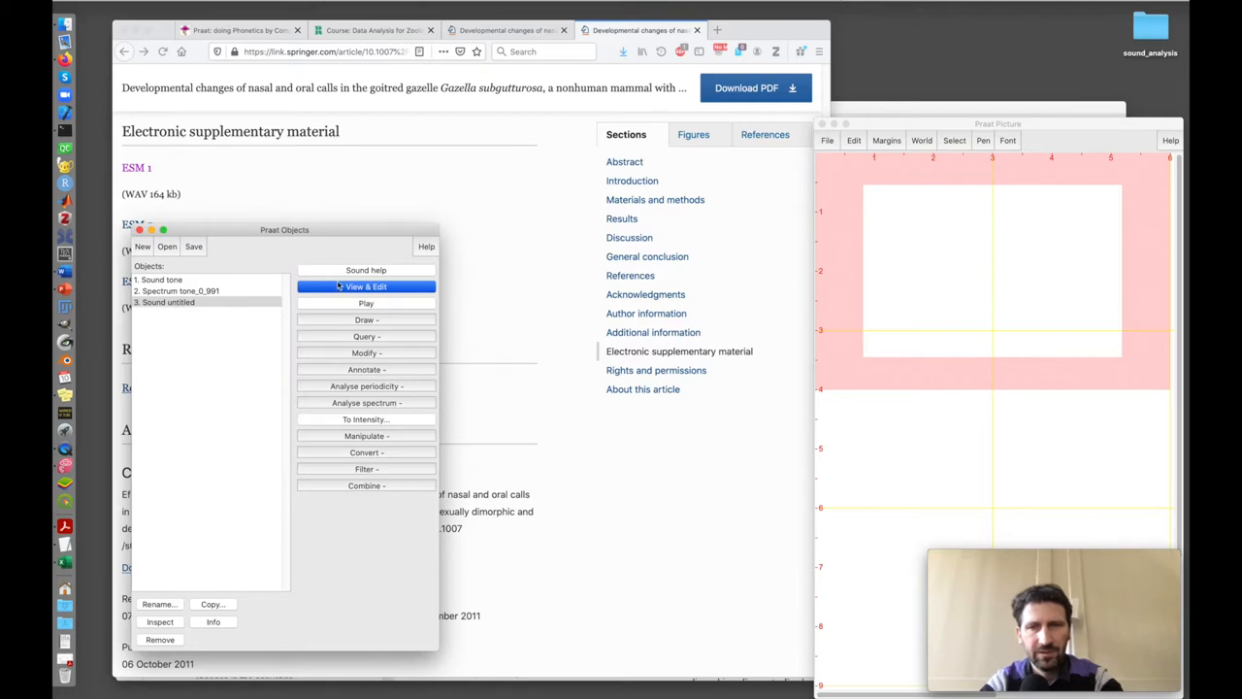
- Open the recording, zoom into a voiced stretch, and select one ~0.011 s cycle
left_click(366, 287)
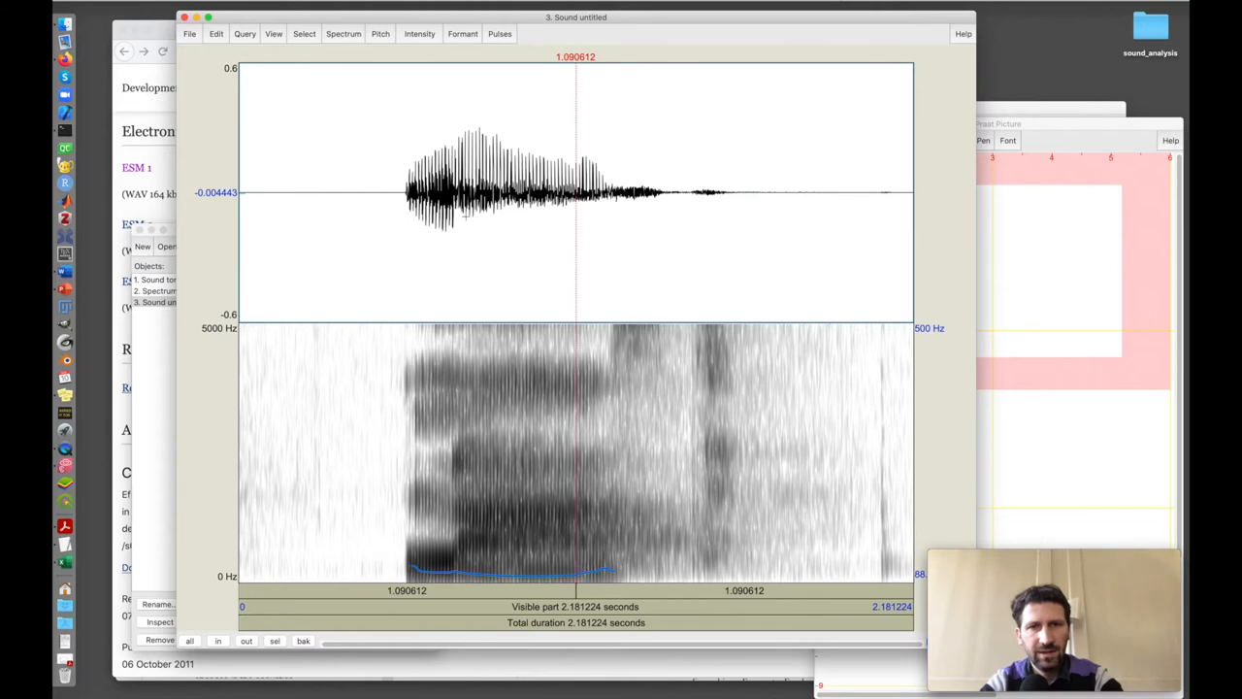
mouse_move(471, 289)
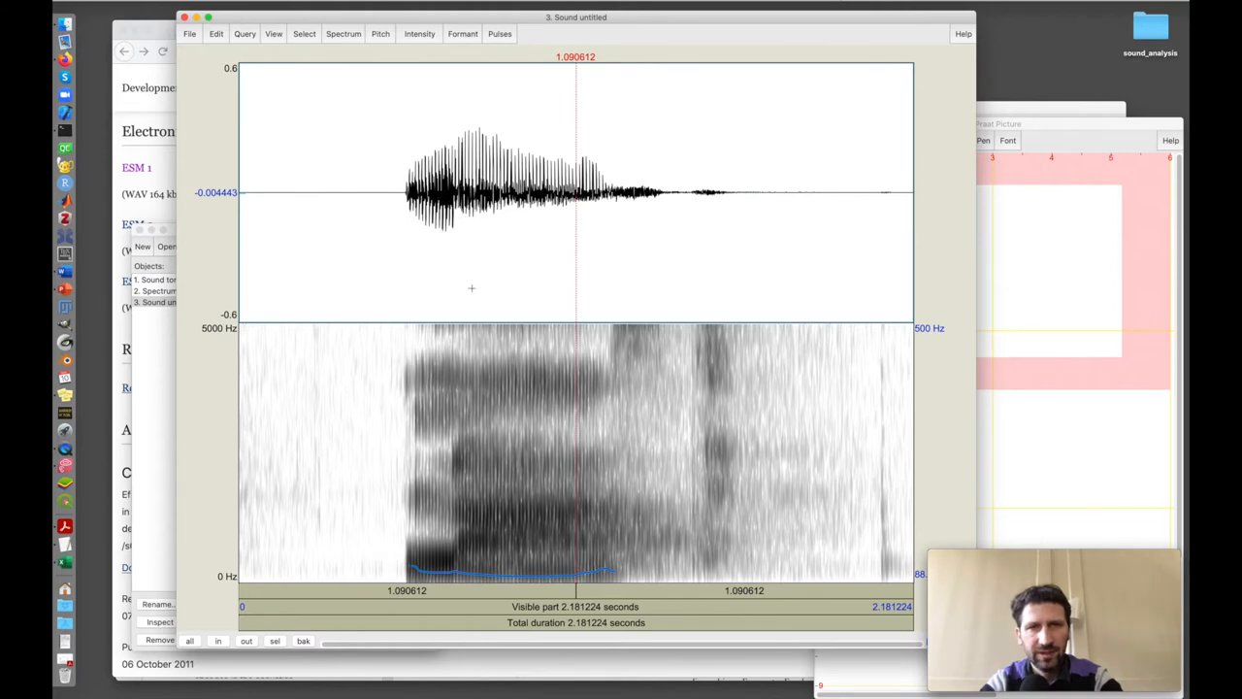
left_click_drag(461, 194, 495, 194)
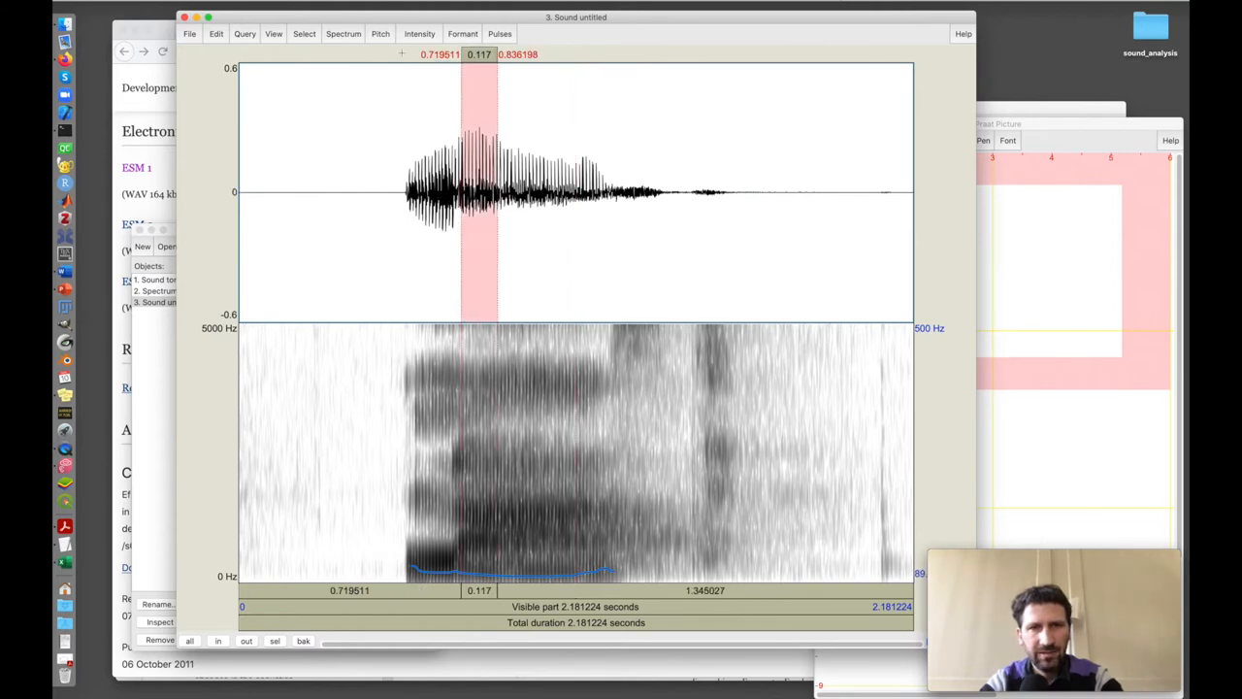
left_click(274, 34)
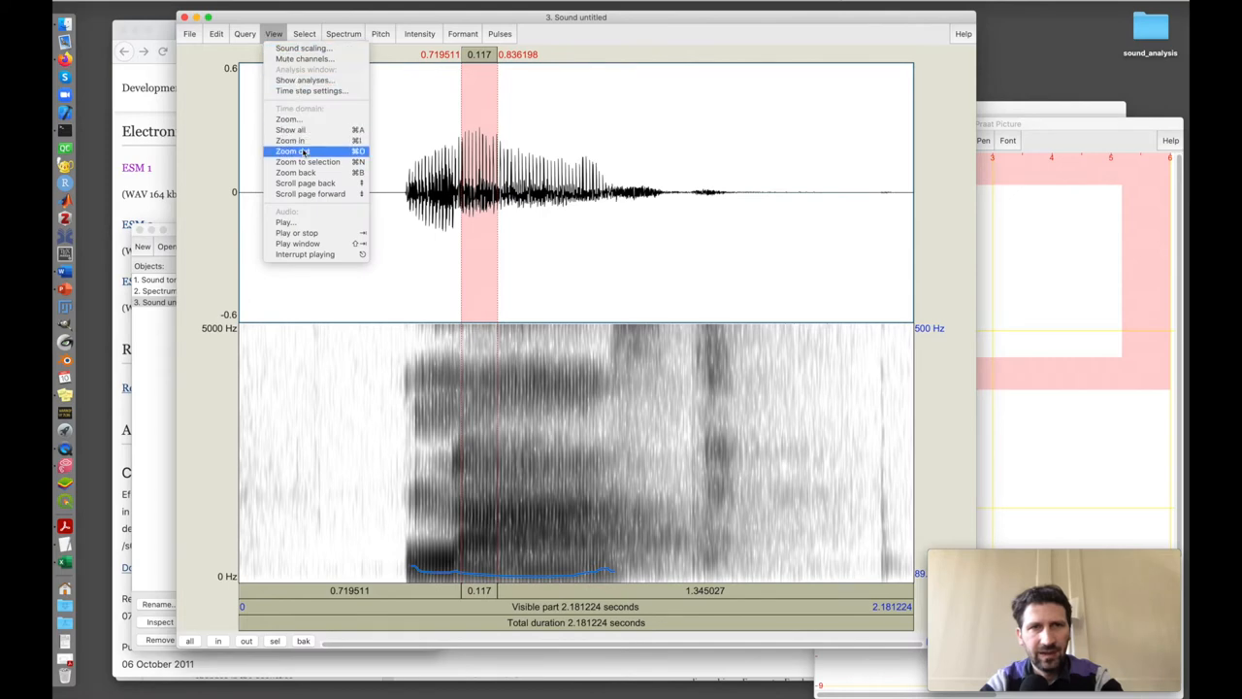
mouse_move(308, 161)
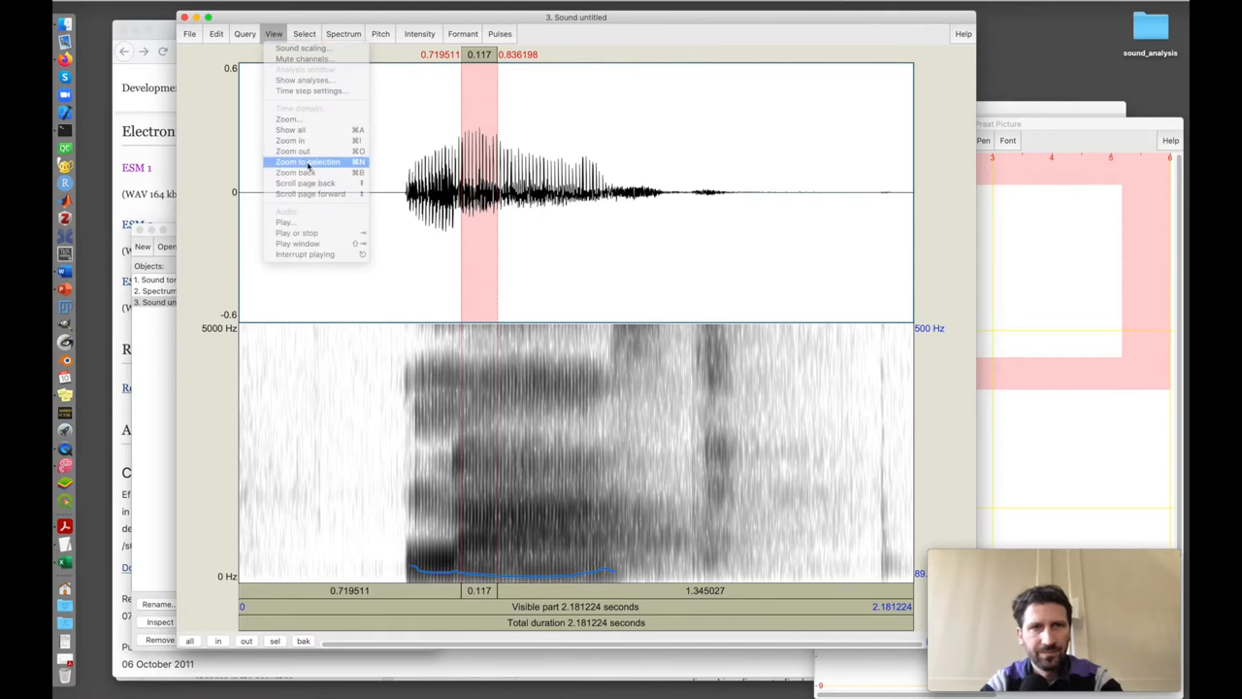
left_click(306, 161)
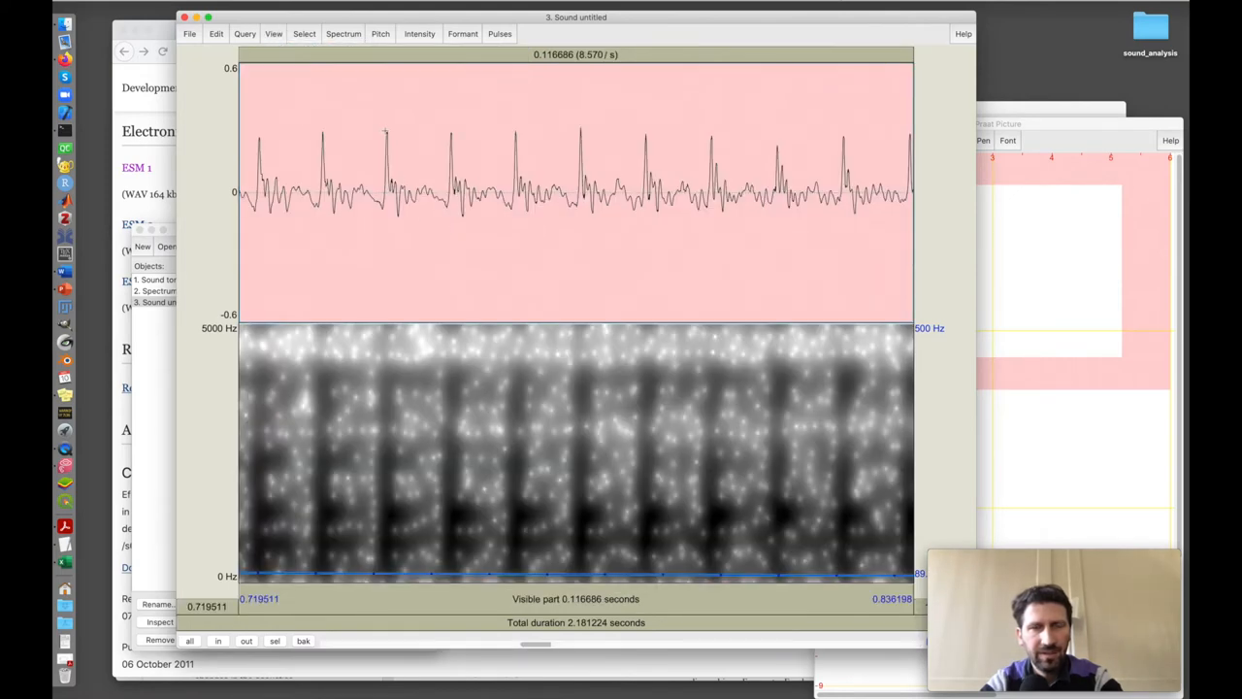
left_click_drag(388, 184, 439, 184)
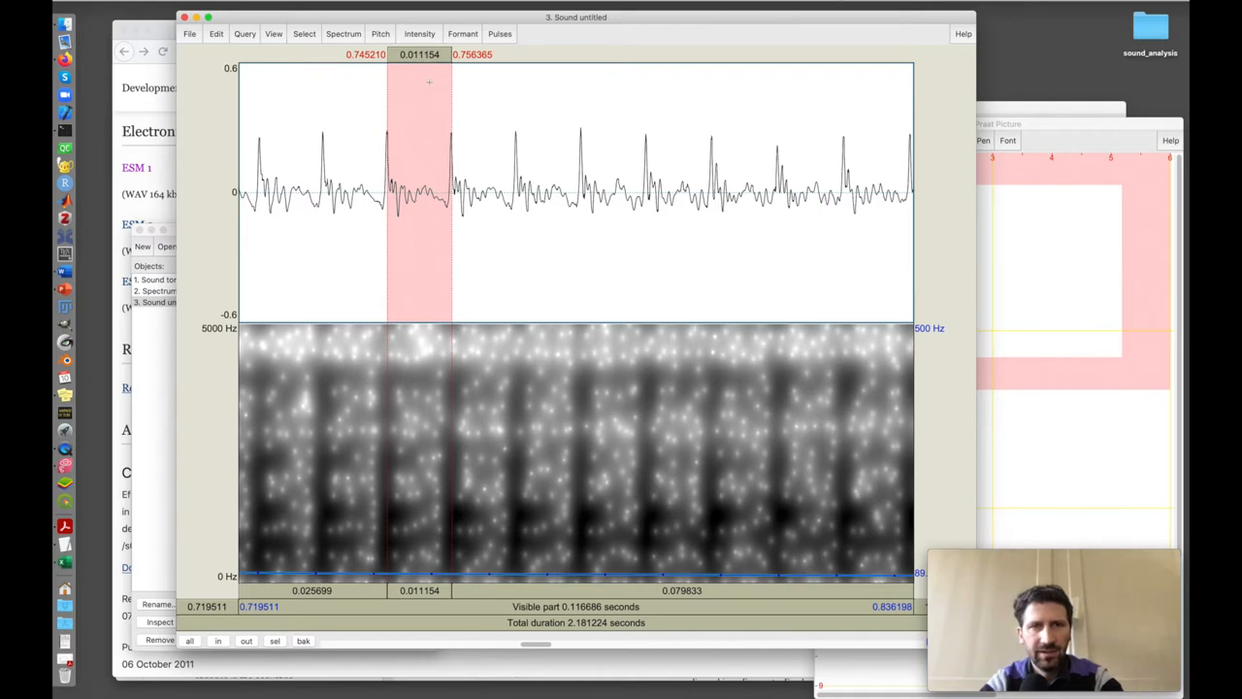
mouse_move(421, 166)
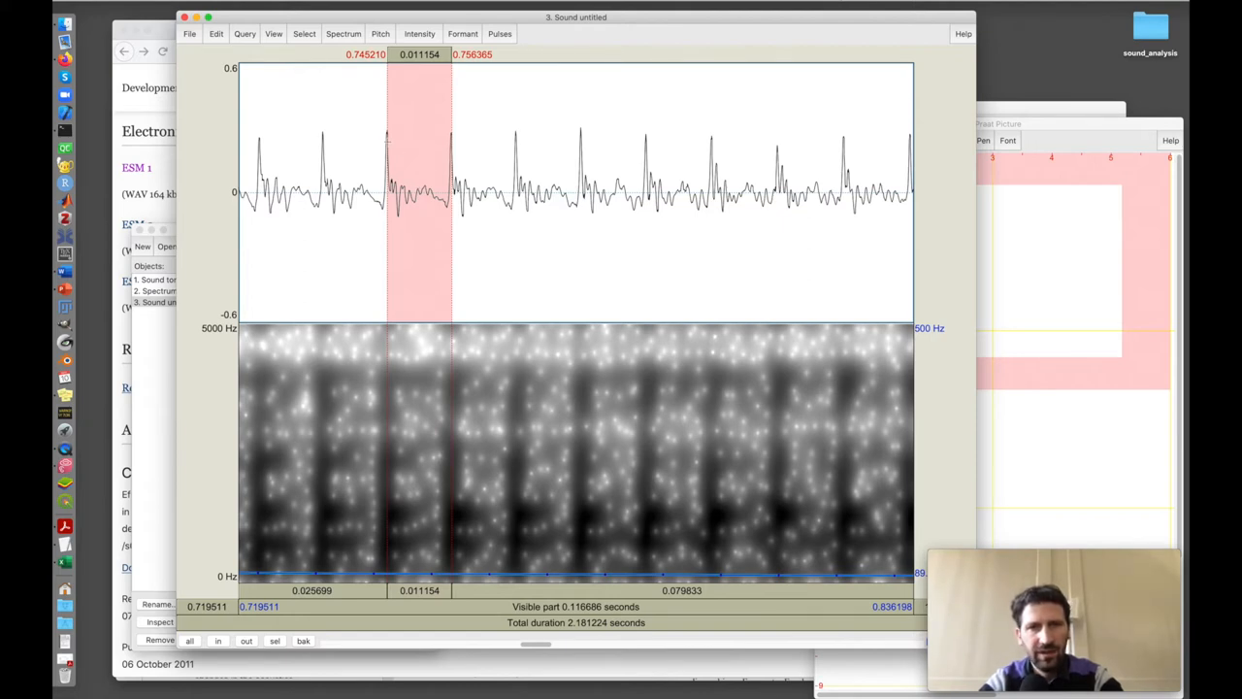
mouse_move(483, 92)
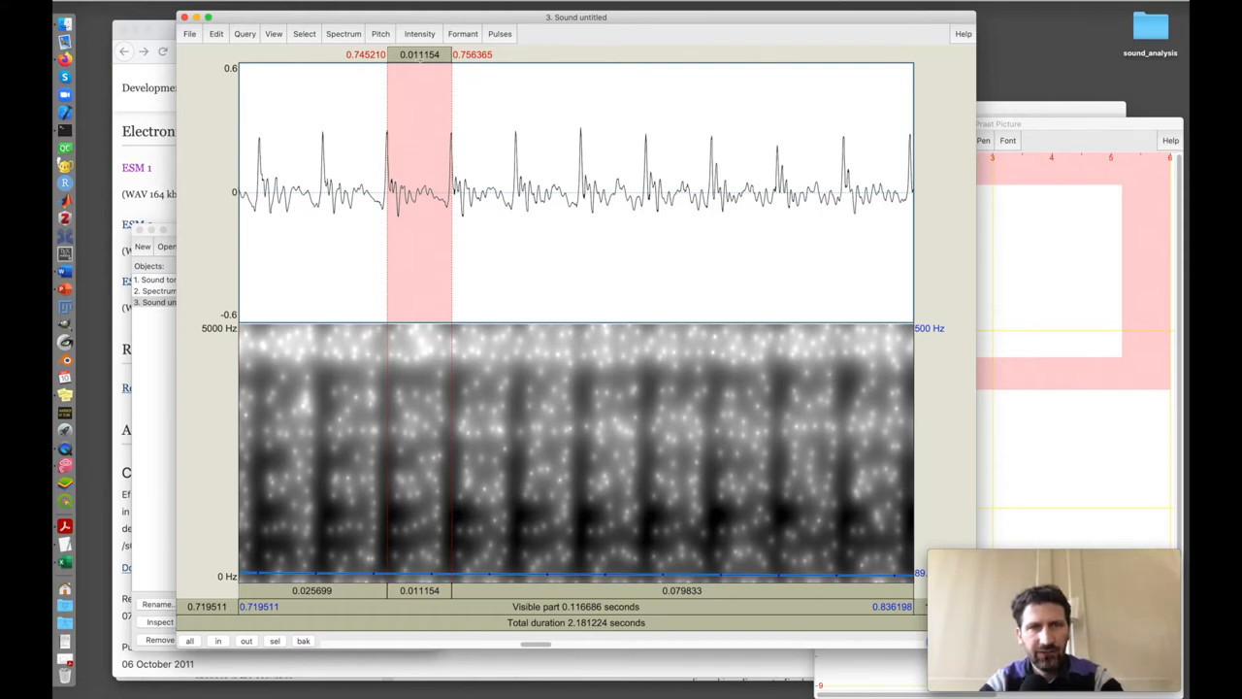
mouse_move(85, 184)
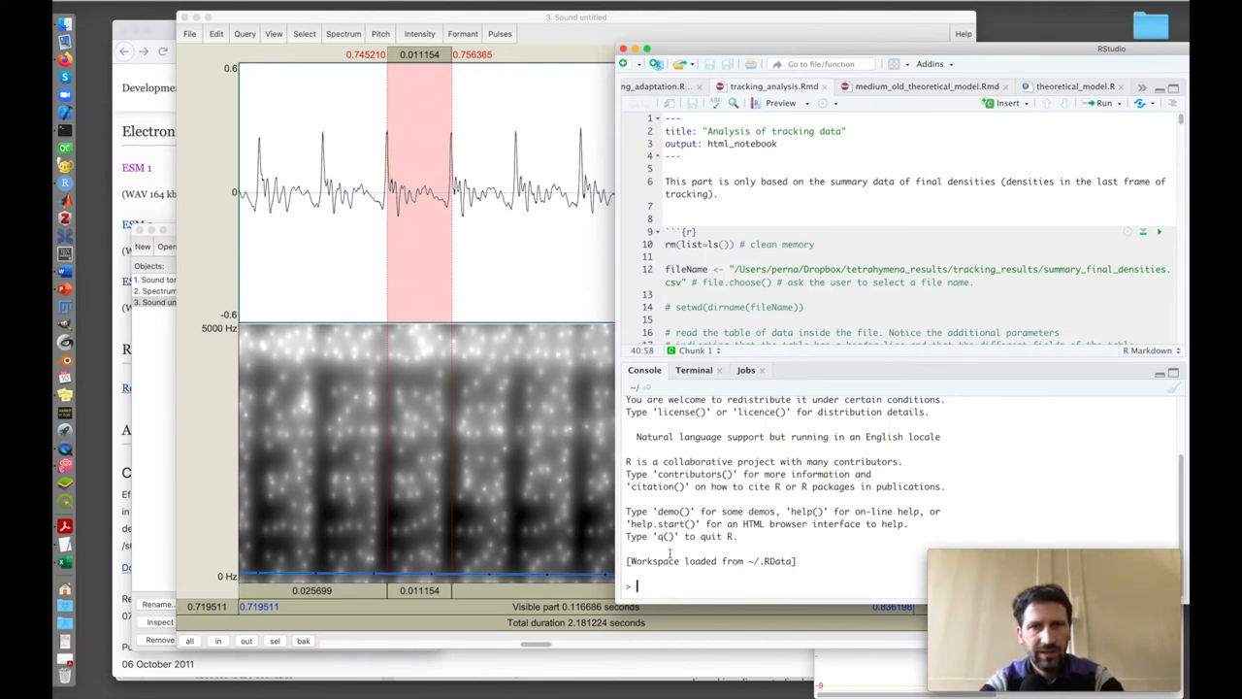
- Calculate 1/0.011 in the RStudio console to get the cycle's frequency
type("1/")
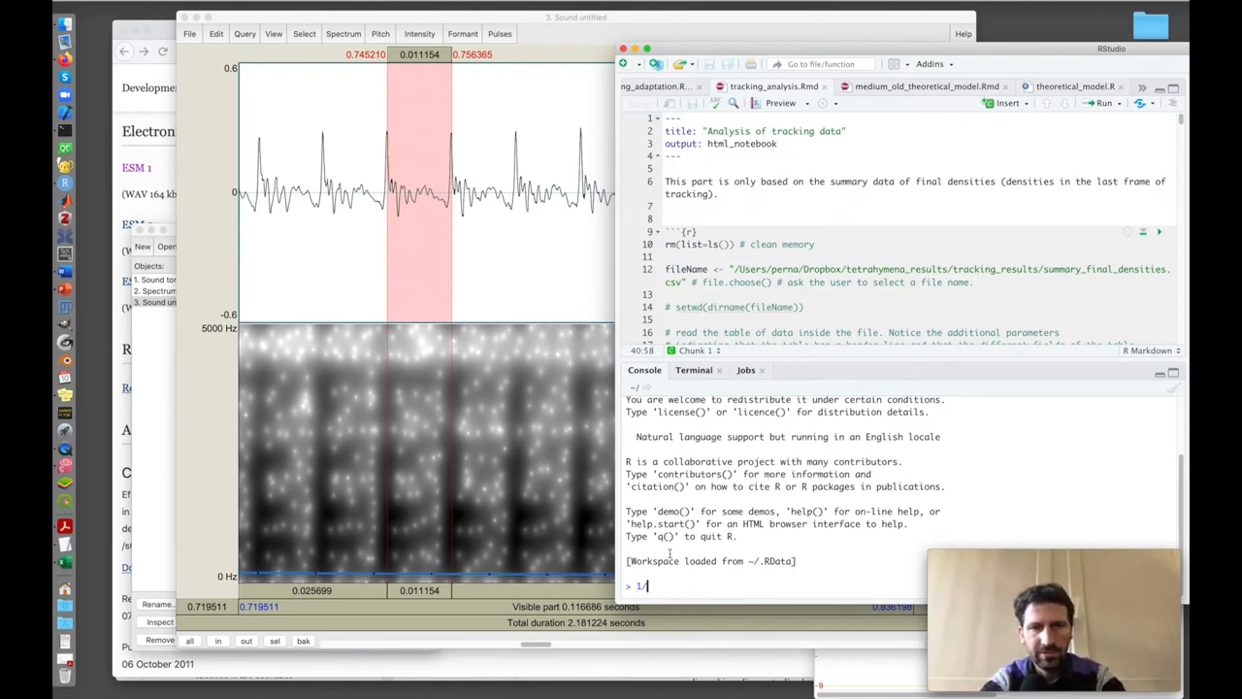
type("0.011")
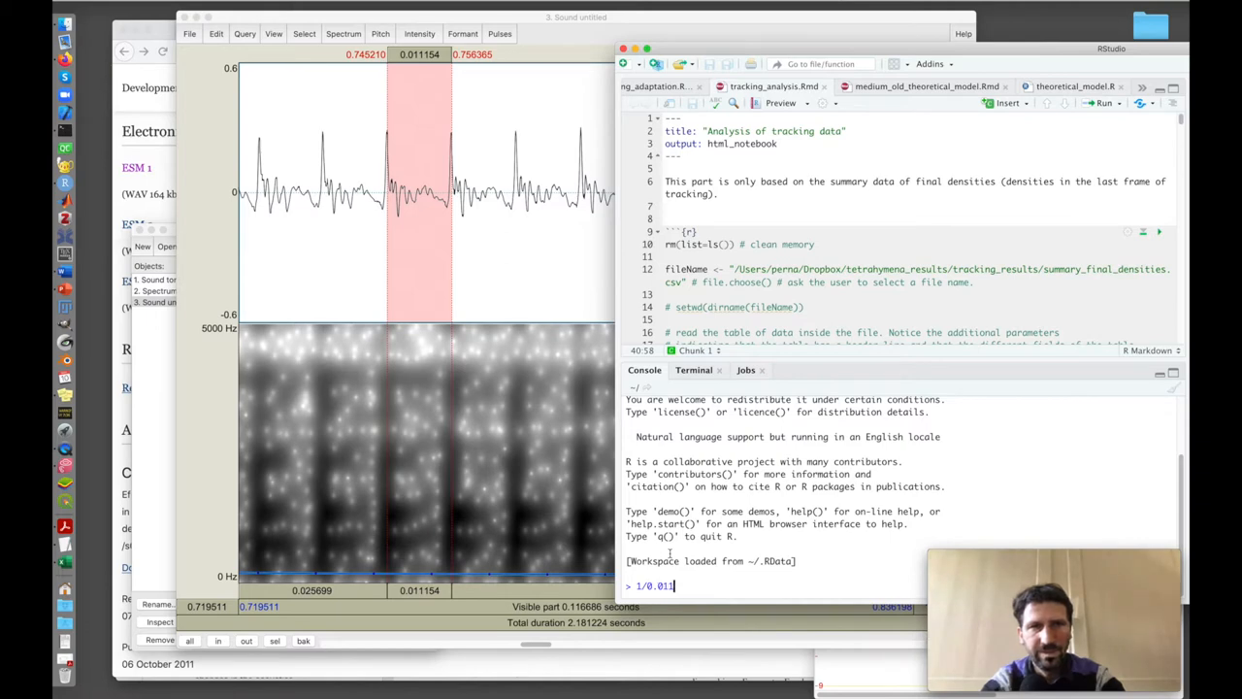
key("Return")
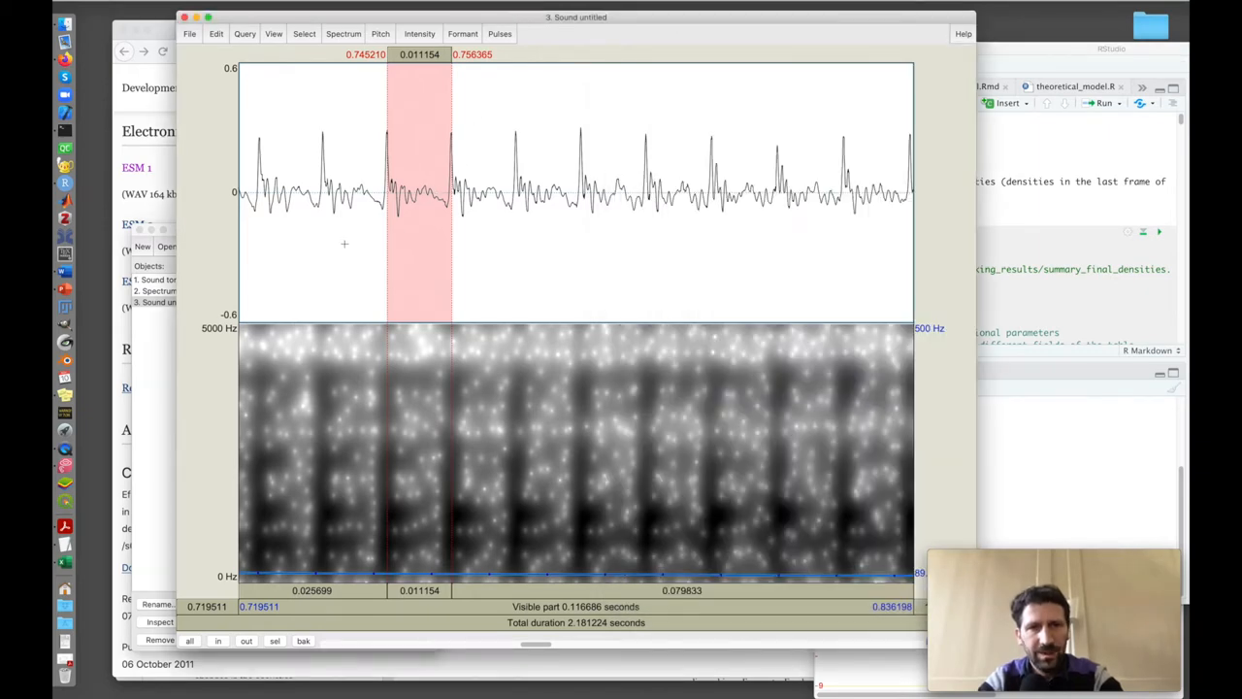
mouse_move(302, 229)
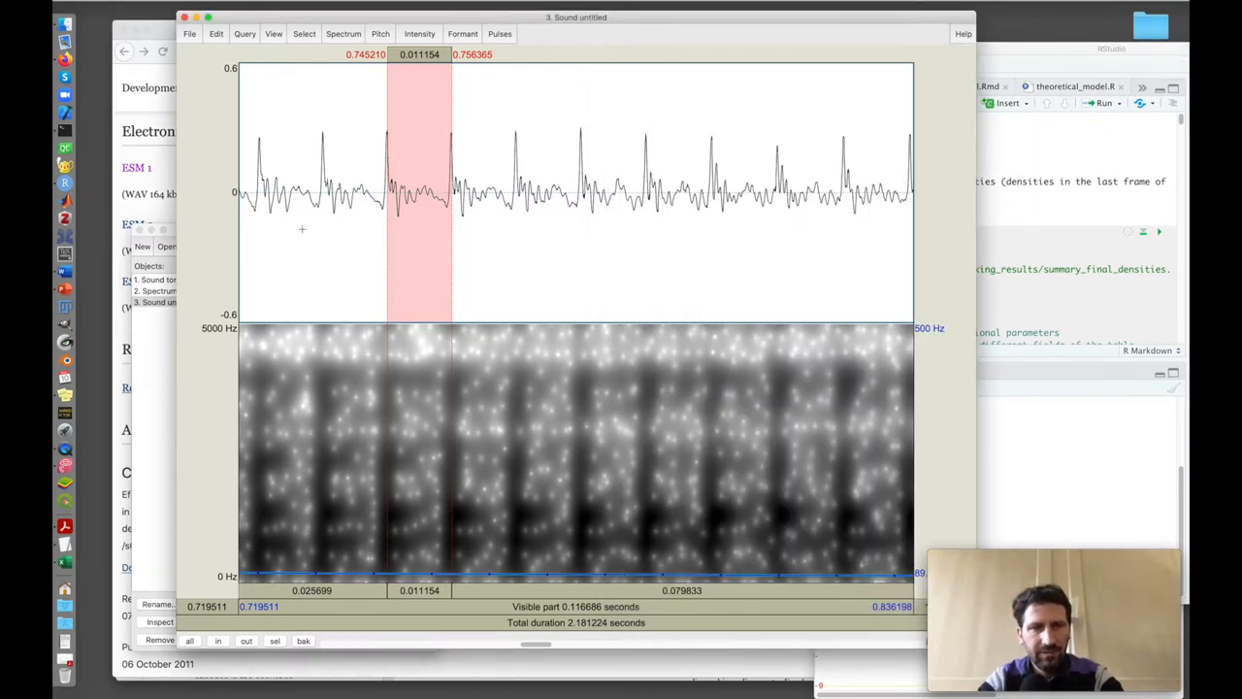
- Show the full 2.18 s call and take a spectral slice of 0.72–1.0 s
left_click(274, 33)
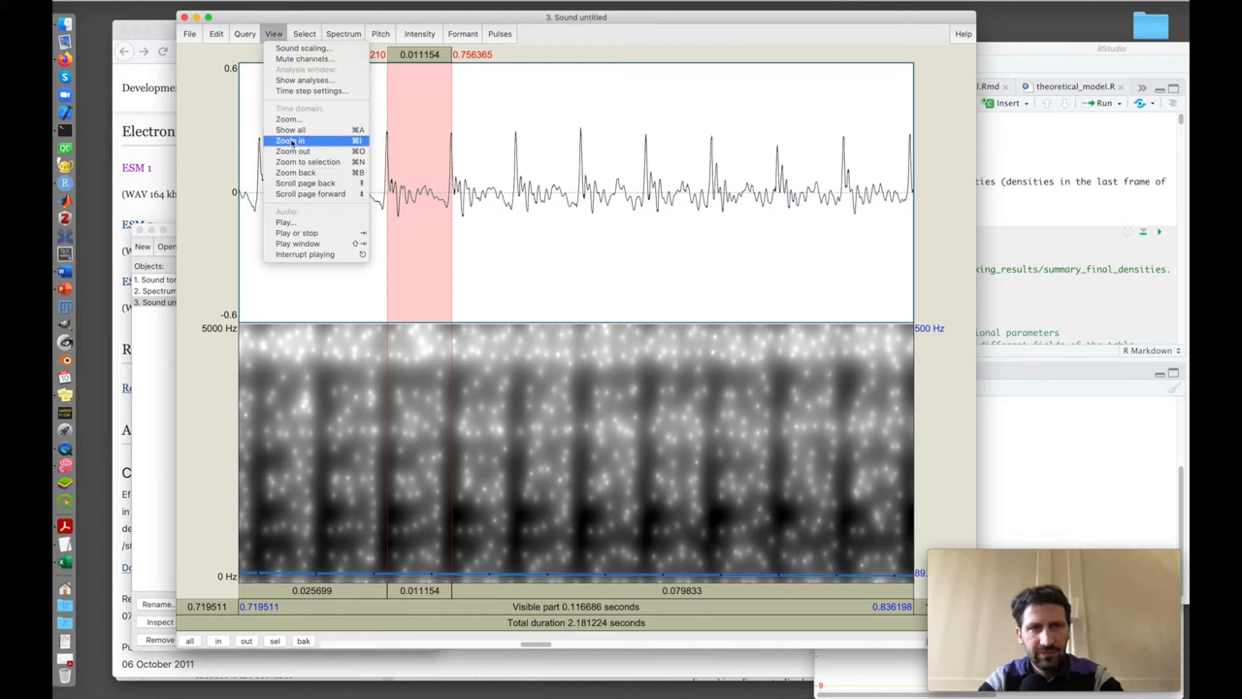
left_click(290, 140)
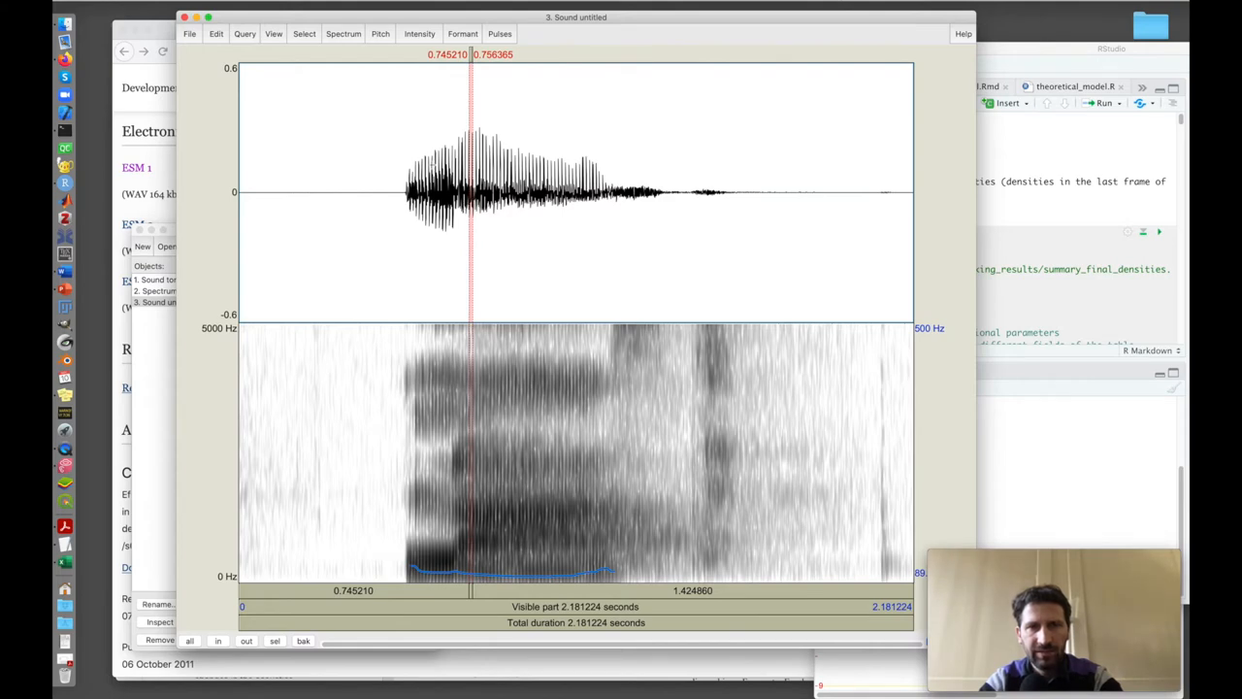
mouse_move(441, 579)
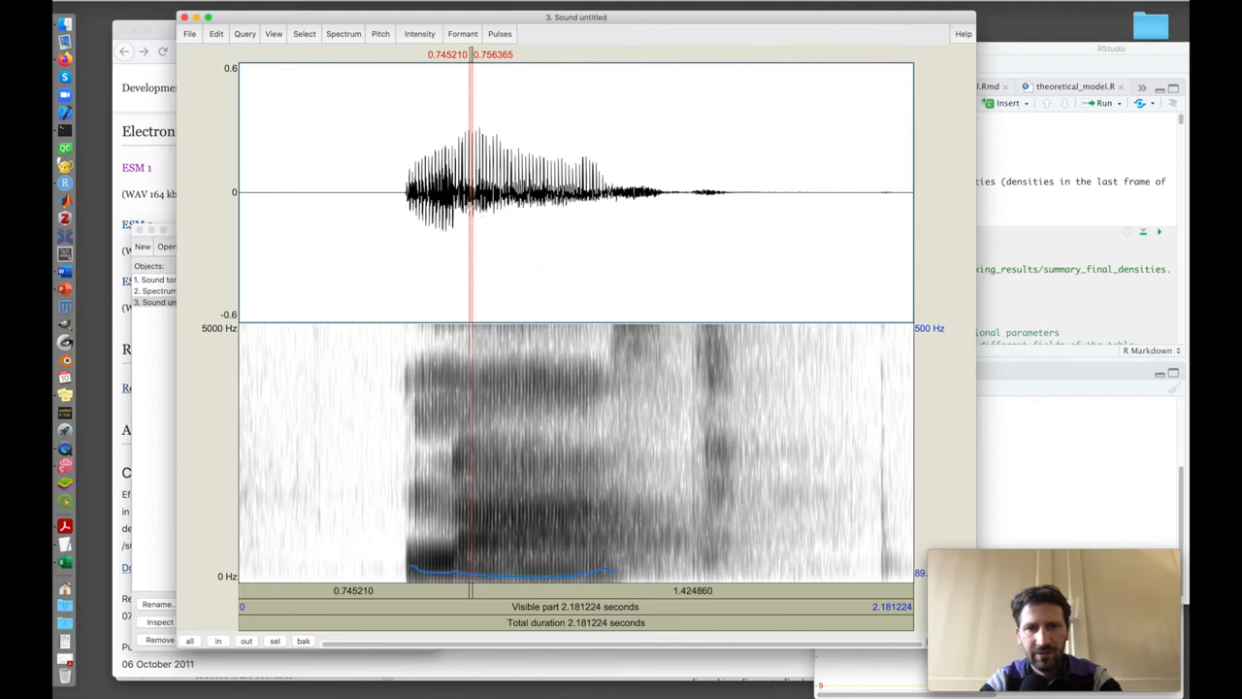
left_click_drag(465, 195, 546, 194)
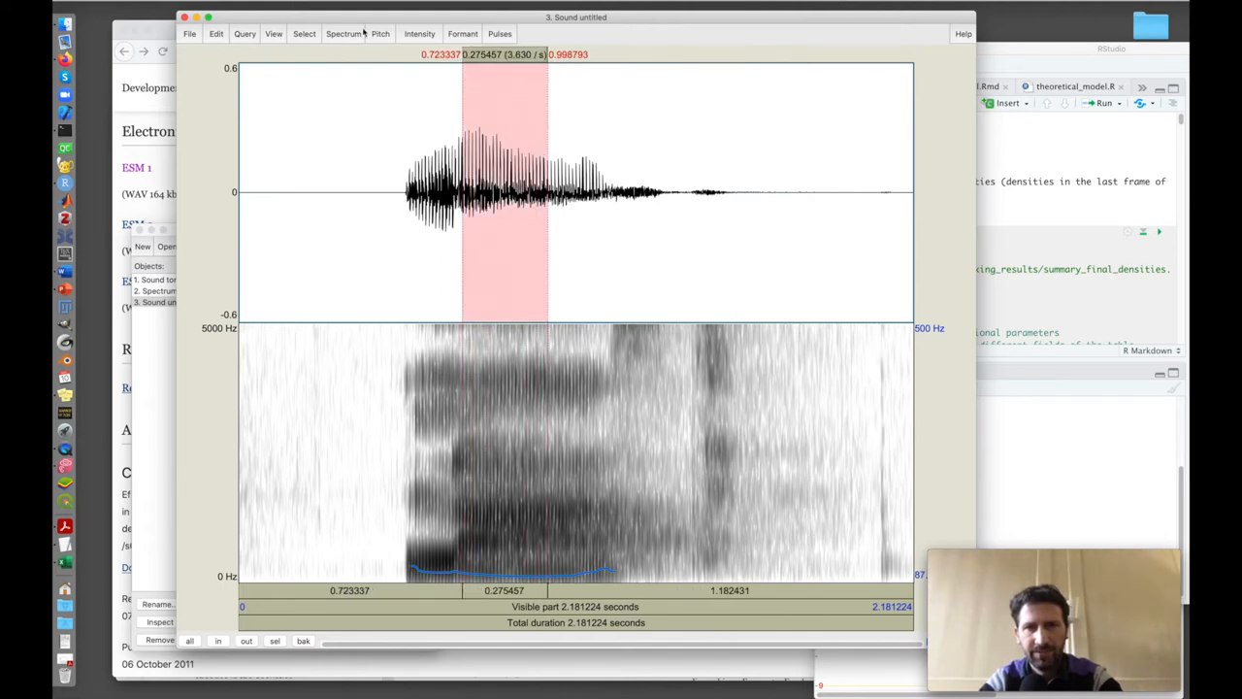
left_click(344, 33)
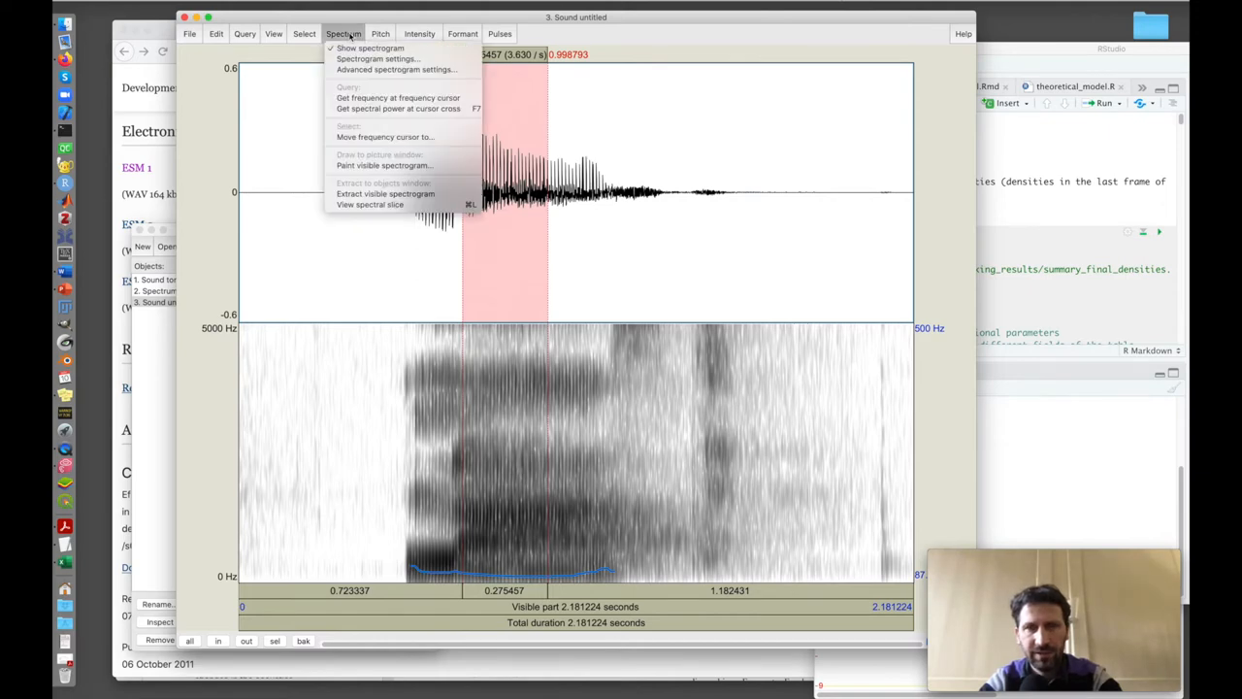
left_click(369, 205)
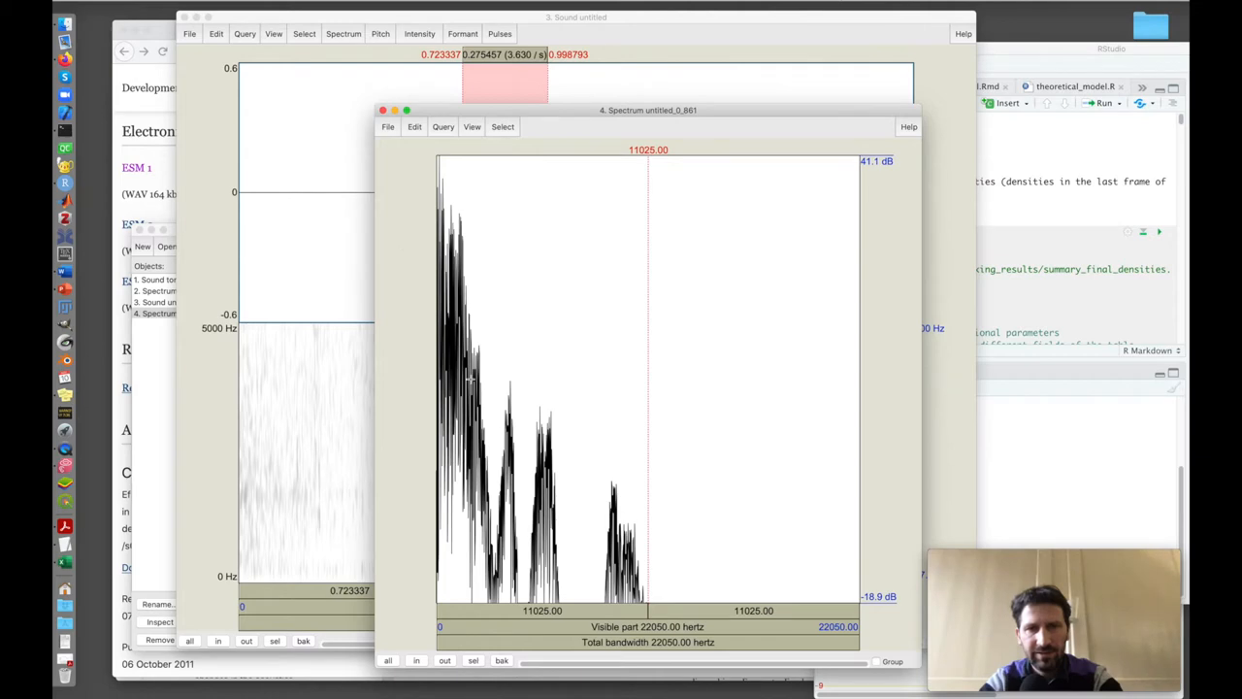
mouse_move(619, 493)
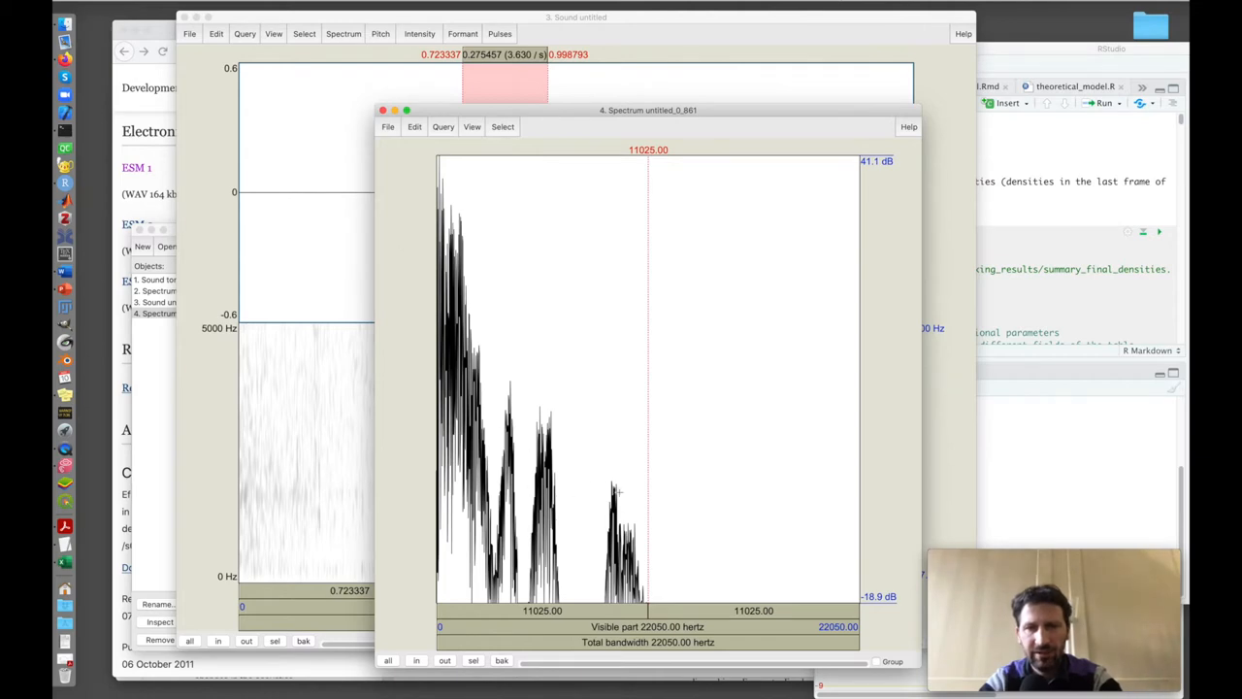
mouse_move(450, 204)
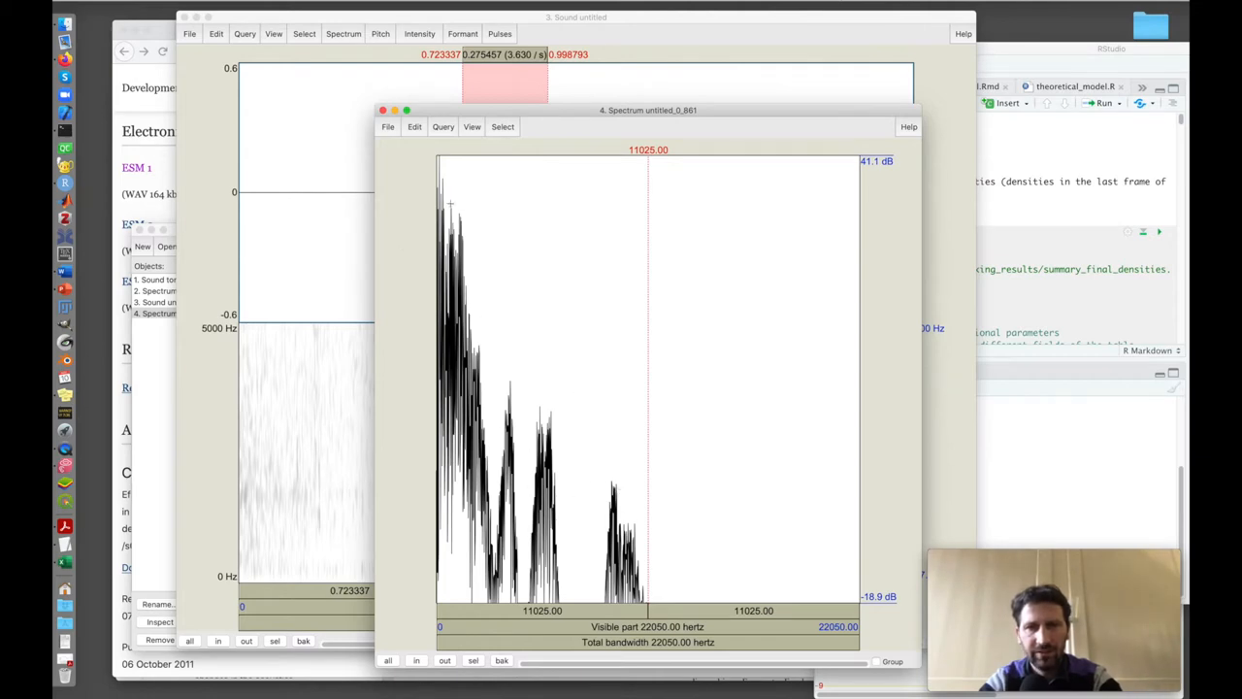
mouse_move(450, 189)
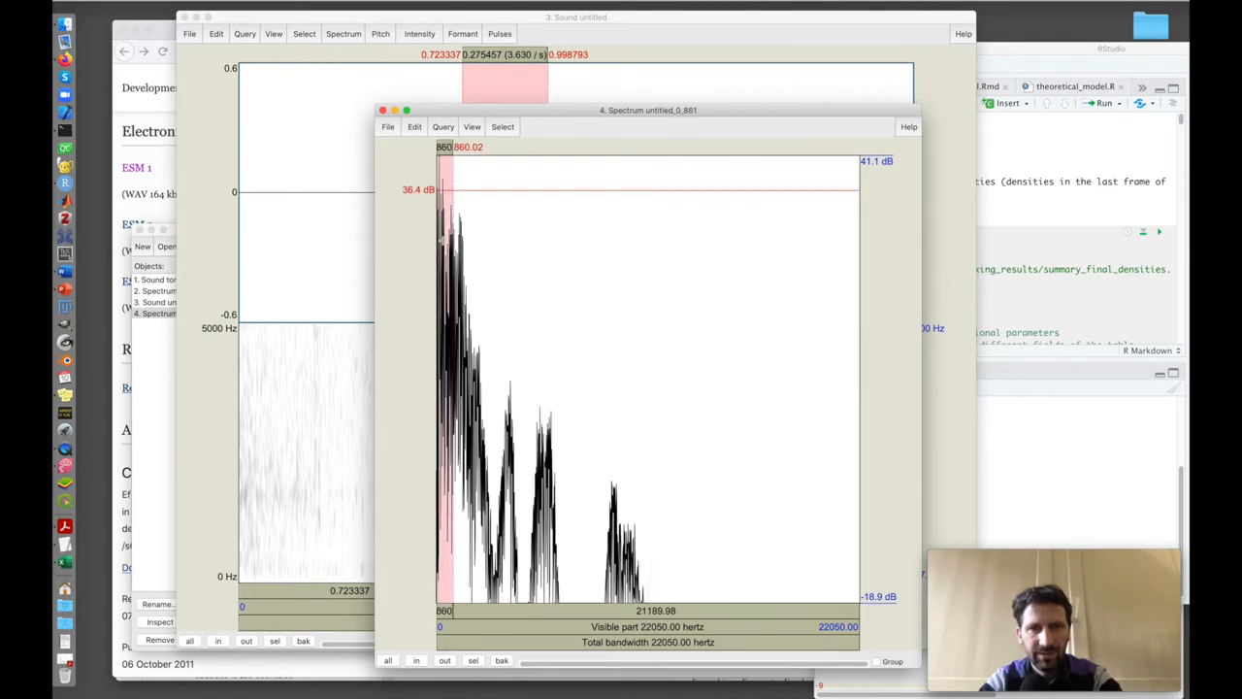
- Zoom the call spectrum to 0–860 Hz and mark the 173 Hz peak
left_click(471, 126)
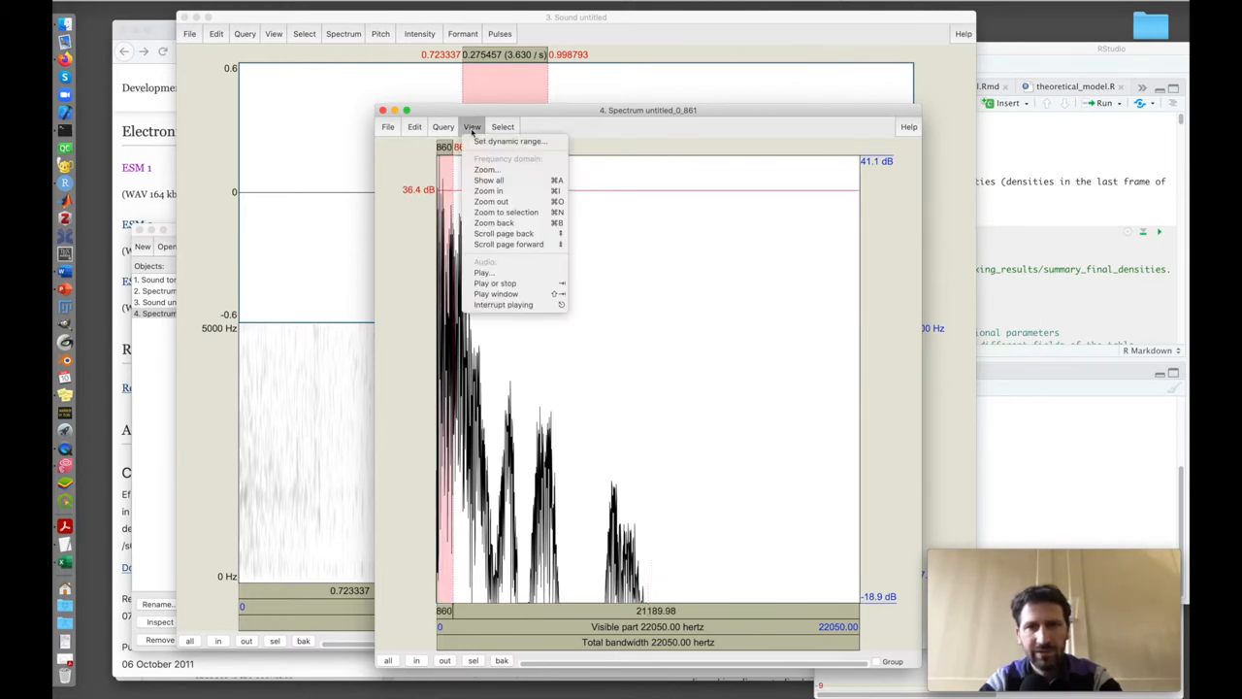
left_click(506, 212)
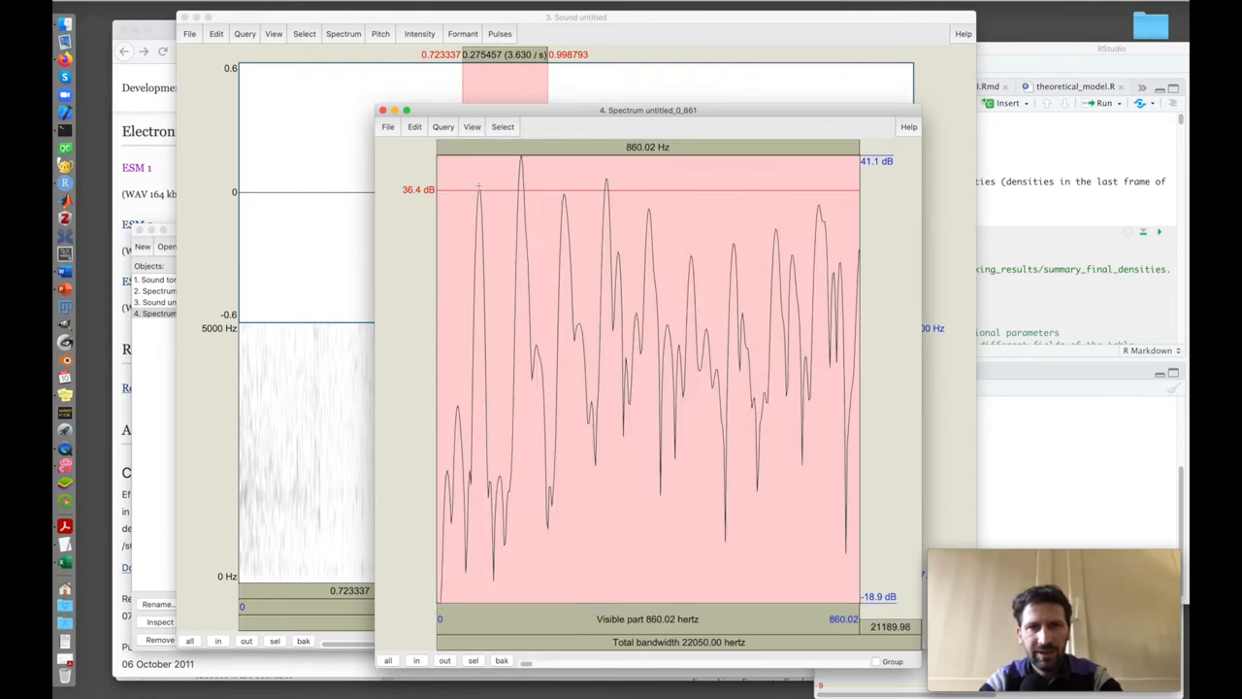
left_click(479, 194)
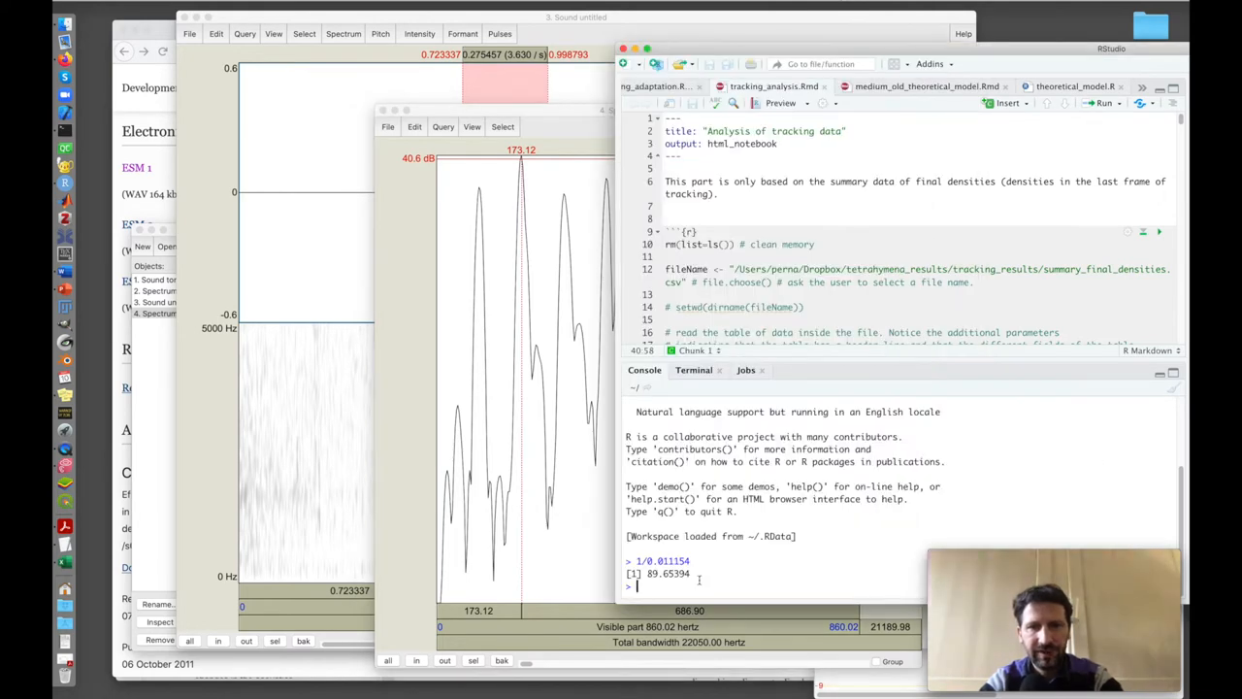
- Run the peak vector c(86, 173, 258, 345) in the R console
type("c")
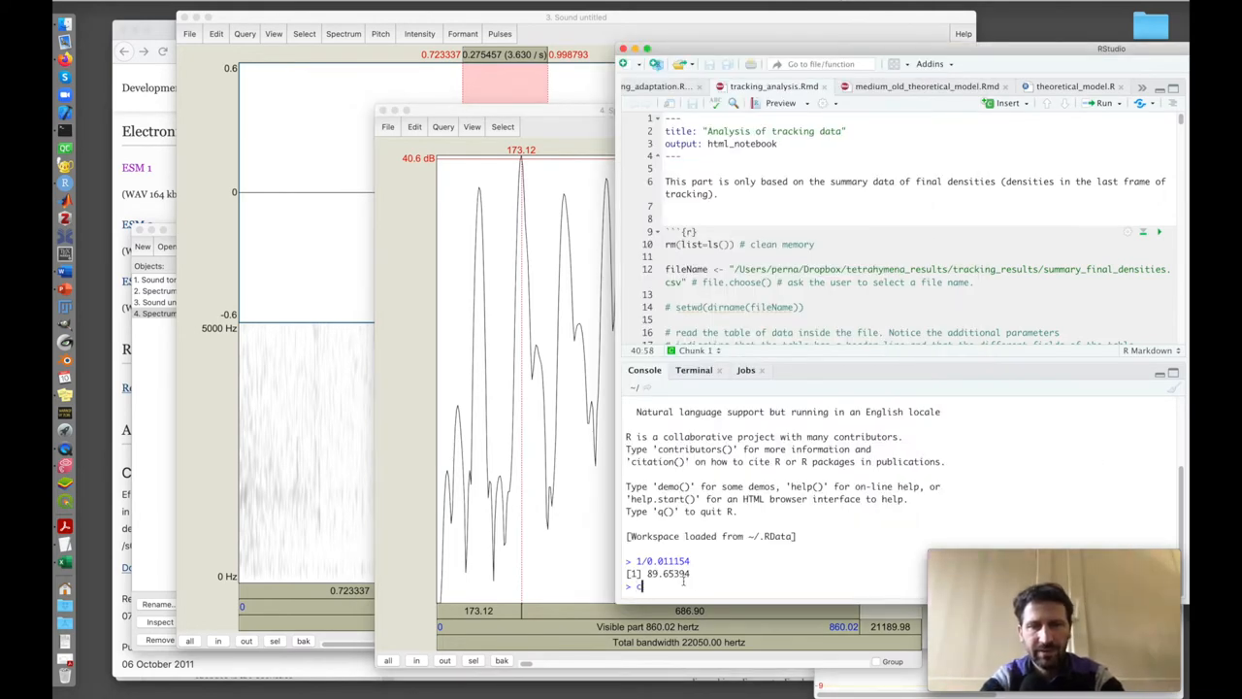
type("c(86, 173")
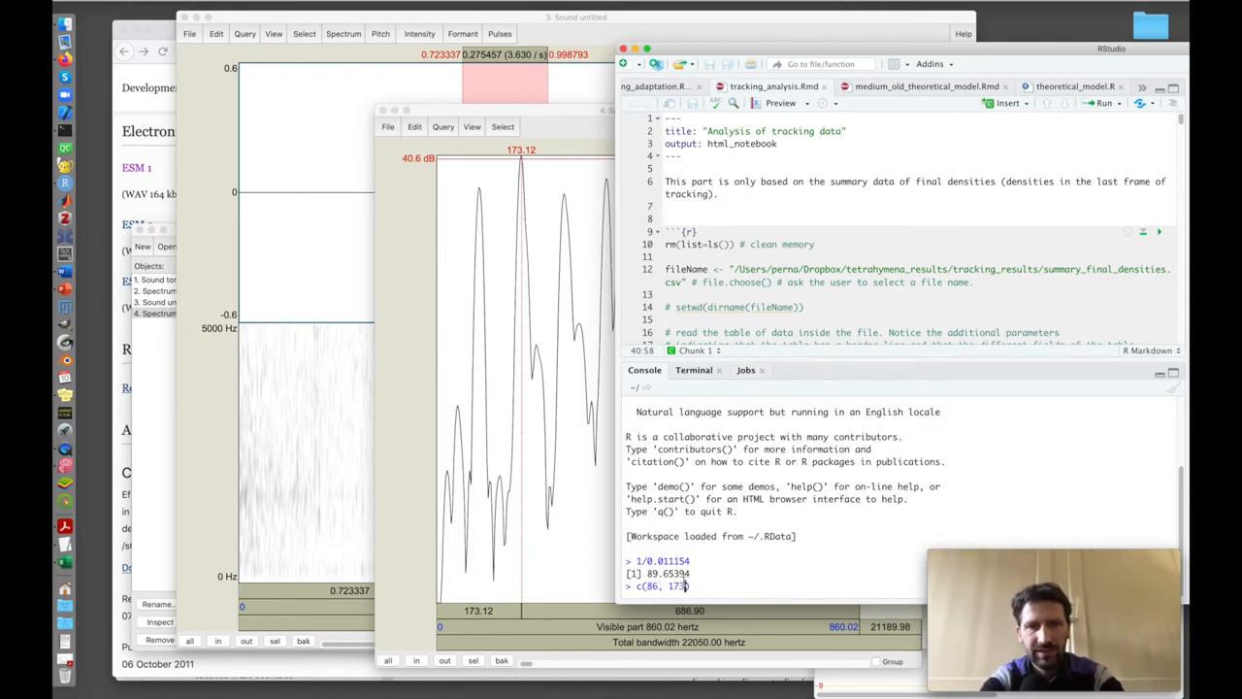
type(",")
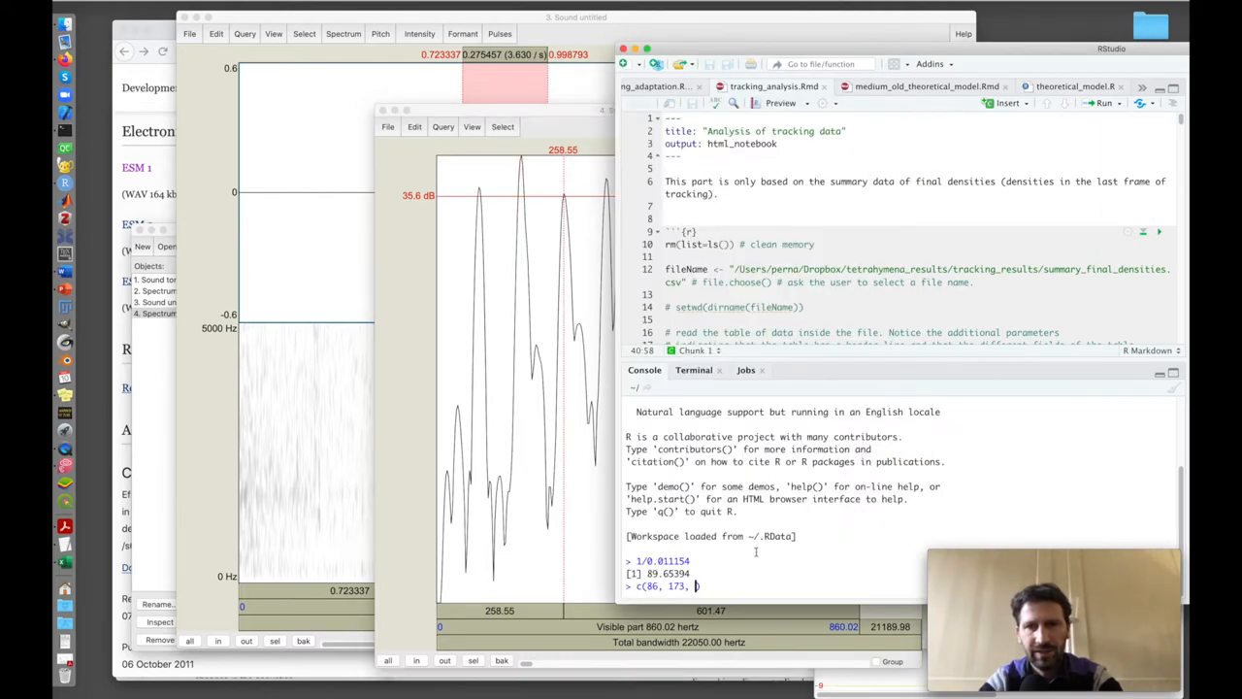
type("258,")
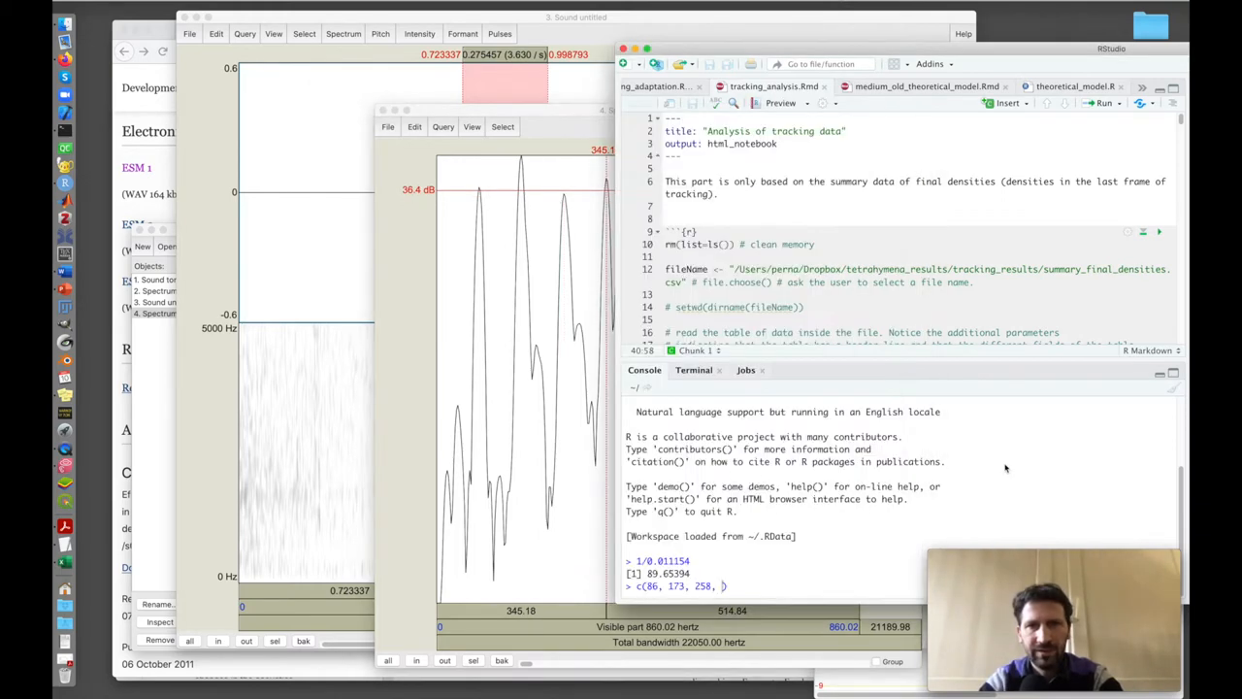
type("34")
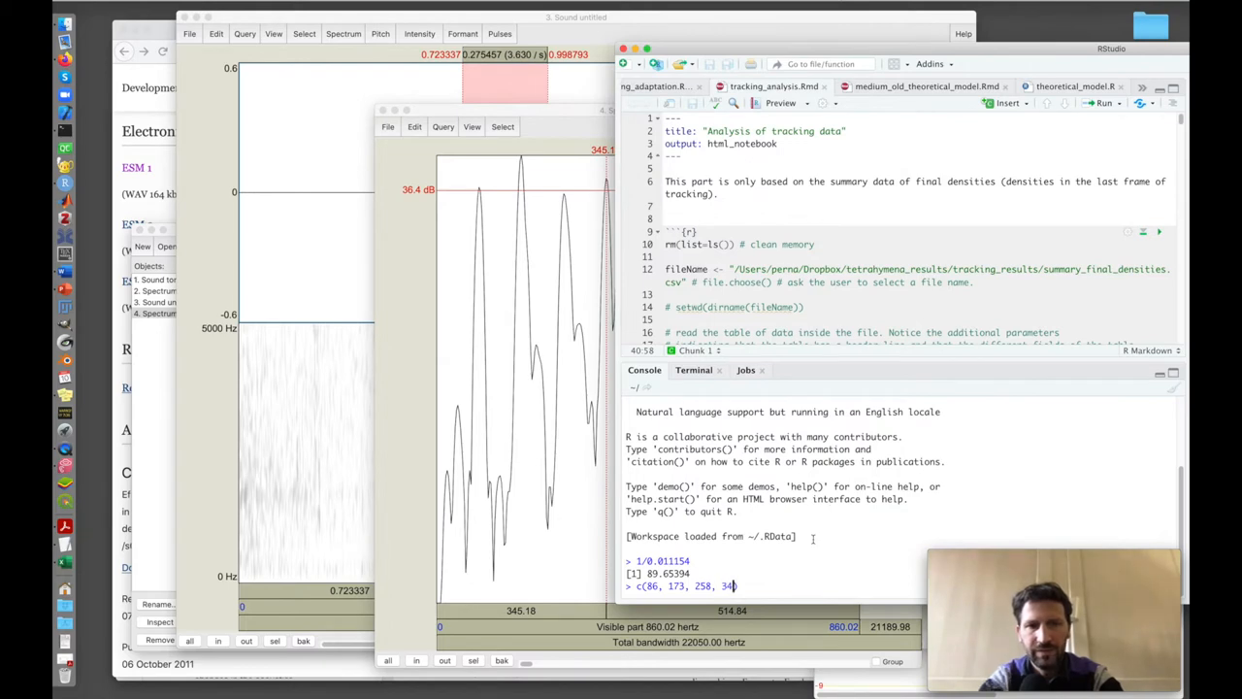
type("5)")
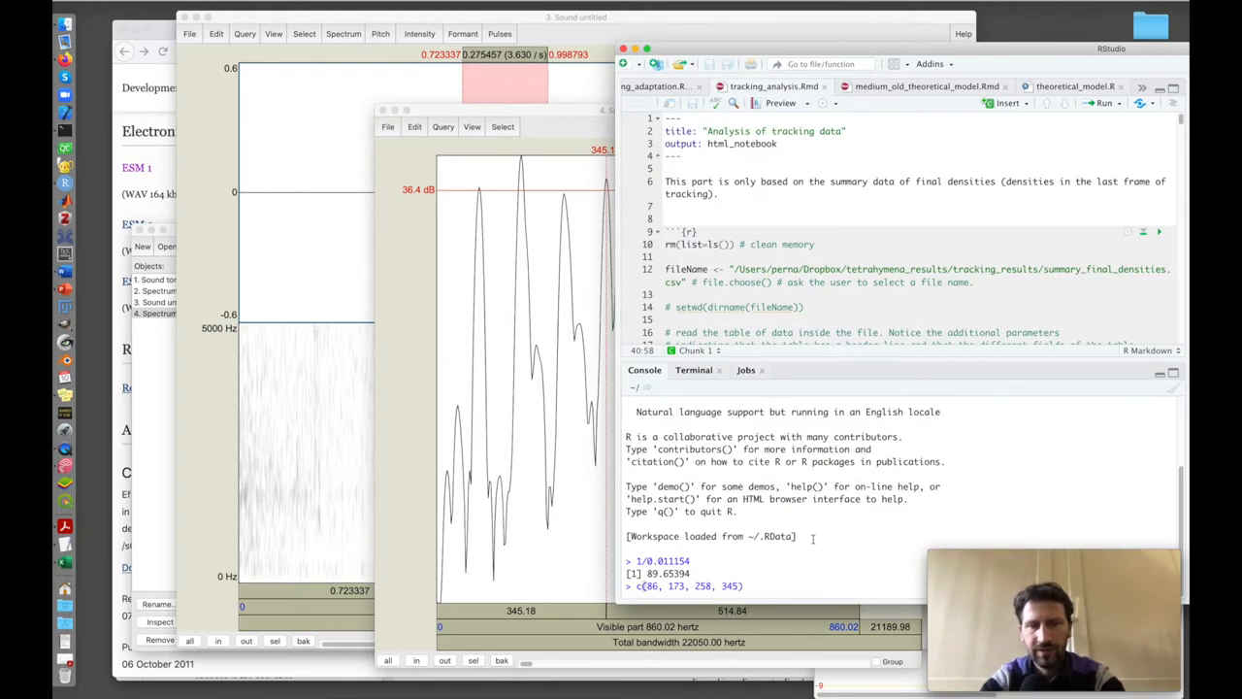
key("Return")
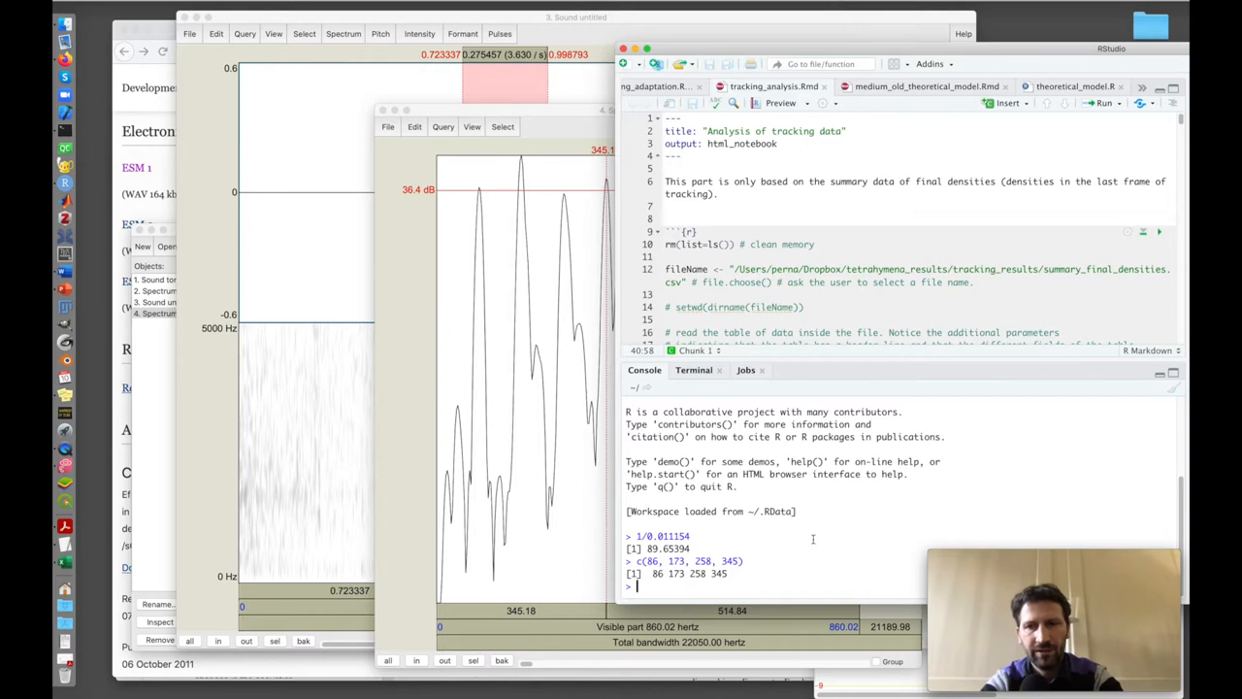
- Evaluate 86/1, 173/2, 258/3 and 345/4, each giving about 86
type("86/1")
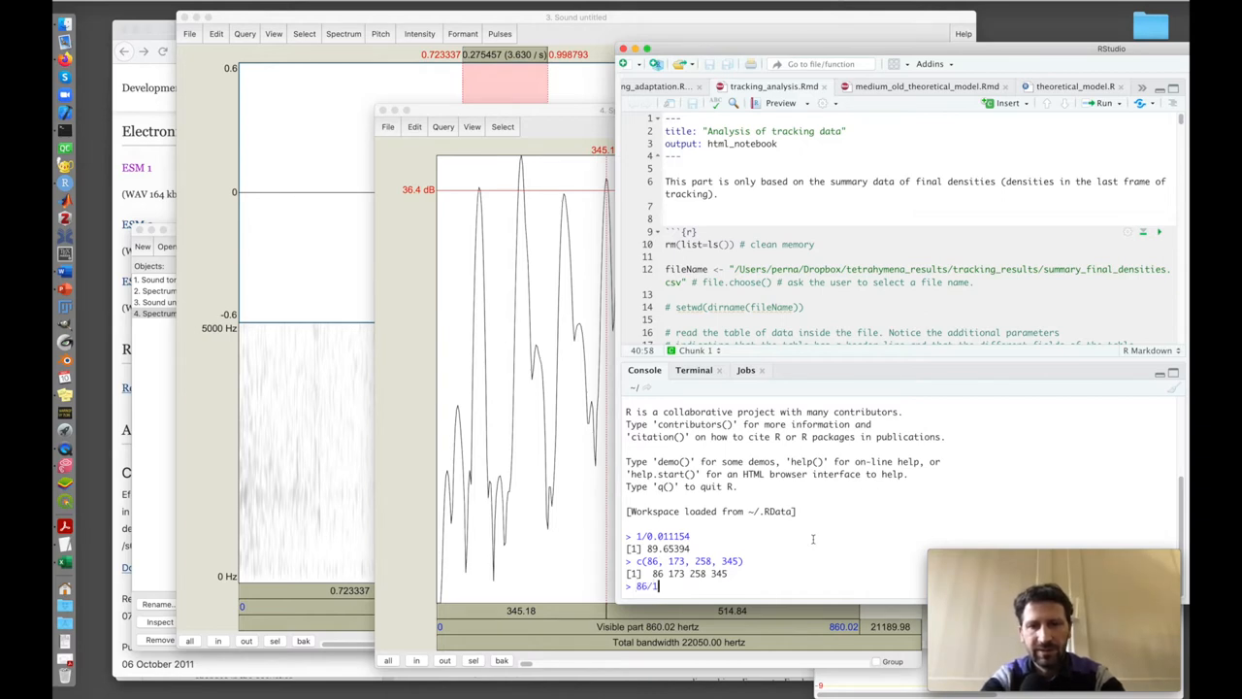
key("Return")
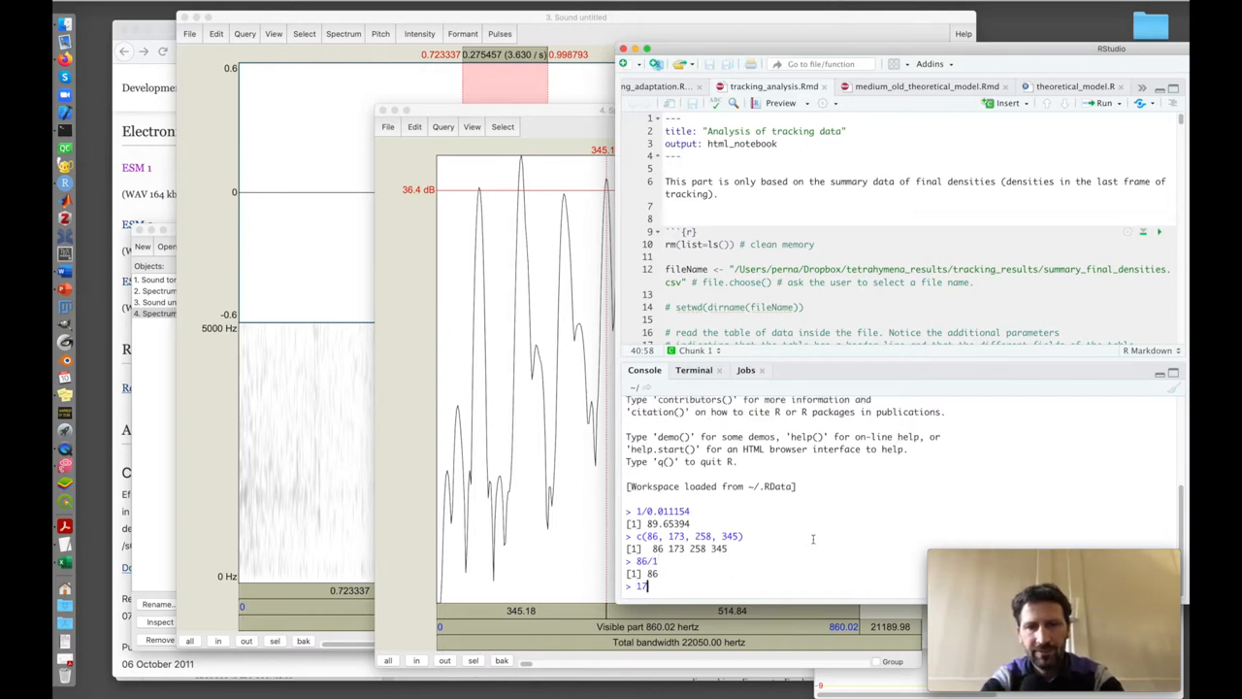
type("173/2")
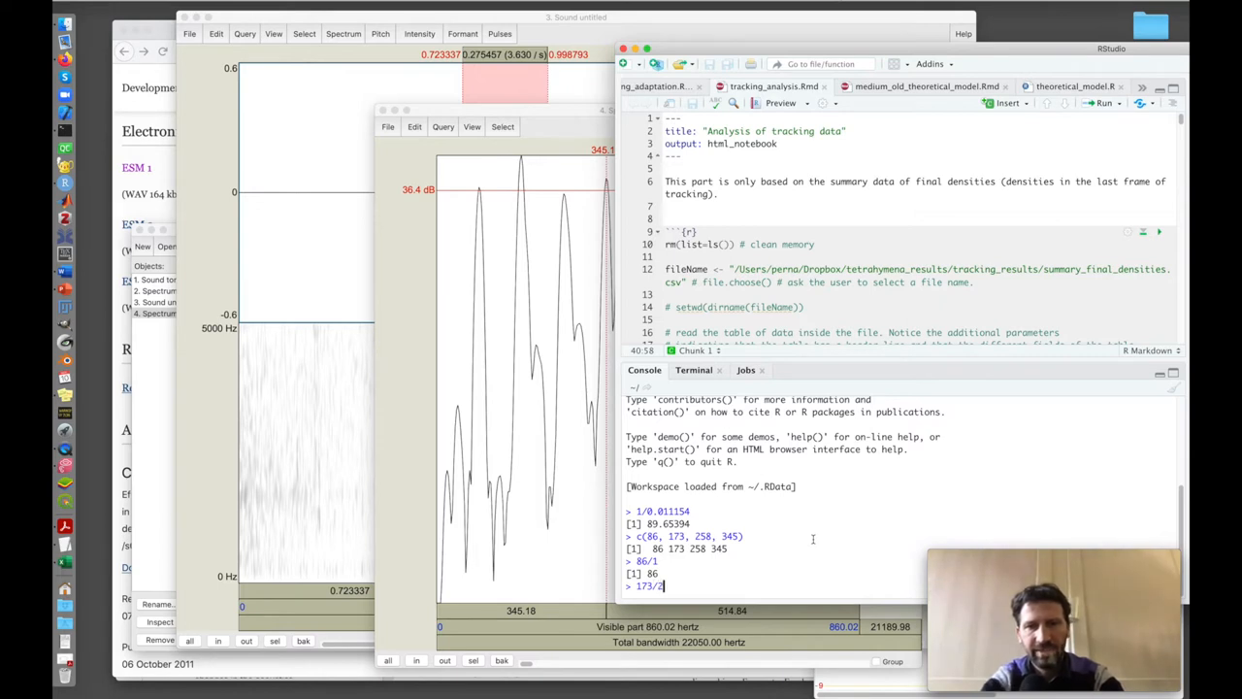
key("Return")
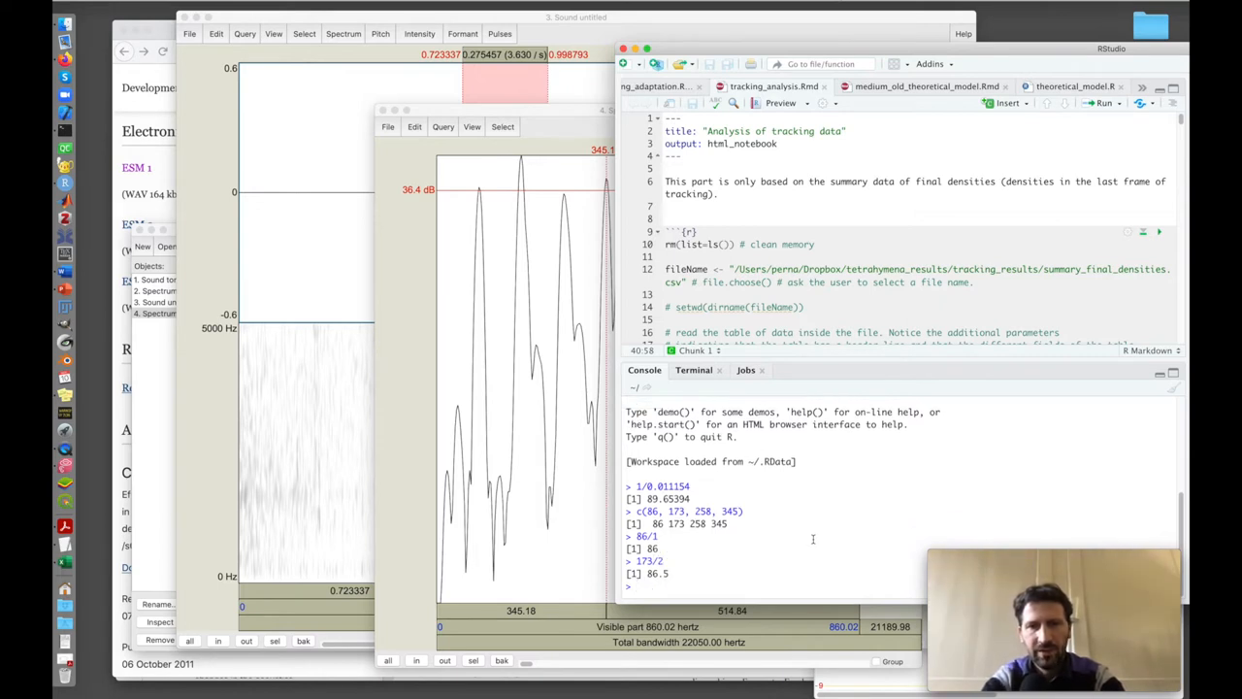
type("258/")
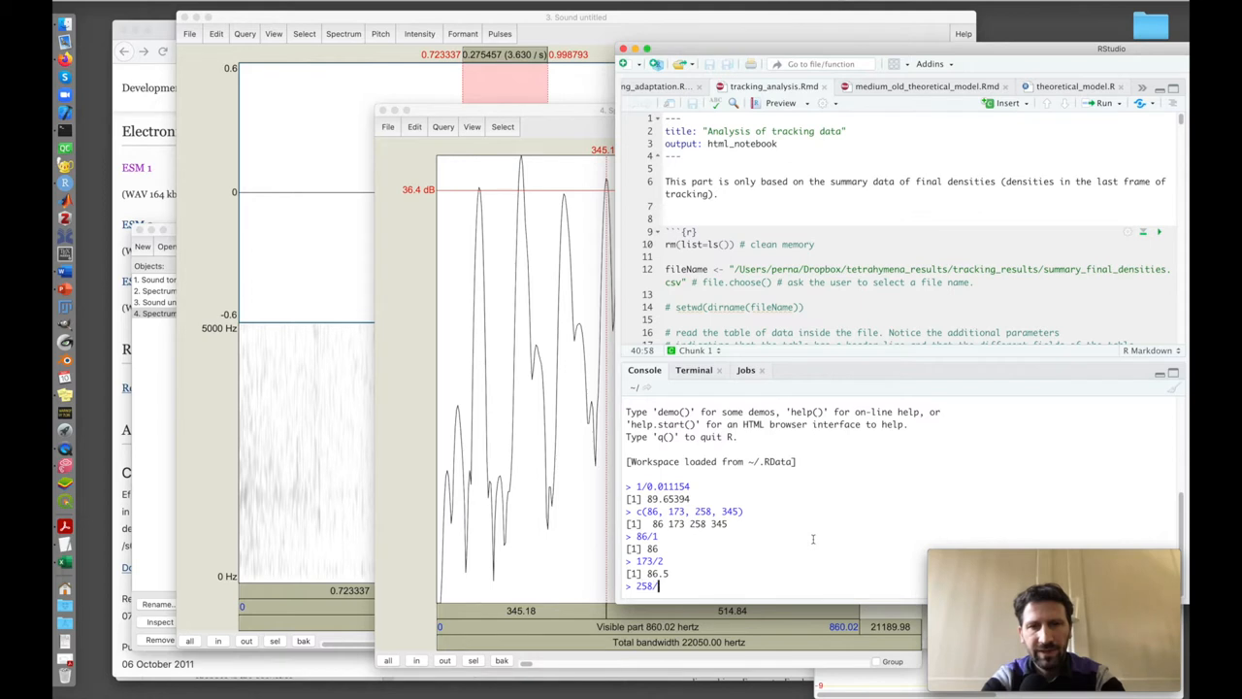
key("Return")
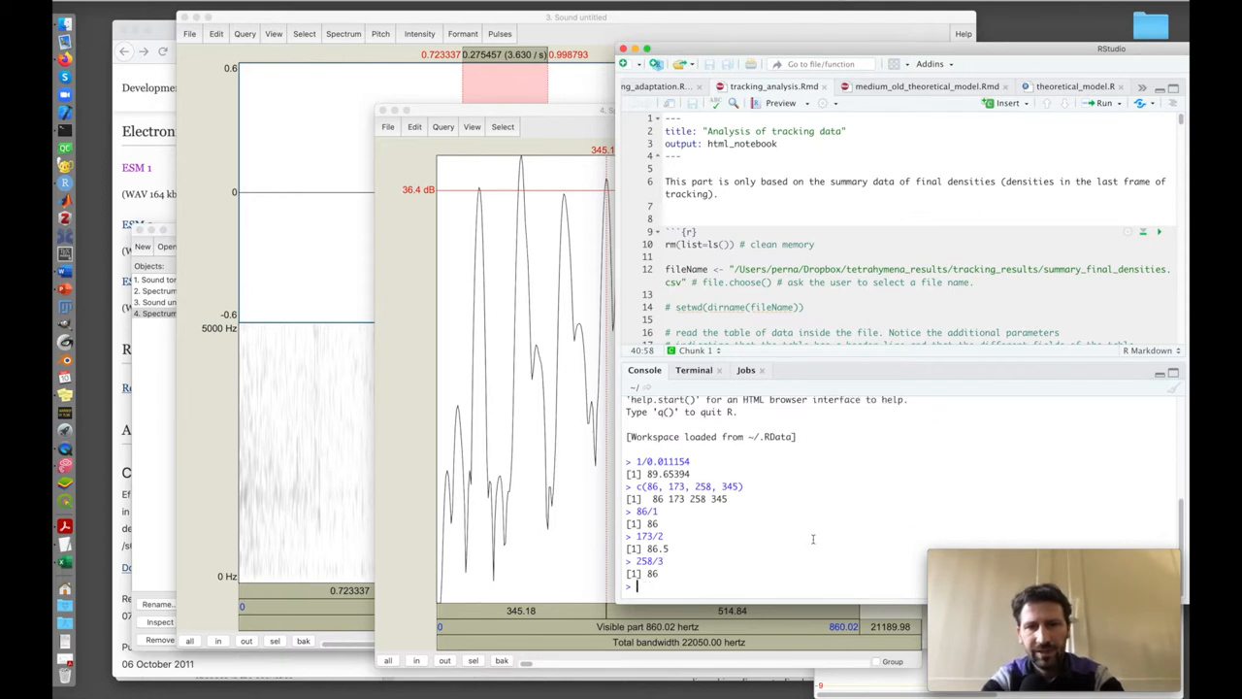
type("345")
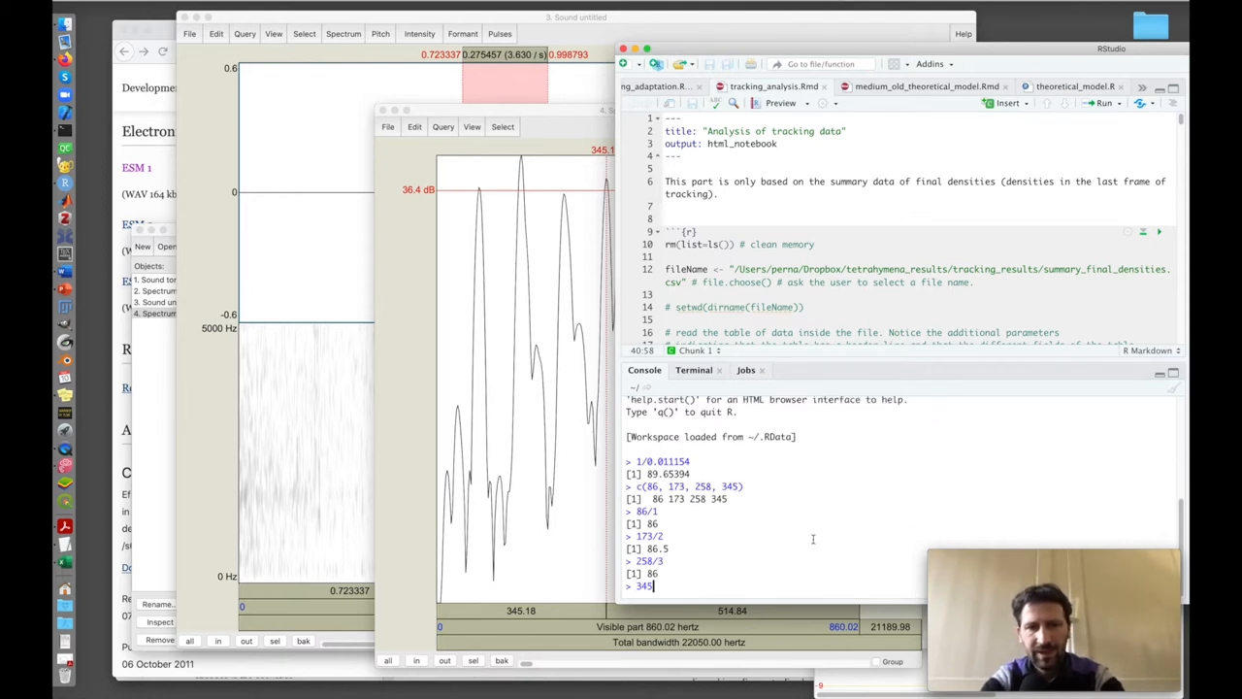
key("Return")
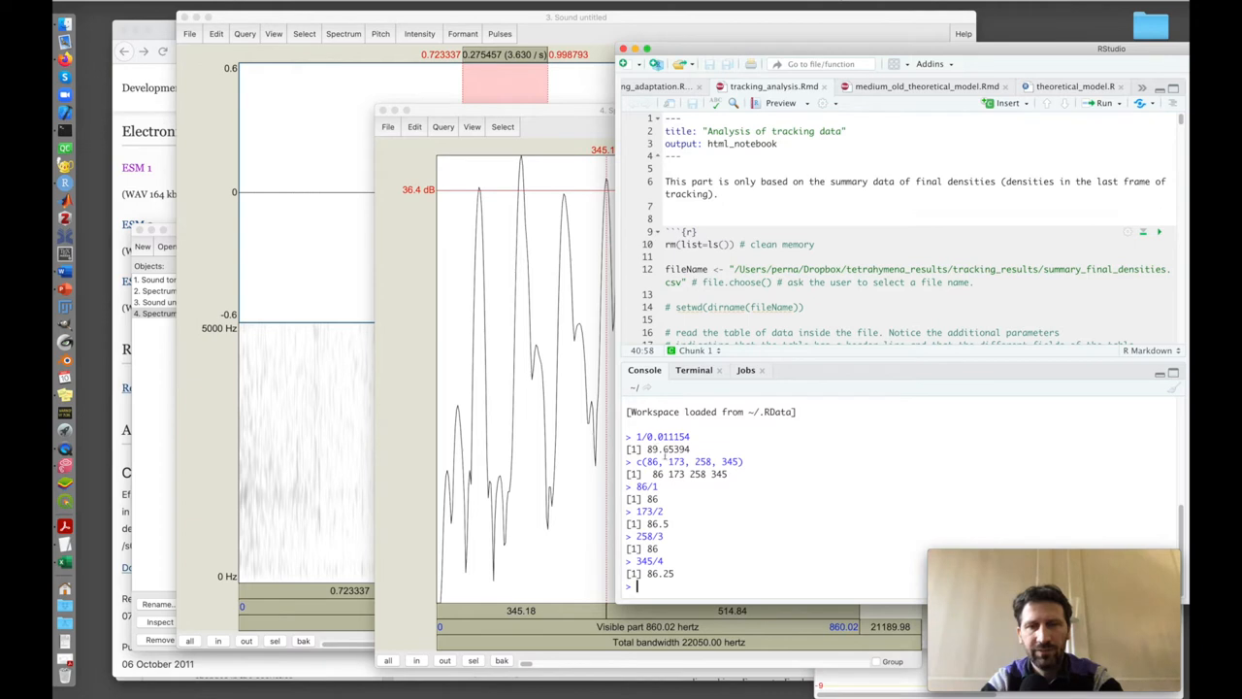
mouse_move(559, 123)
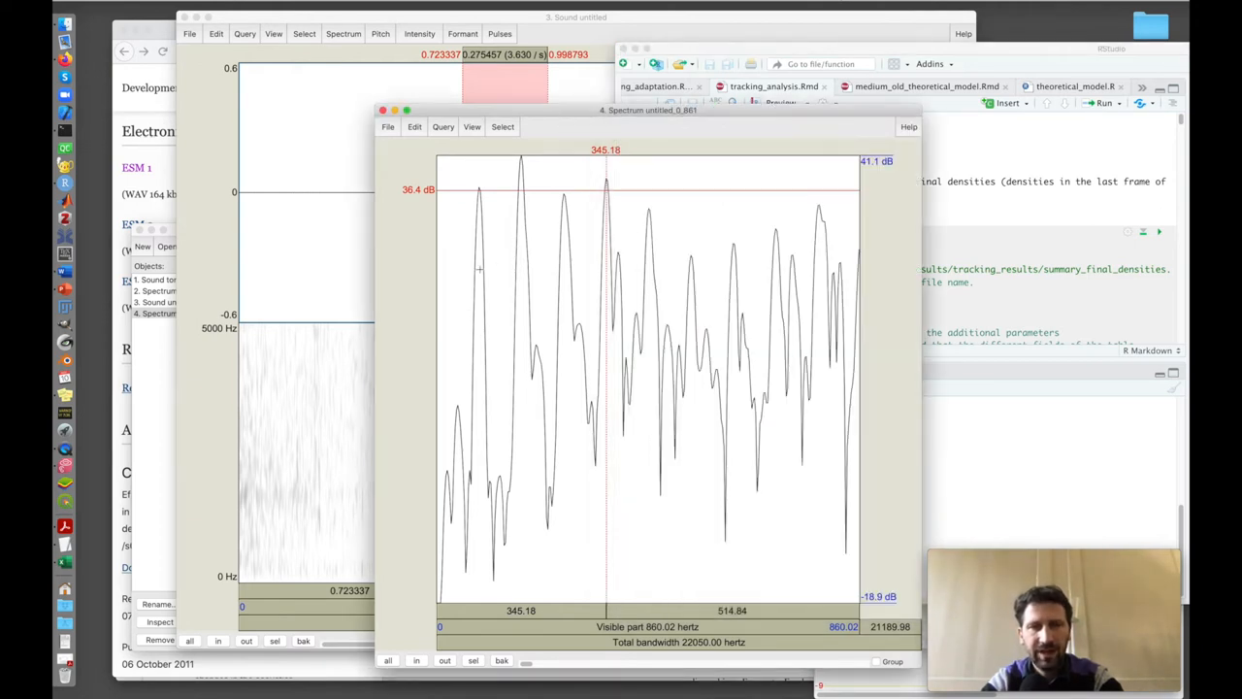
mouse_move(585, 259)
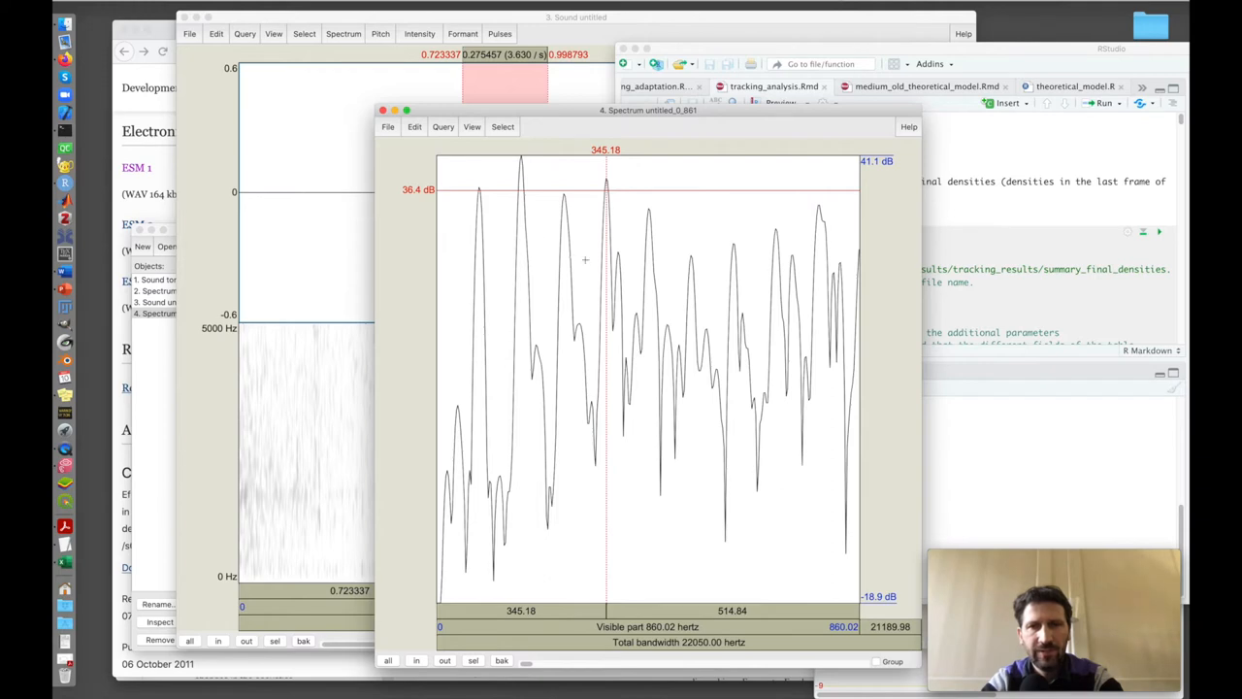
mouse_move(494, 391)
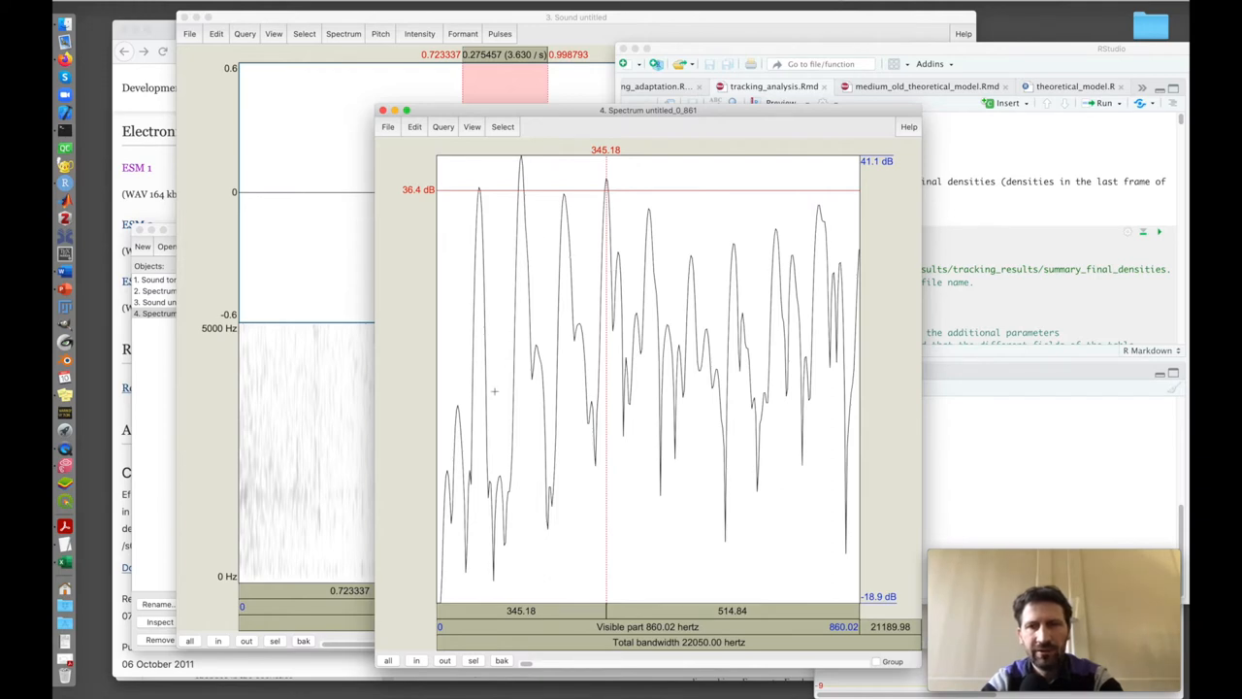
mouse_move(473, 246)
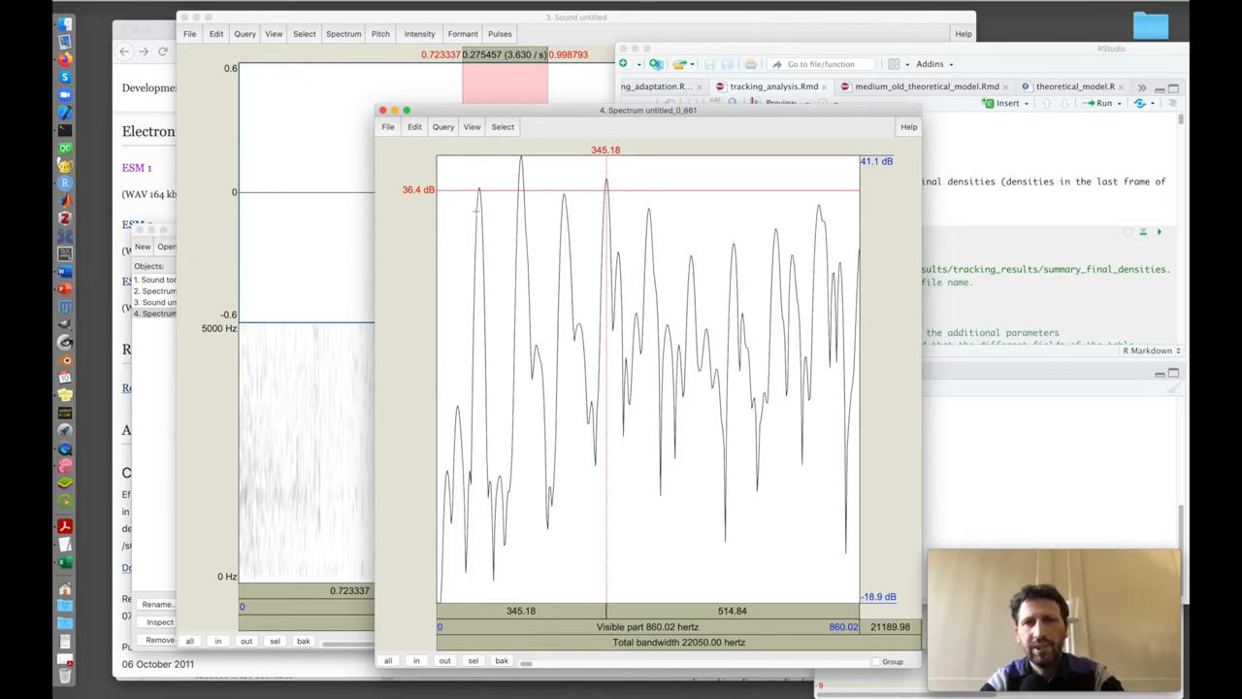
mouse_move(497, 197)
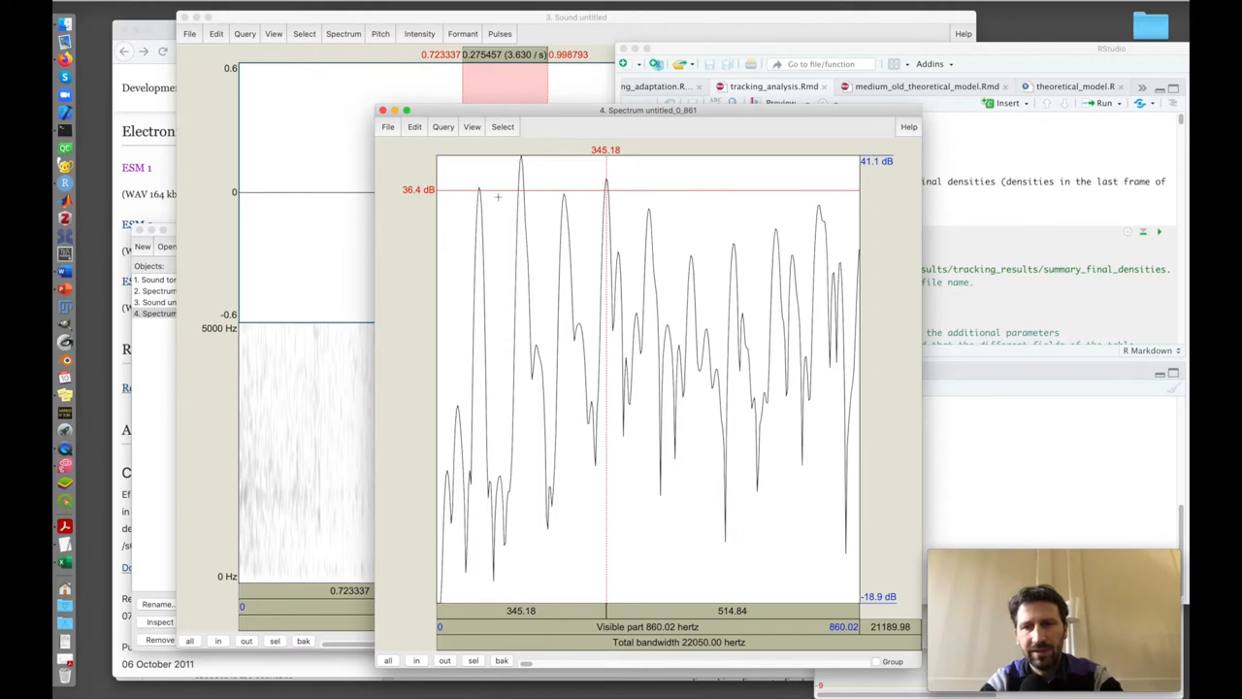
mouse_move(520, 184)
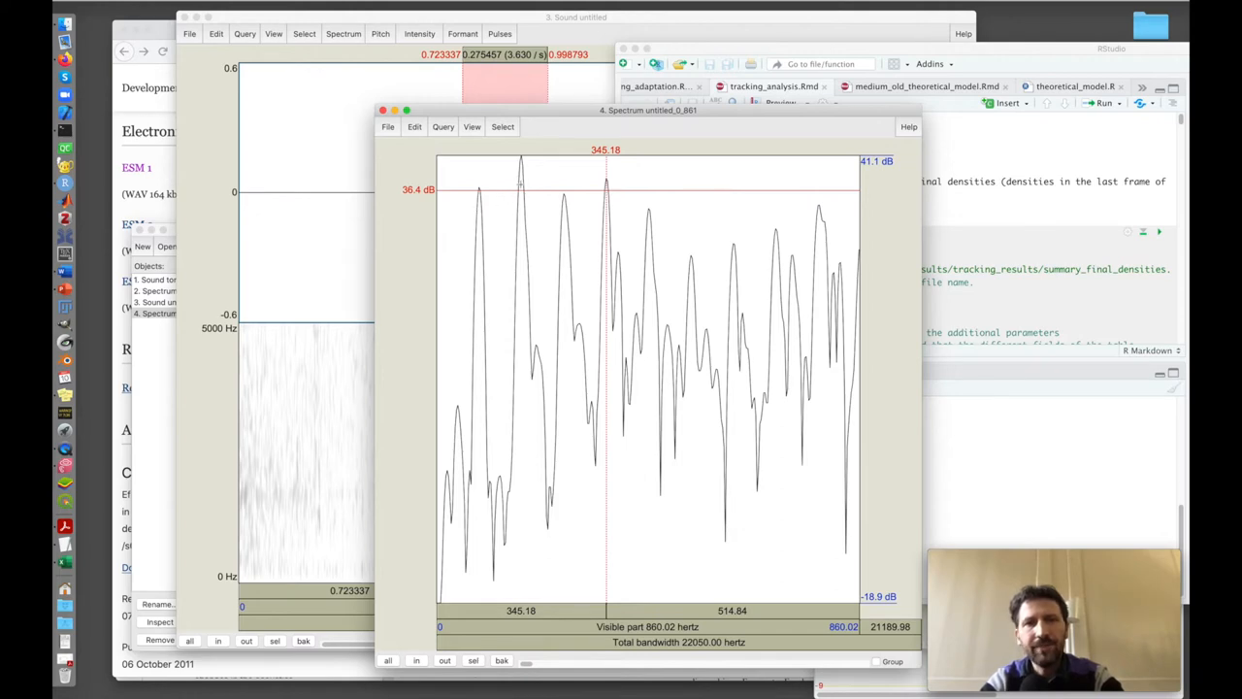
mouse_move(521, 223)
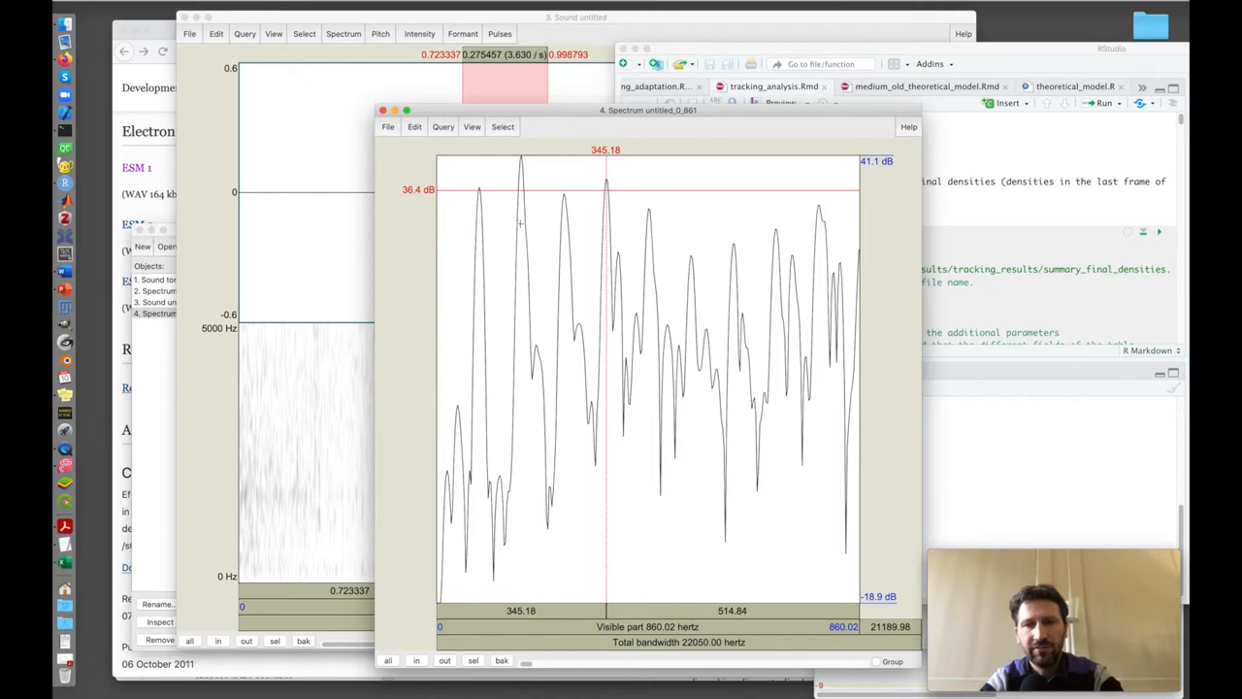
mouse_move(594, 264)
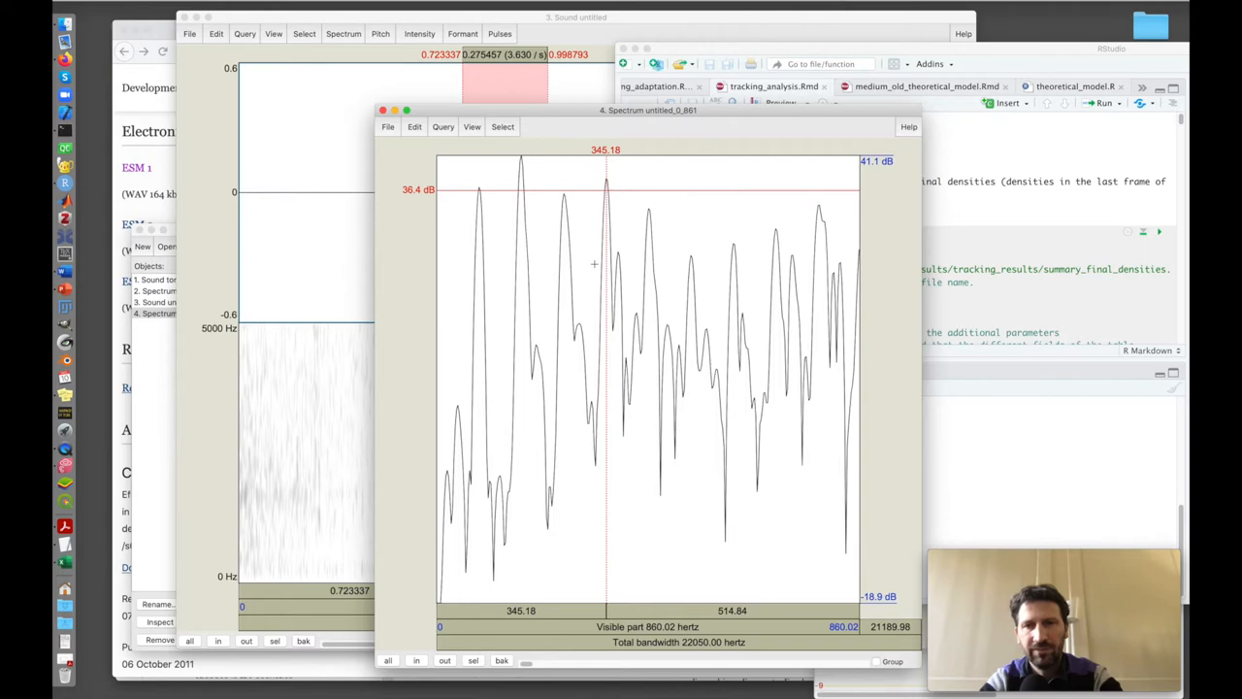
mouse_move(565, 274)
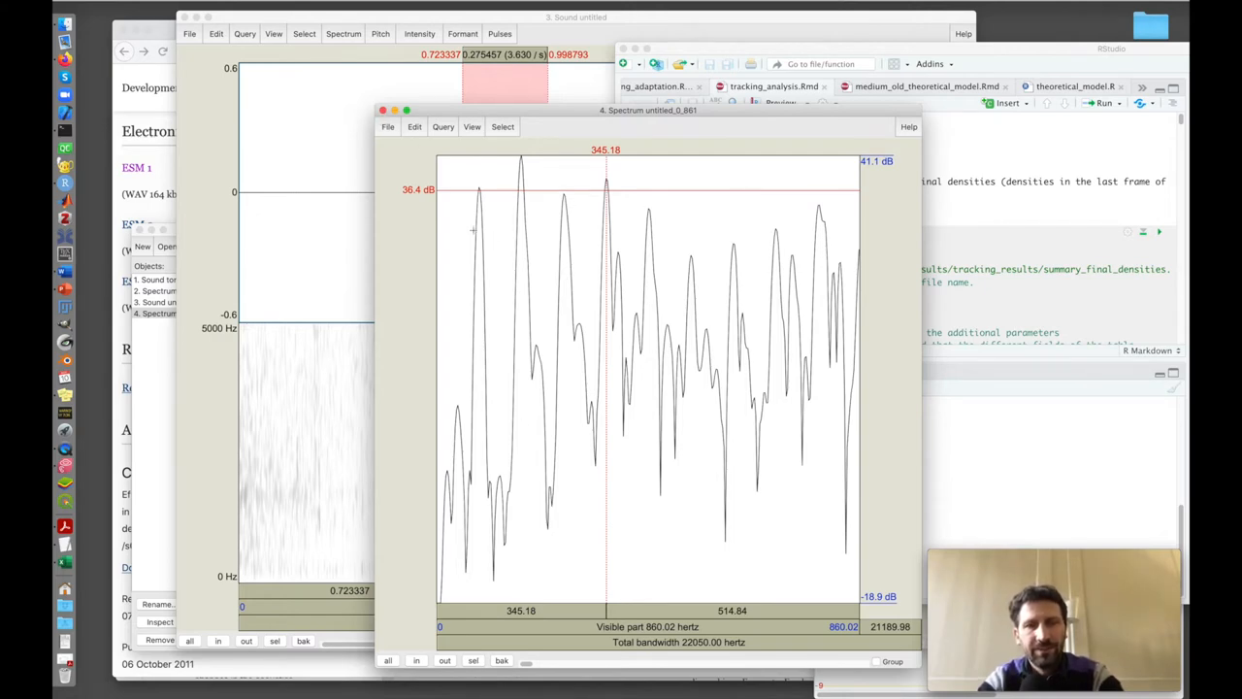
left_click(472, 126)
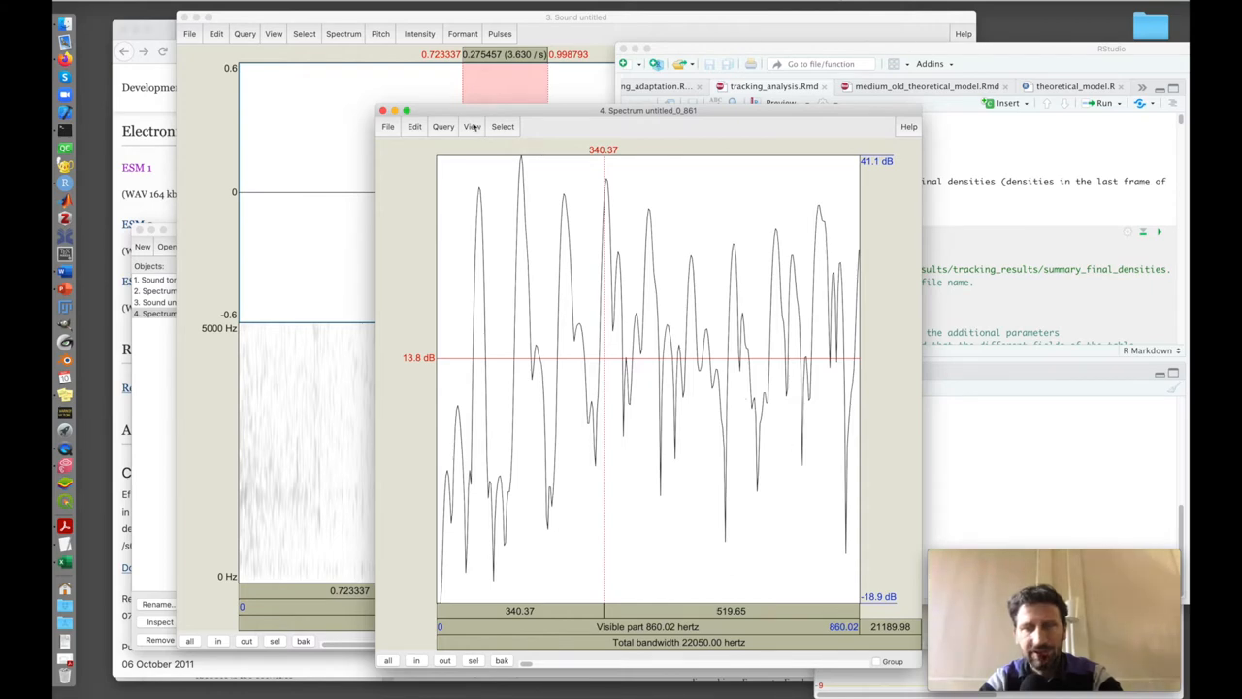
- Show the call spectrum across its full 0–22050 Hz range
left_click(472, 127)
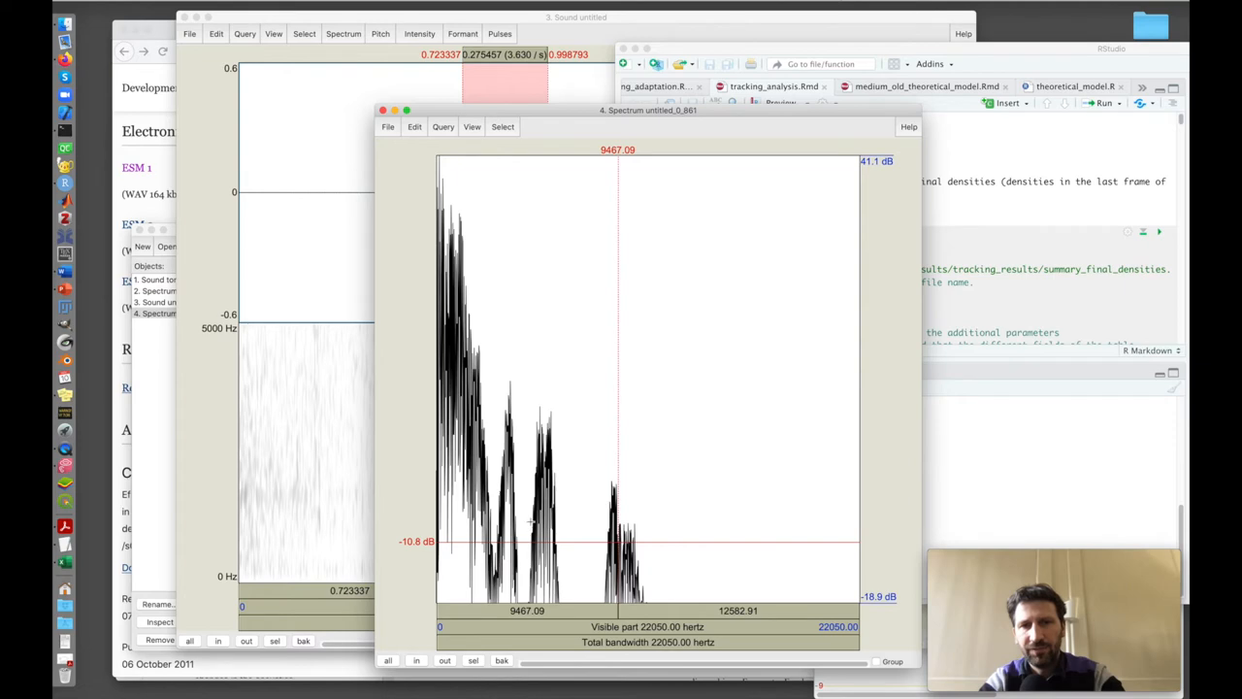
mouse_move(448, 186)
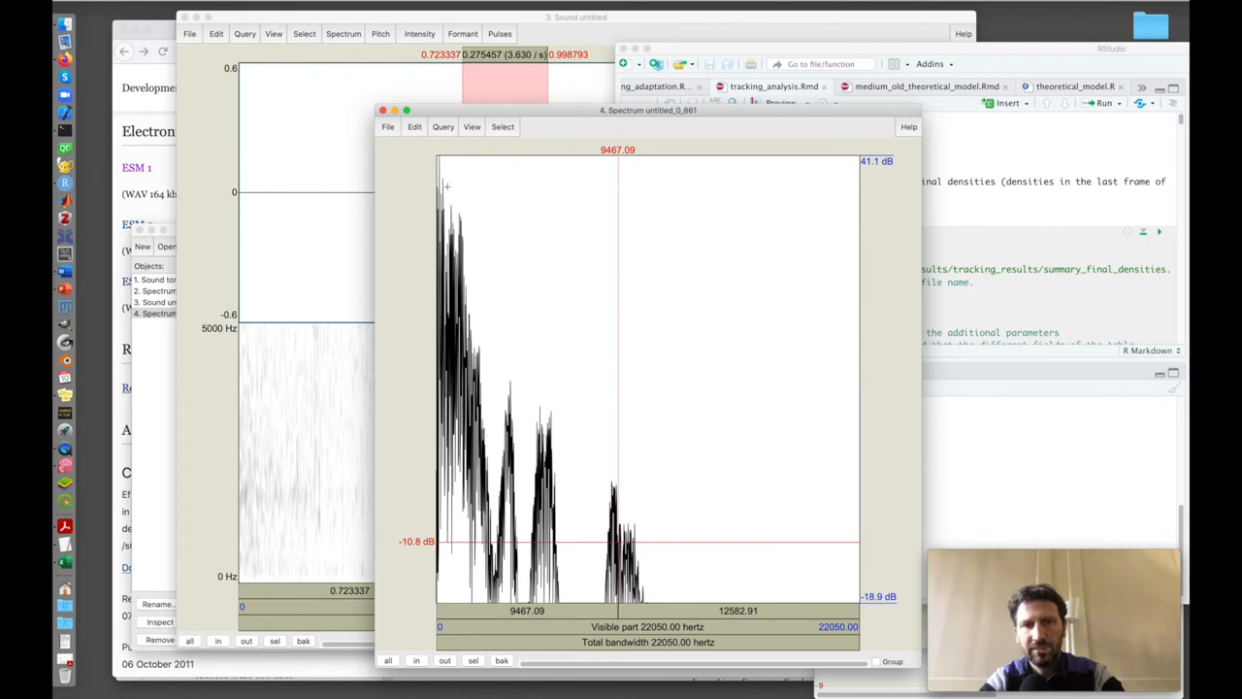
mouse_move(446, 199)
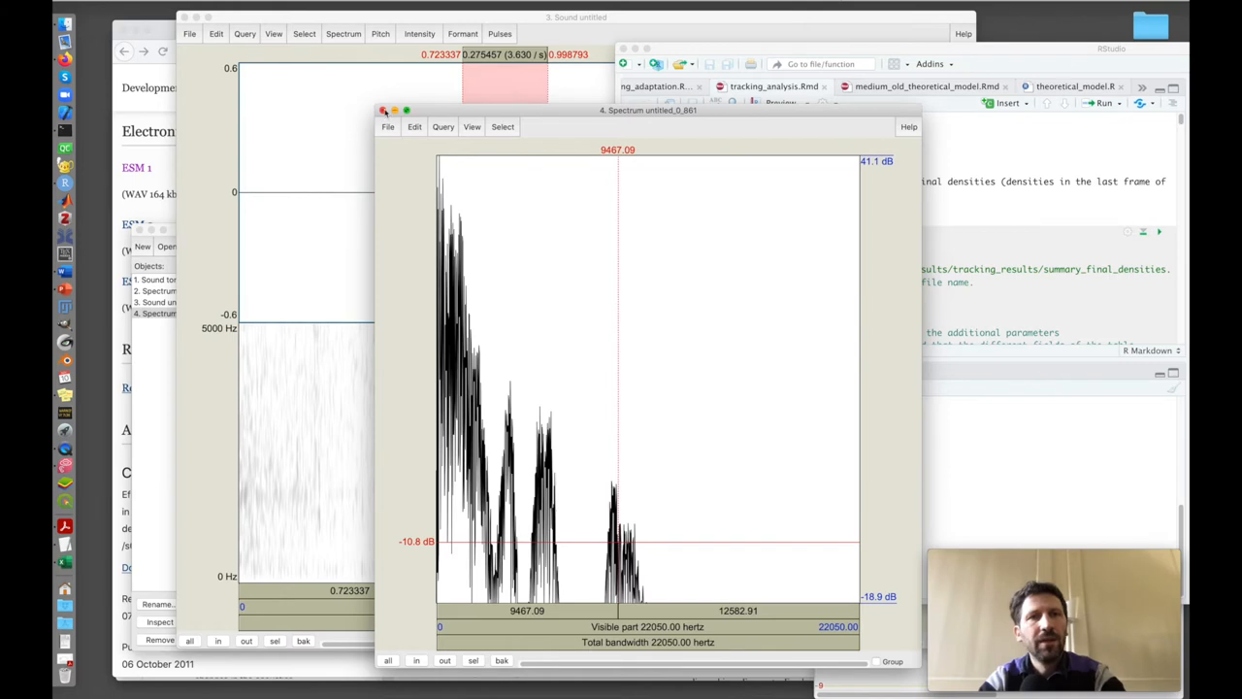
- Close the spectrum and sound editors and read A_fifth_guitar_string.wav from file
left_click(384, 110)
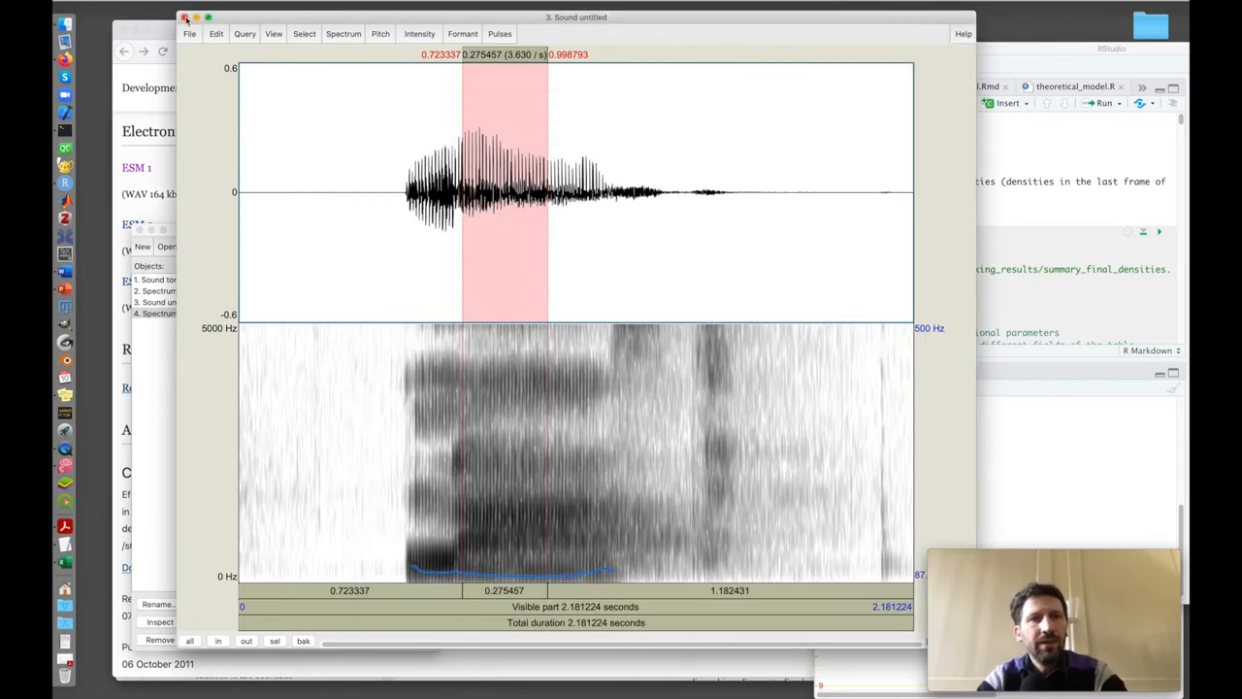
left_click(184, 17)
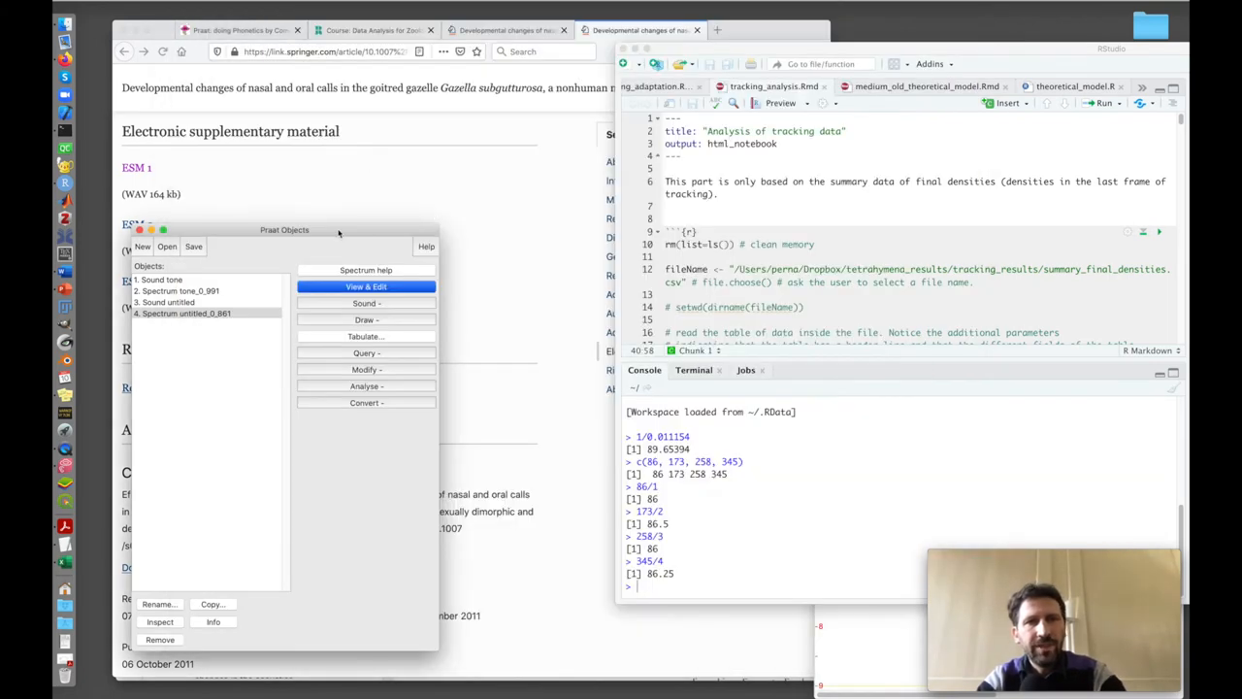
left_click(222, 212)
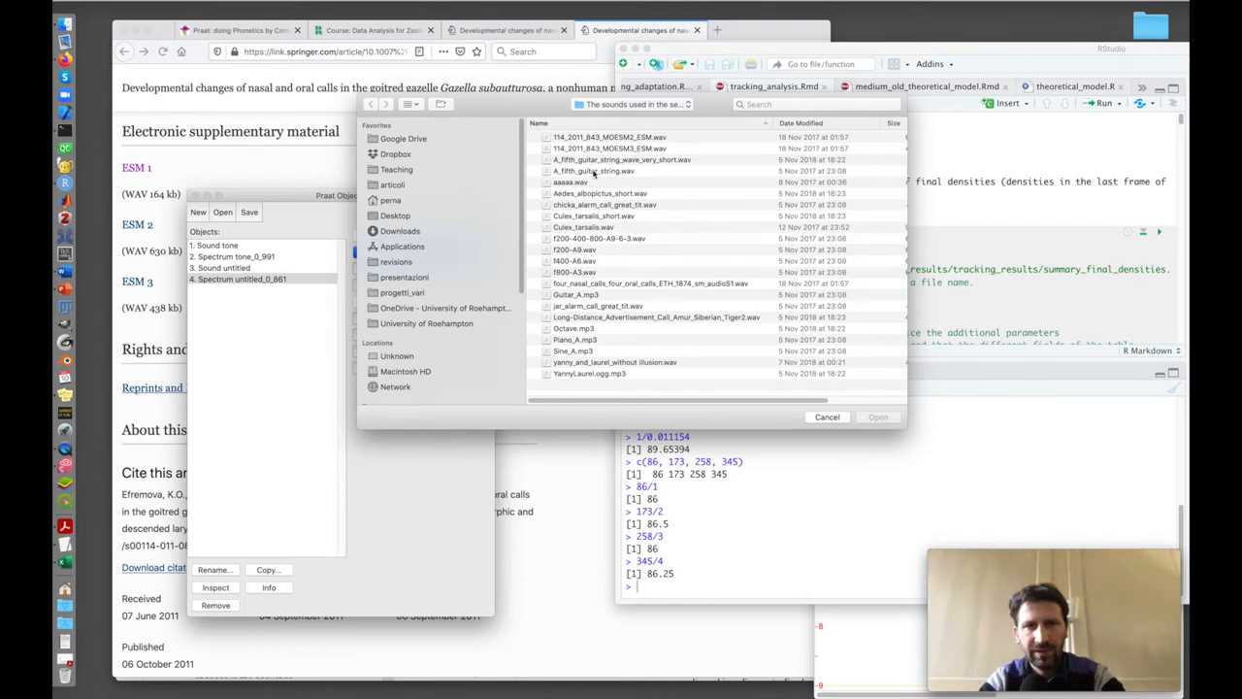
left_click(877, 416)
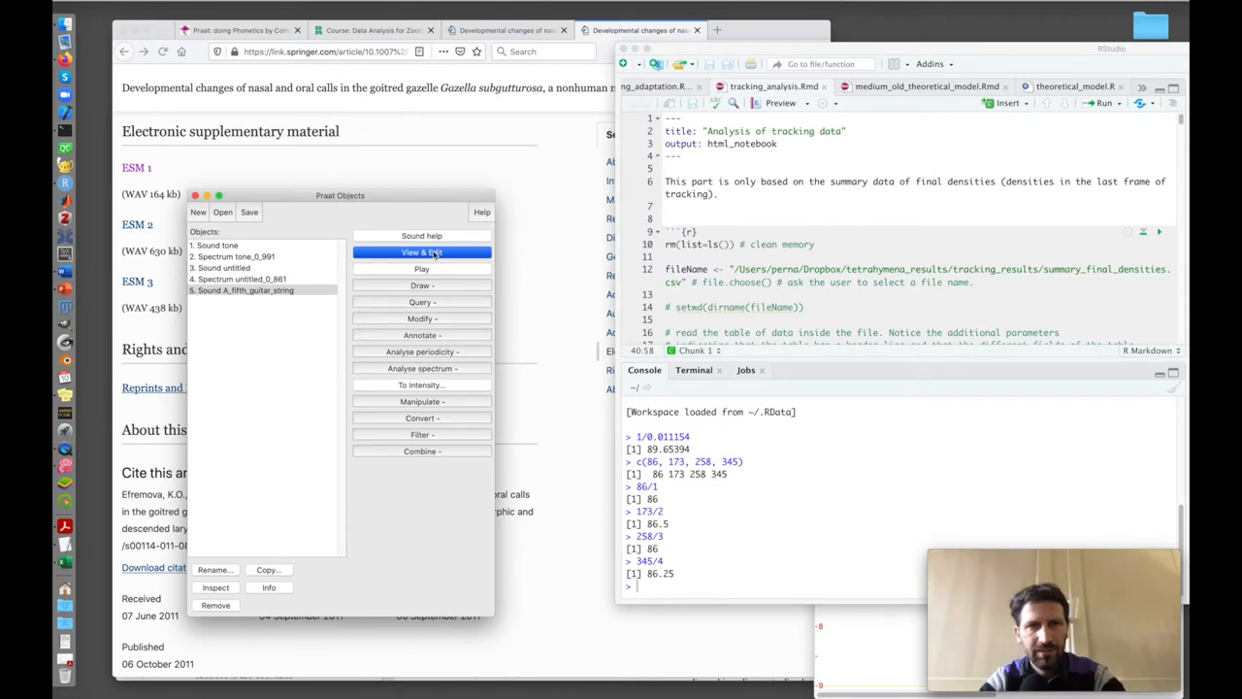
- Open the guitar-string recording in the editor and select part of the third pluck
left_click(421, 252)
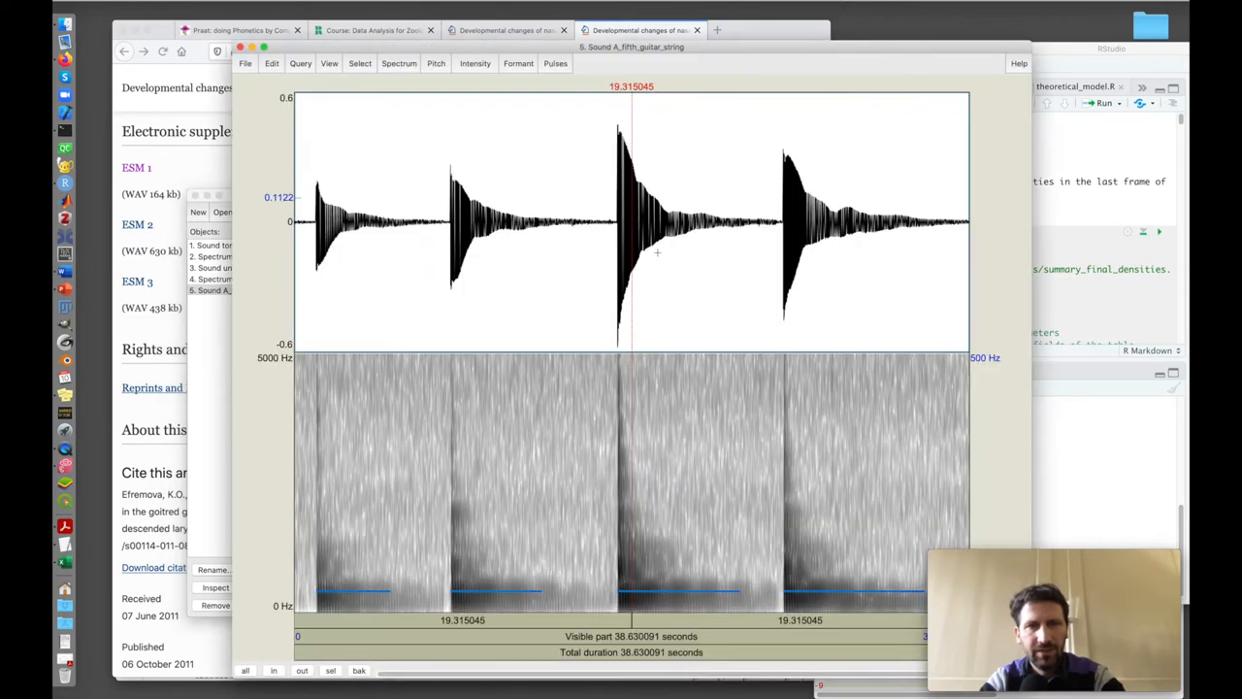
left_click(616, 223)
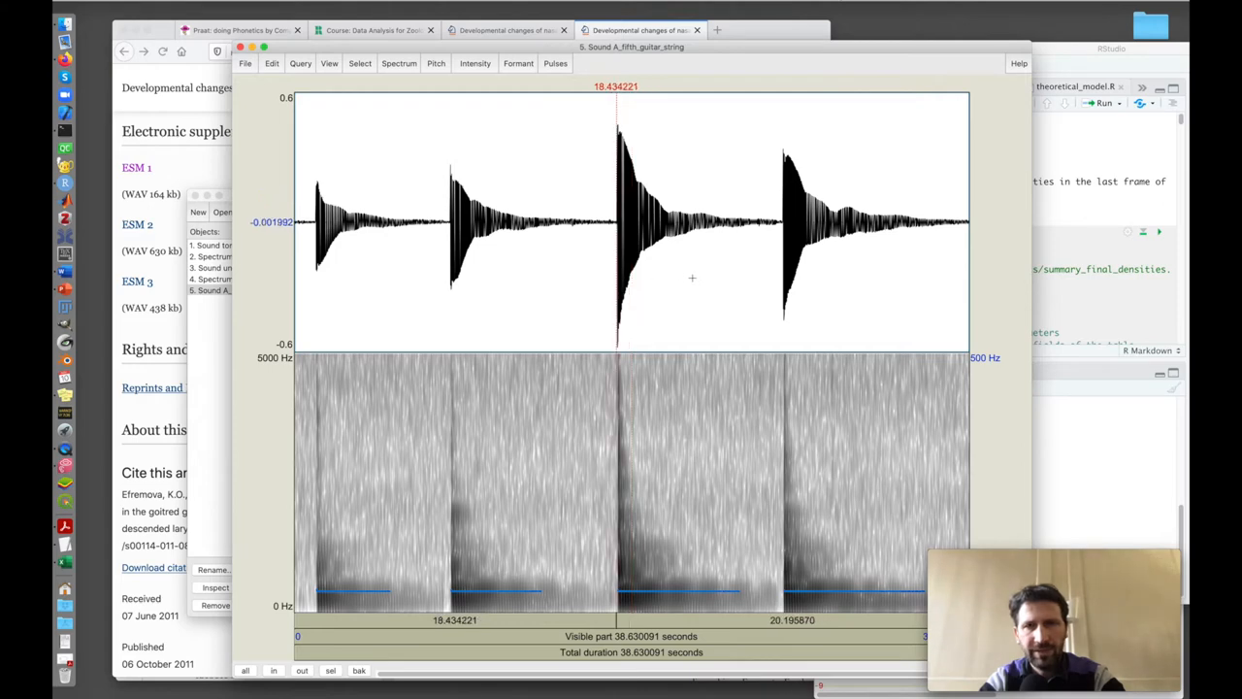
left_click_drag(617, 223, 734, 223)
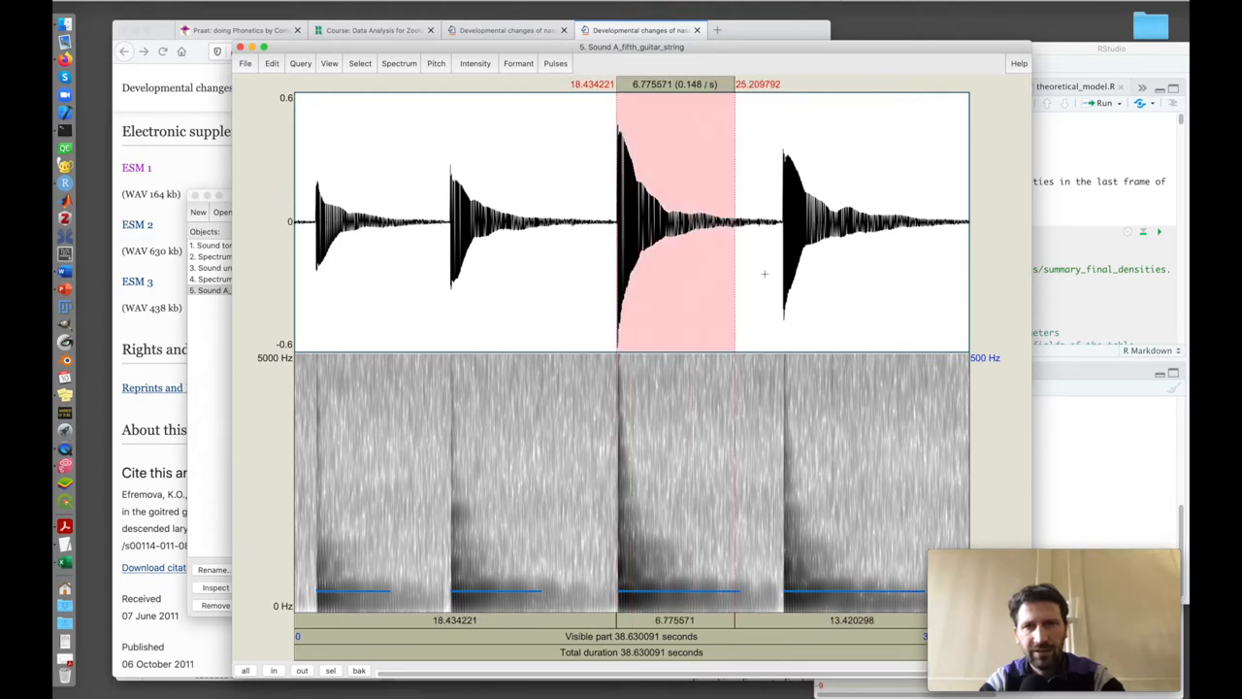
left_click_drag(735, 223, 781, 223)
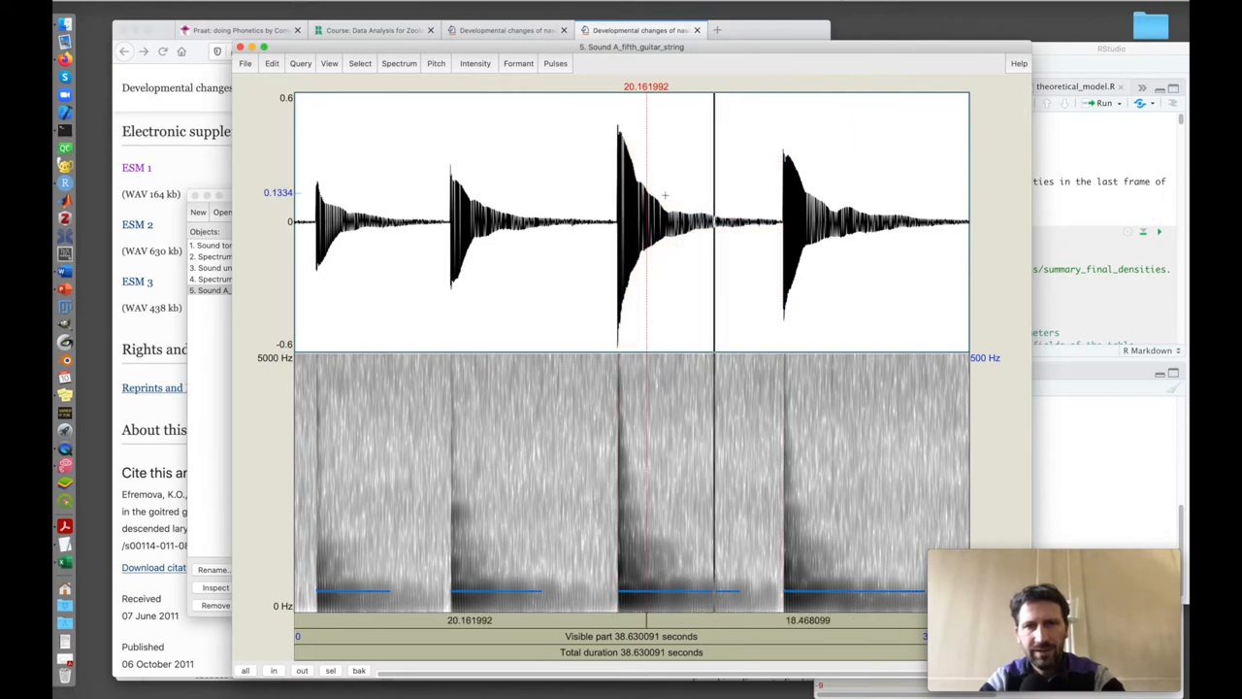
left_click_drag(618, 223, 750, 223)
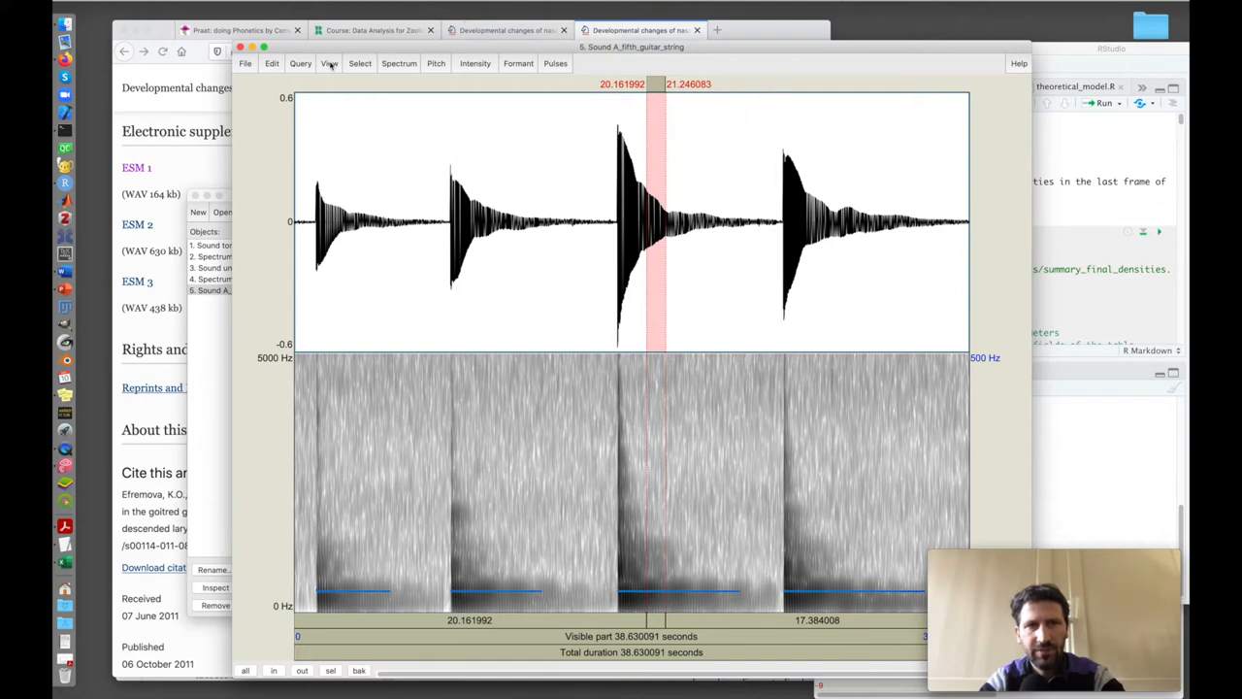
- Zoom into the selected third-pluck stretch, then return to the whole 38.6 s view
left_click(329, 63)
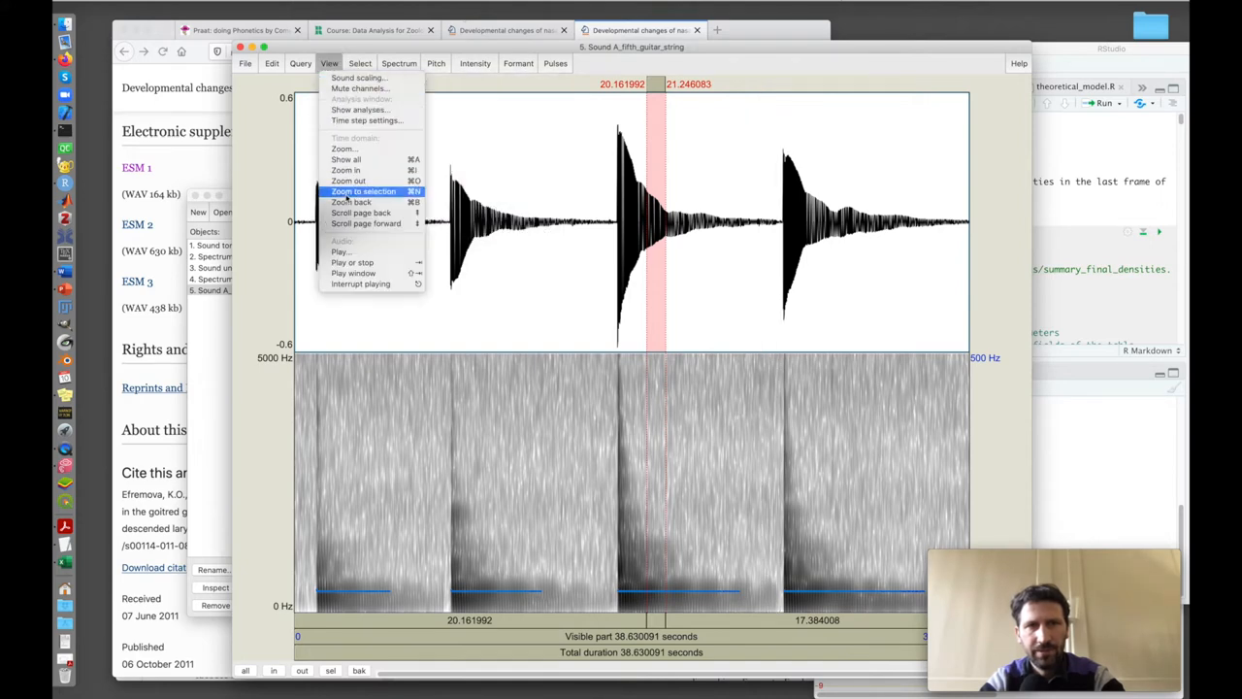
left_click(363, 192)
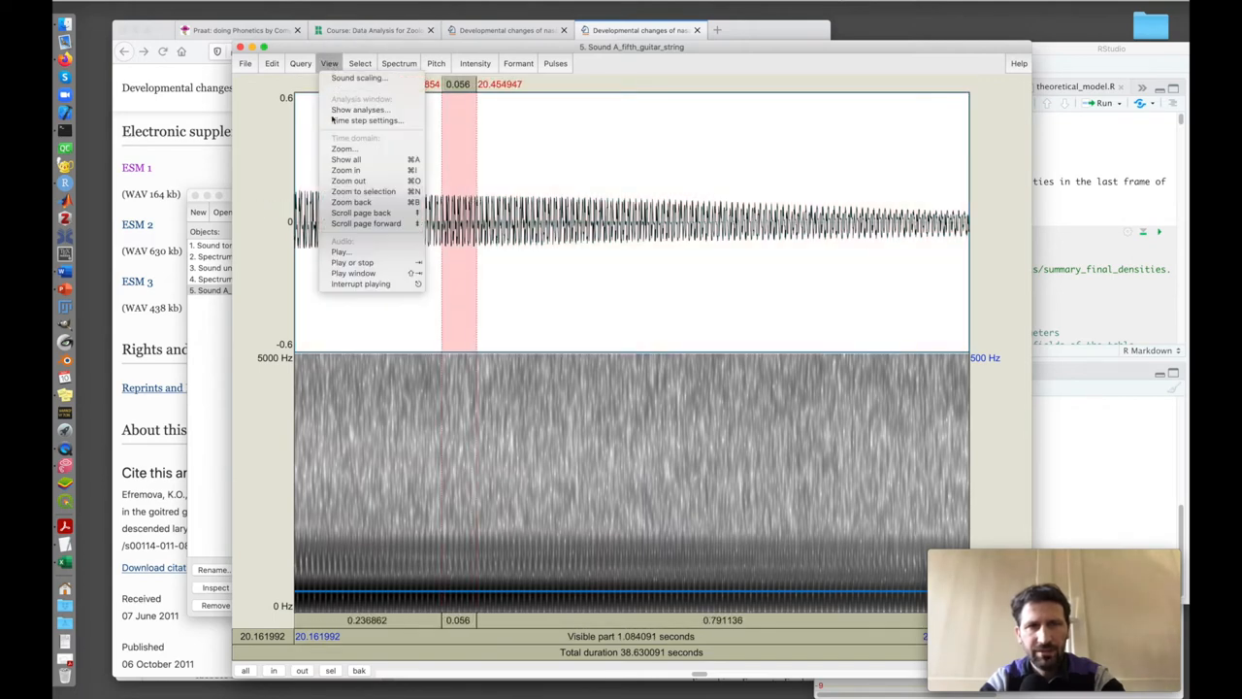
mouse_move(364, 191)
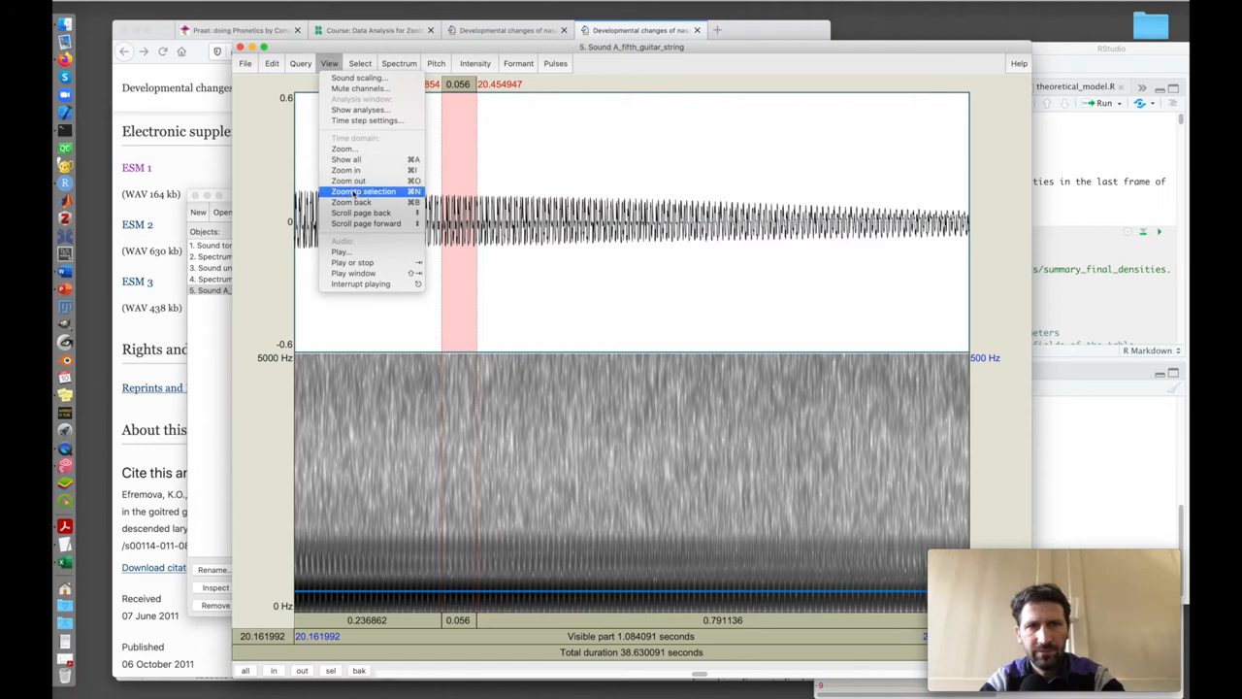
left_click(364, 192)
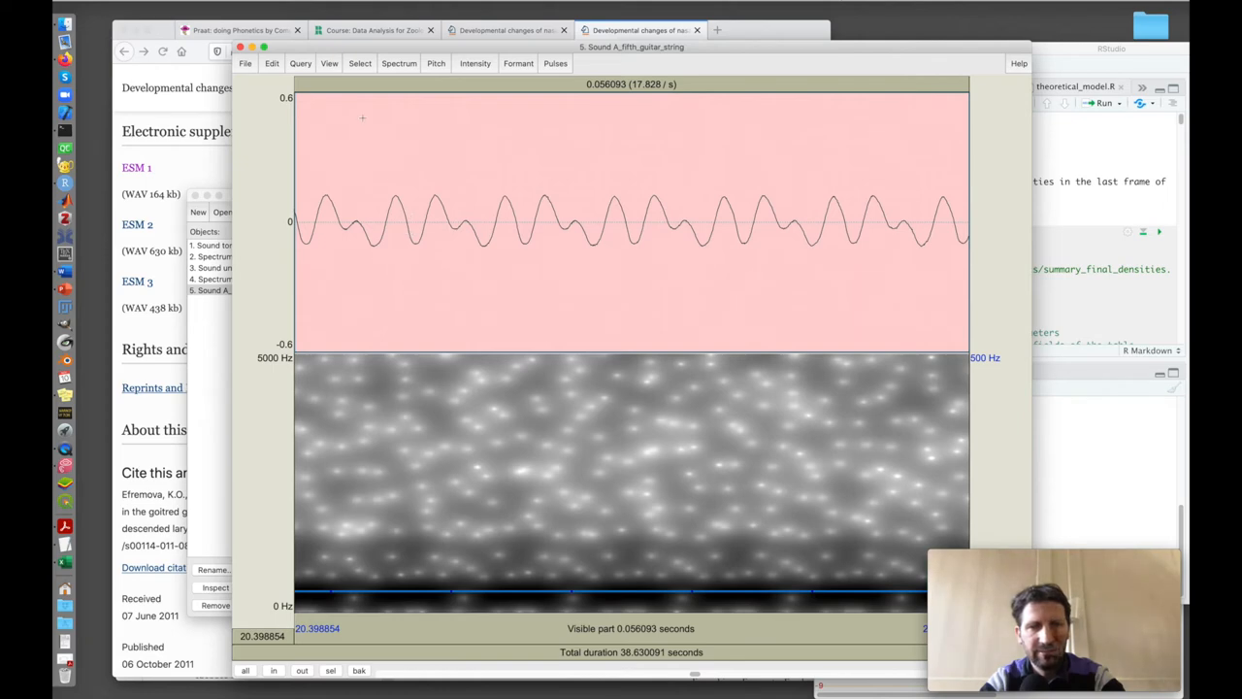
left_click(329, 63)
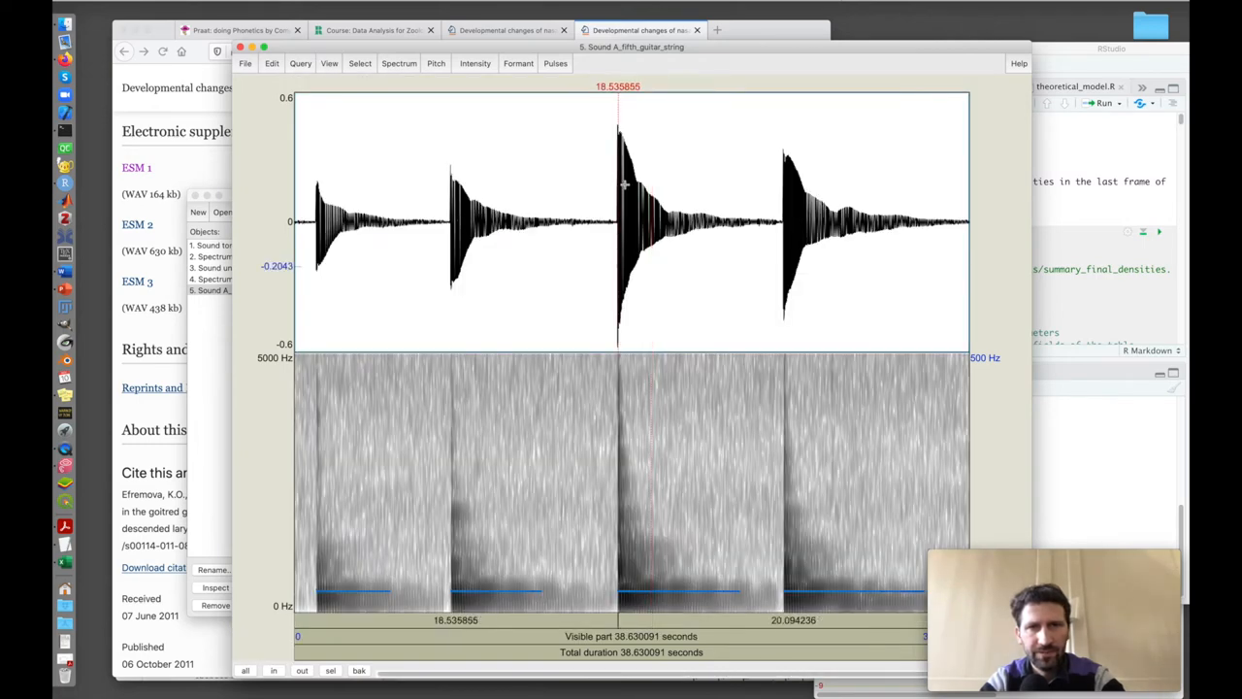
- Zoom twice into the third pluck, down to a 0.031 s stretch
left_click(329, 63)
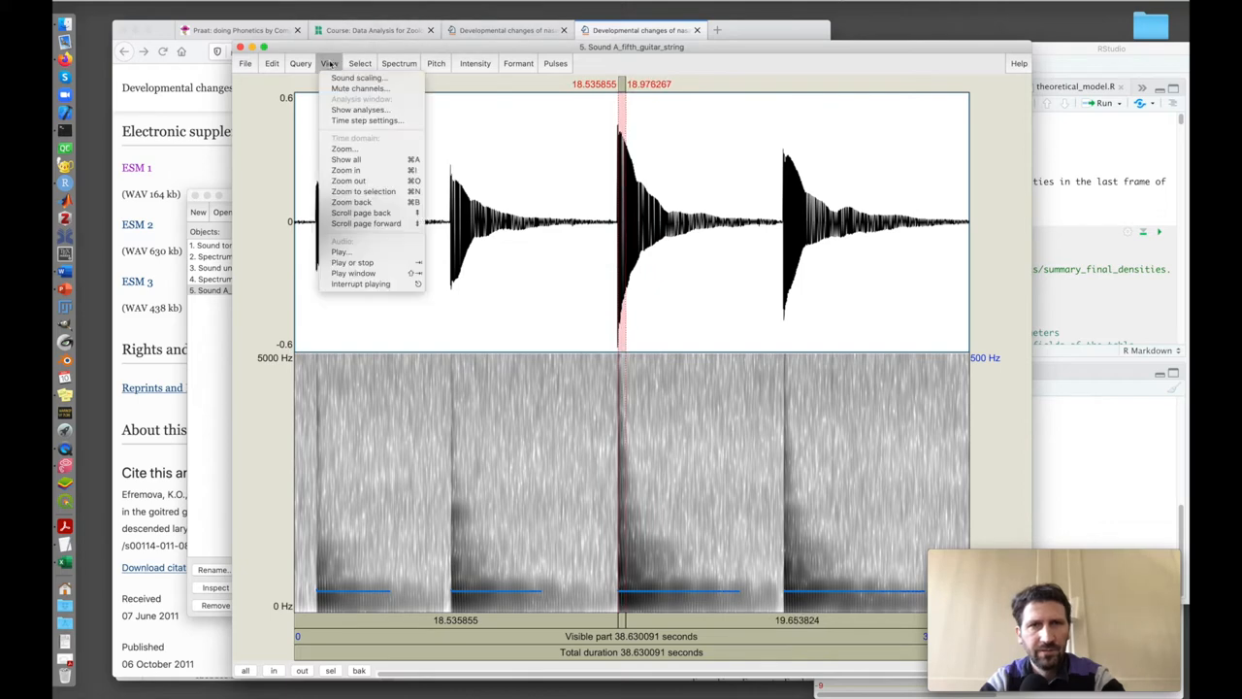
left_click(364, 191)
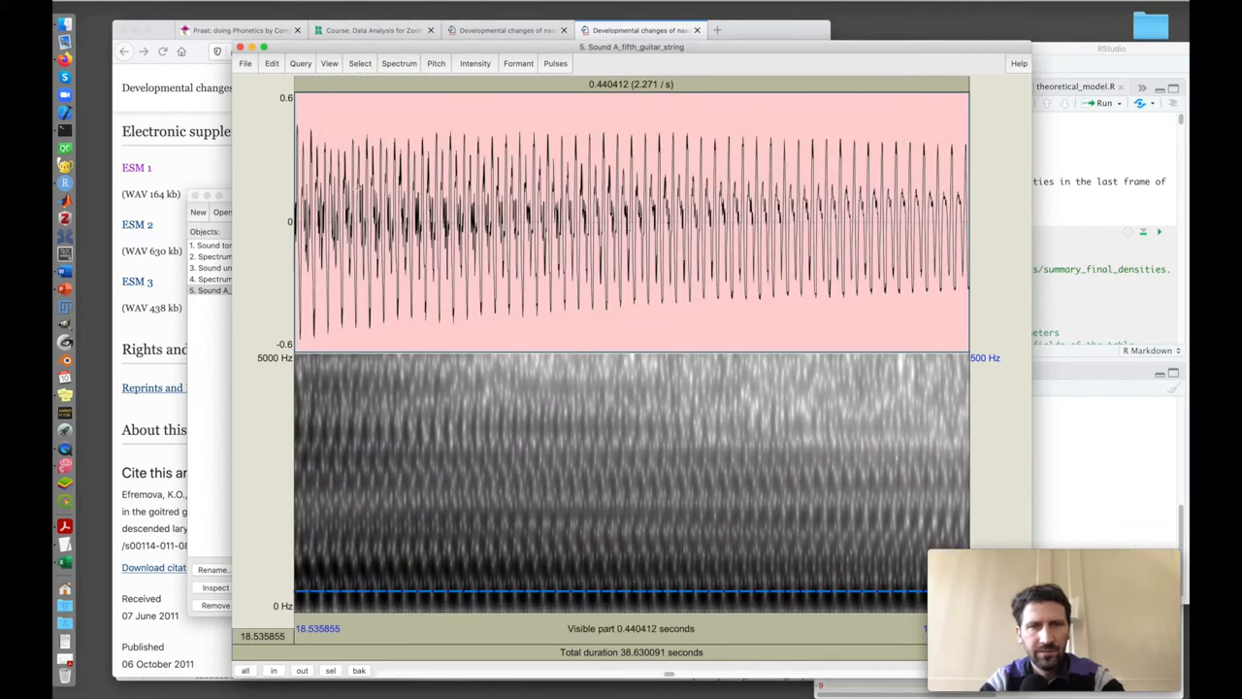
left_click(473, 218)
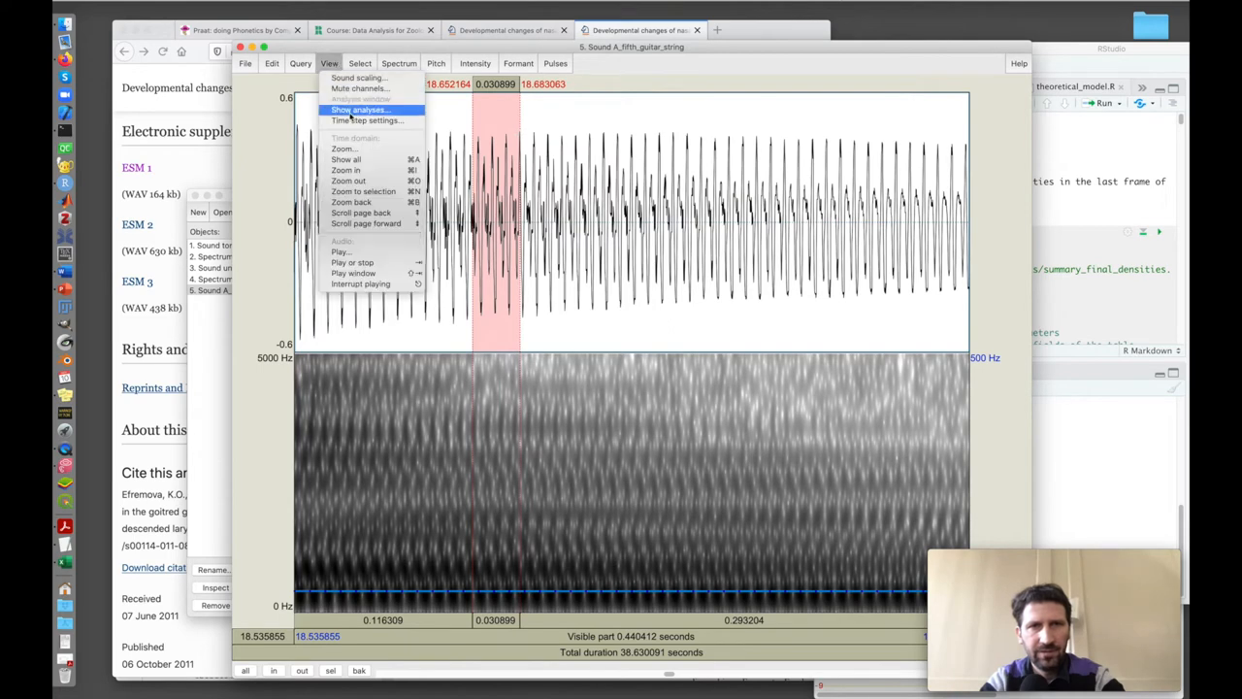
left_click(358, 191)
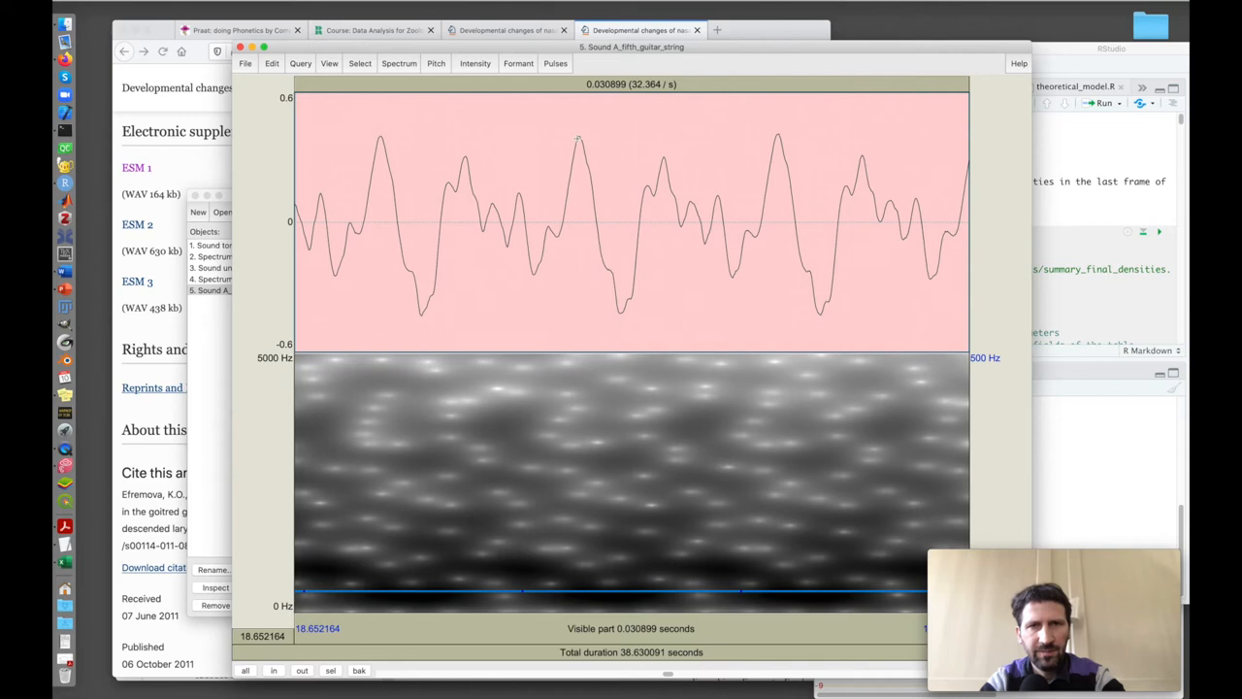
- Select one 0.009078 s waveform cycle, about 110 Hz
left_click_drag(578, 213, 737, 214)
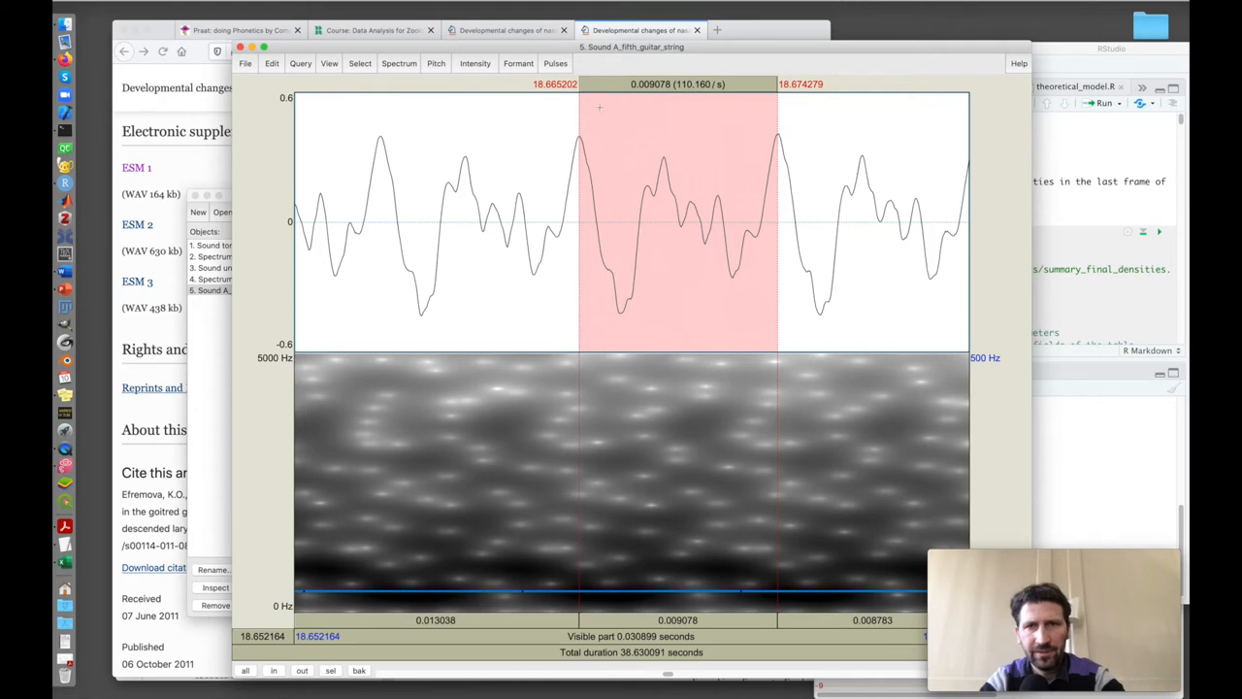
mouse_move(686, 158)
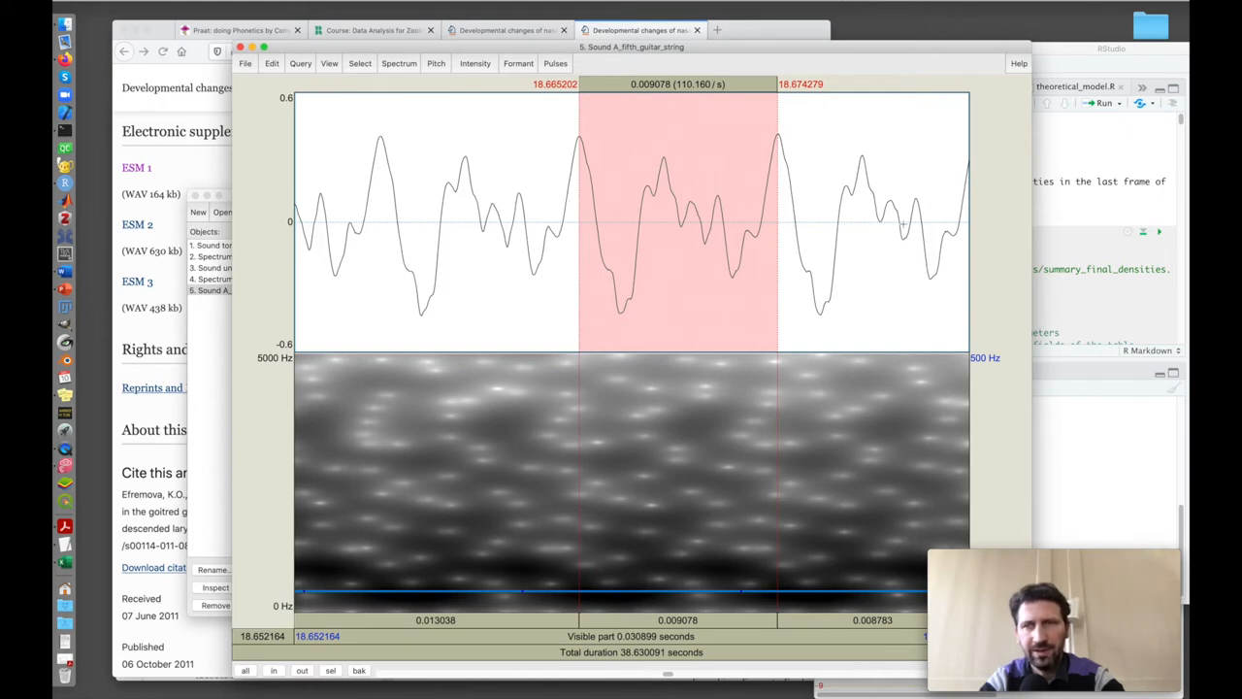
mouse_move(456, 230)
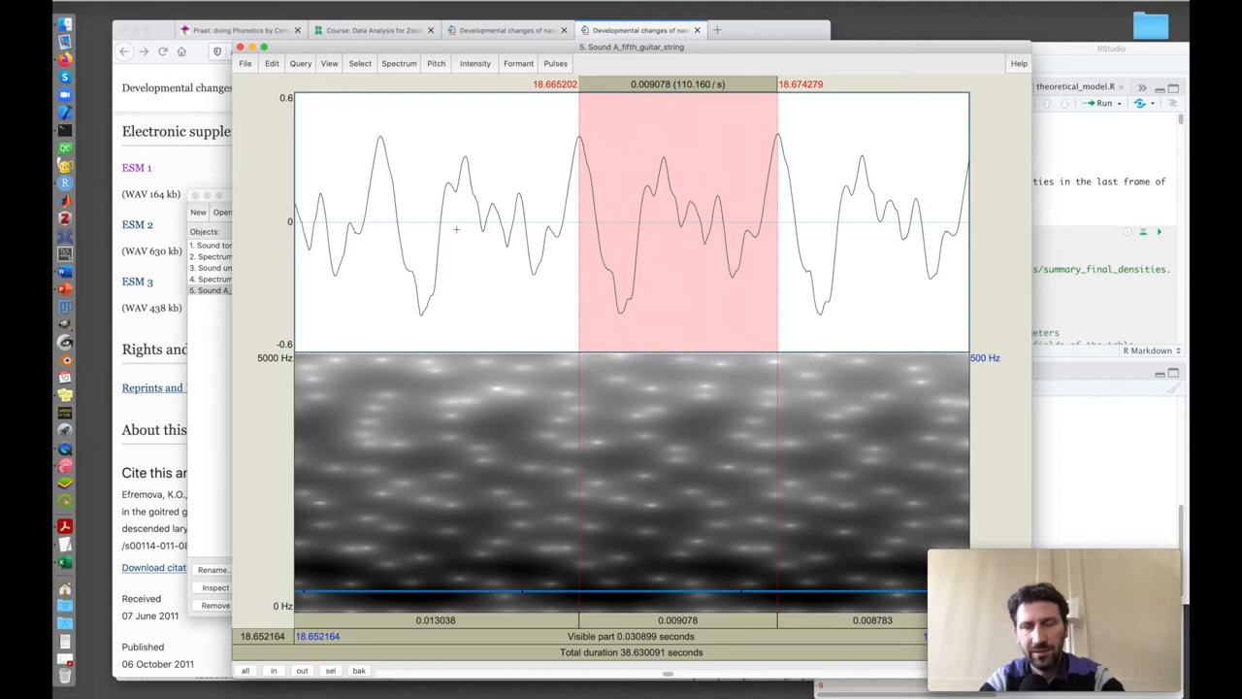
mouse_move(688, 192)
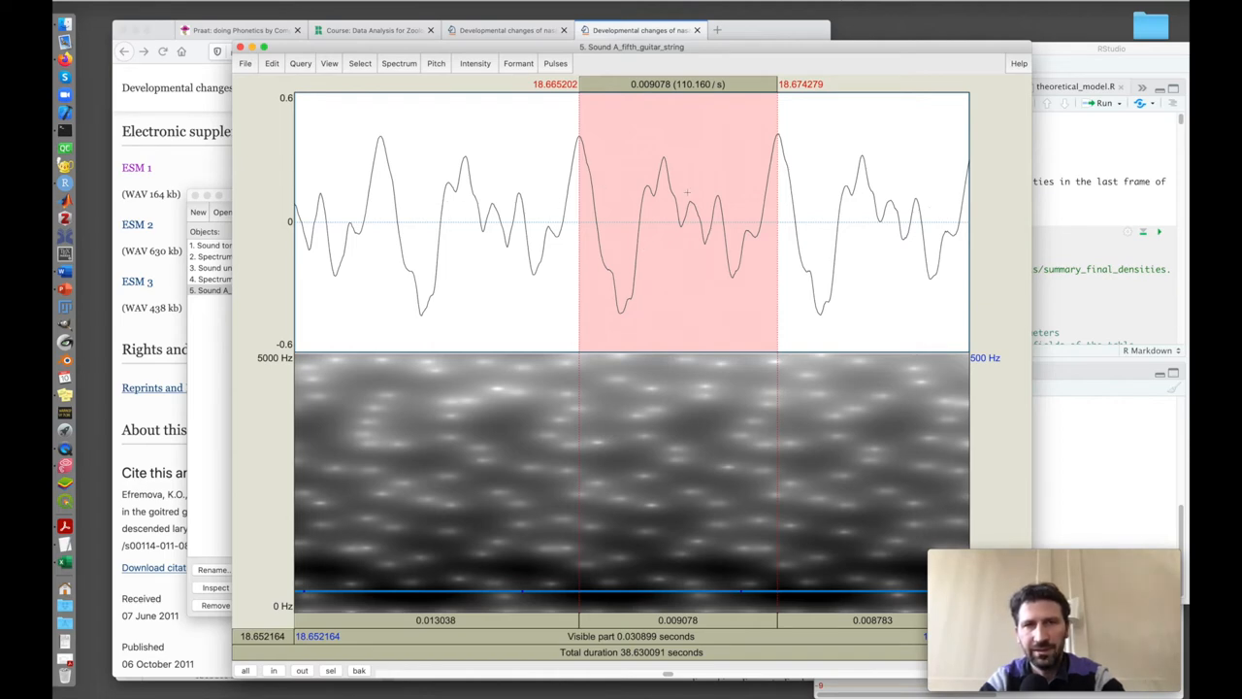
mouse_move(703, 199)
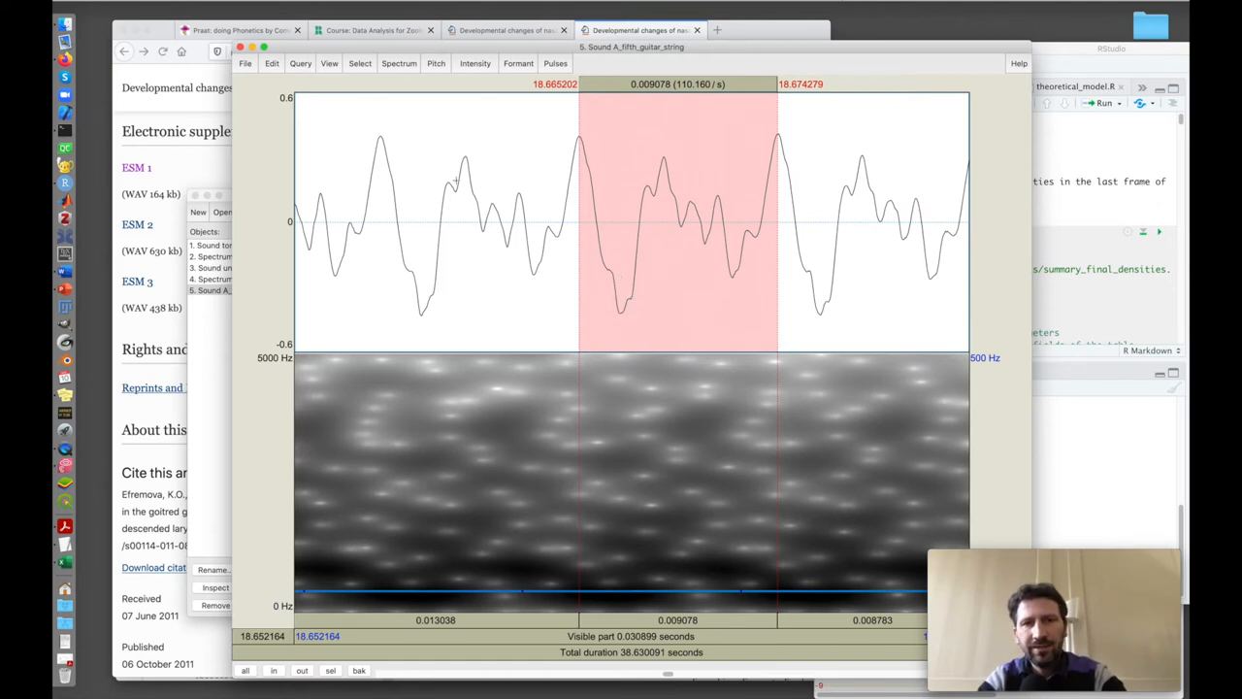
mouse_move(446, 136)
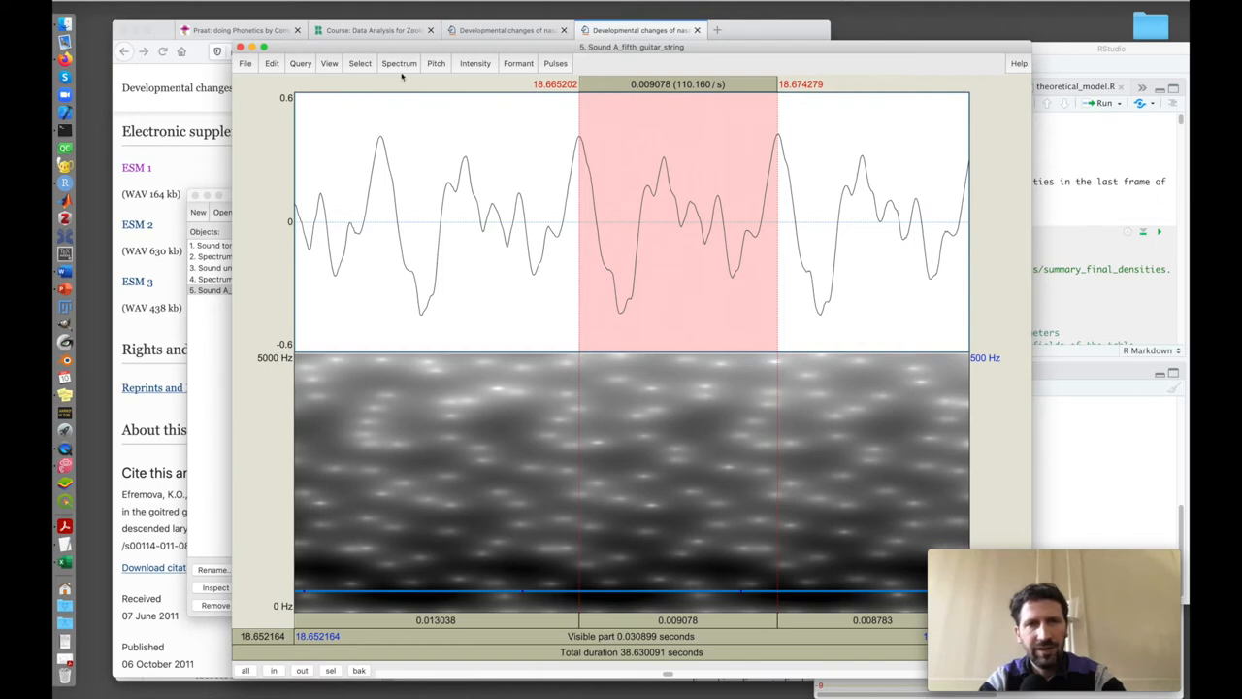
- Show the whole guitar recording and select about 6.5 s starting at the third pluck
left_click(329, 63)
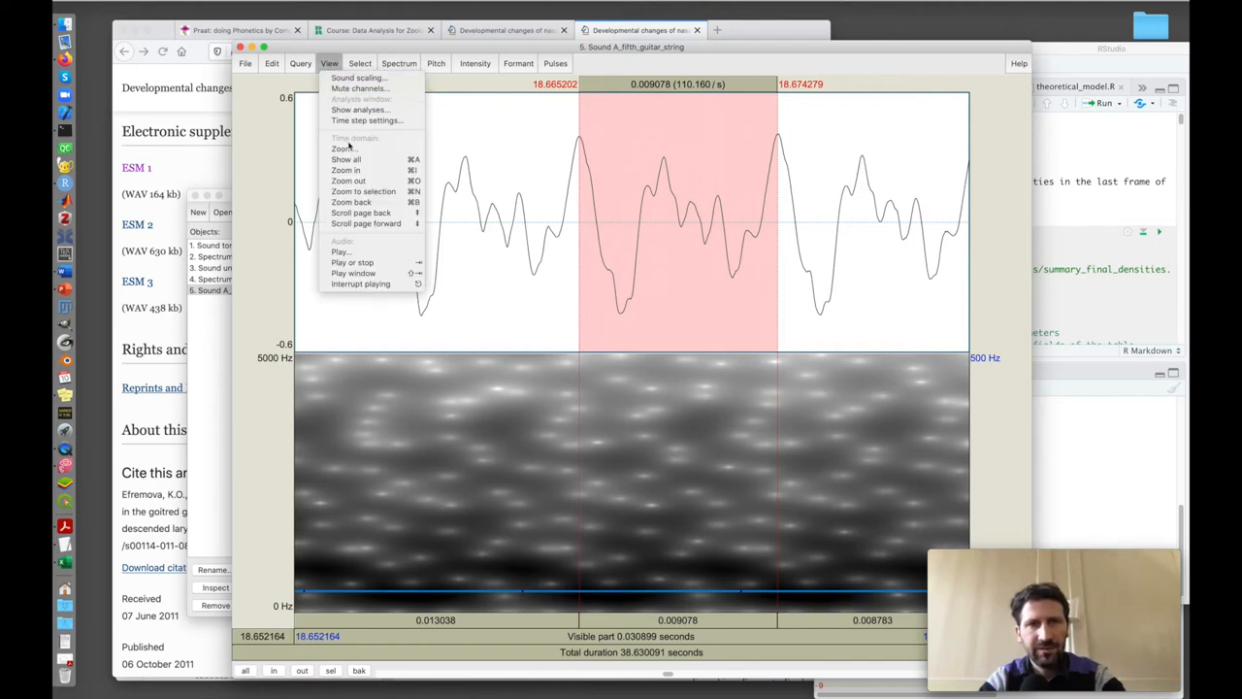
left_click(346, 158)
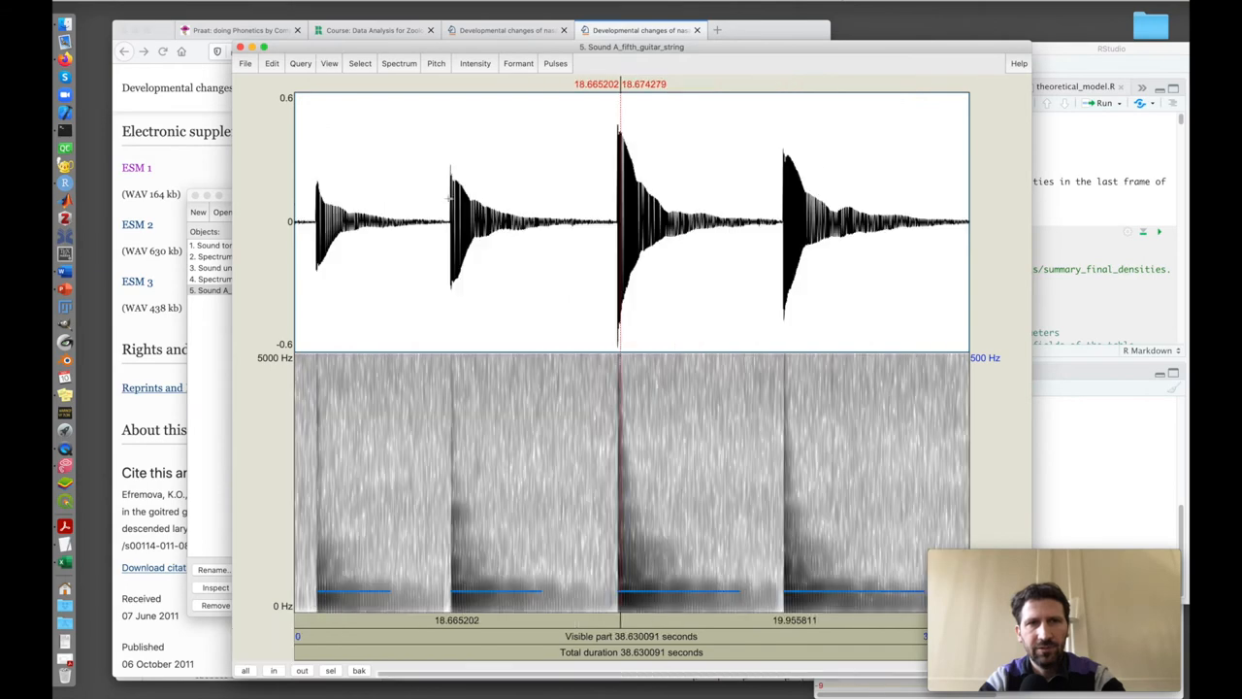
mouse_move(699, 207)
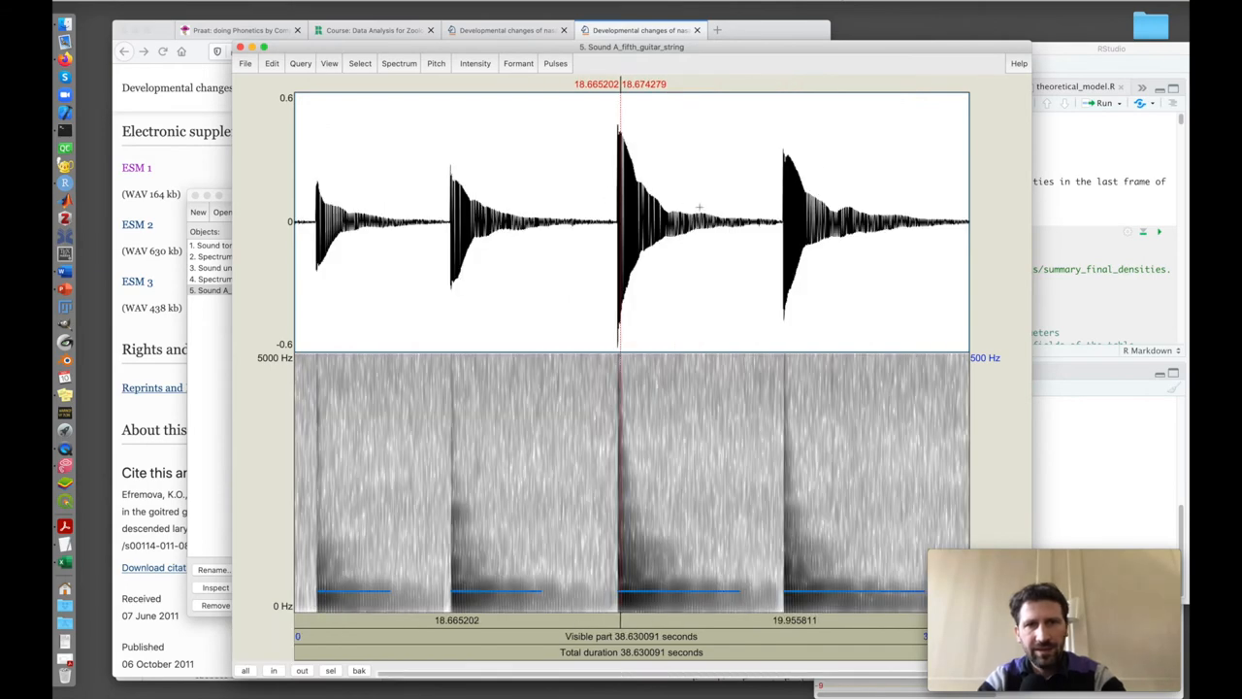
left_click_drag(617, 223, 736, 223)
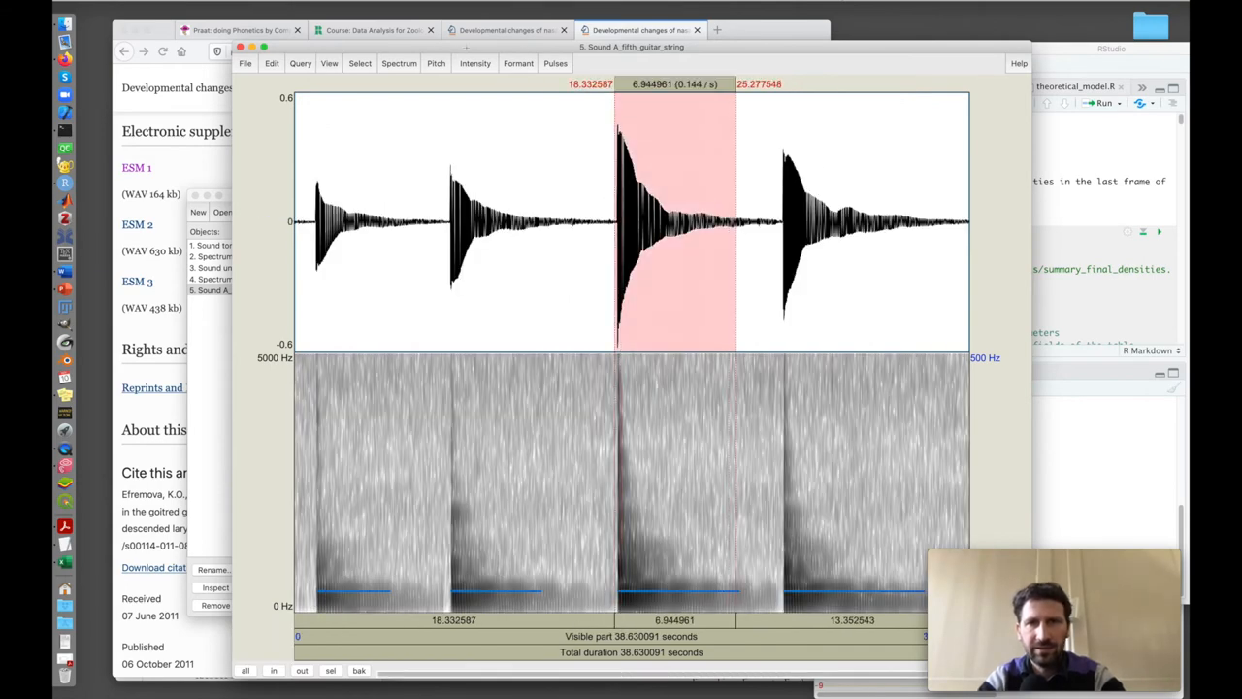
left_click(399, 63)
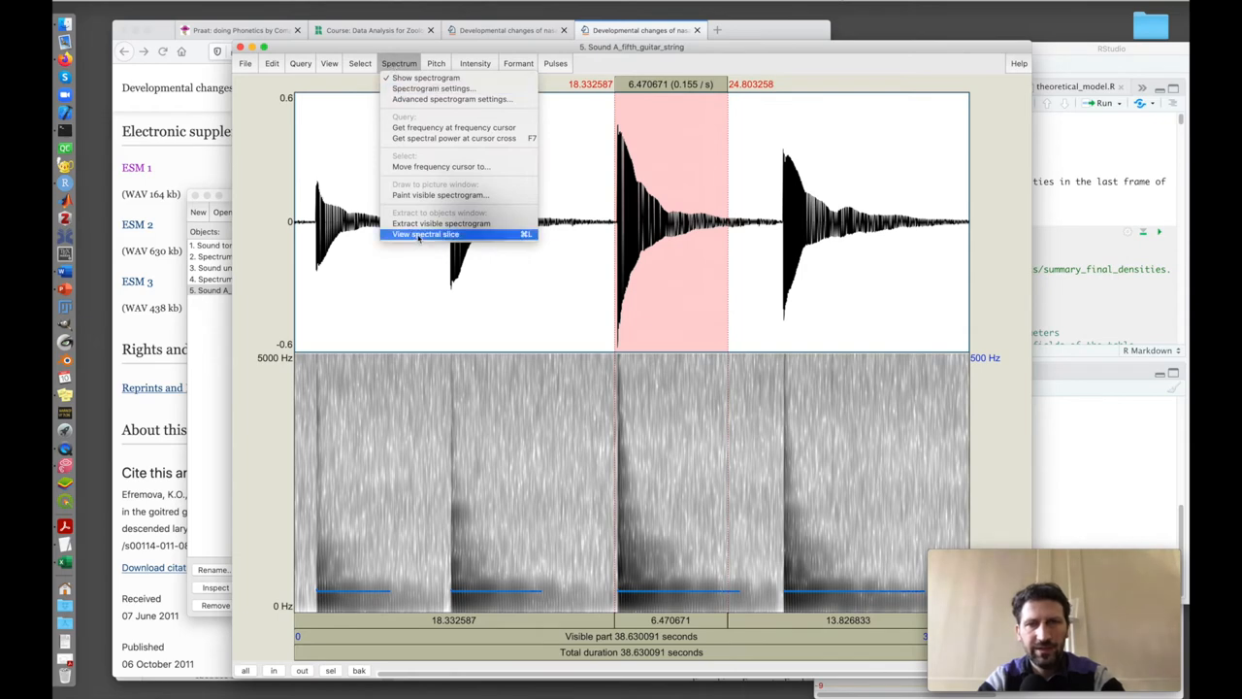
- View the third pluck's spectral slice zoomed to 0–1600 Hz
left_click(425, 234)
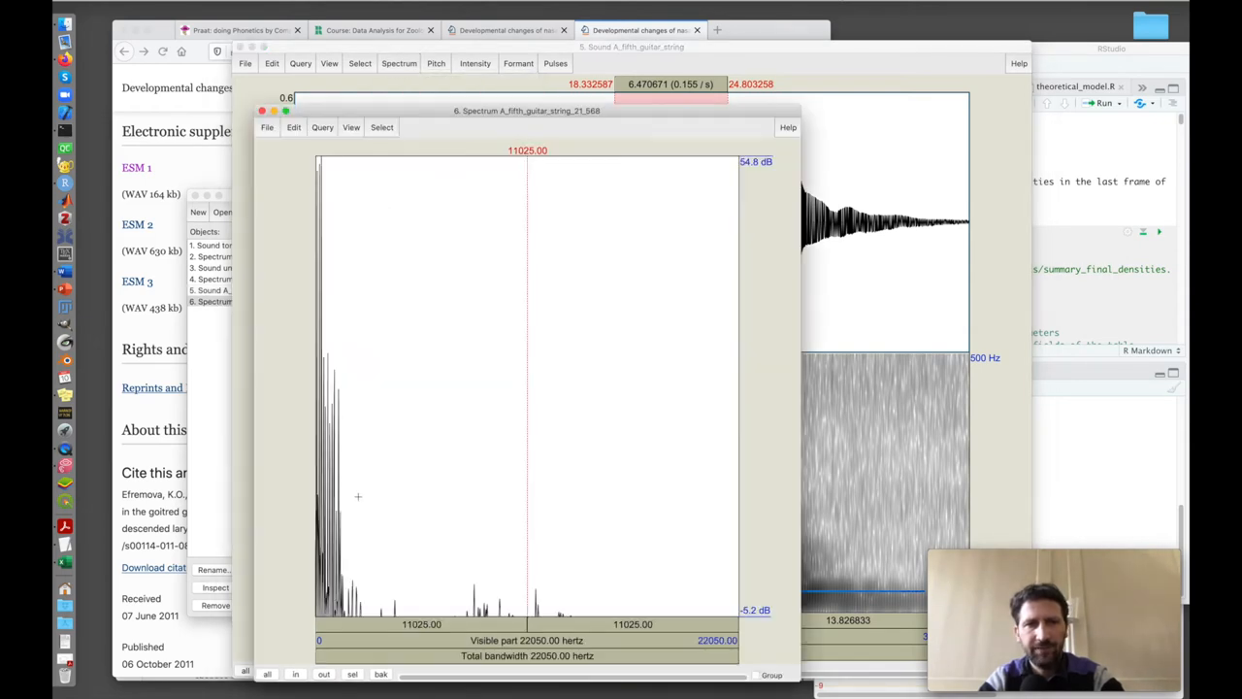
mouse_move(346, 456)
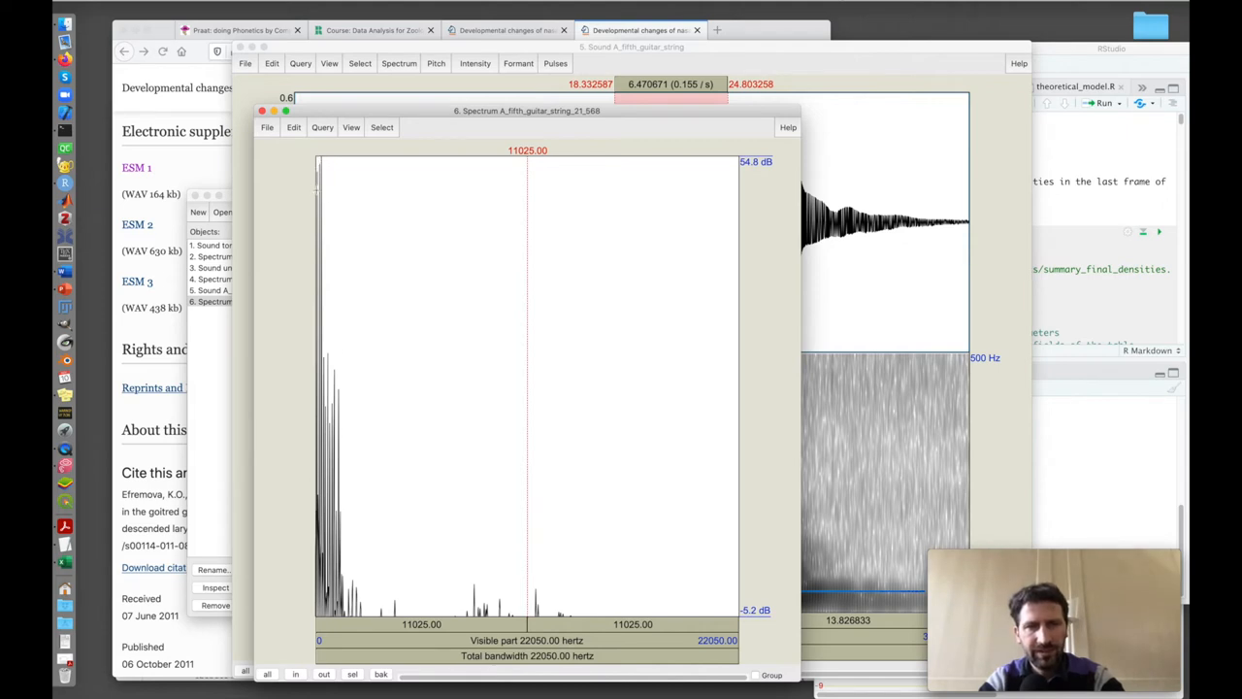
mouse_move(376, 483)
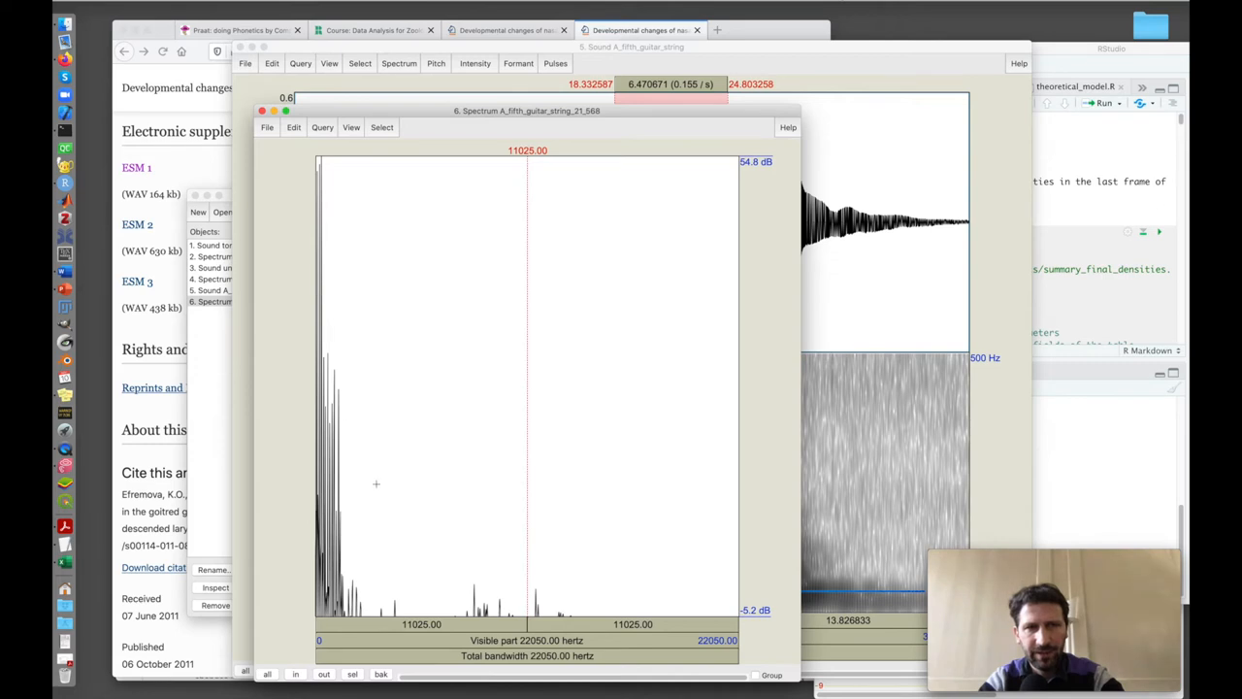
mouse_move(493, 605)
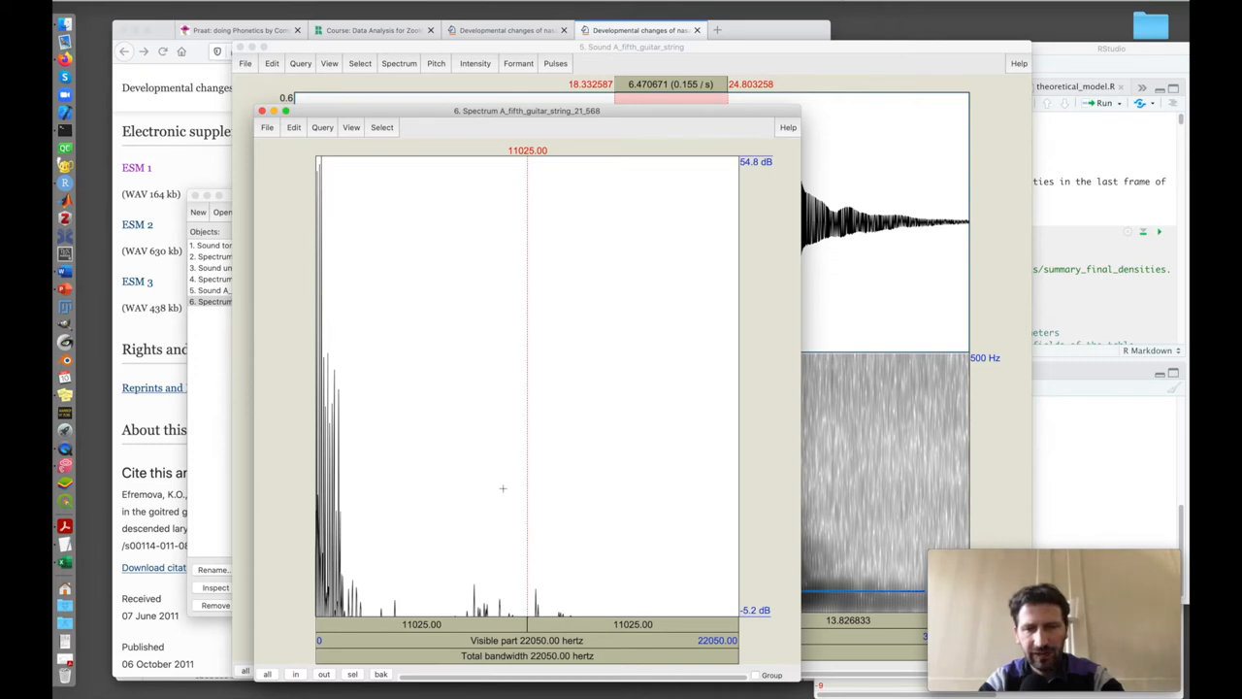
mouse_move(345, 442)
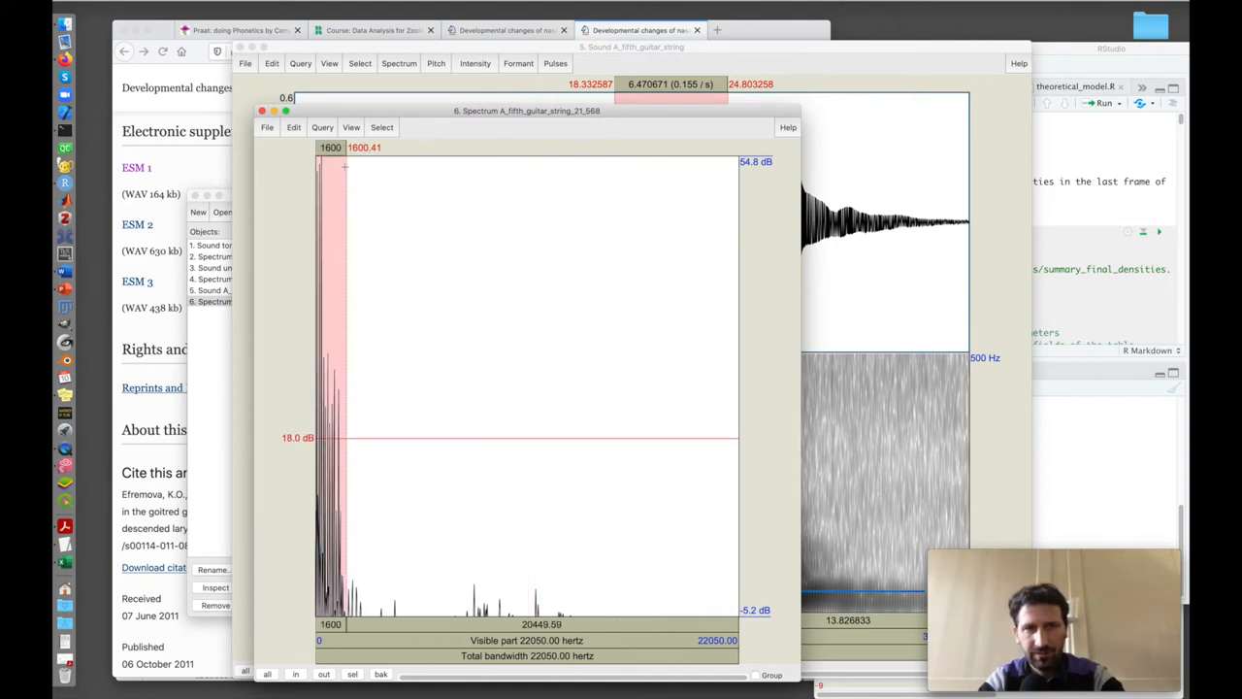
left_click(351, 127)
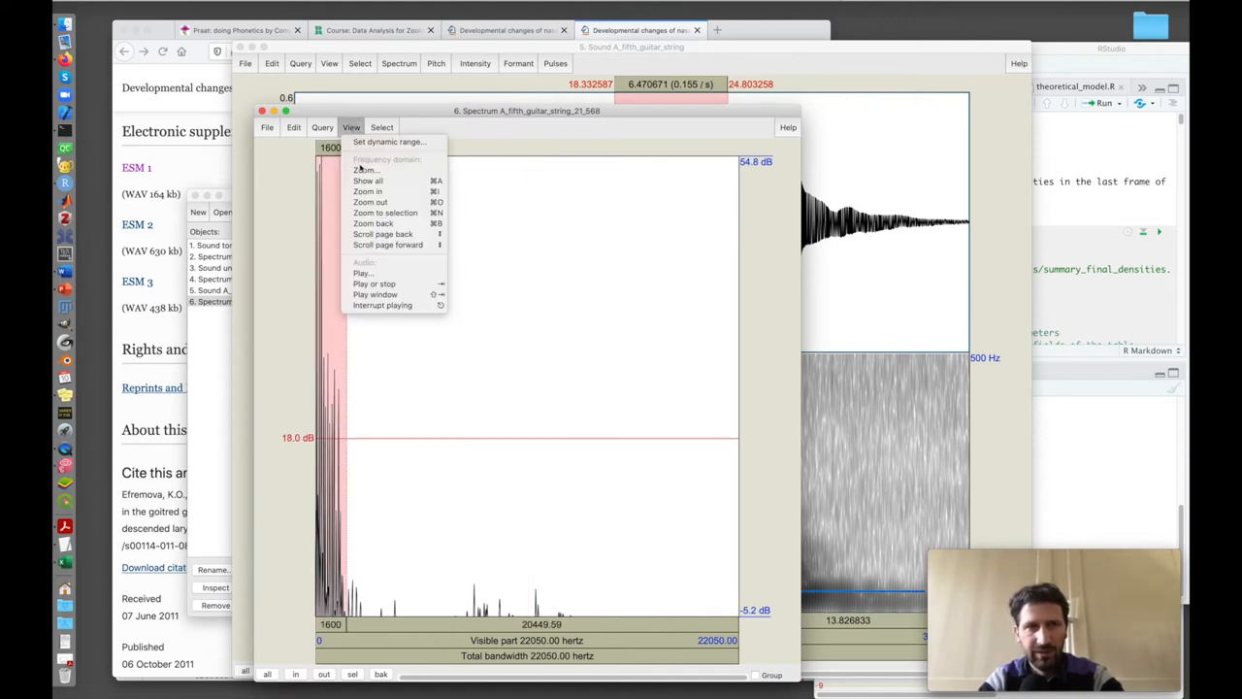
left_click(385, 212)
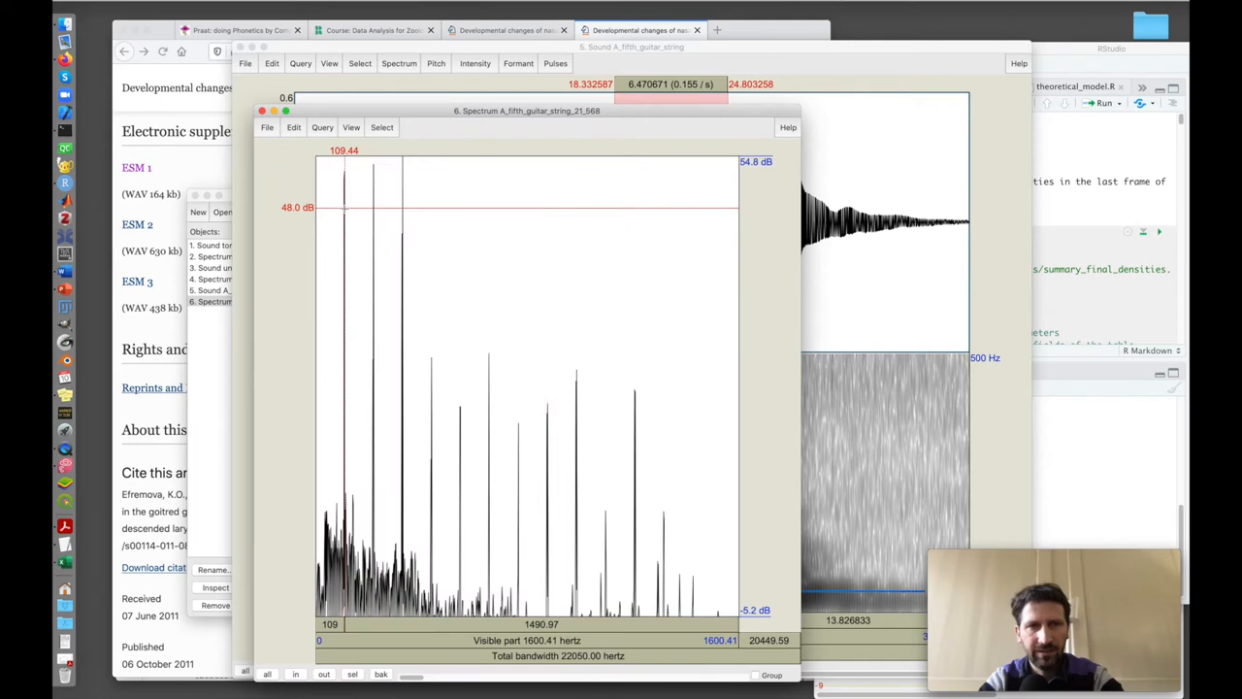
mouse_move(375, 224)
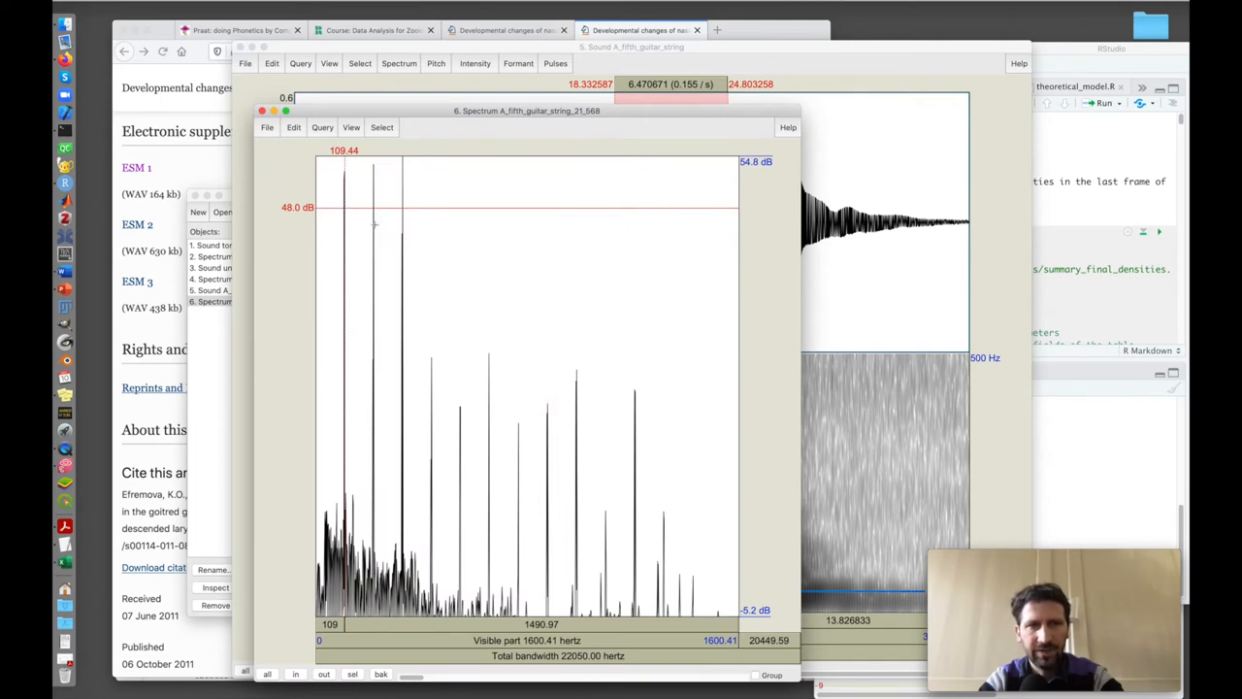
mouse_move(383, 163)
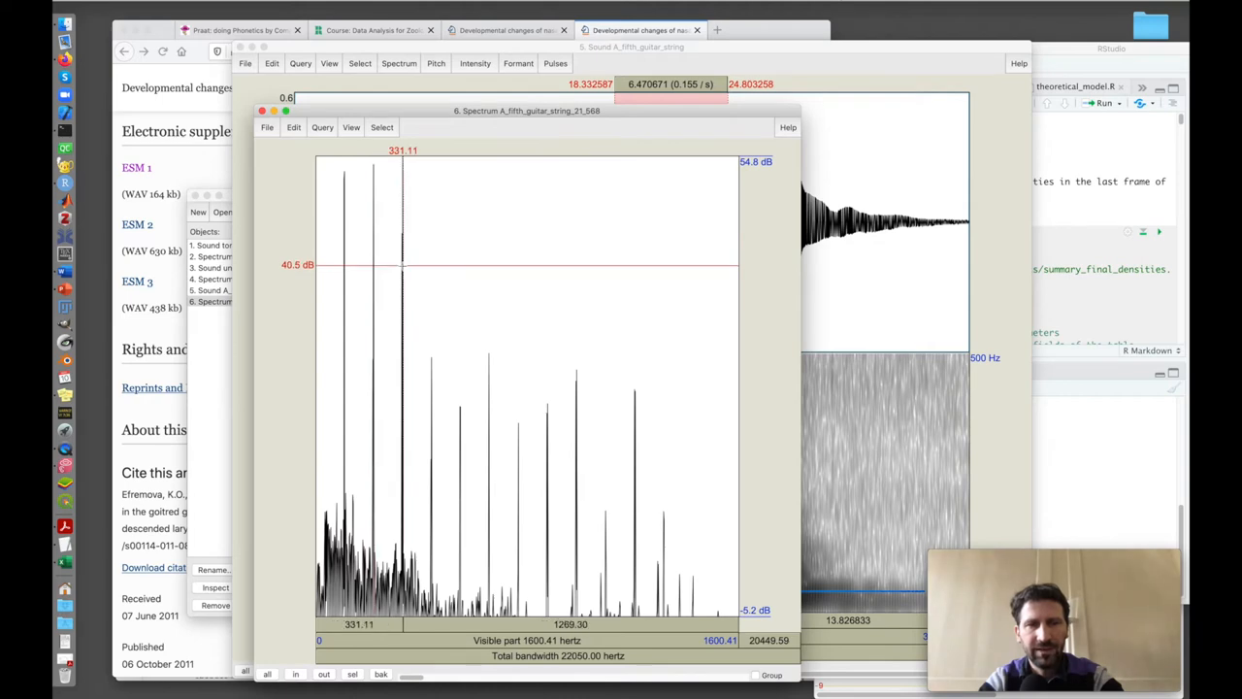
mouse_move(435, 393)
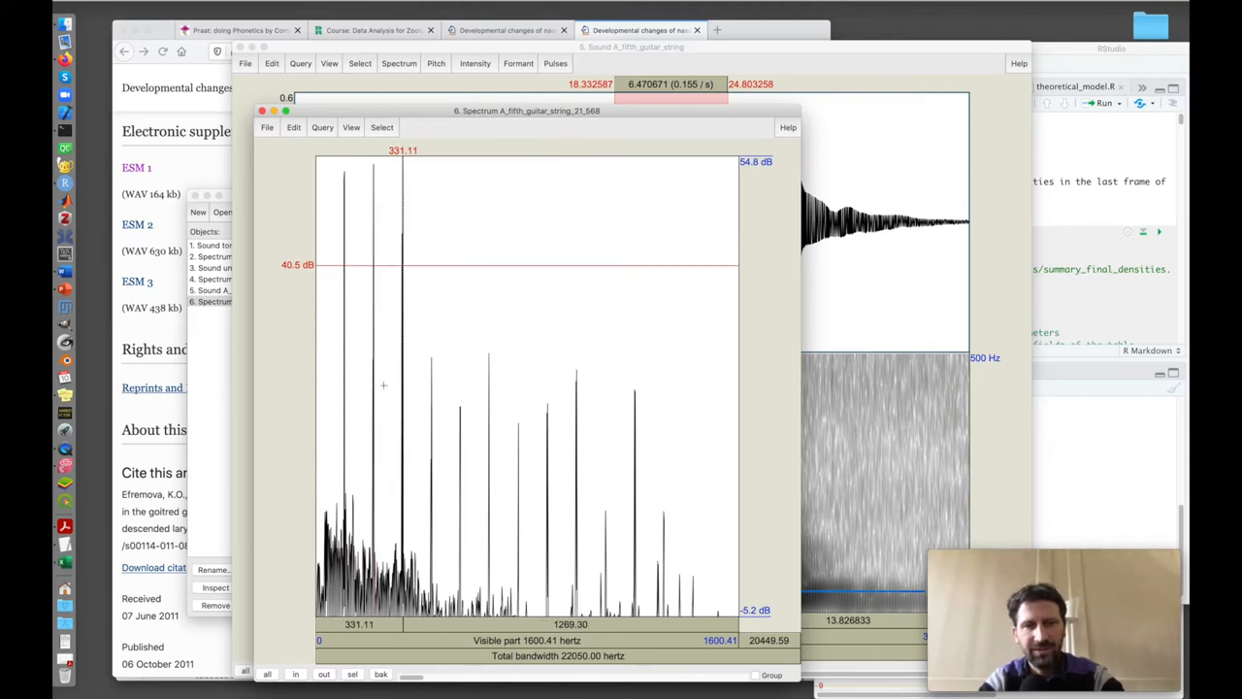
mouse_move(430, 396)
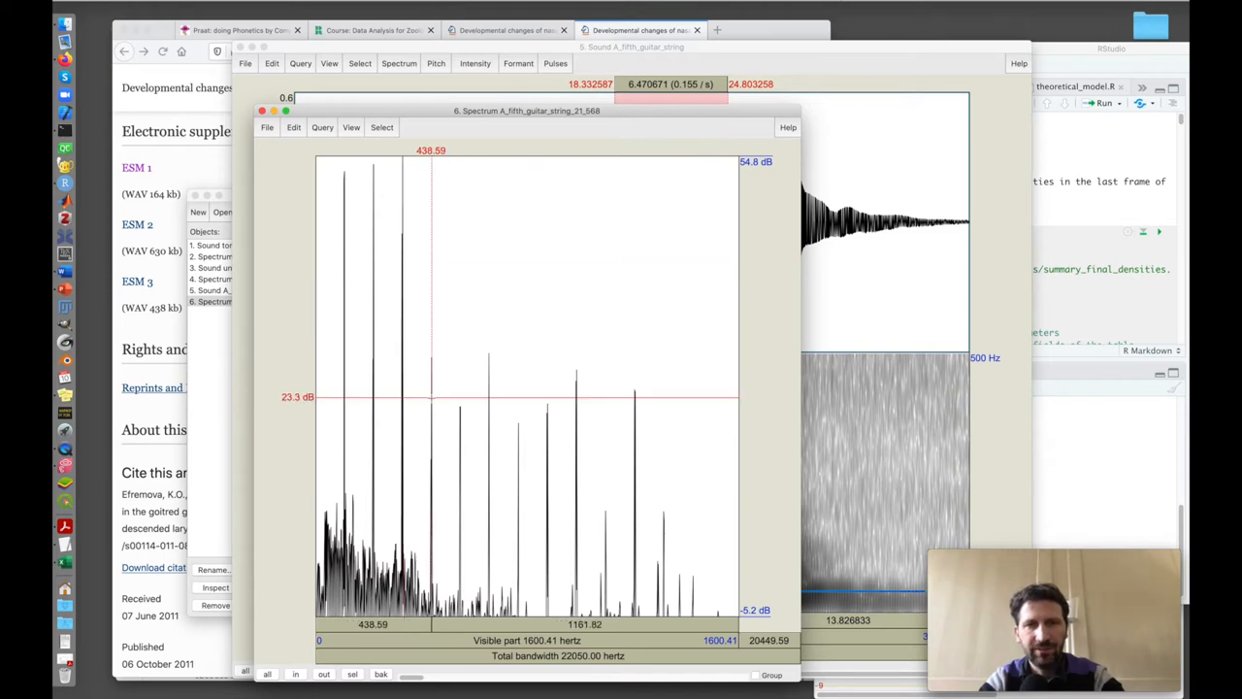
mouse_move(435, 267)
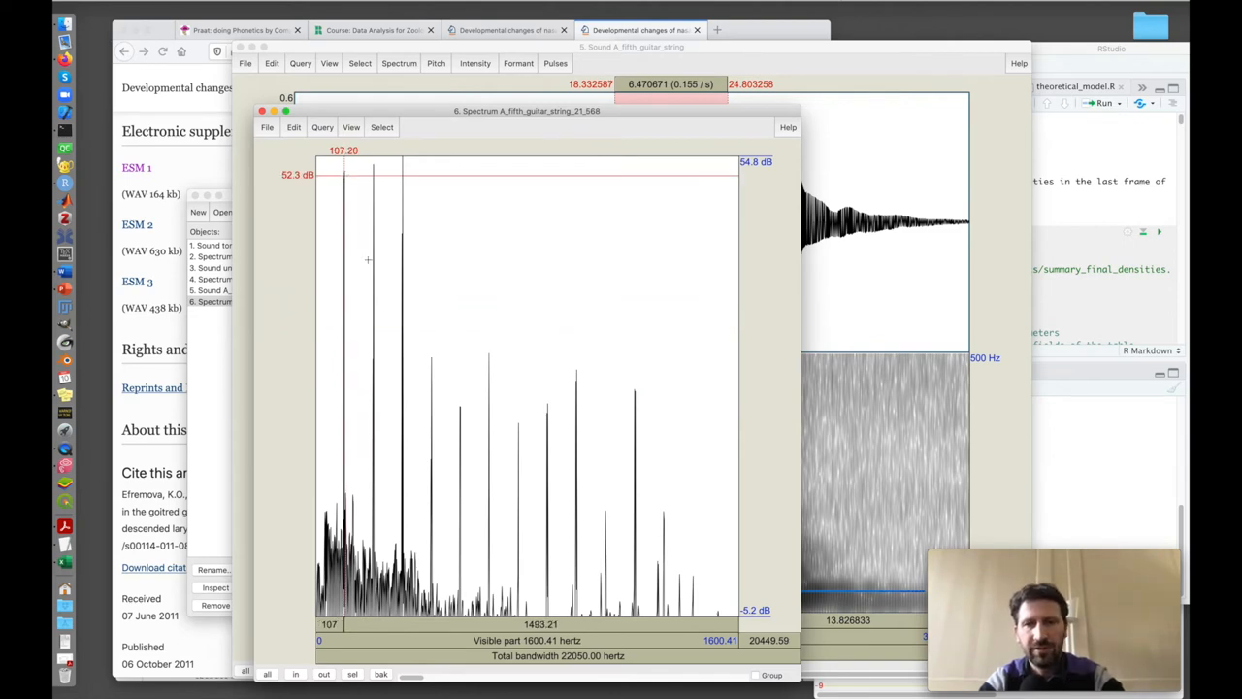
mouse_move(377, 286)
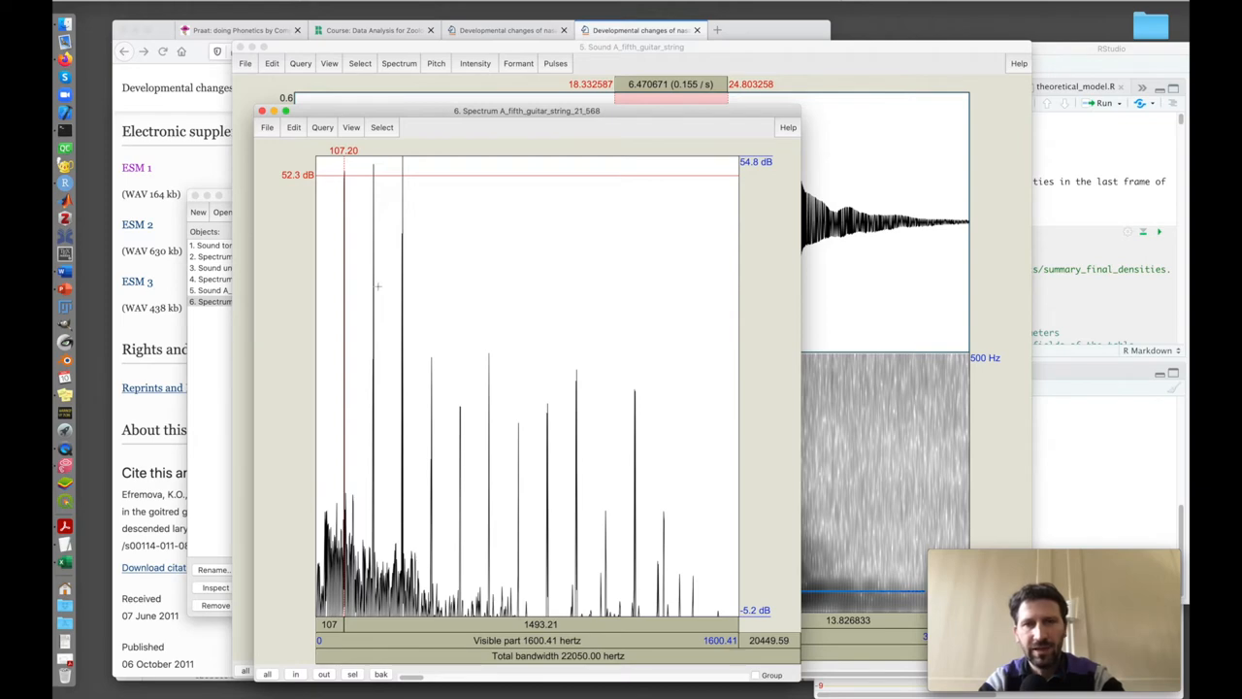
mouse_move(374, 179)
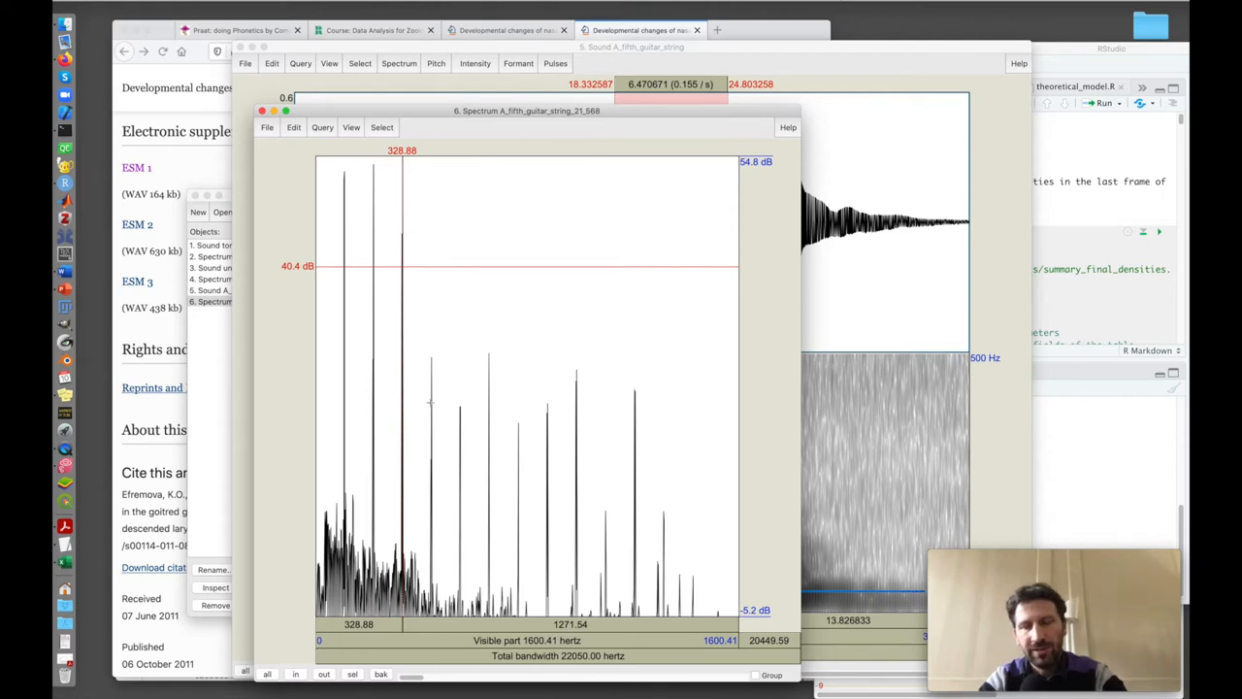
mouse_move(610, 471)
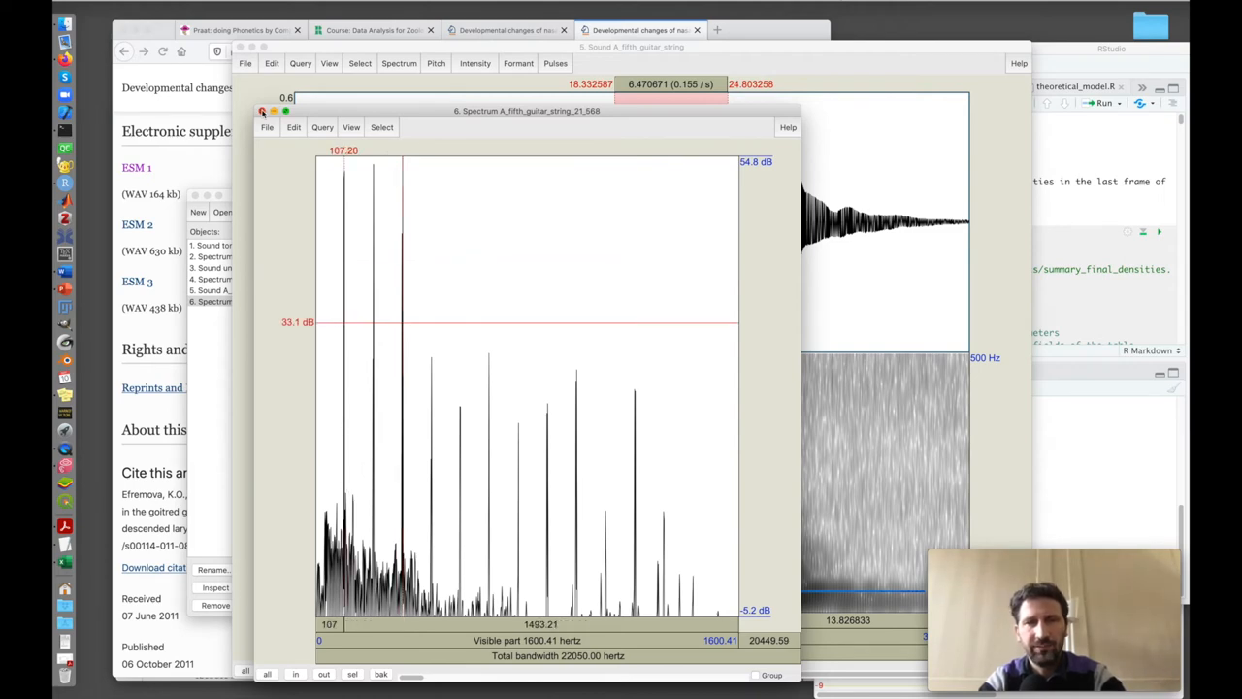
- Close the guitar spectral slice window and zoom the Sound editor to the selection
left_click(263, 111)
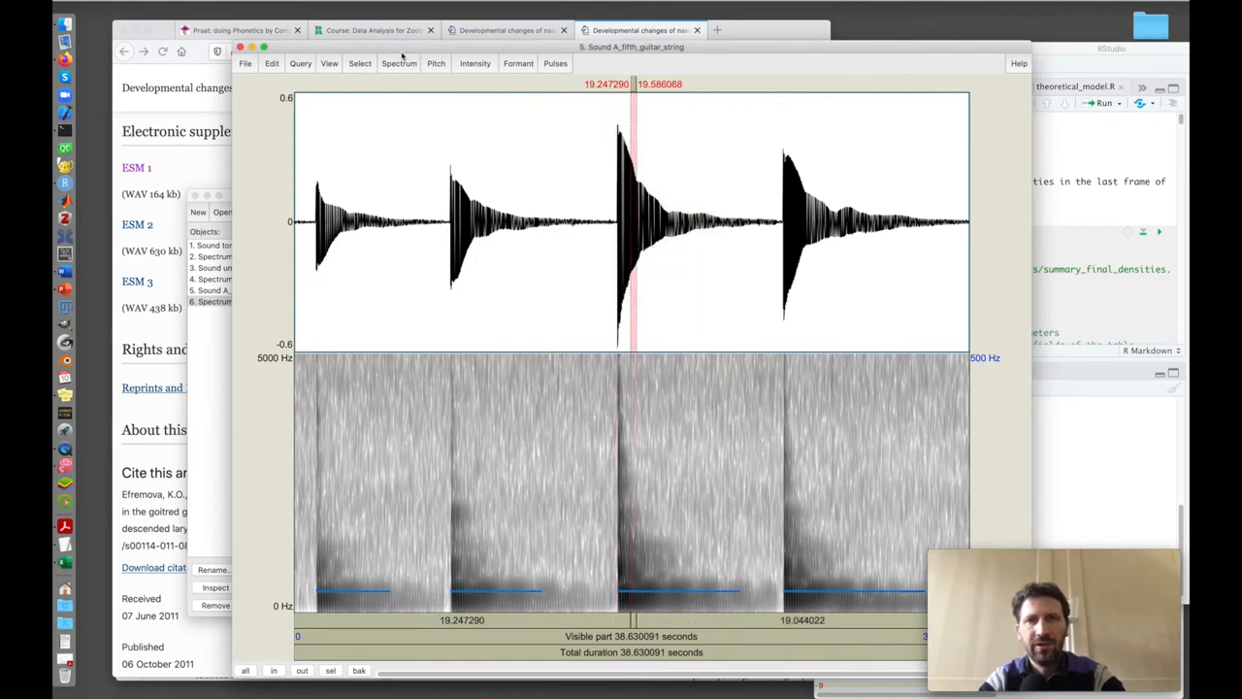
left_click(329, 63)
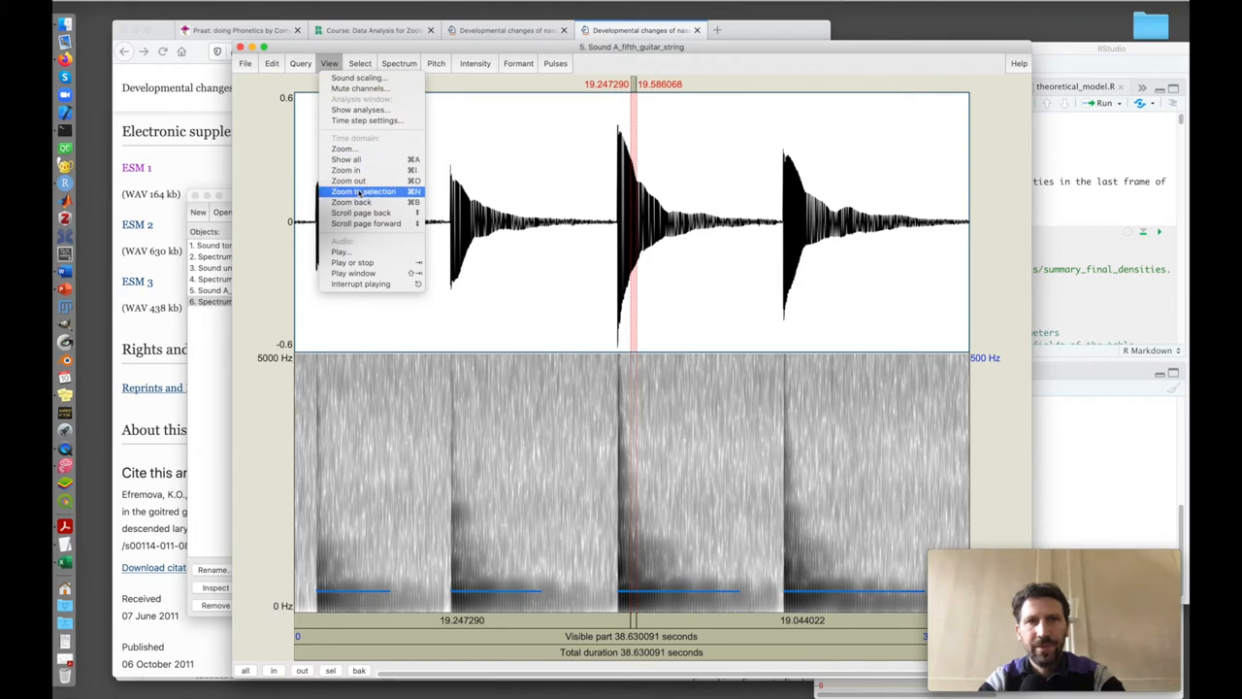
left_click(366, 191)
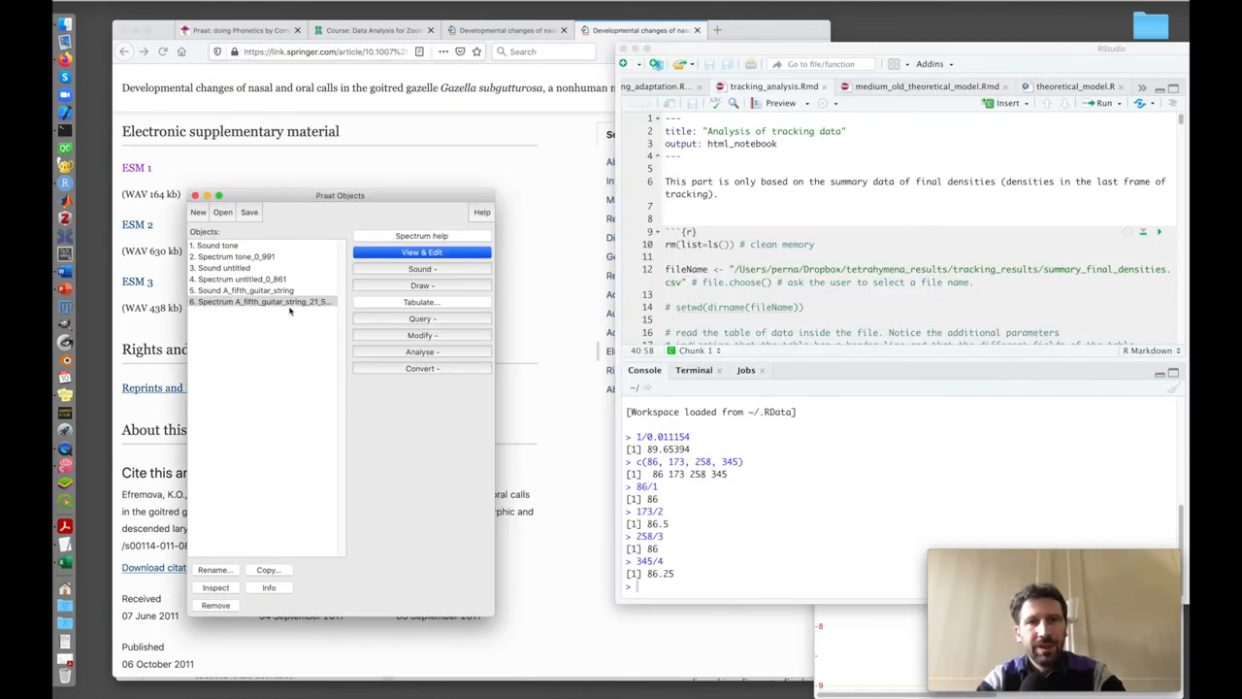
- Open the long sound file four_nasal_calls_four_oral_calls as a new object
left_click(222, 211)
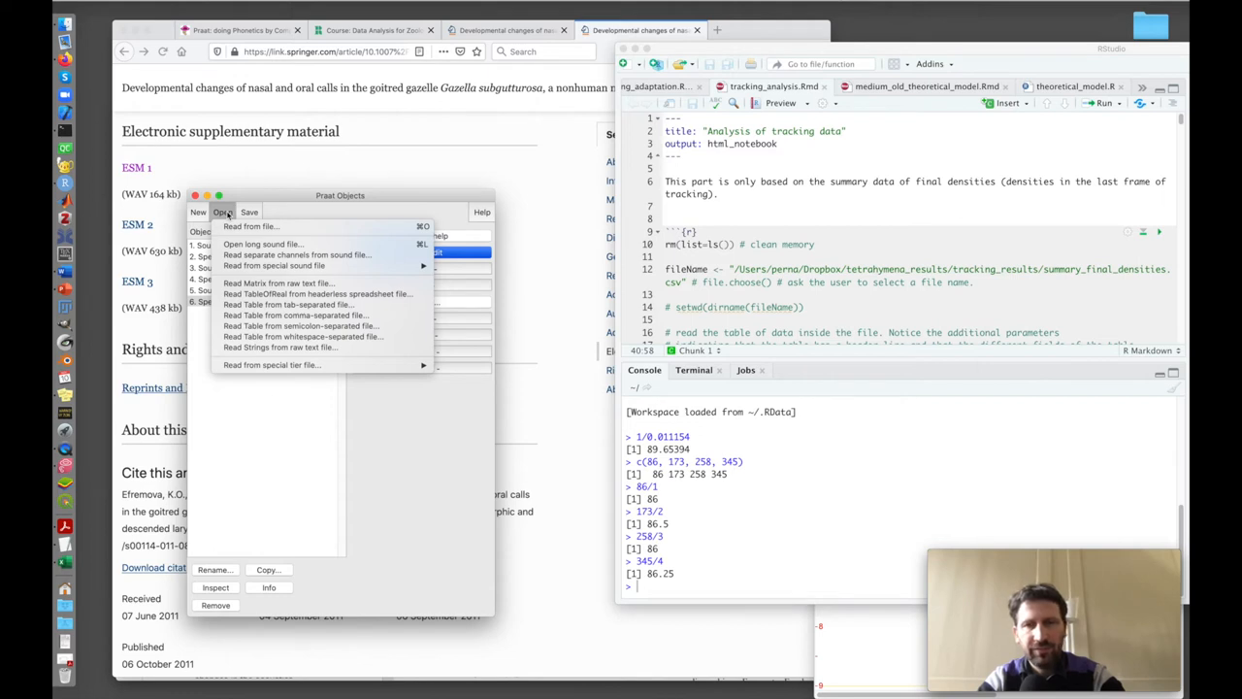
mouse_move(262, 244)
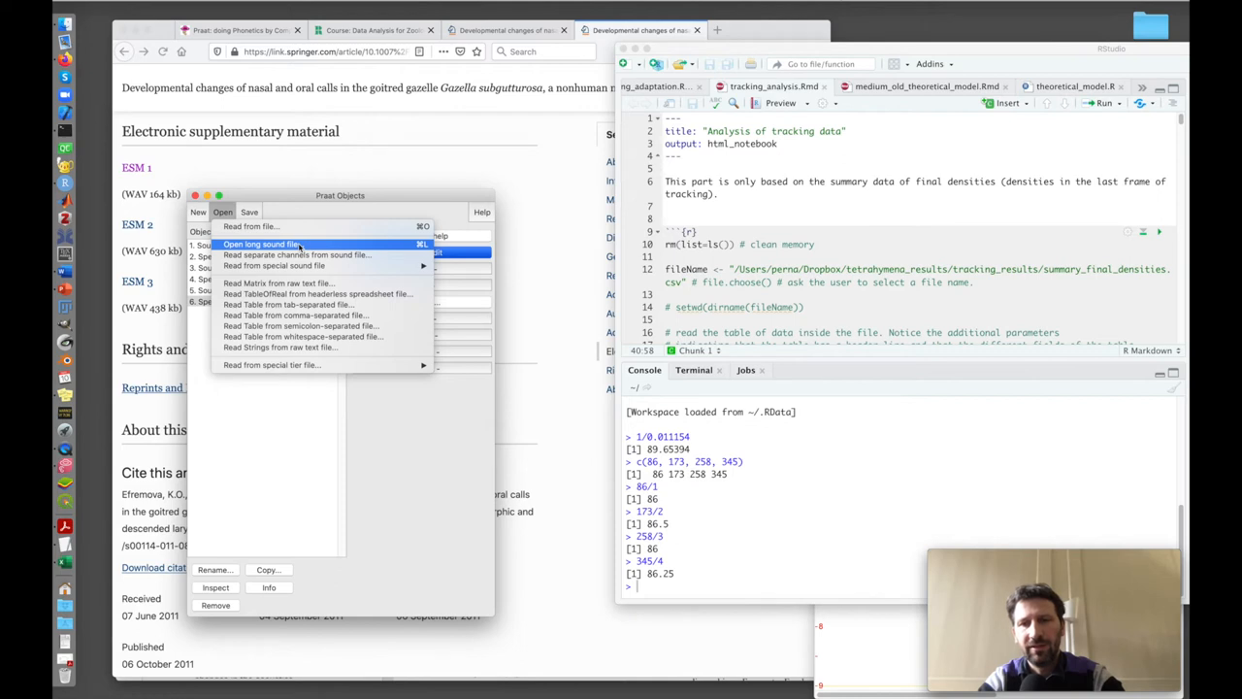
mouse_move(262, 226)
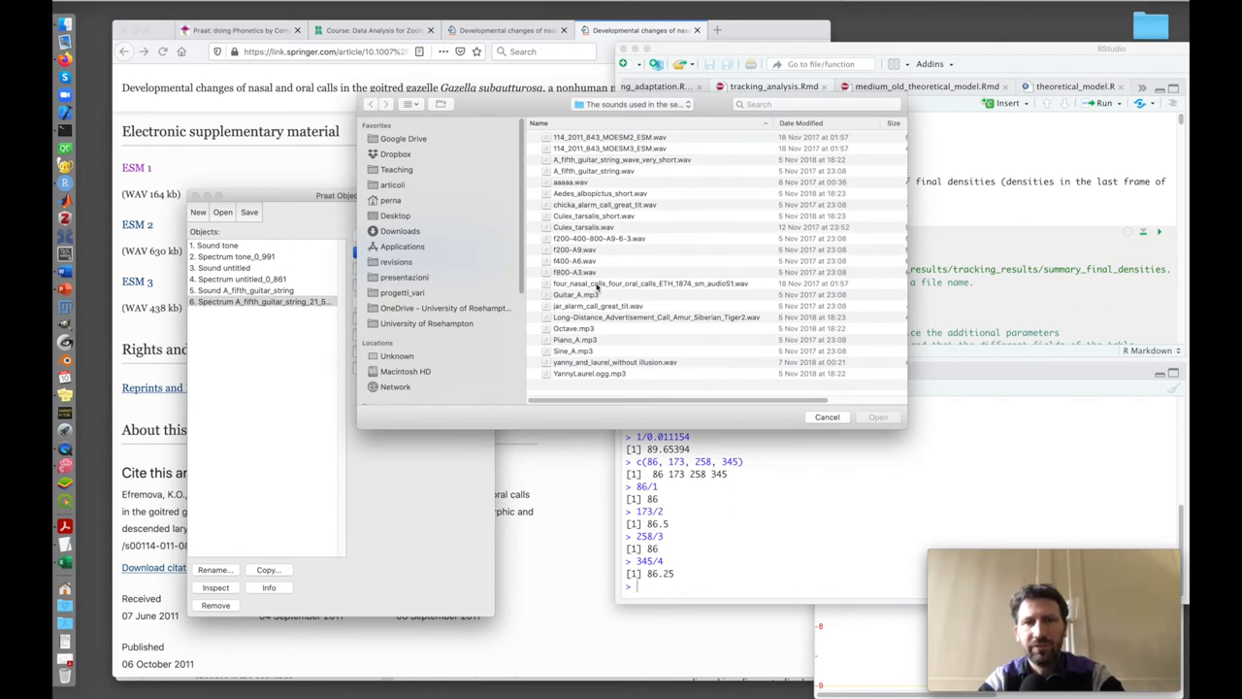
left_click(876, 416)
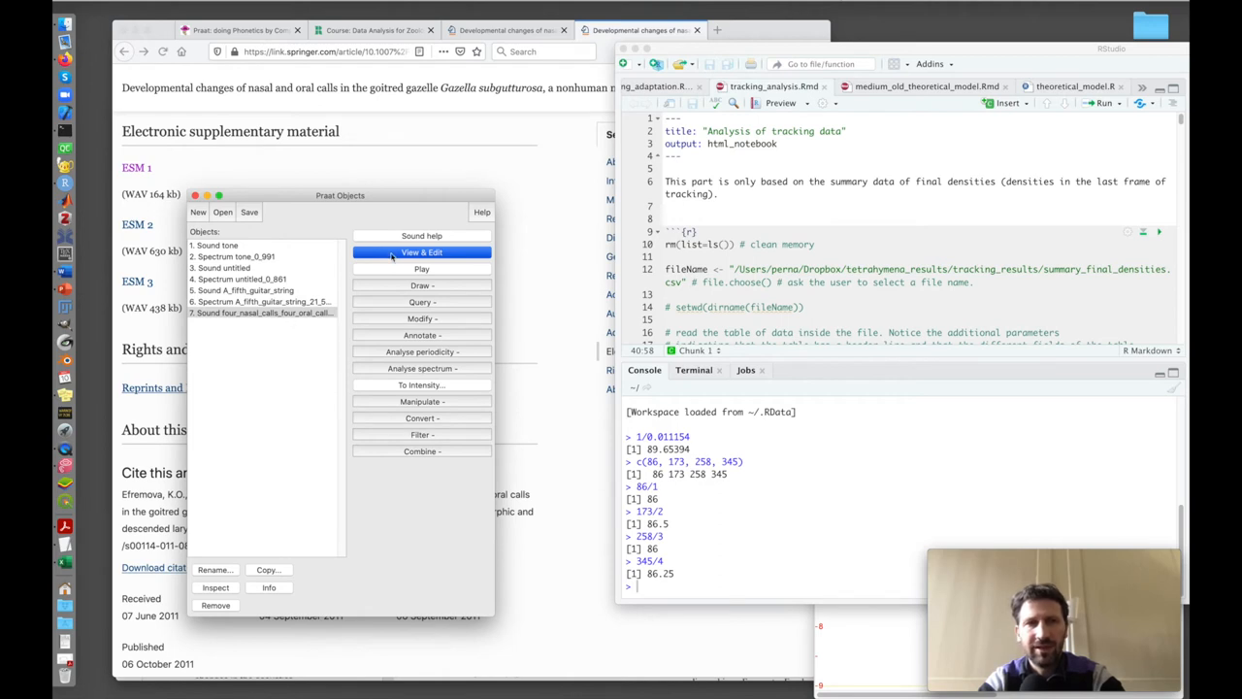
- View the gazelle calls sound and mark the last call, about 15.15–15.71 s
left_click(421, 252)
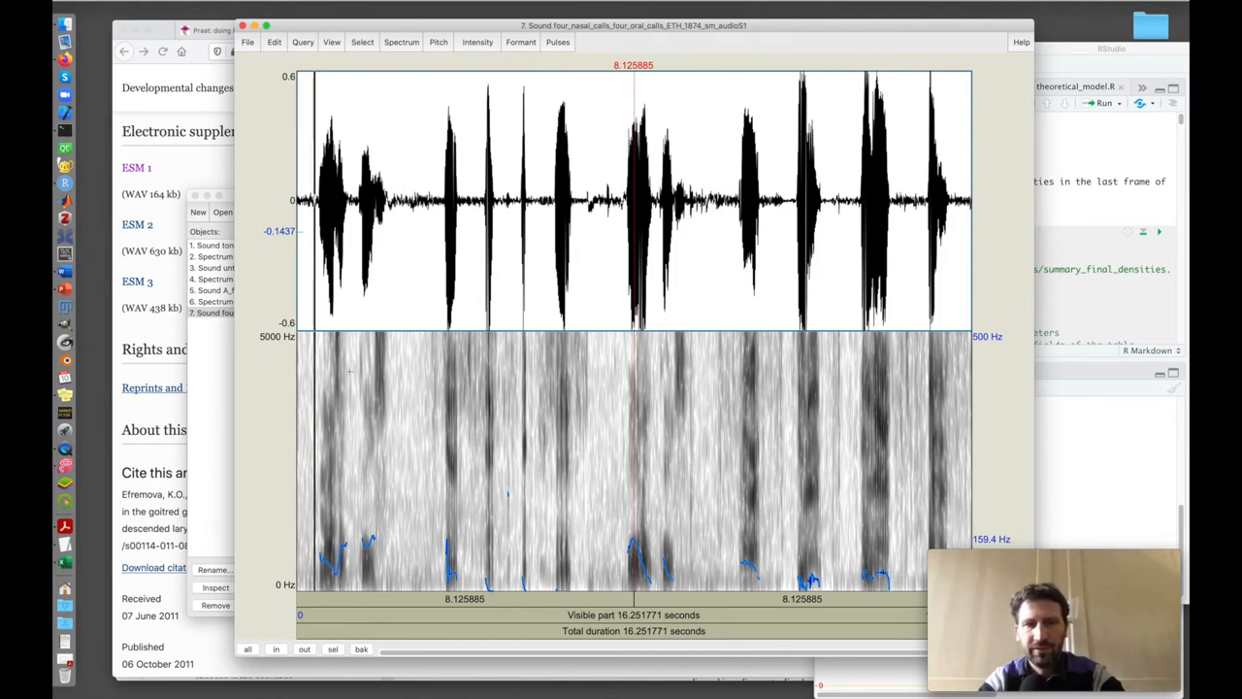
left_click(400, 199)
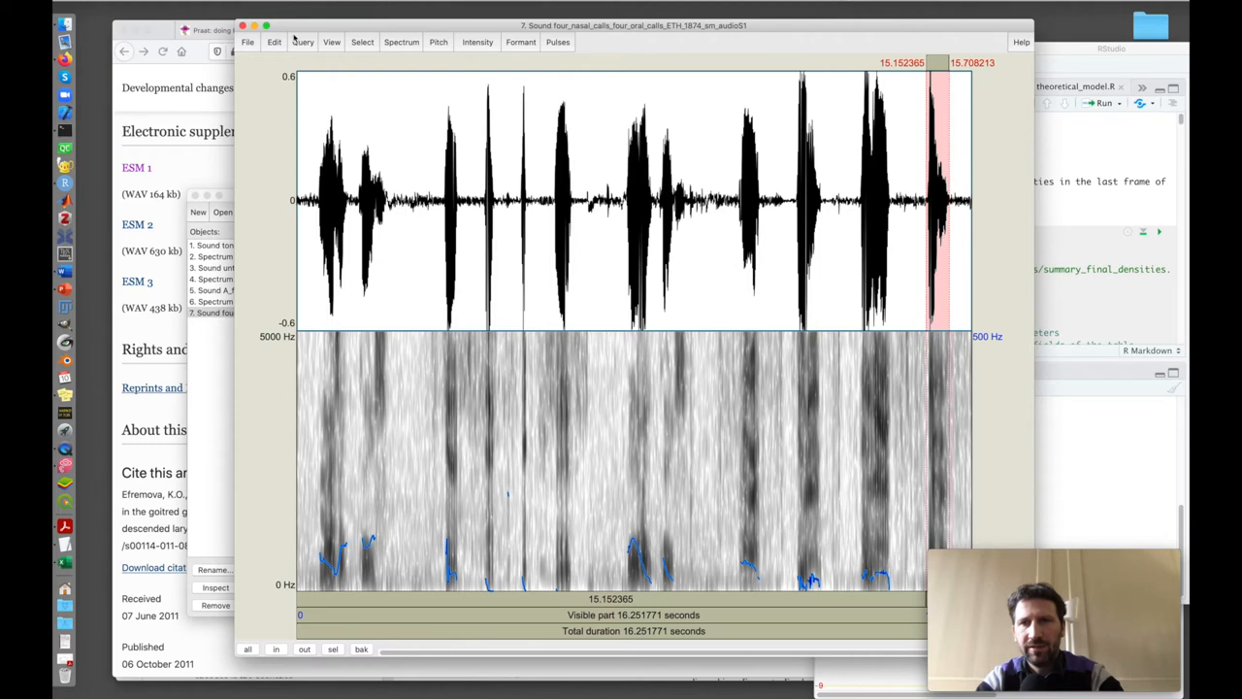
- Zoom to the selected call, then further until about 0.017 s of waveform shows
left_click(332, 42)
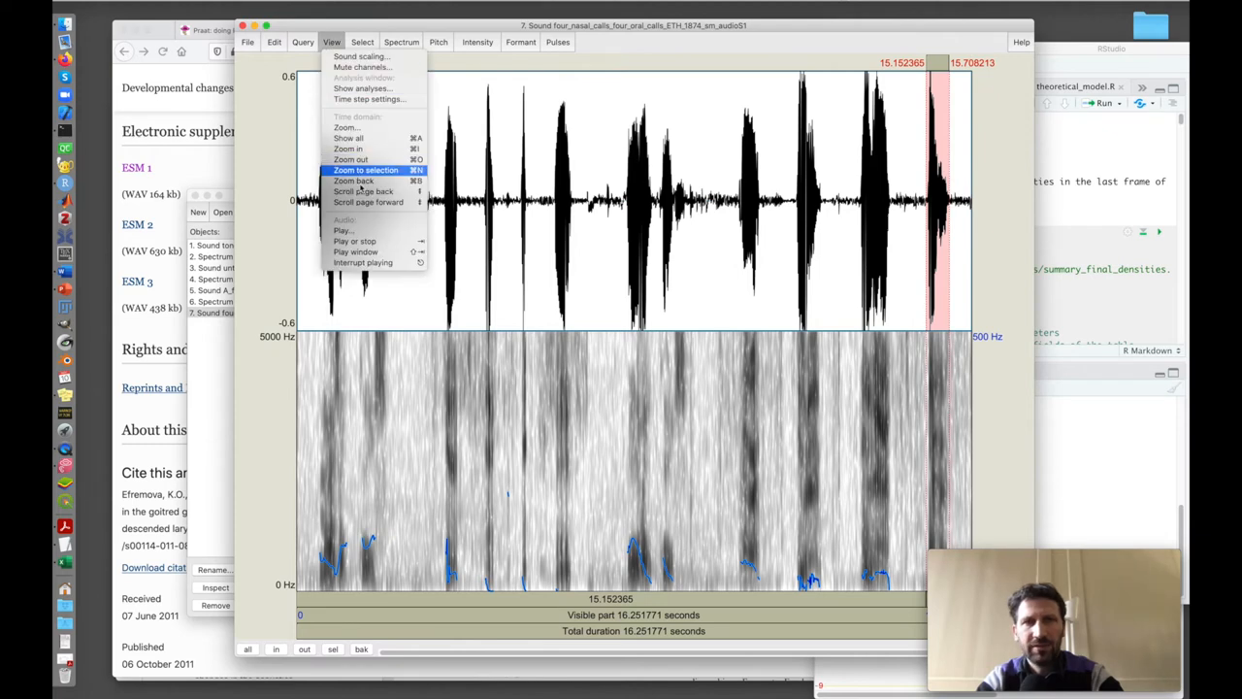
mouse_move(348, 138)
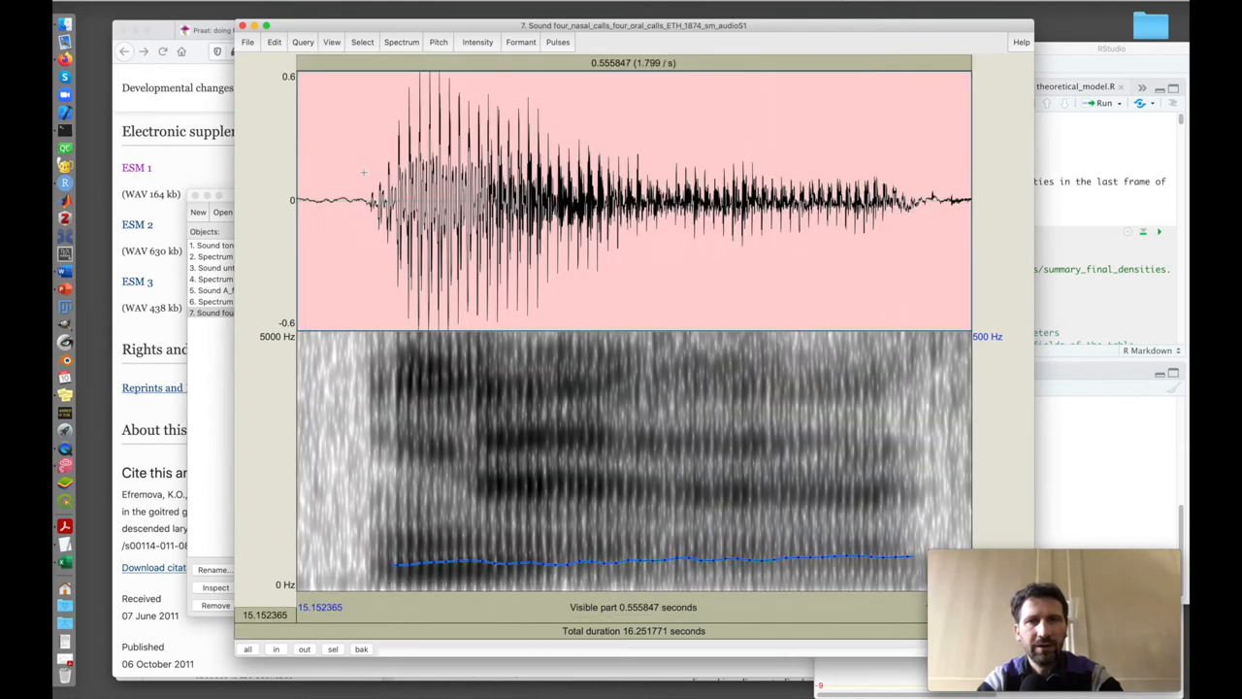
mouse_move(473, 524)
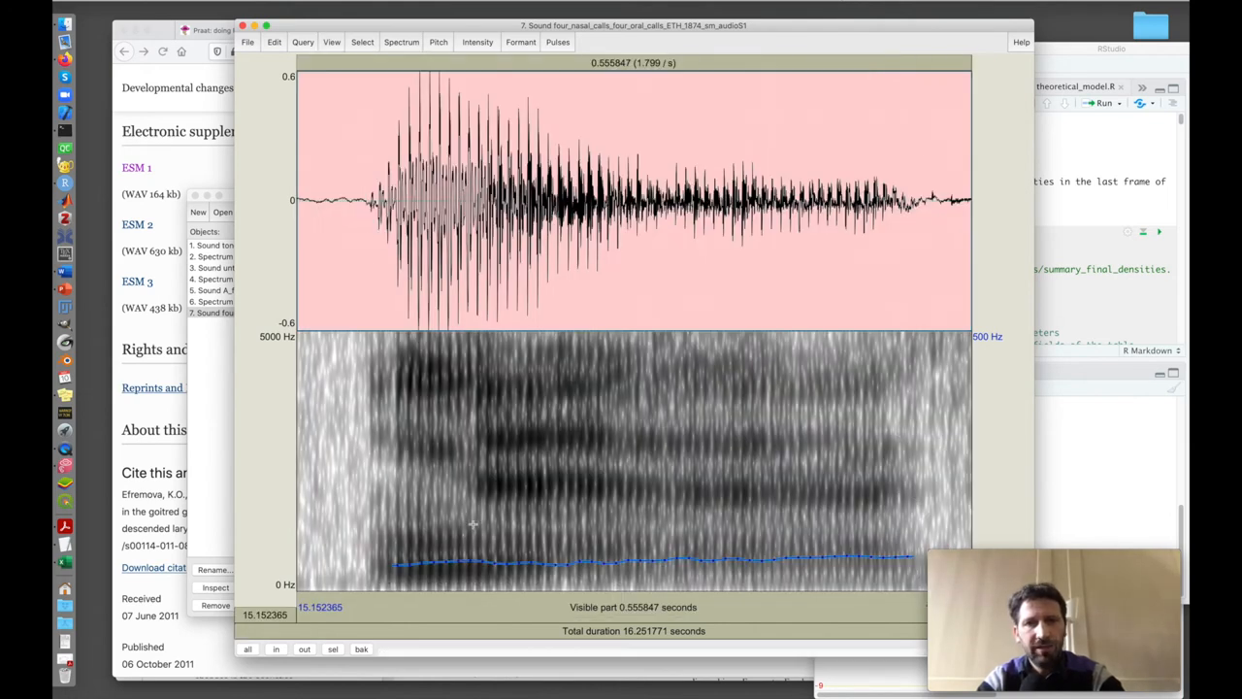
left_click(793, 194)
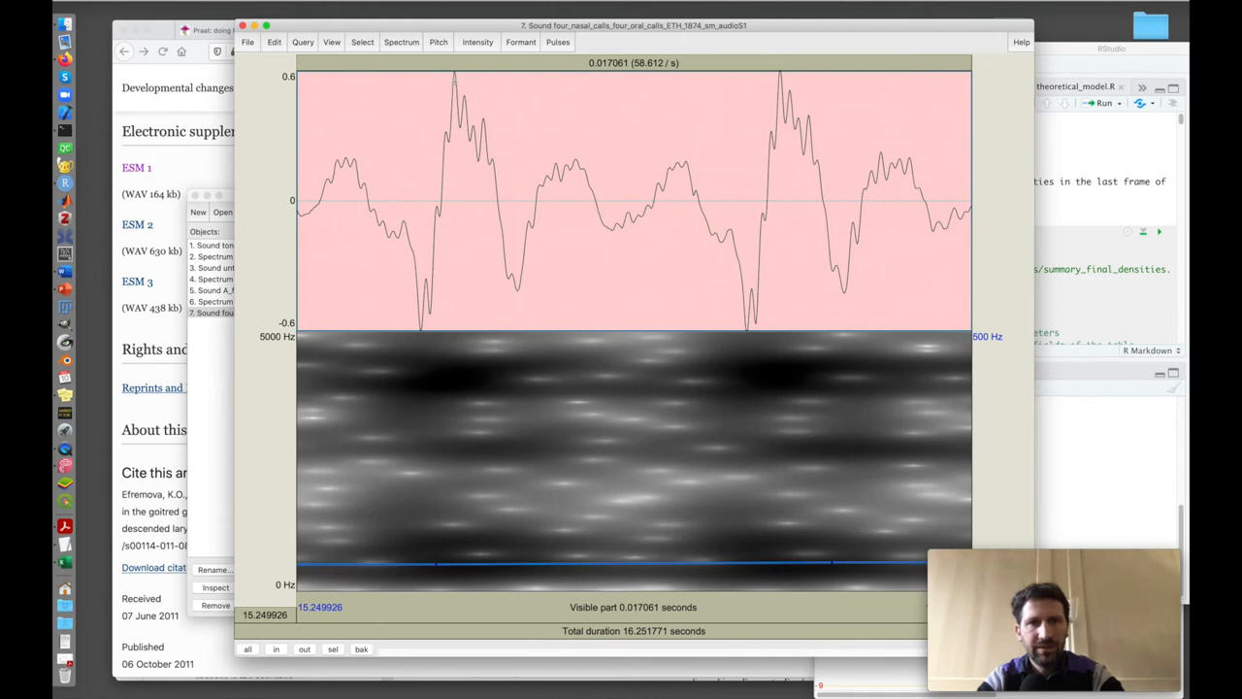
- Select one waveform period between two main peaks, 0.008214 s (121.737 Hz)
left_click_drag(453, 195, 666, 194)
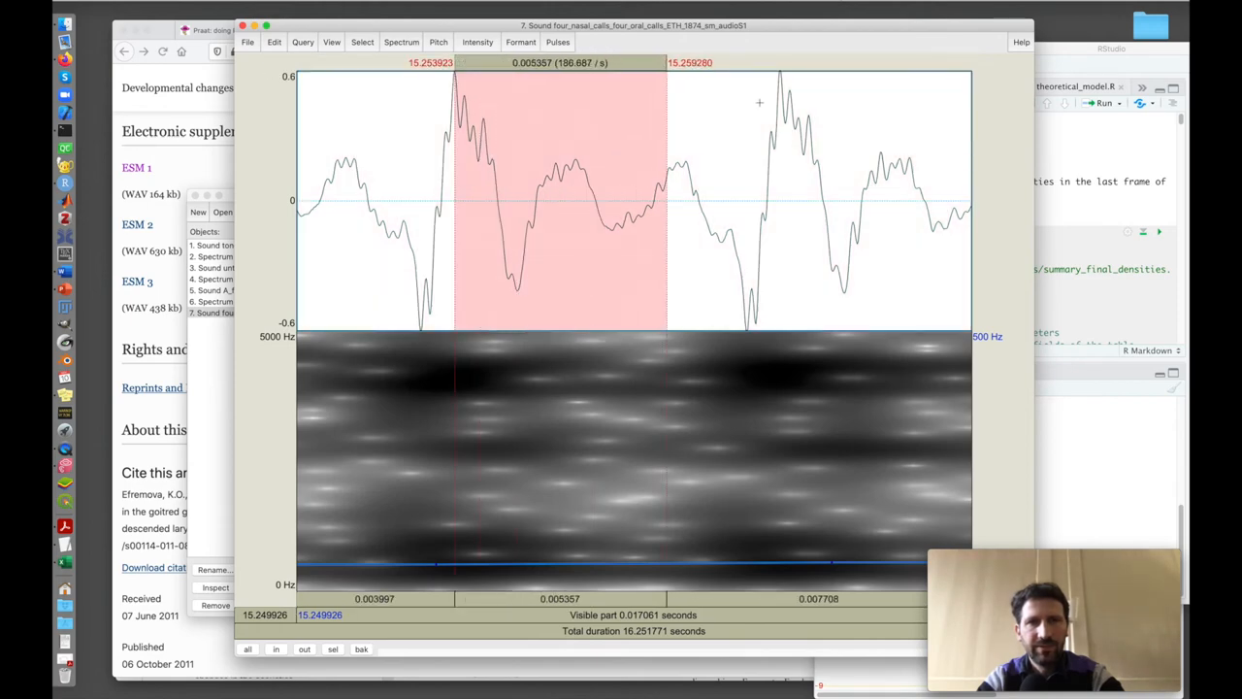
left_click_drag(665, 194, 776, 194)
type("1/0.0082")
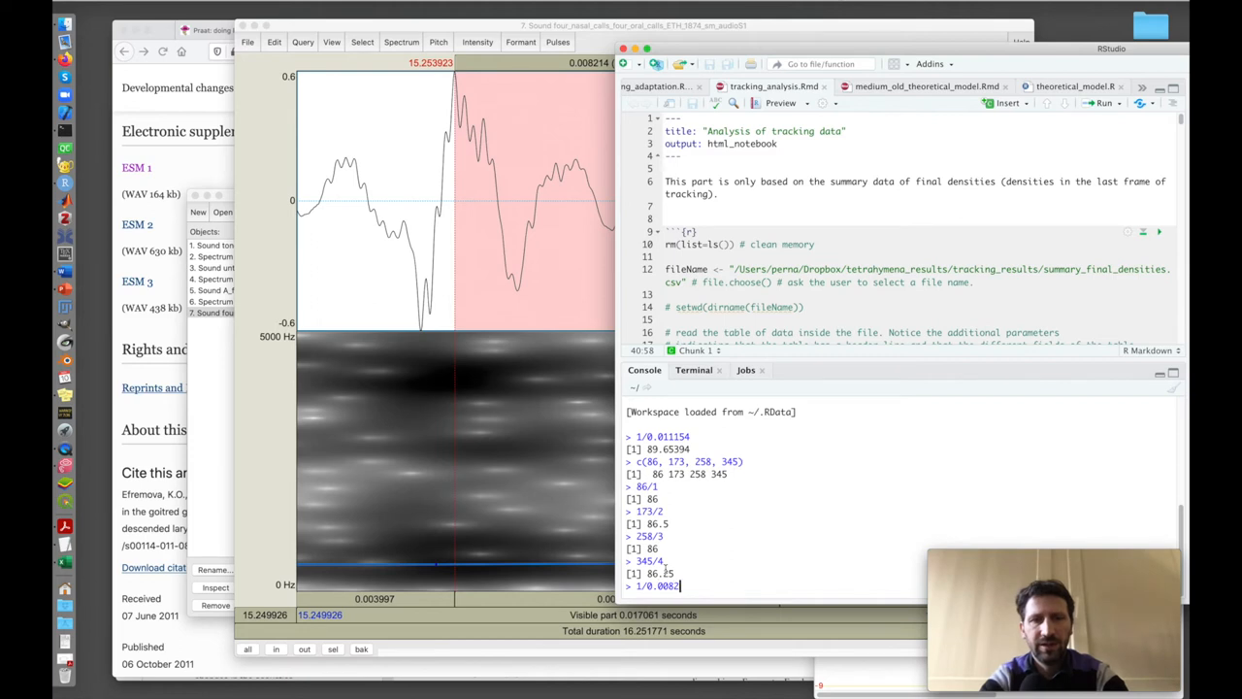
- Evaluate 1/0.008214 (121.7434) and 1/(8*10^-3) in the RStudio console
type("14")
key("Return")
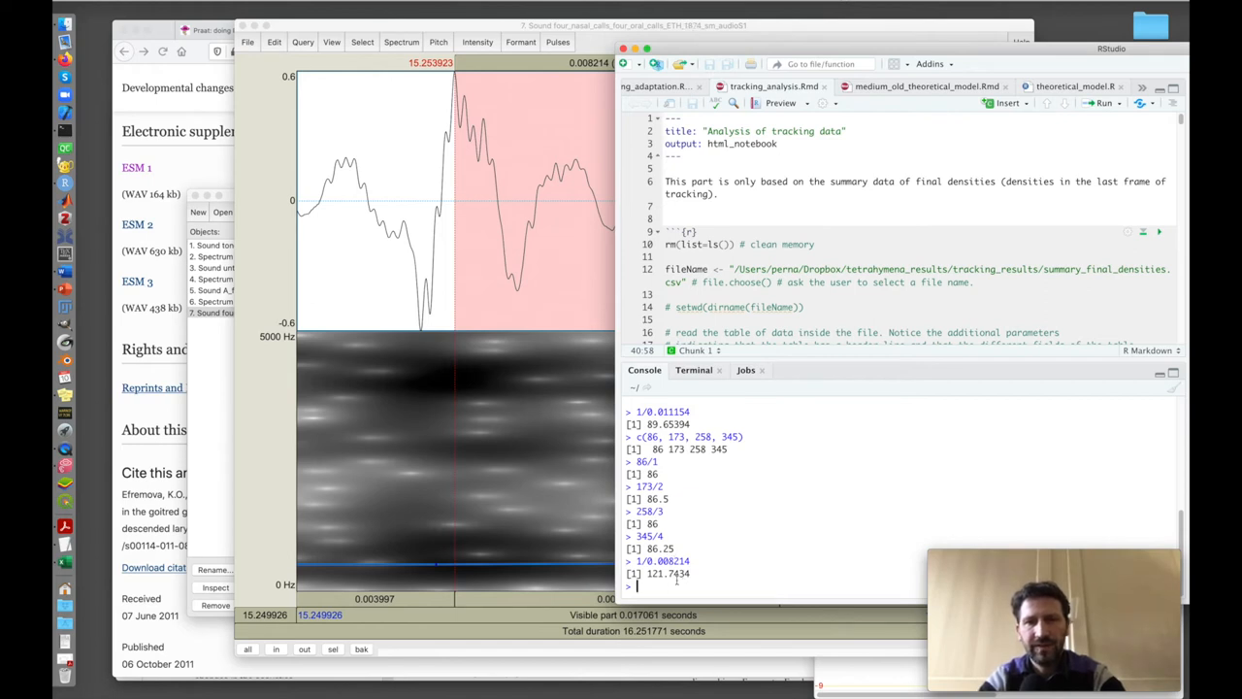
type("86")
type("1/")
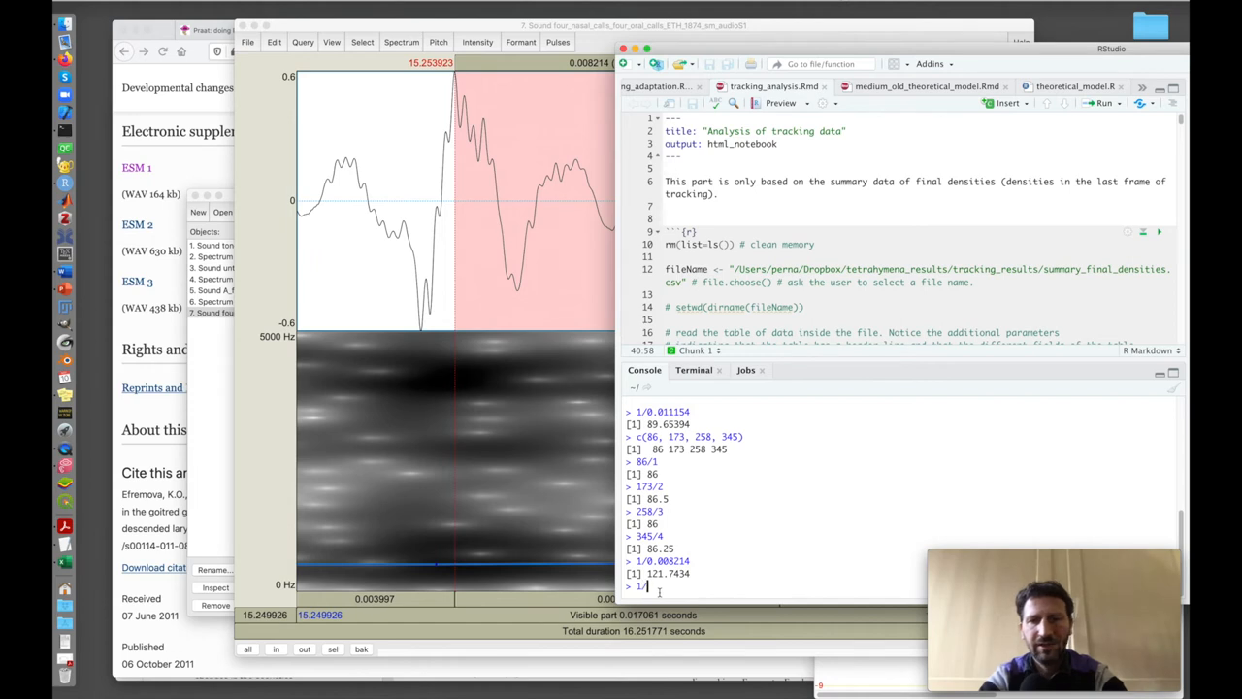
type("()")
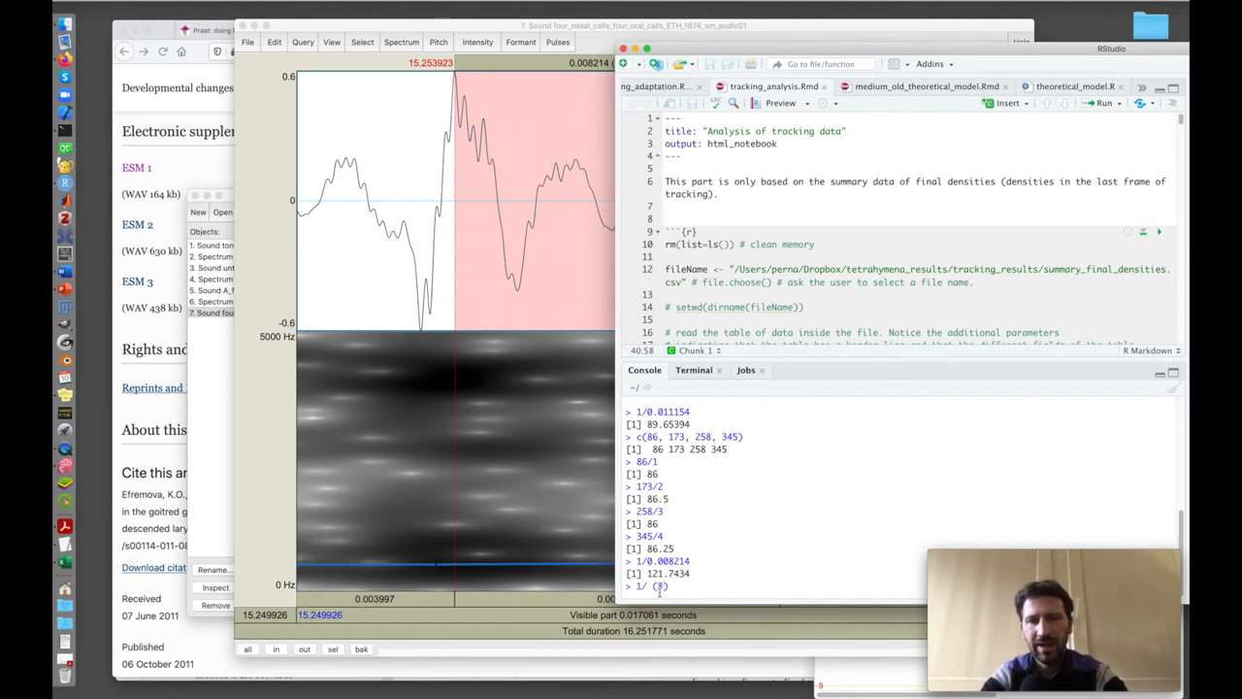
type("*10")
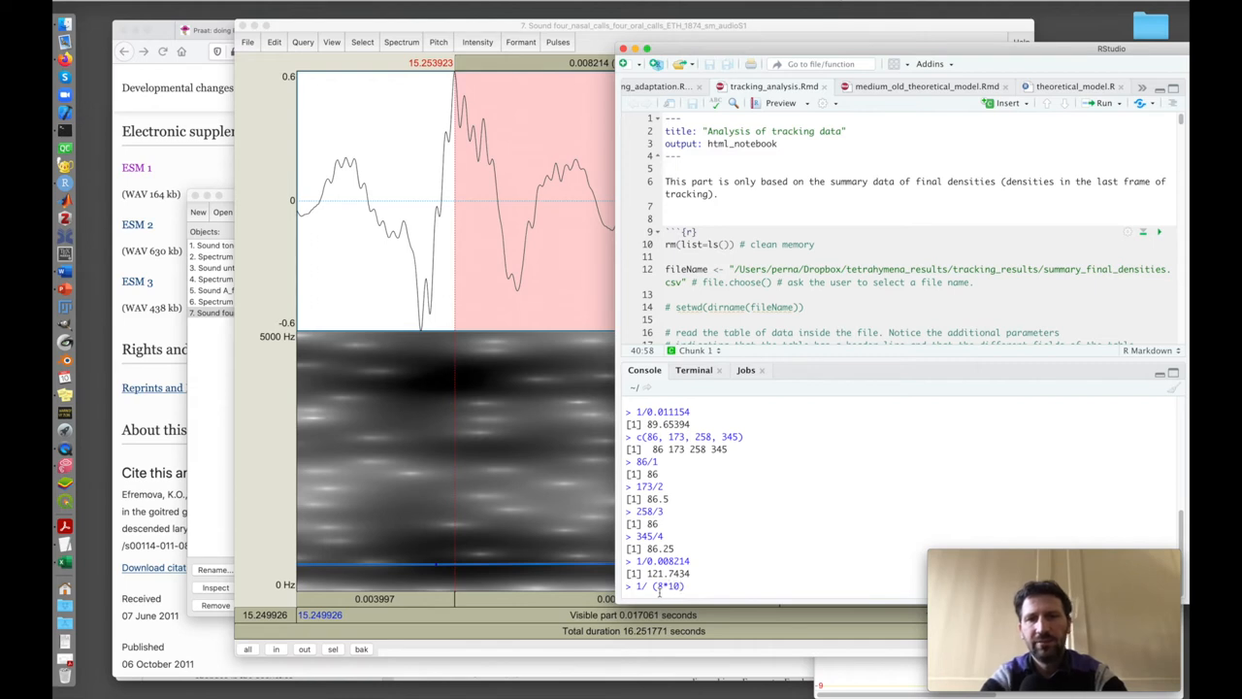
type("^-3")
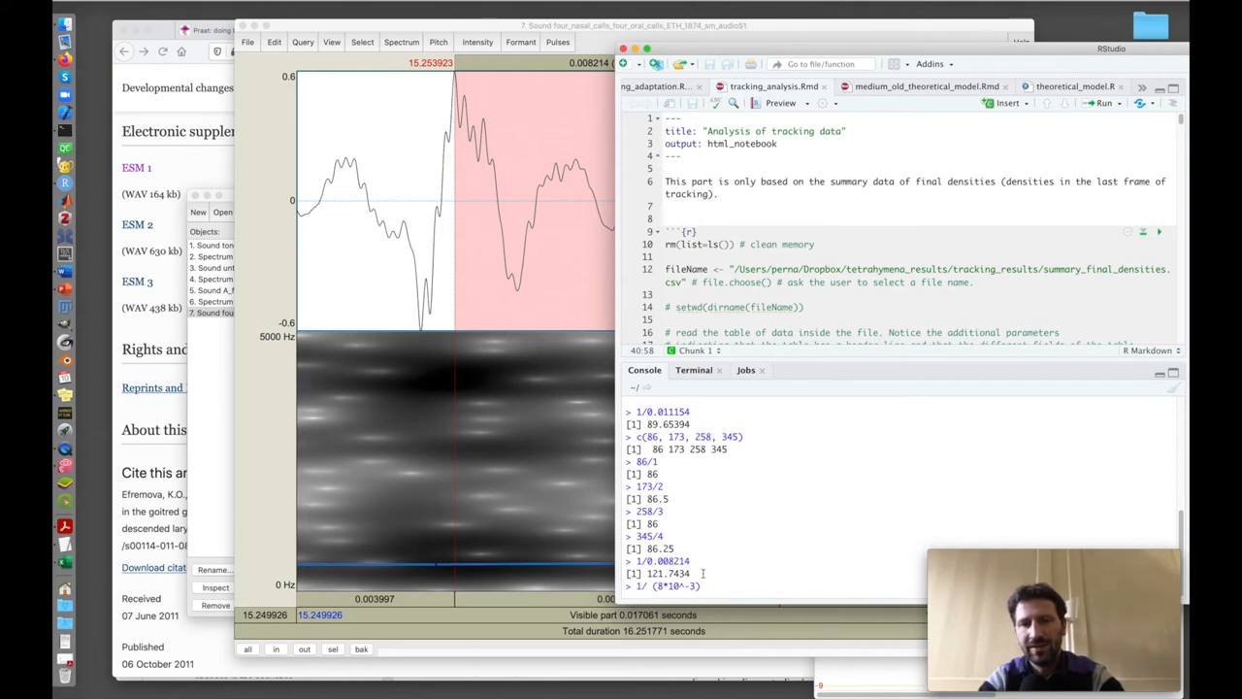
key("Return")
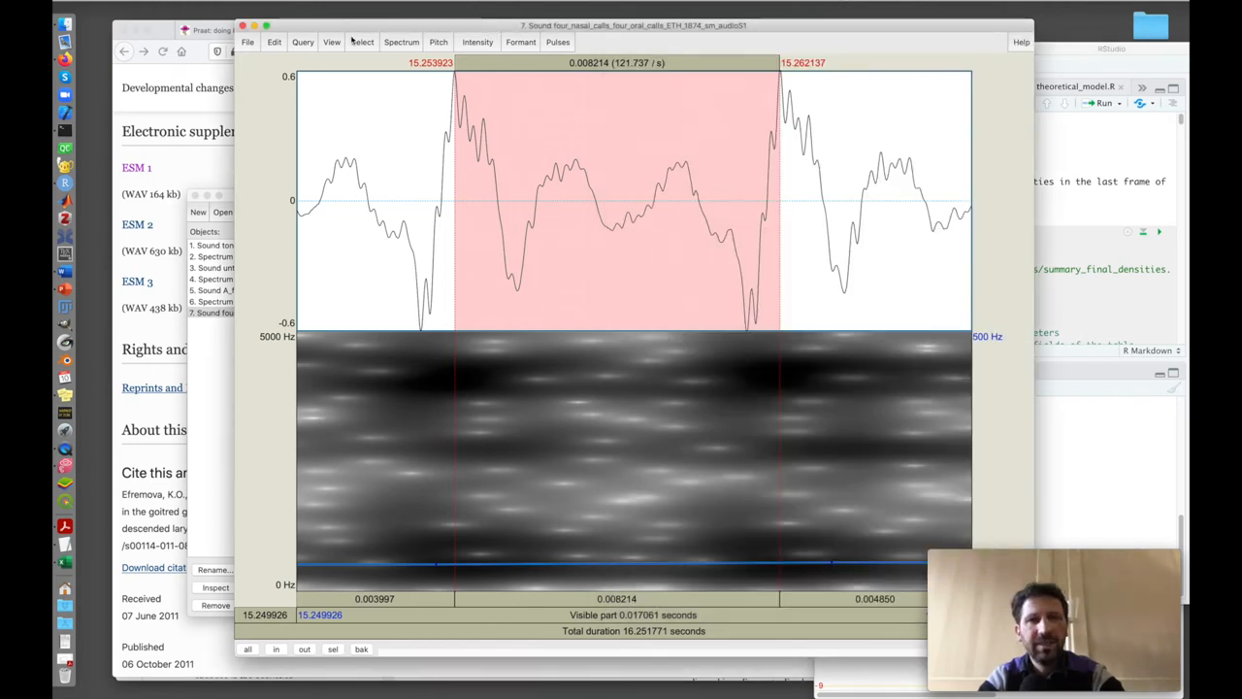
- Zoom back to the 0.56-second view of the last call, period still selected
left_click(332, 41)
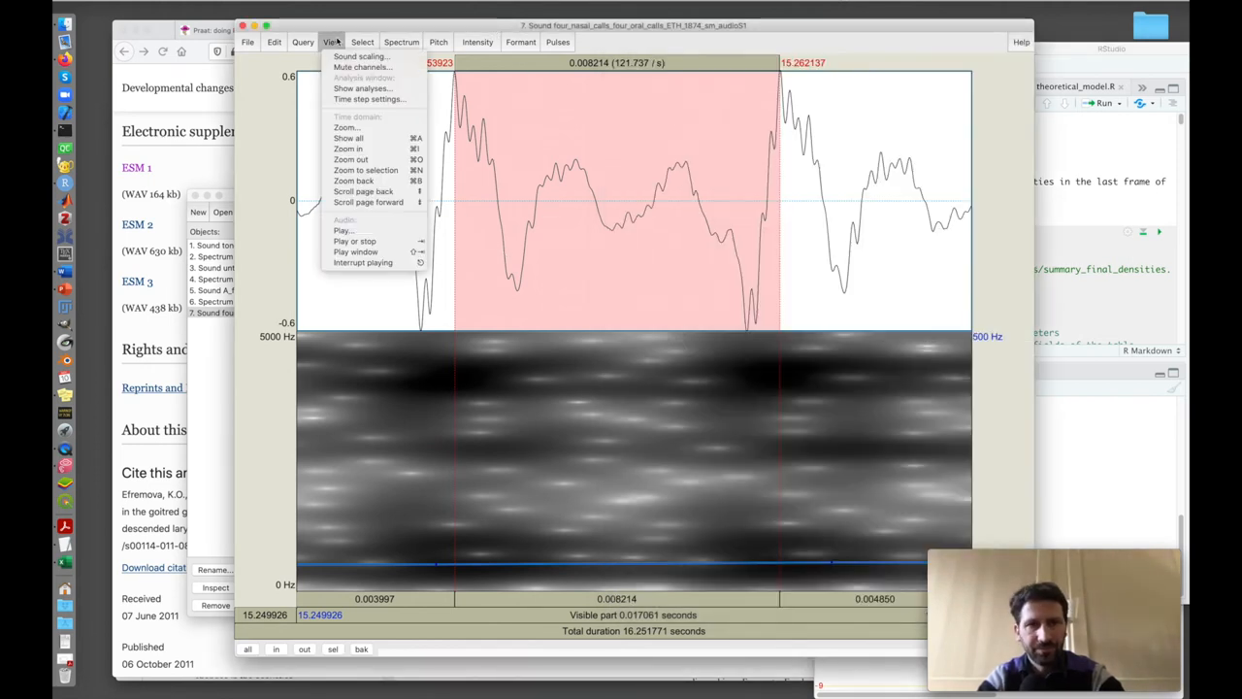
mouse_move(366, 170)
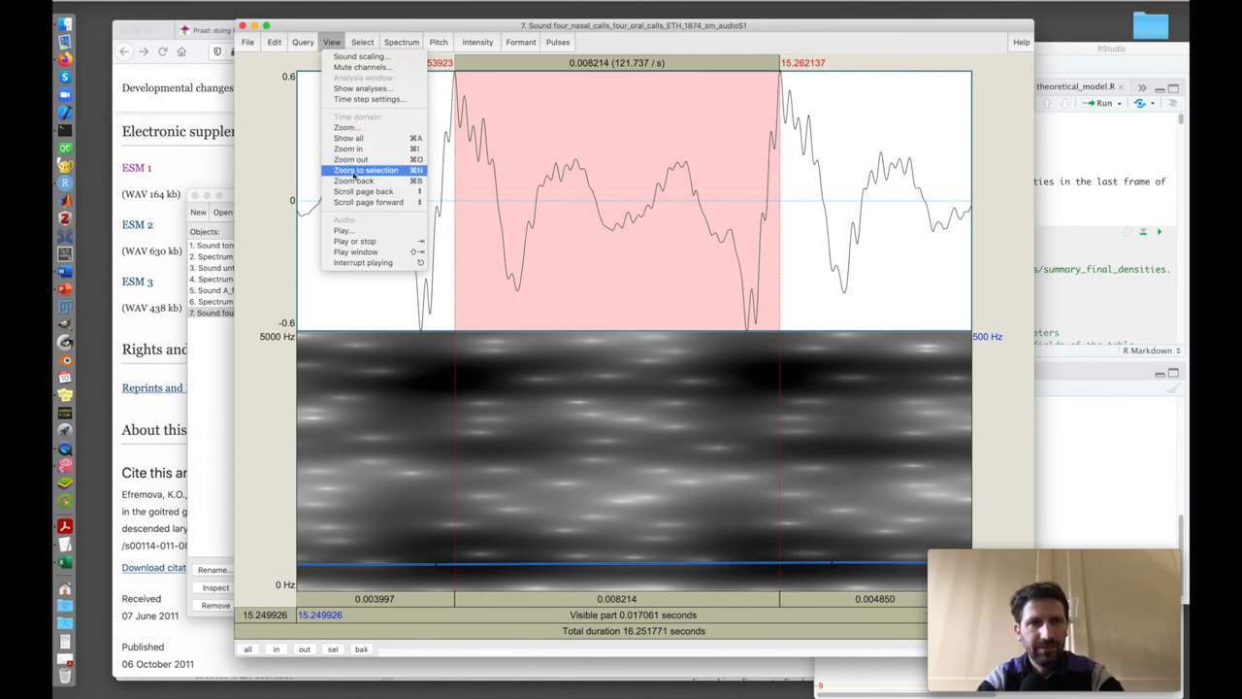
left_click(365, 170)
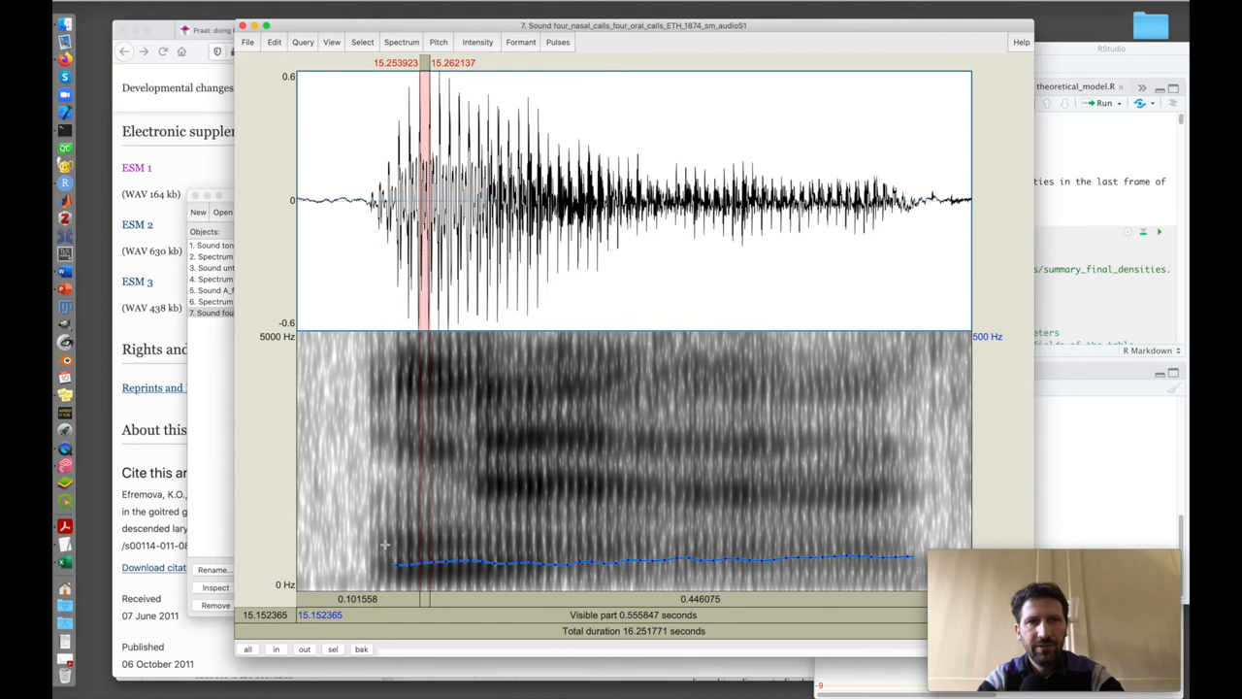
mouse_move(764, 553)
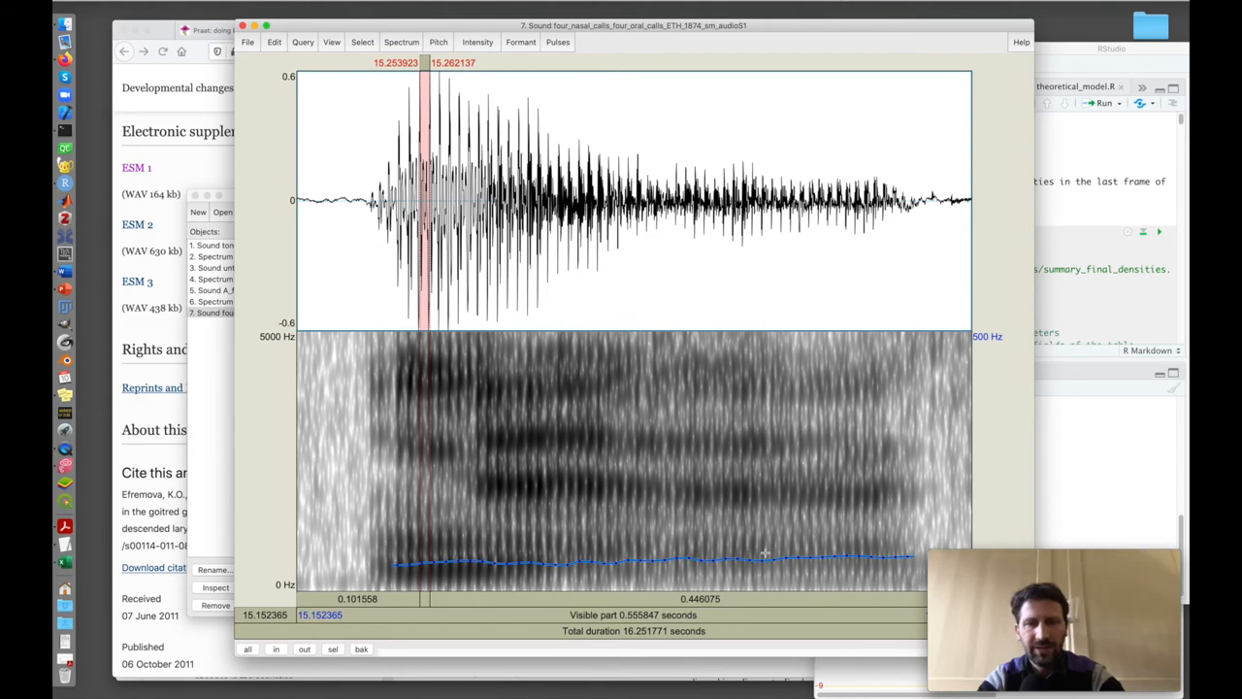
mouse_move(846, 556)
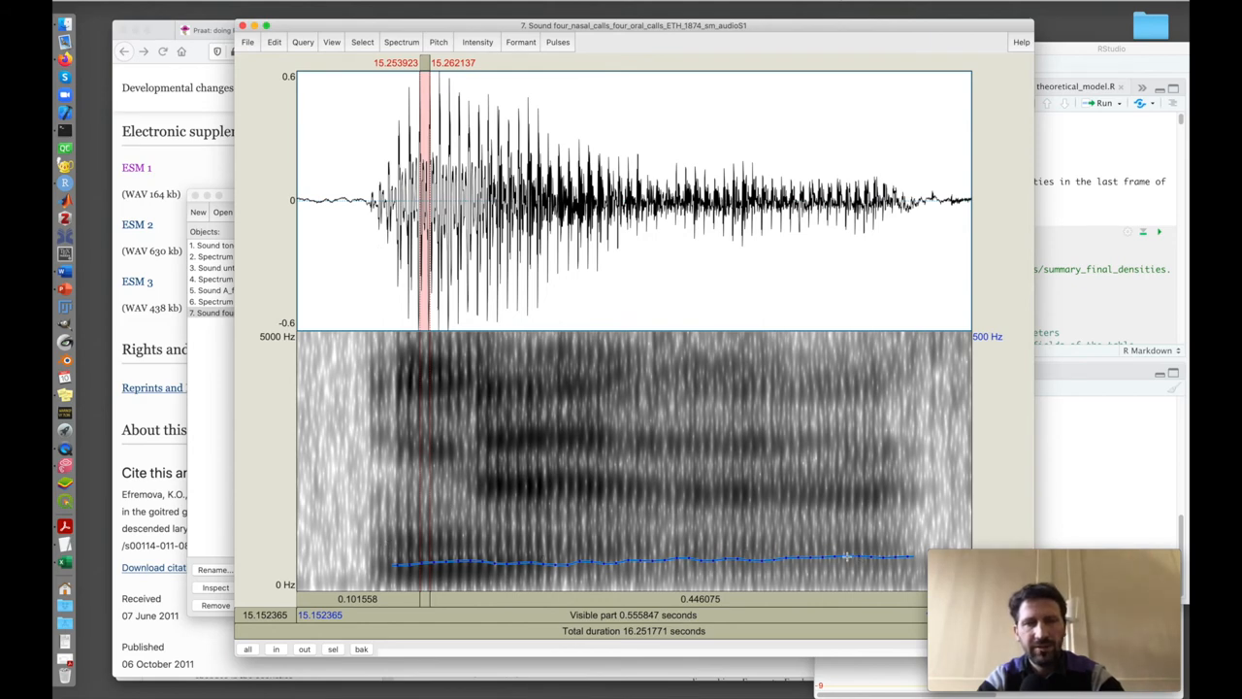
mouse_move(480, 535)
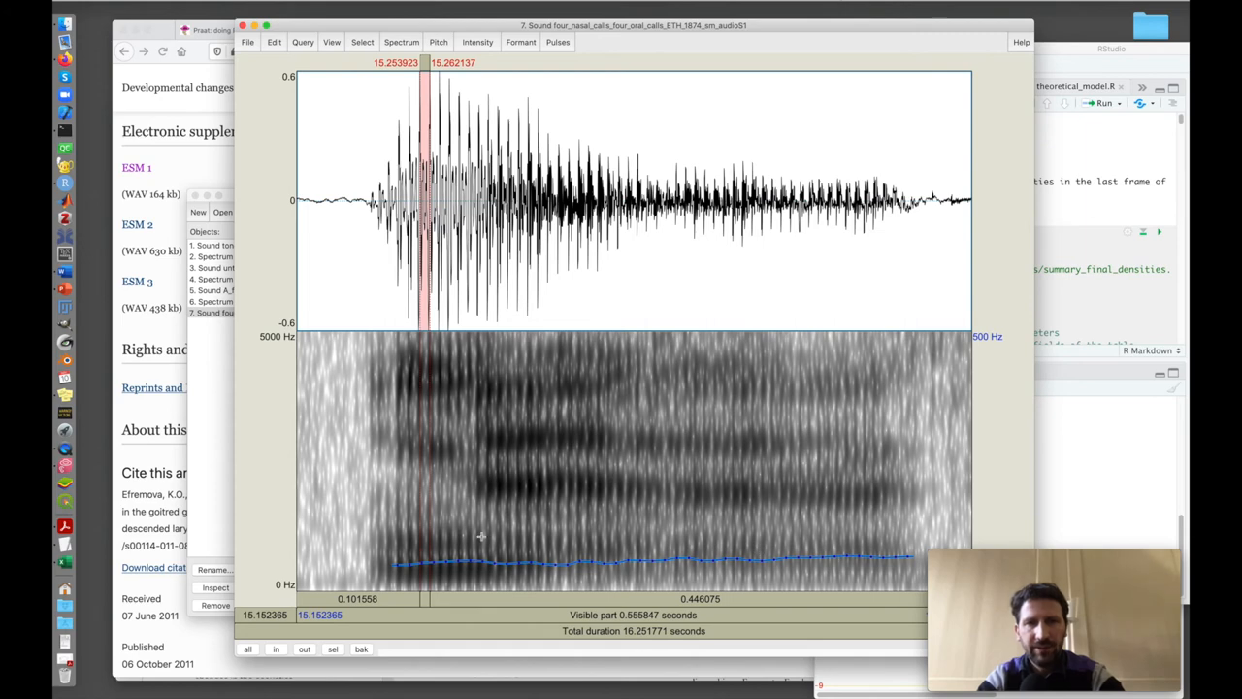
mouse_move(415, 549)
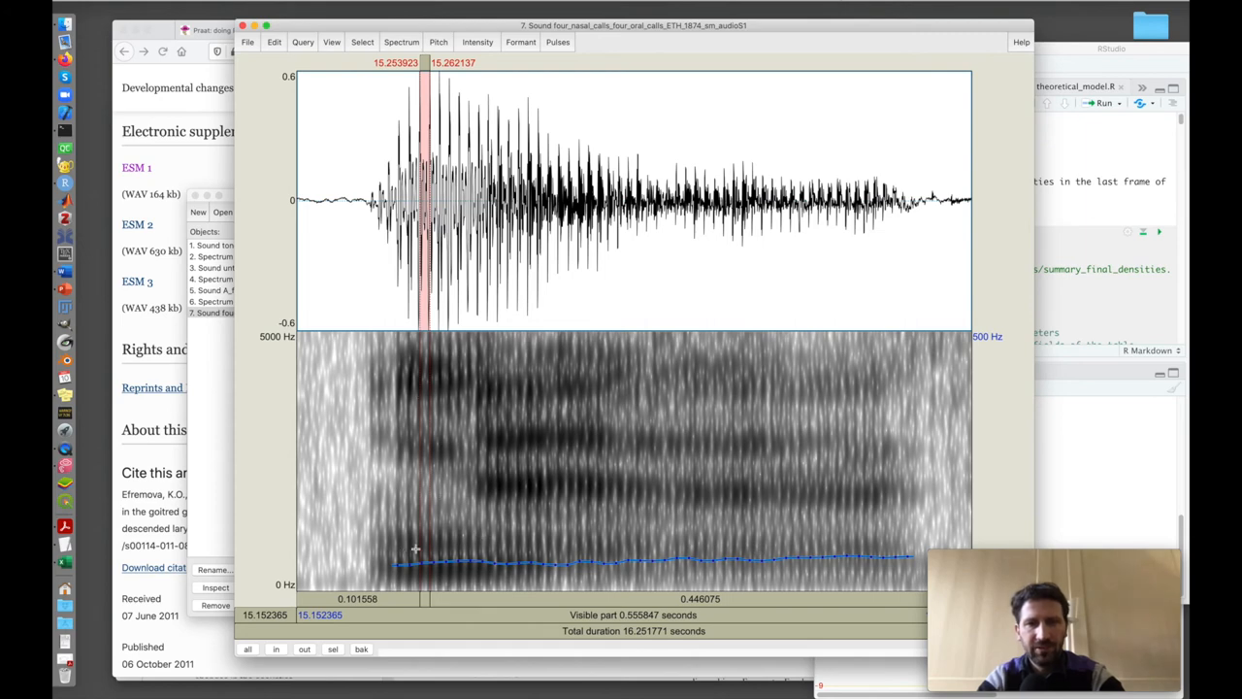
mouse_move(893, 546)
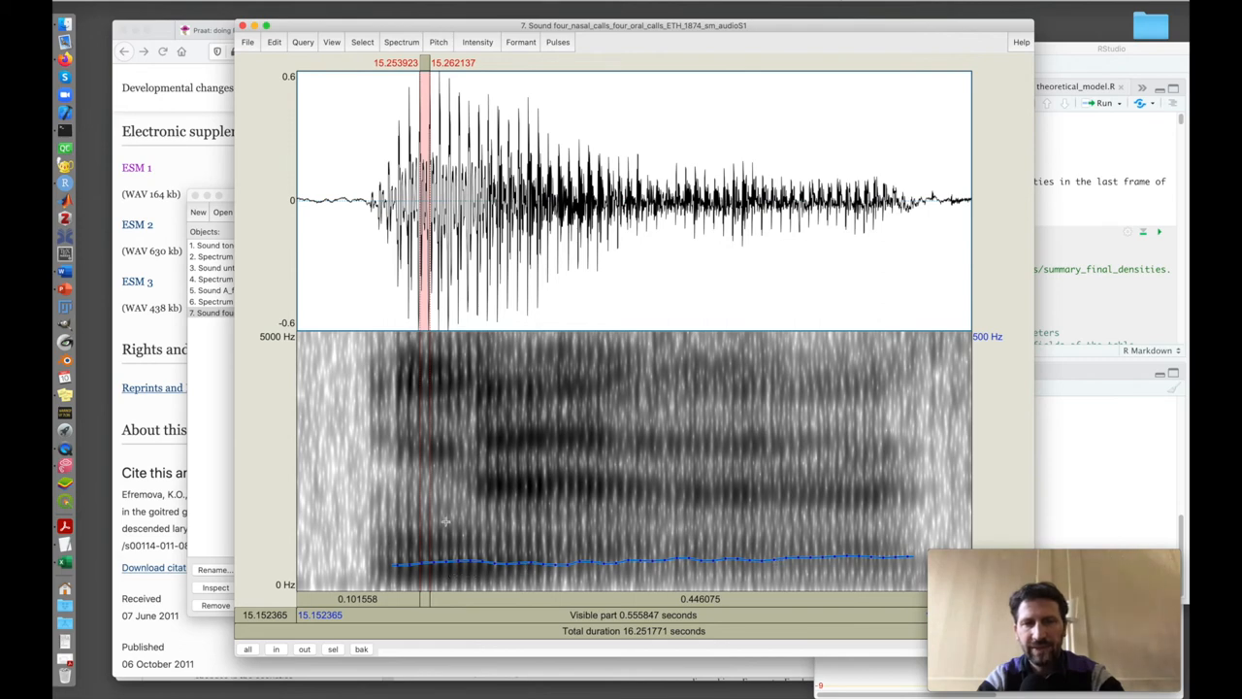
mouse_move(596, 519)
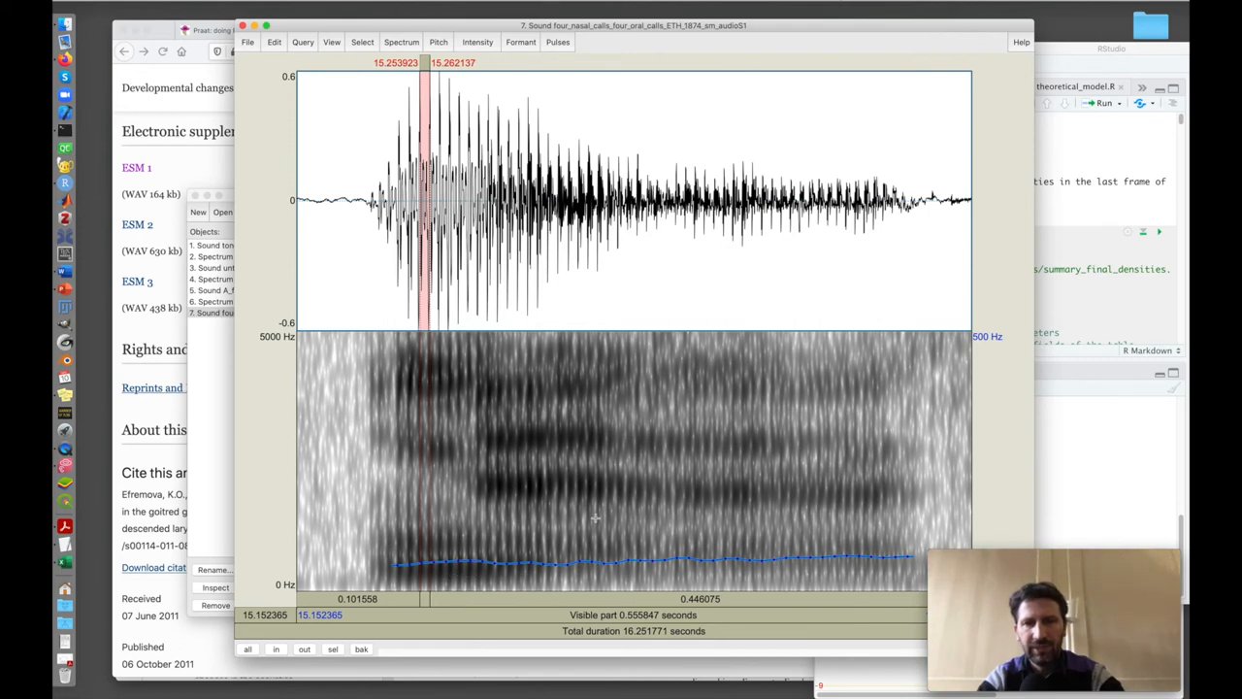
mouse_move(350, 226)
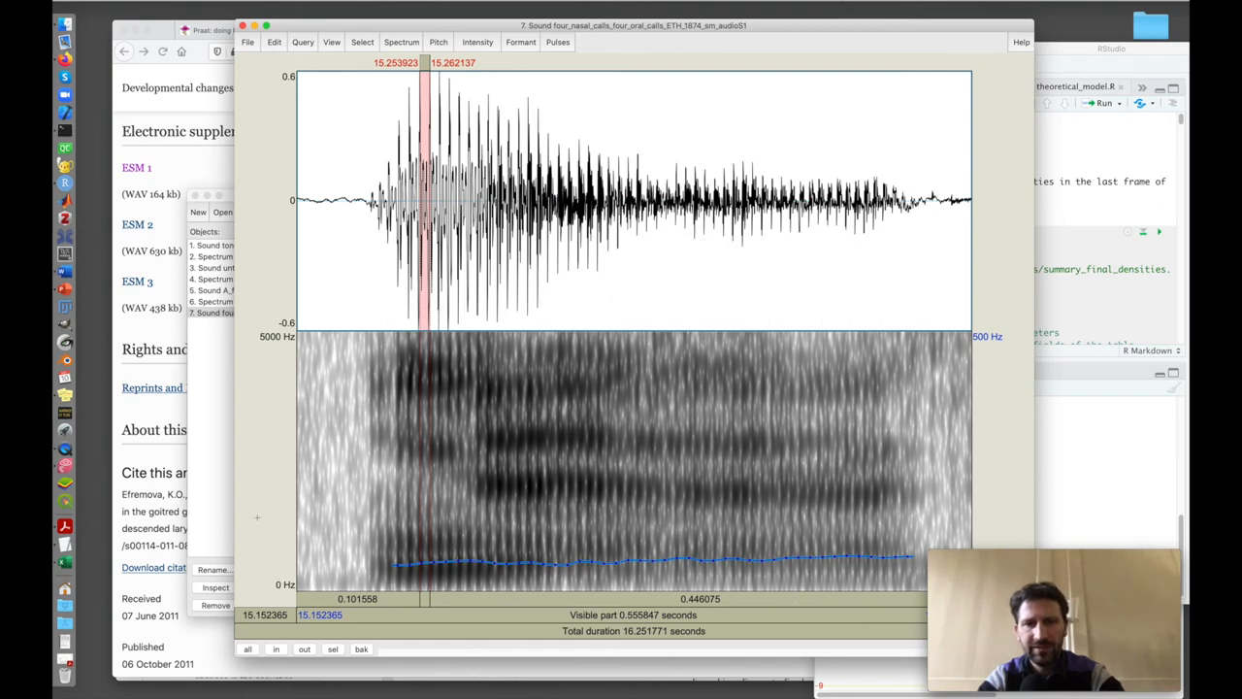
mouse_move(276, 427)
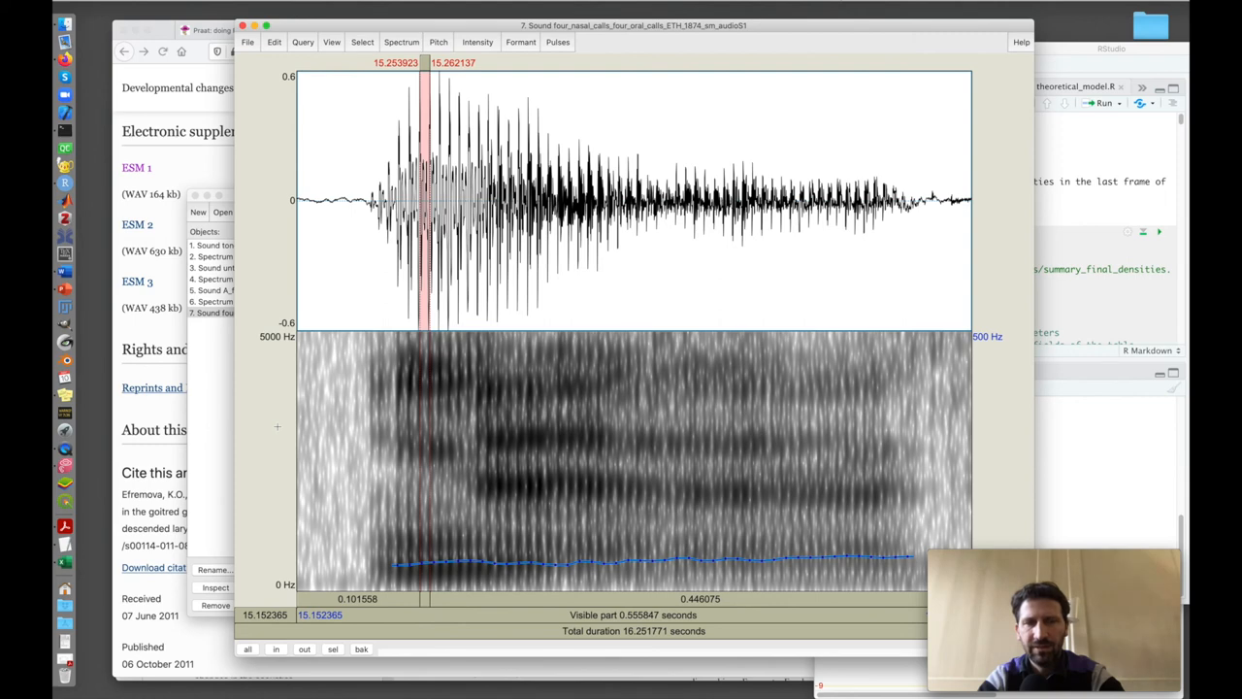
mouse_move(557, 469)
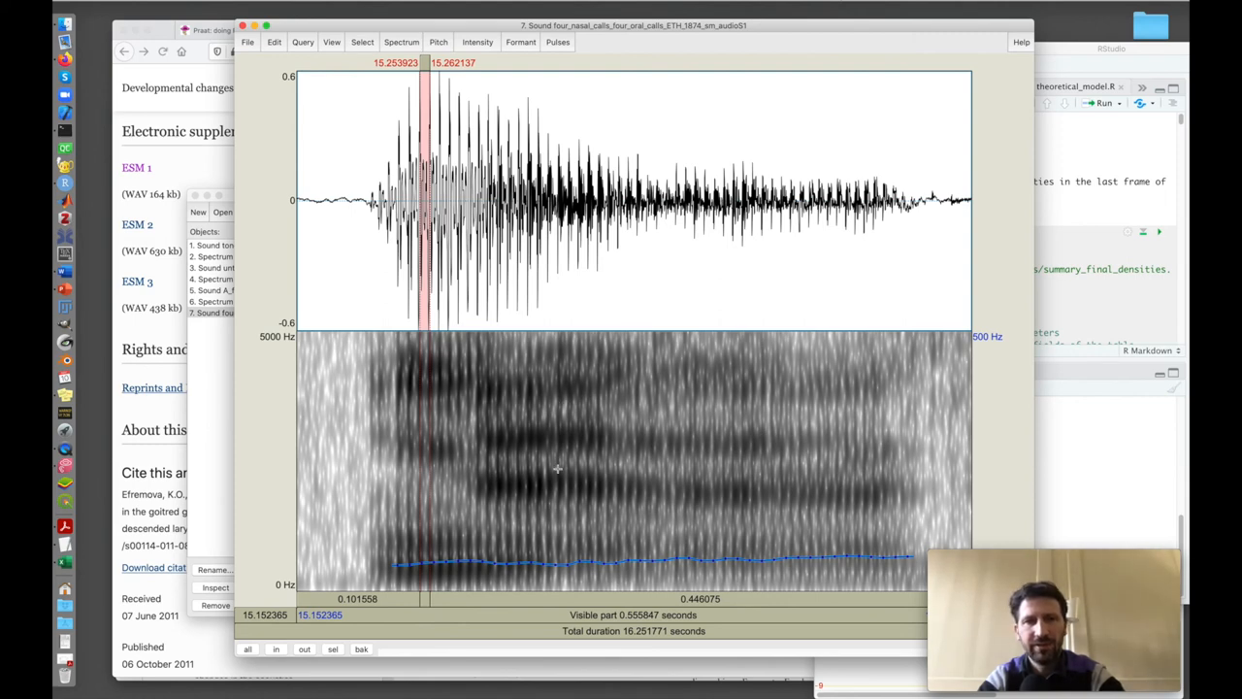
mouse_move(743, 507)
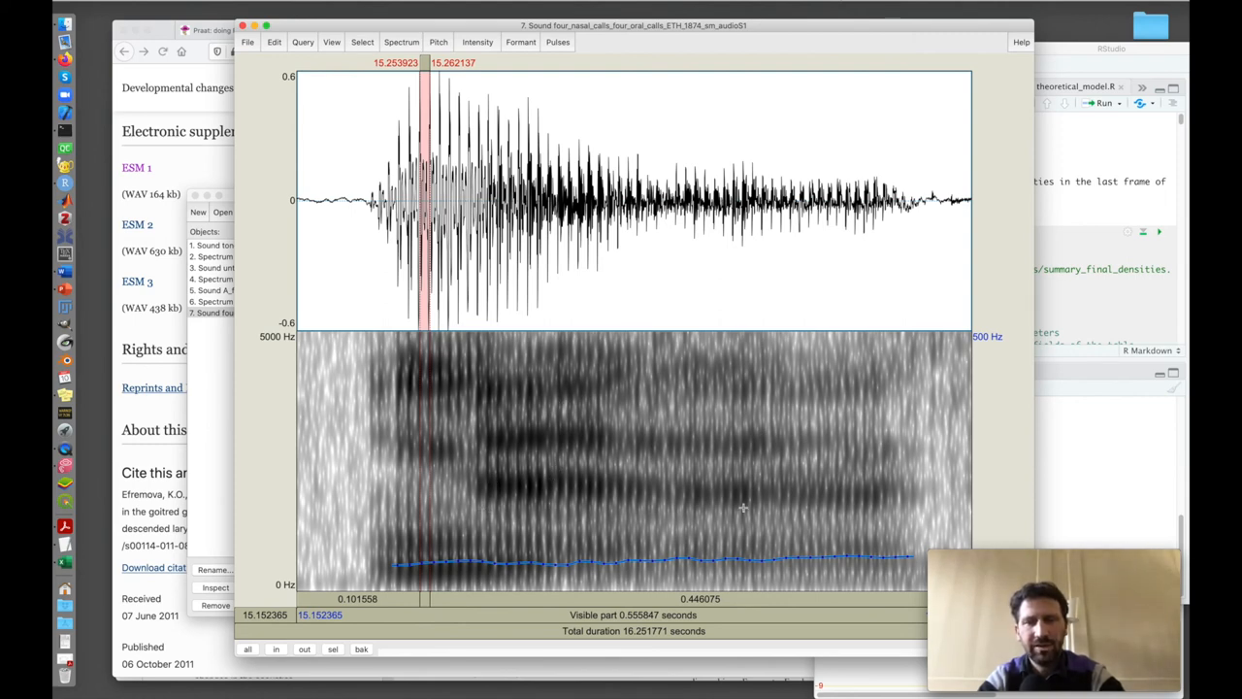
mouse_move(650, 529)
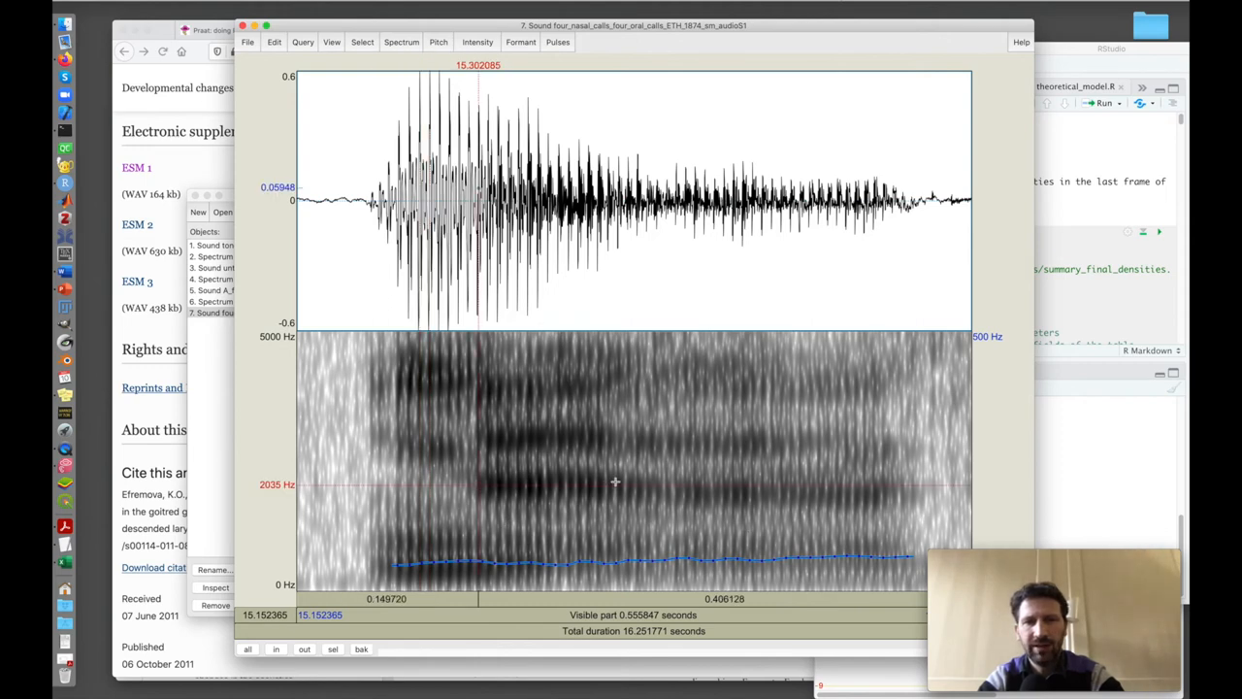
- Select 15.302–15.632 s of the call and view its spectral slice
left_click_drag(478, 194, 828, 194)
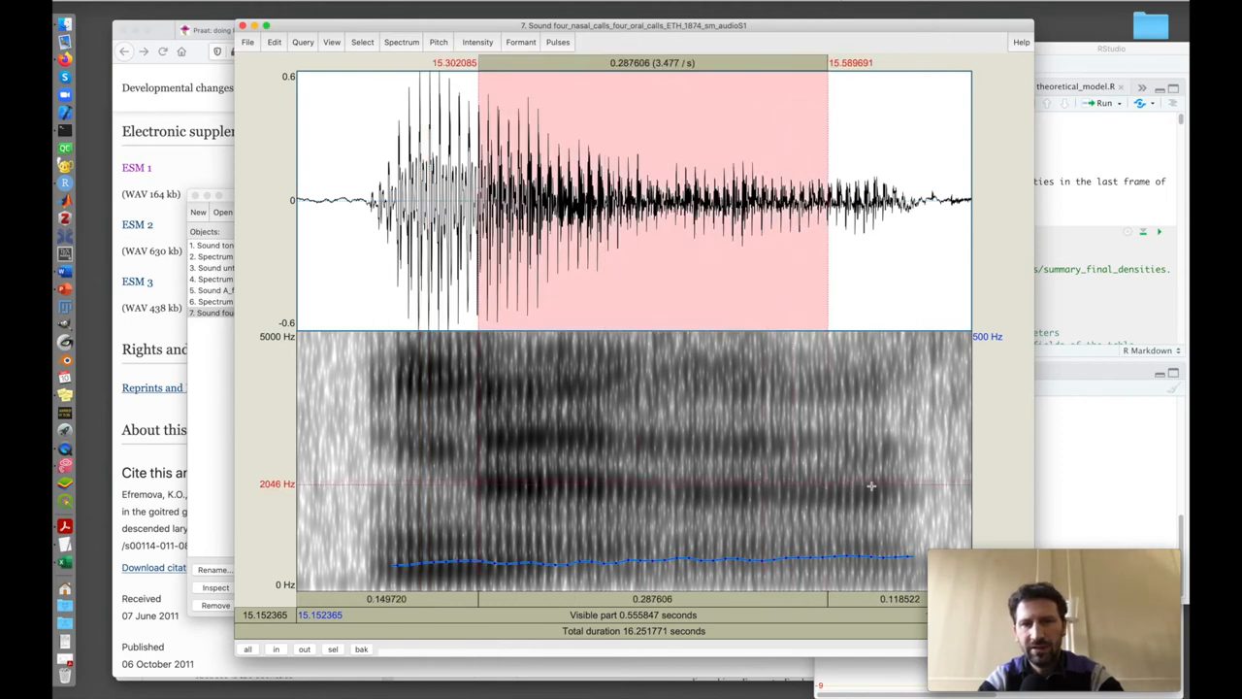
left_click_drag(828, 194, 874, 194)
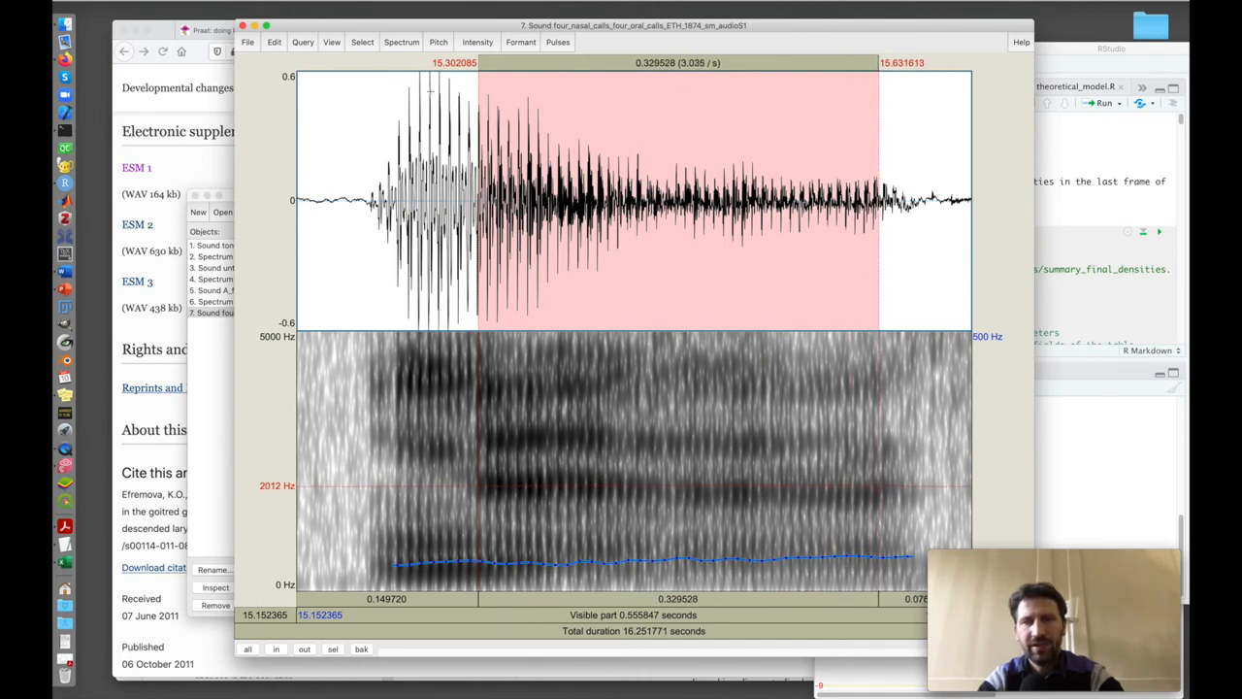
left_click(401, 41)
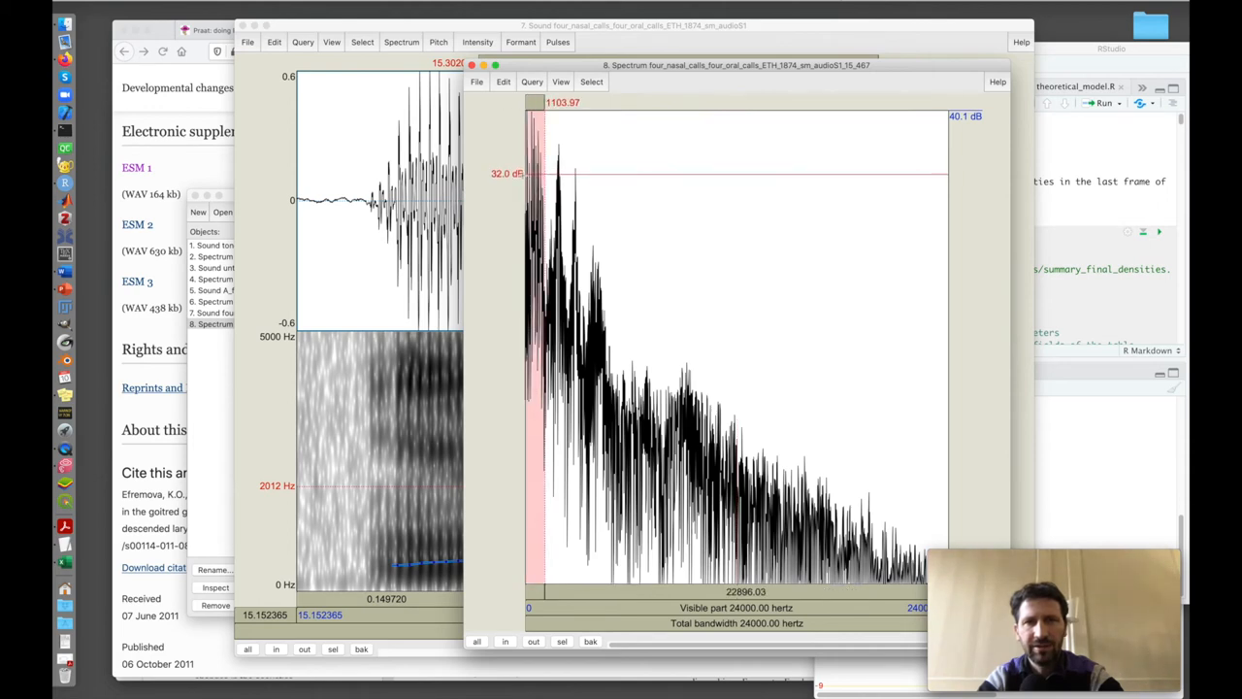
- Zoom the spectrum to low frequencies and back to full range, then return to the sound editor
left_click(560, 82)
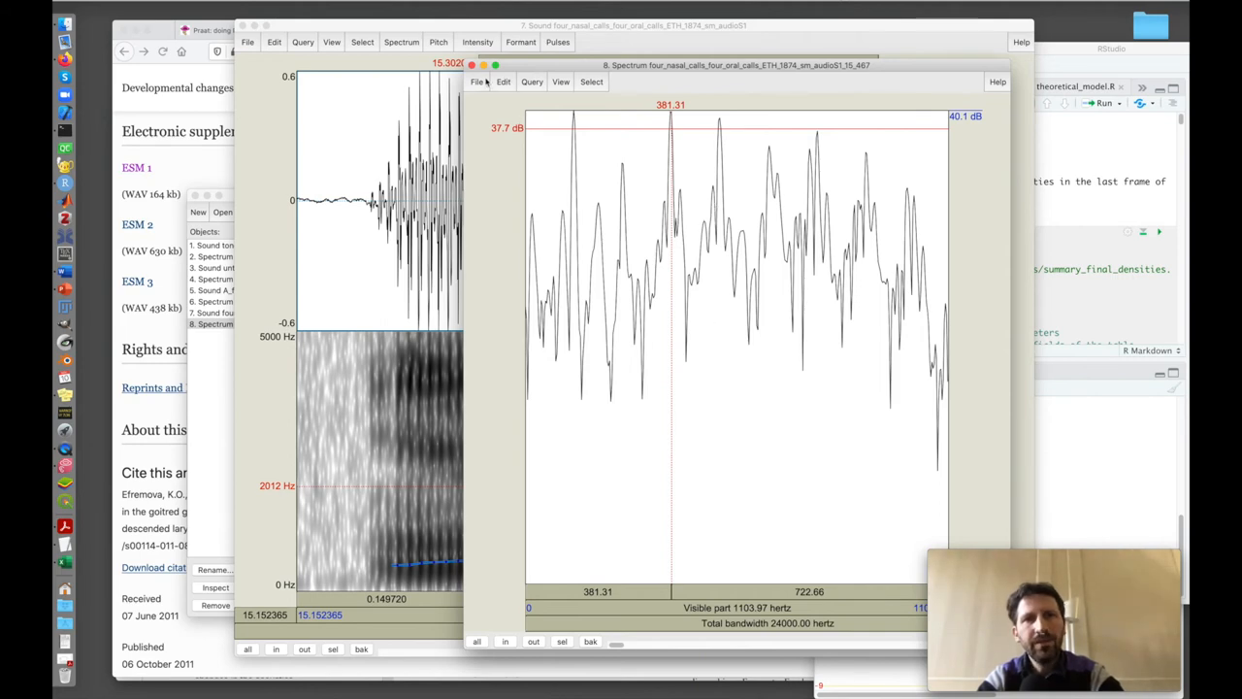
left_click(560, 82)
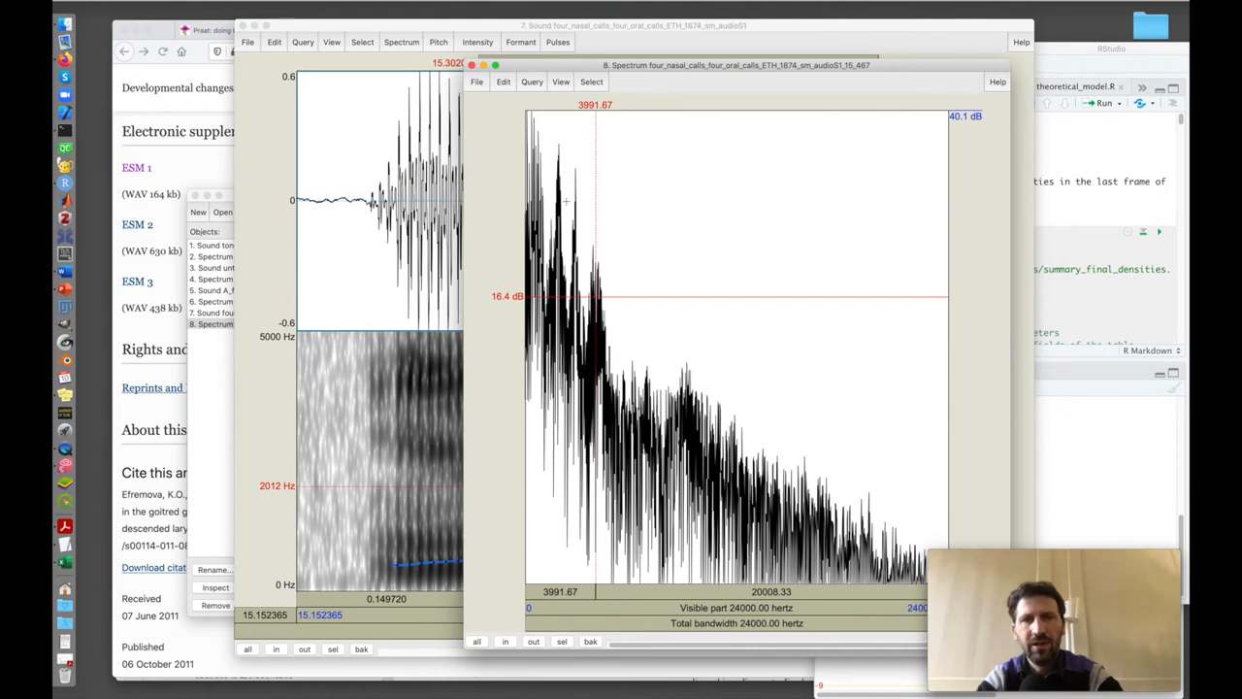
mouse_move(563, 291)
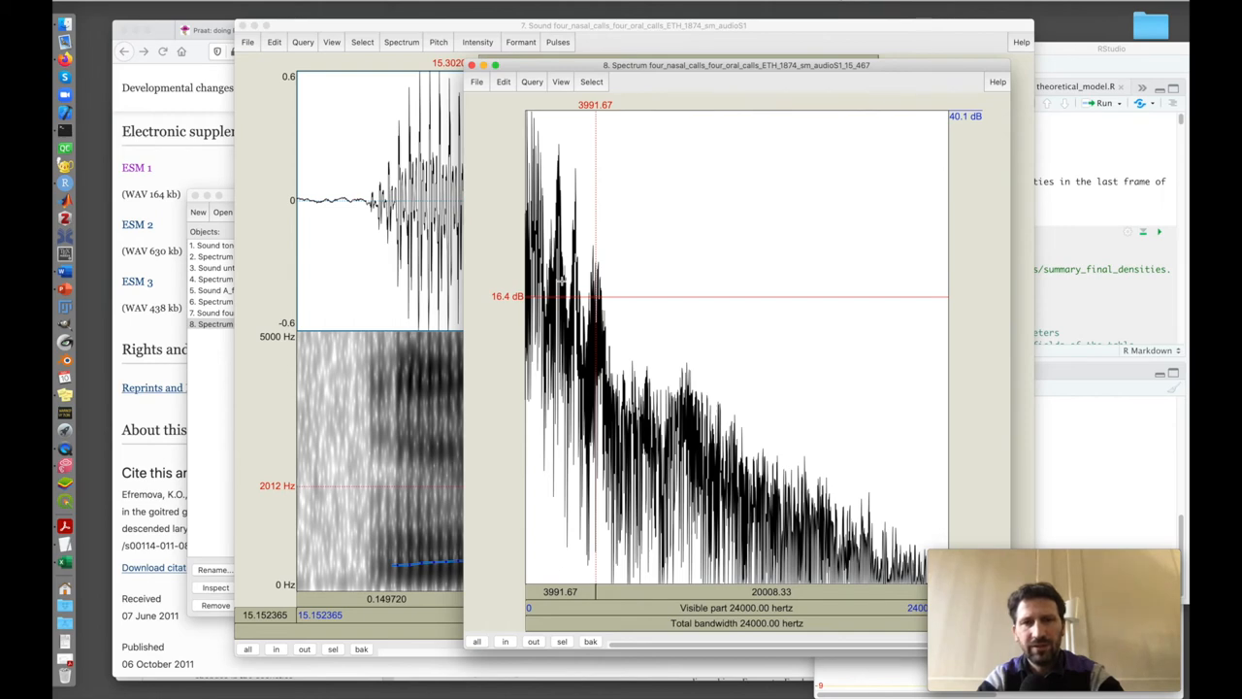
mouse_move(598, 330)
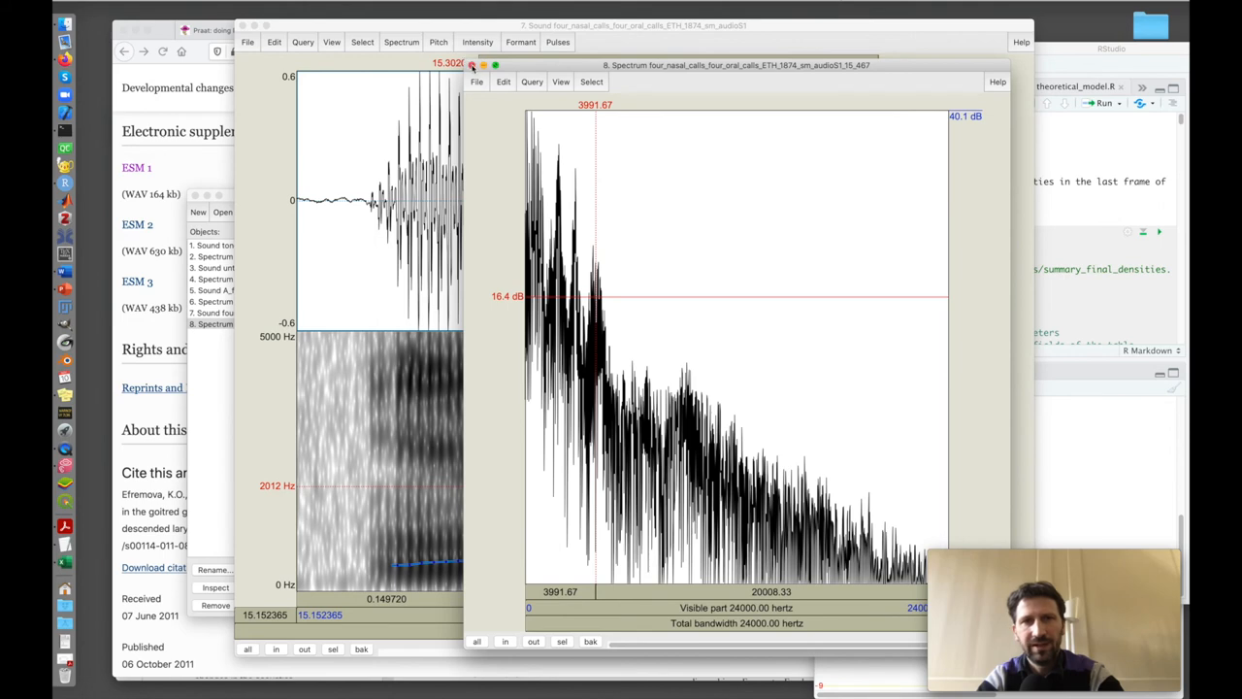
left_click(477, 65)
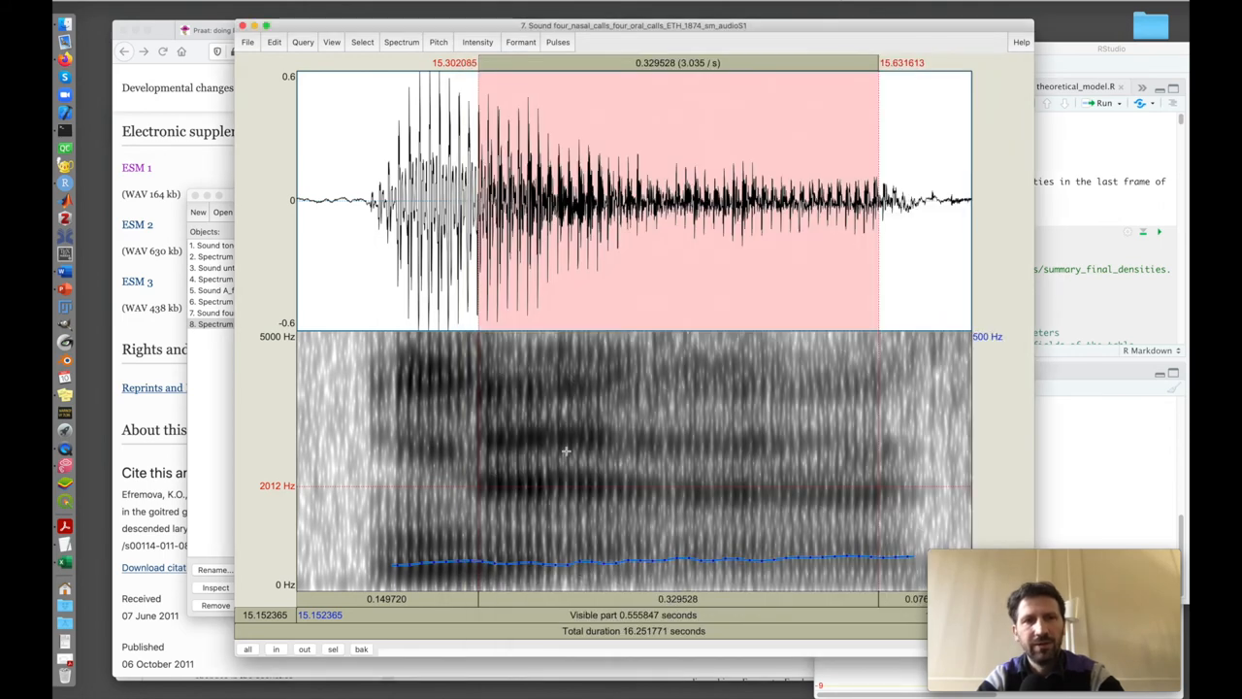
mouse_move(420, 565)
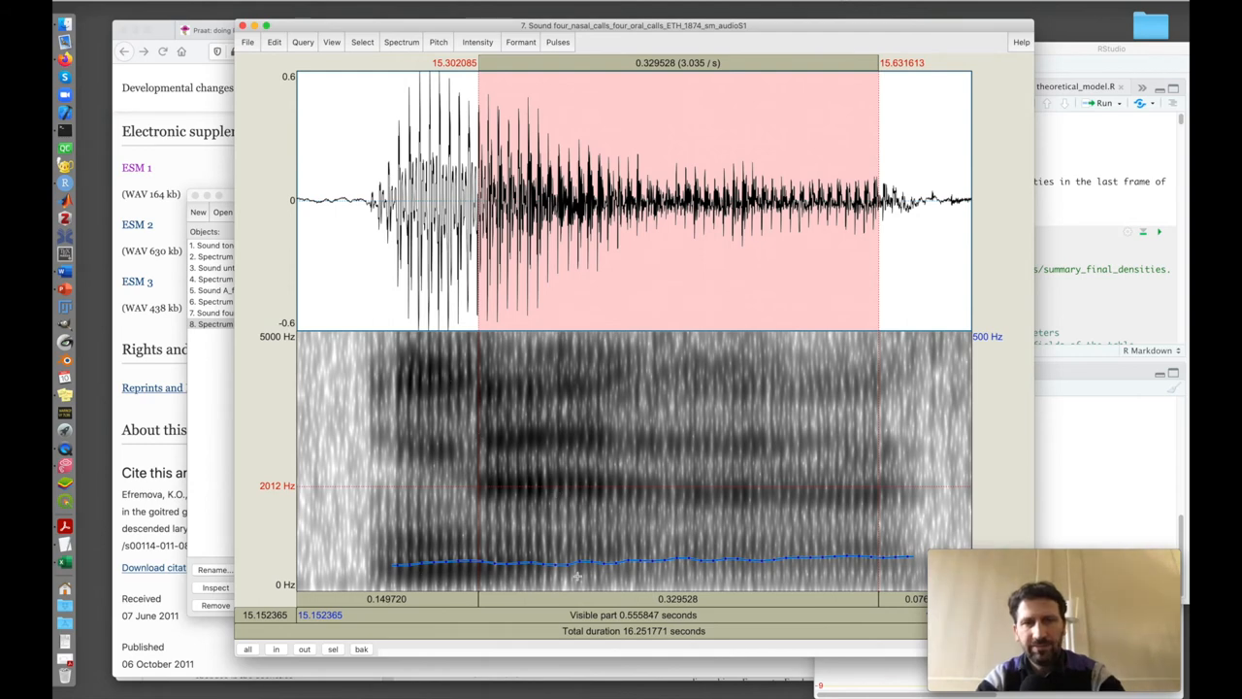
mouse_move(703, 519)
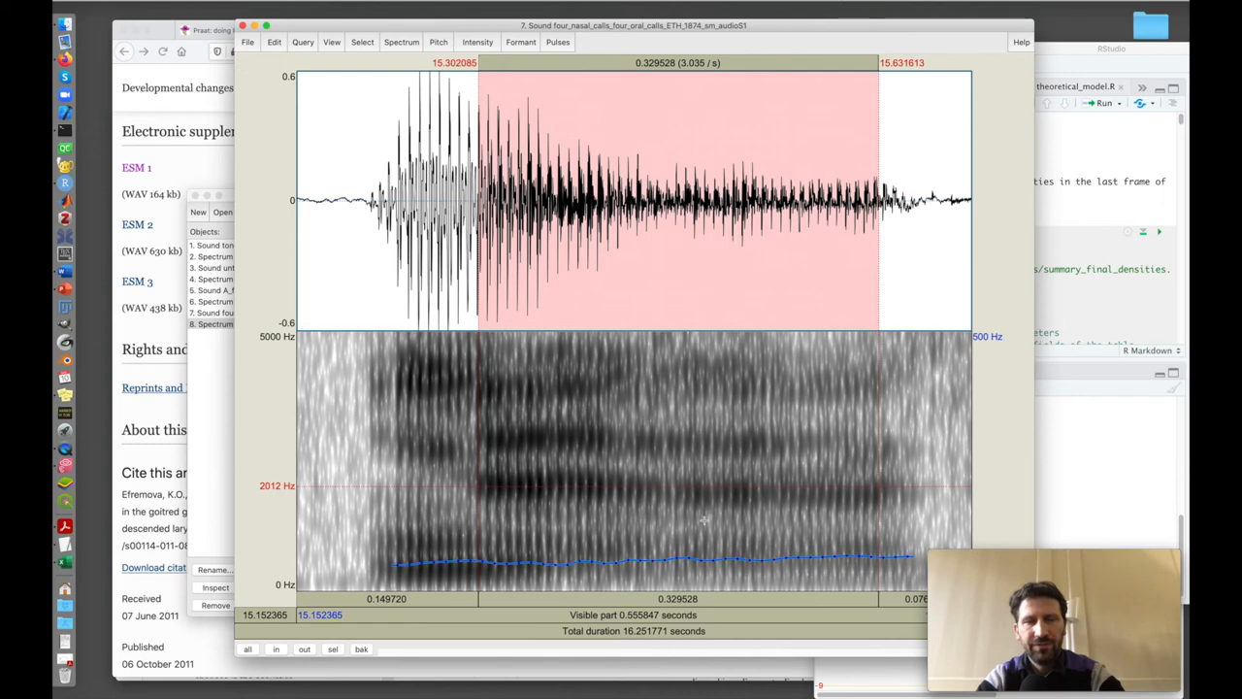
- Drag the nasal-call sound editor window to the left
left_click_drag(633, 25, 569, 16)
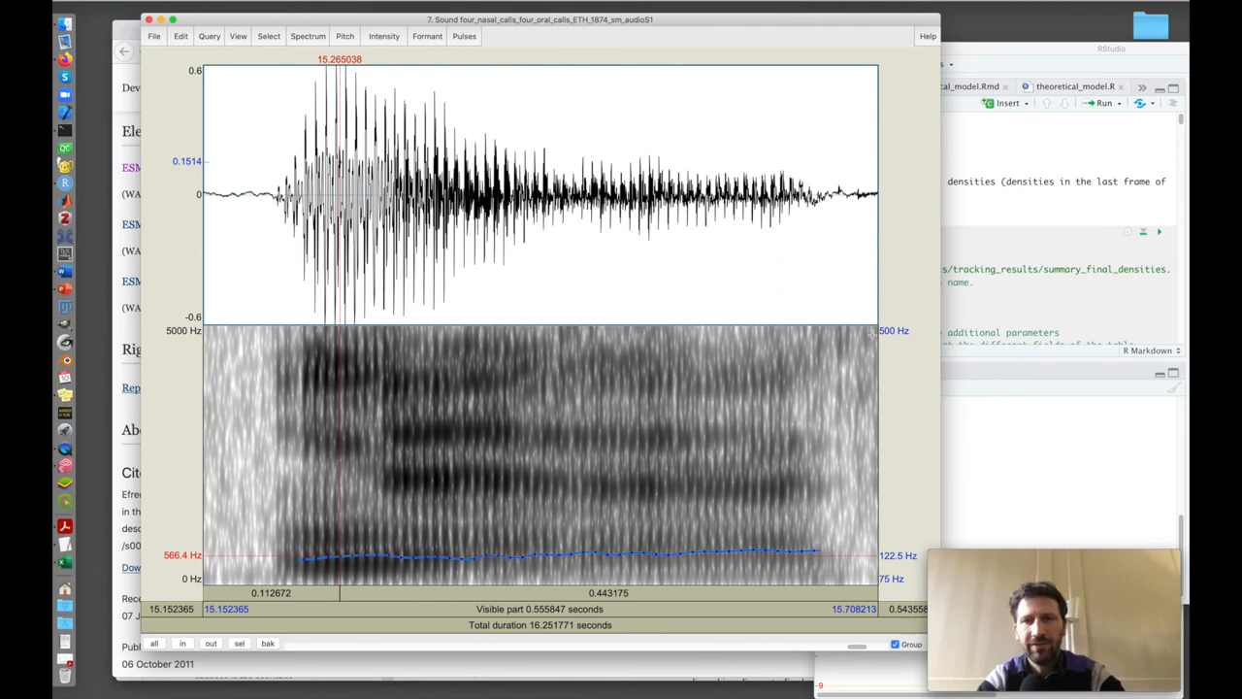
mouse_move(416, 115)
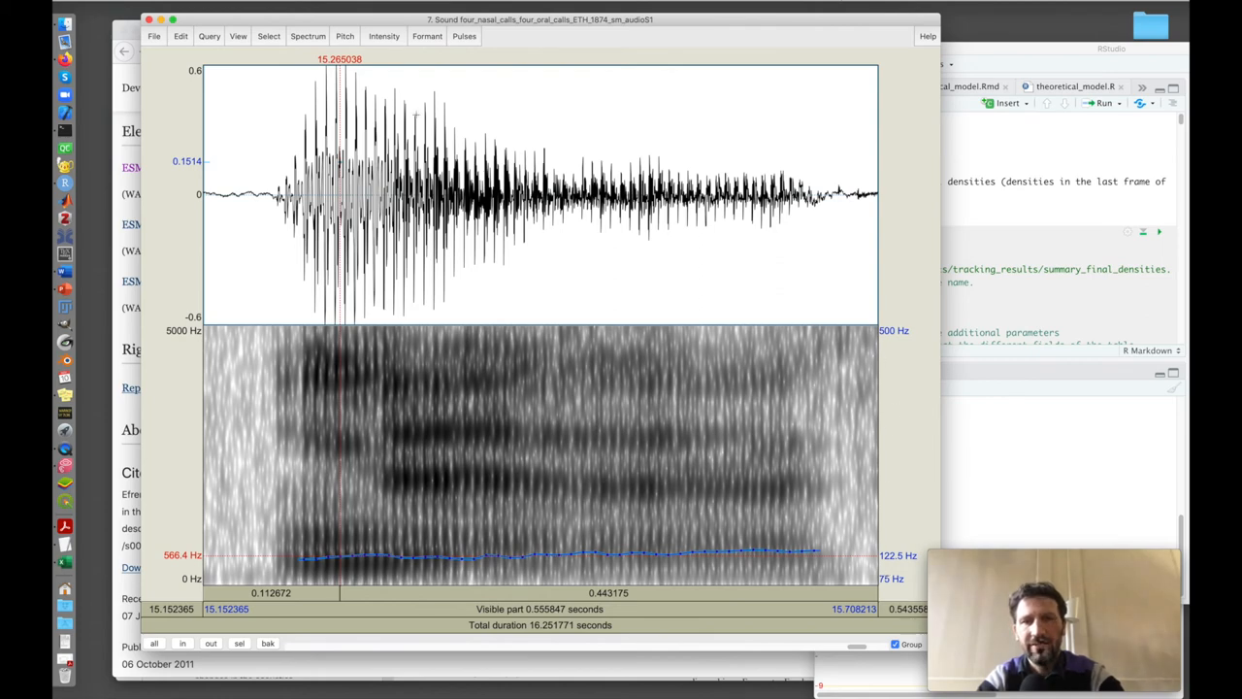
- Set the pitch settings maximum to 2000 Hz and mark a time point late in the call
left_click(345, 36)
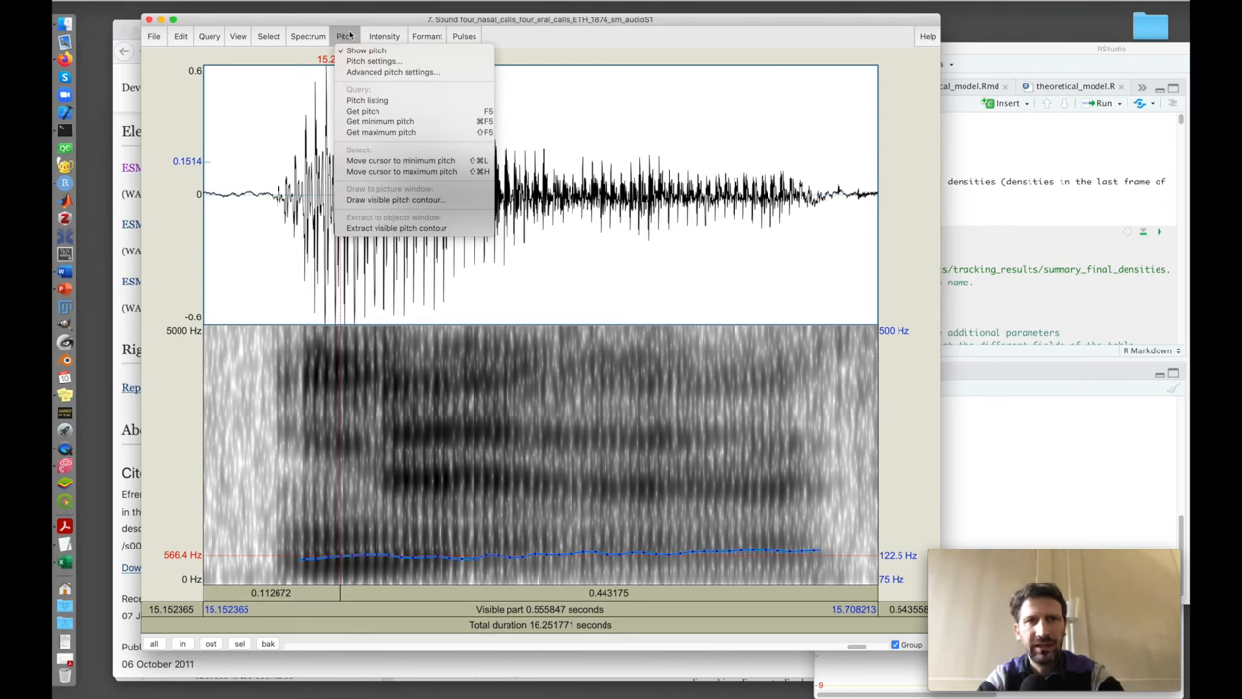
left_click(373, 60)
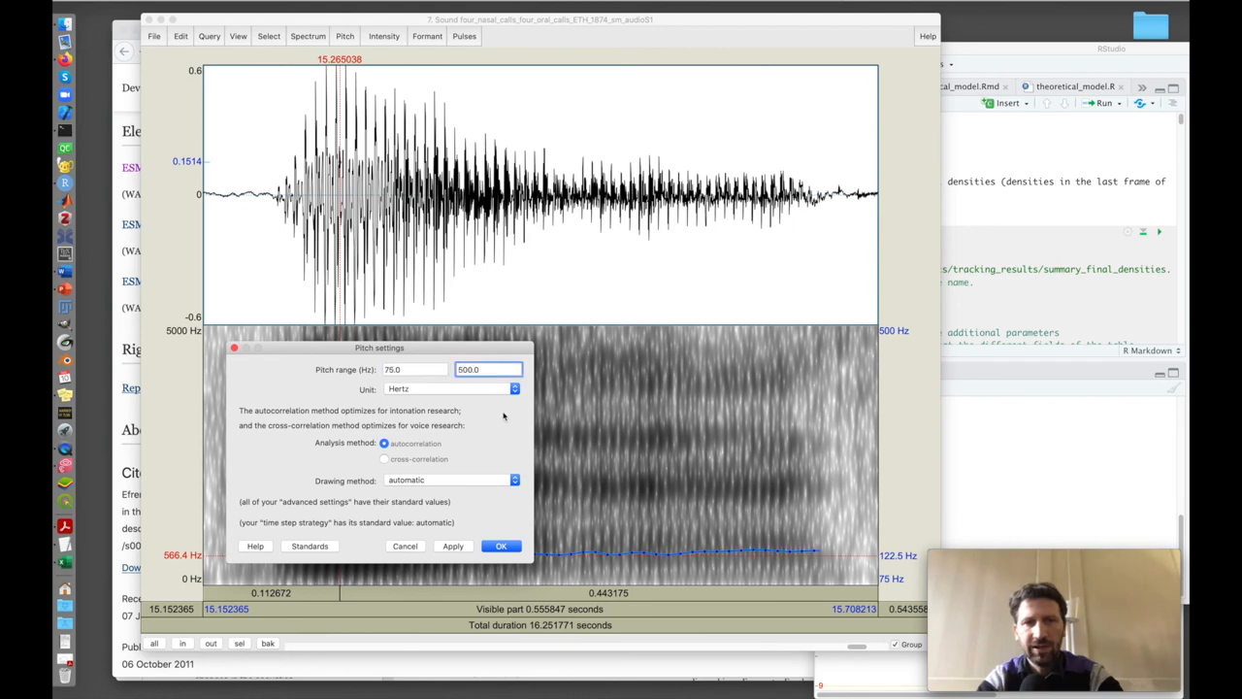
type("2000.0")
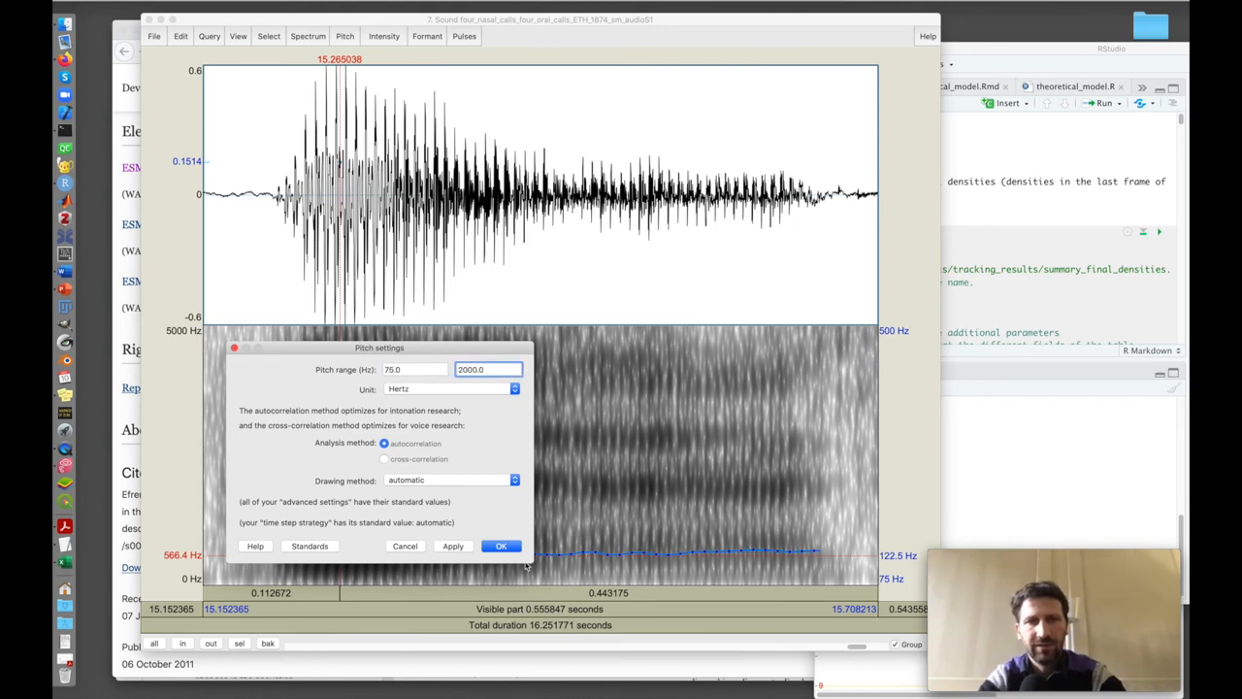
left_click(501, 545)
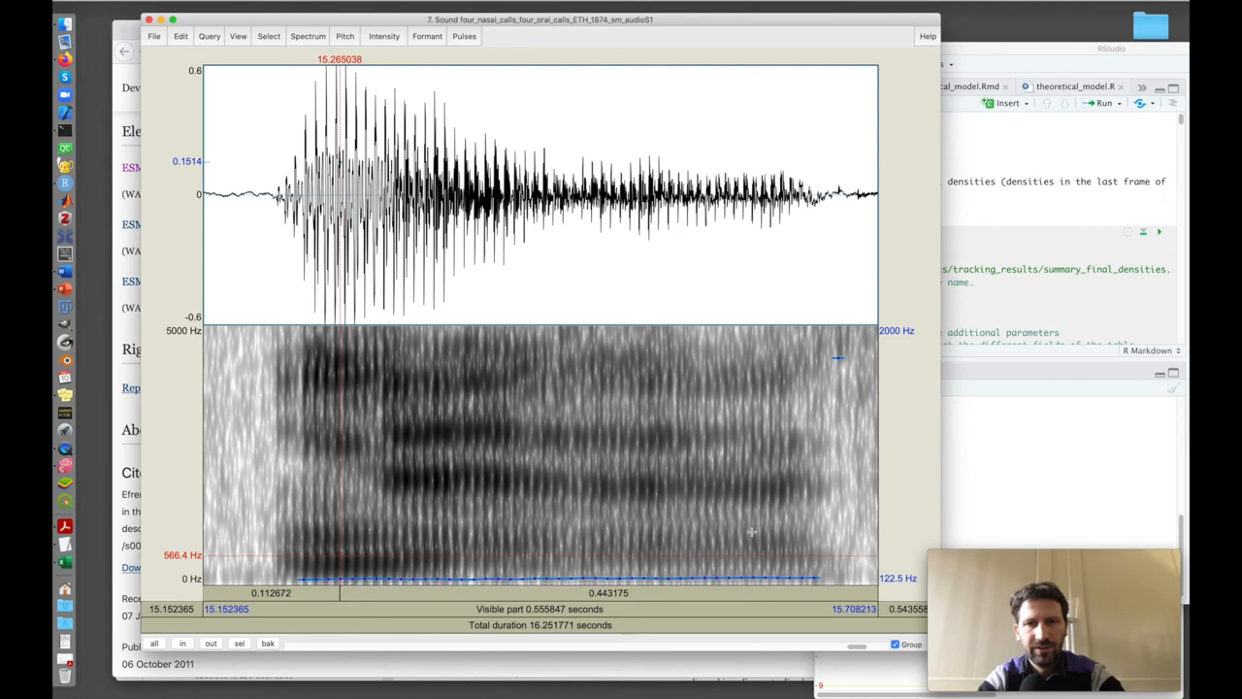
mouse_move(506, 561)
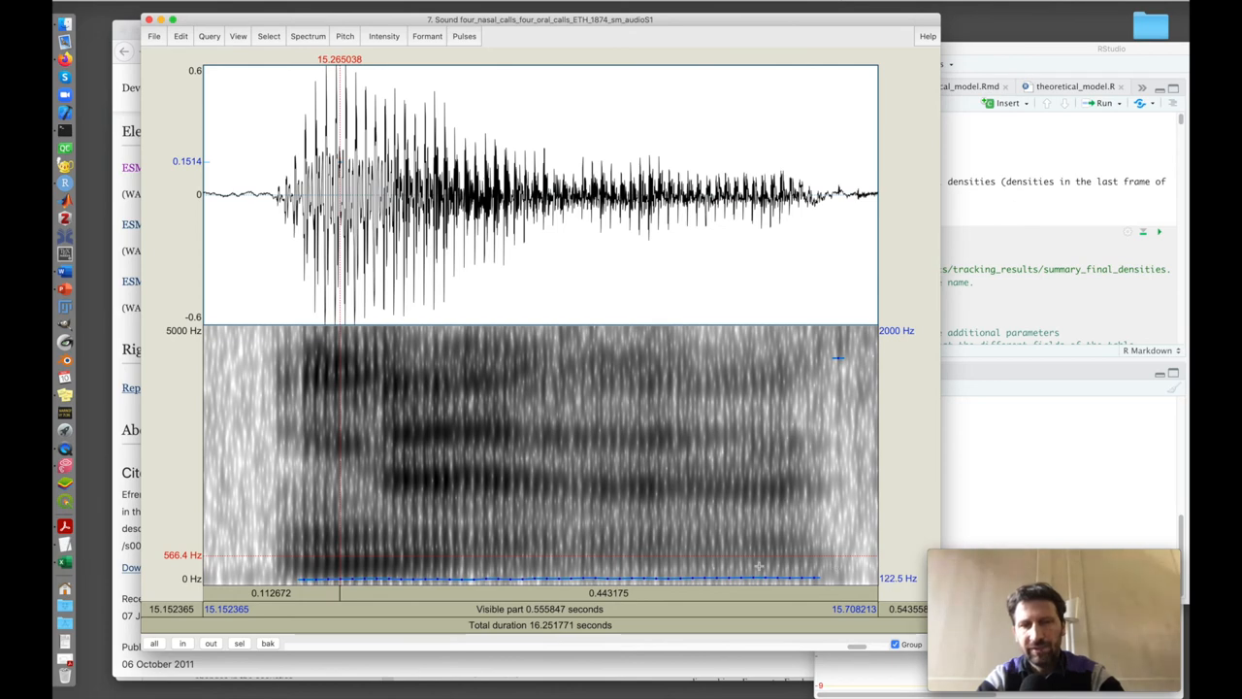
left_click(760, 194)
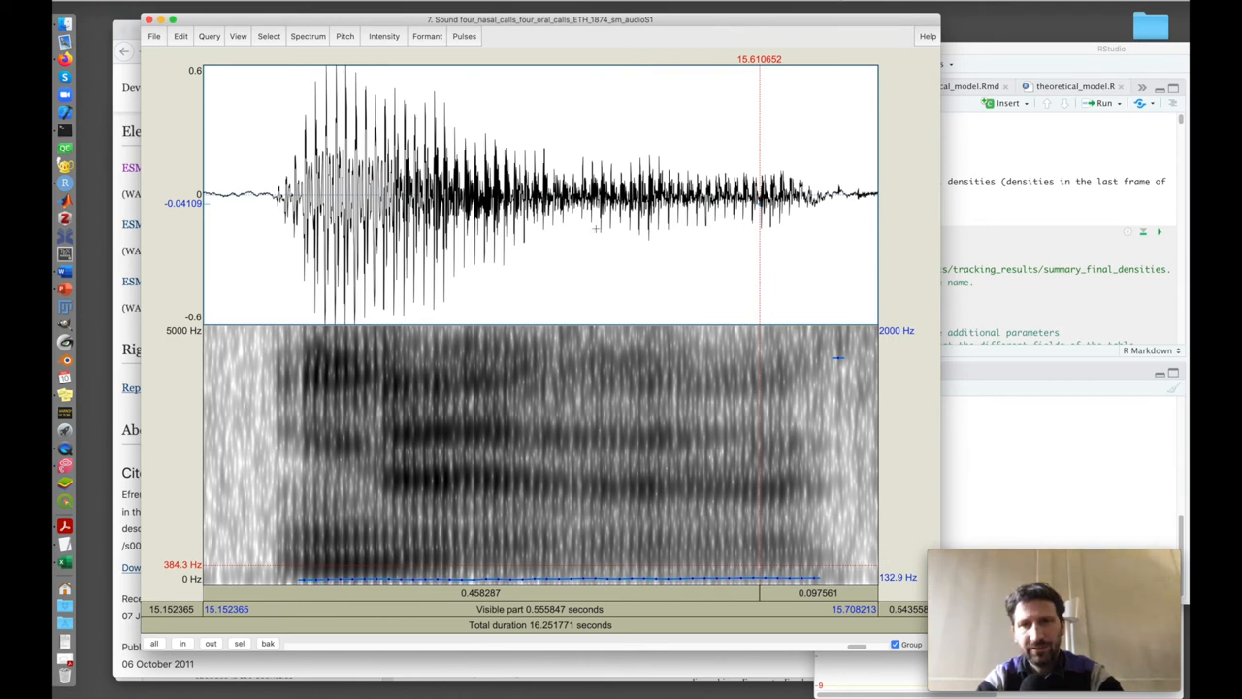
- Change the maximum in Pitch settings from 2000 back to 500 Hz
left_click(344, 36)
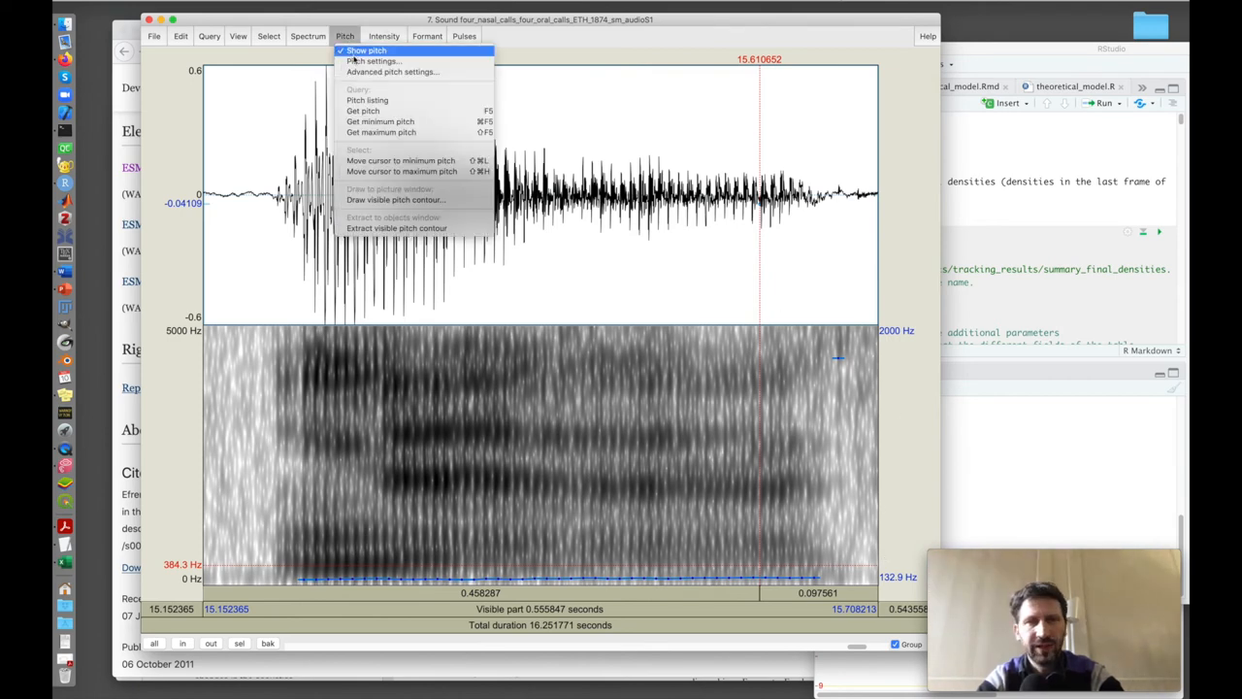
left_click(373, 61)
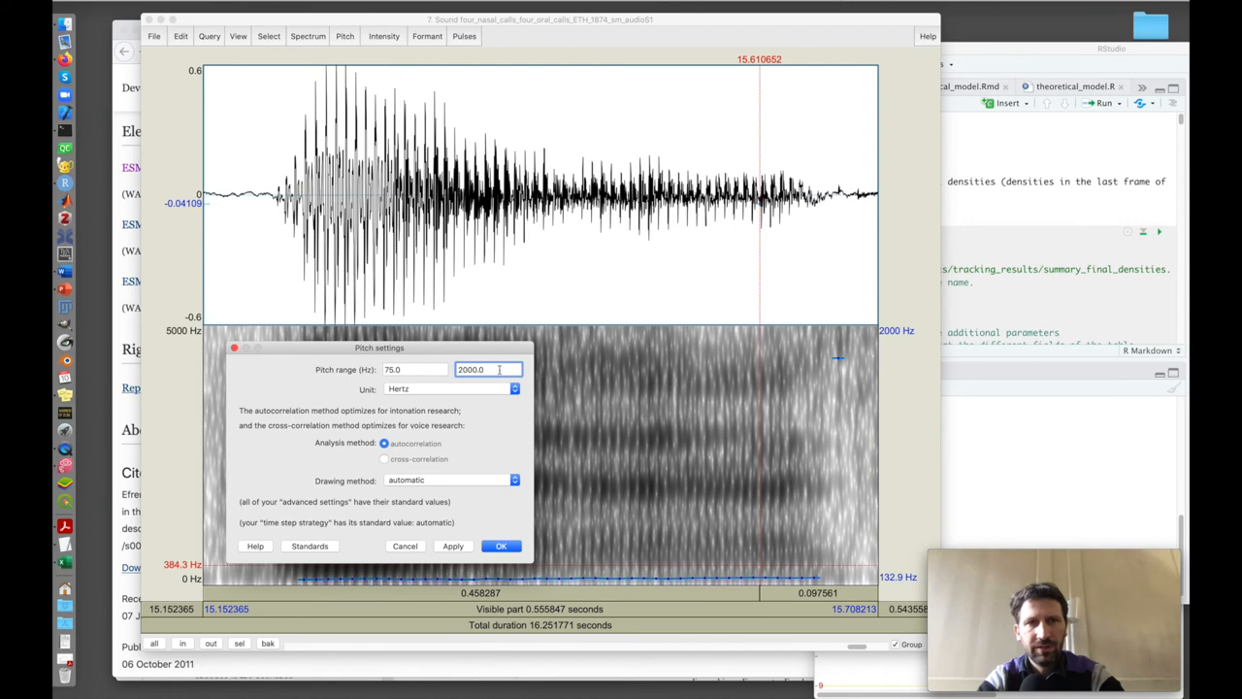
type("500.0")
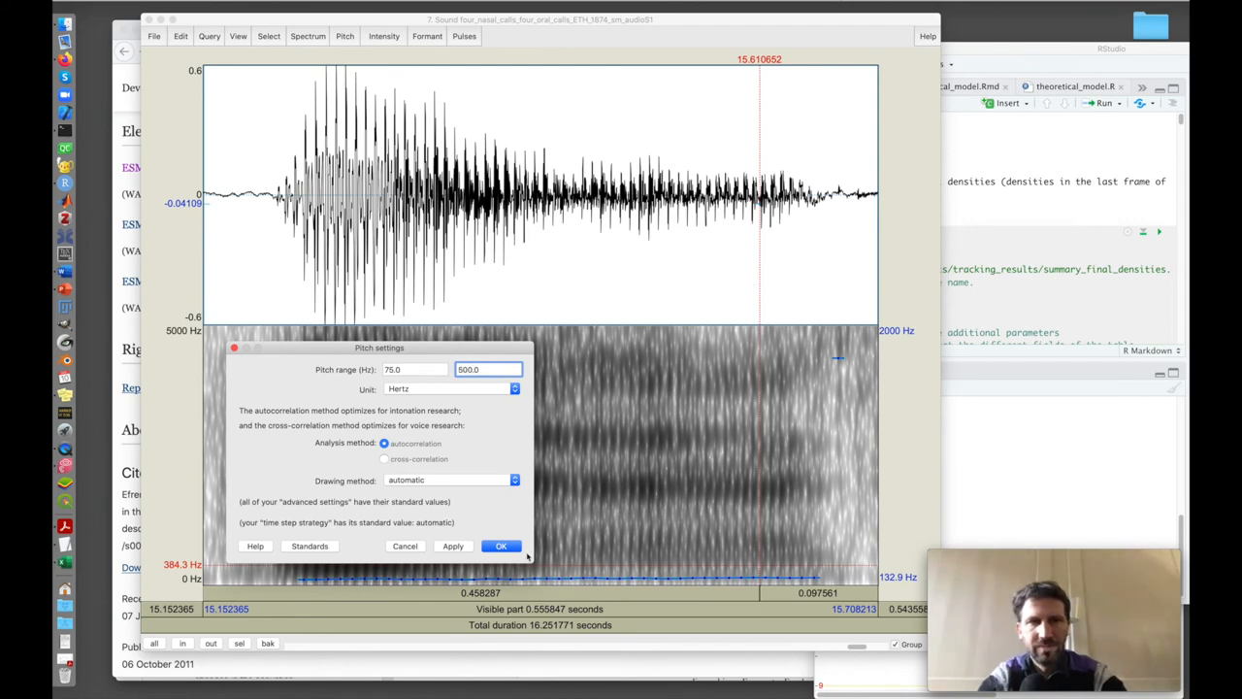
left_click(501, 545)
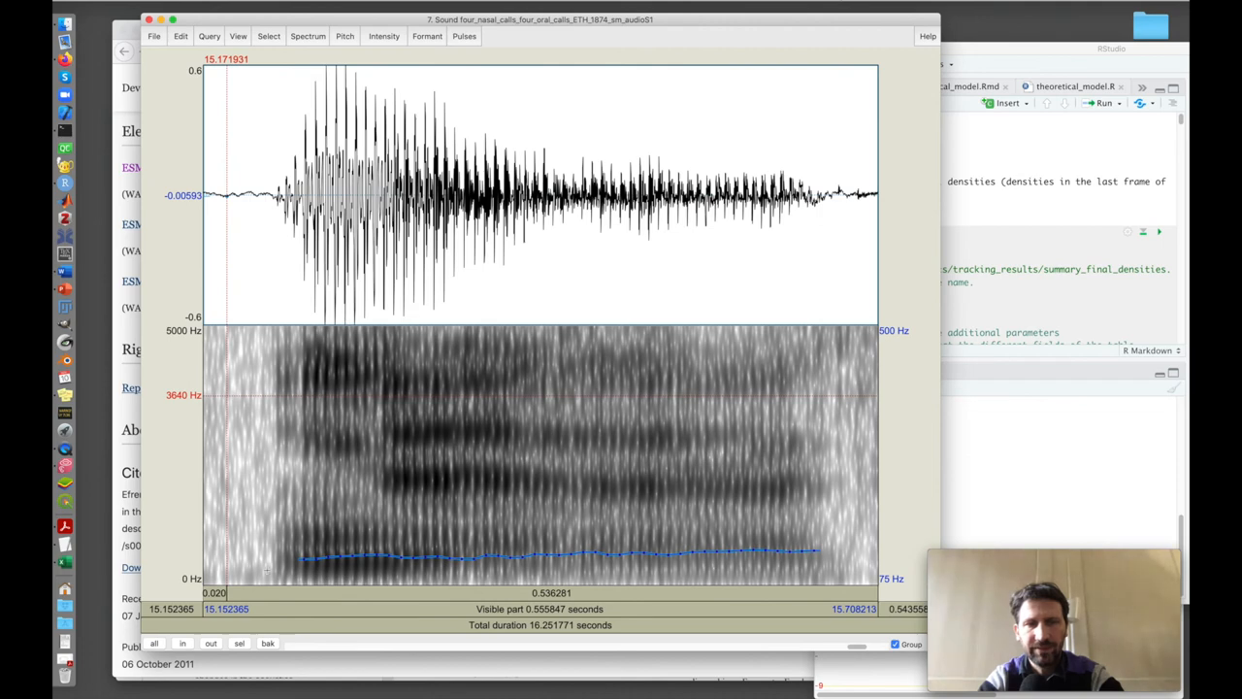
mouse_move(279, 561)
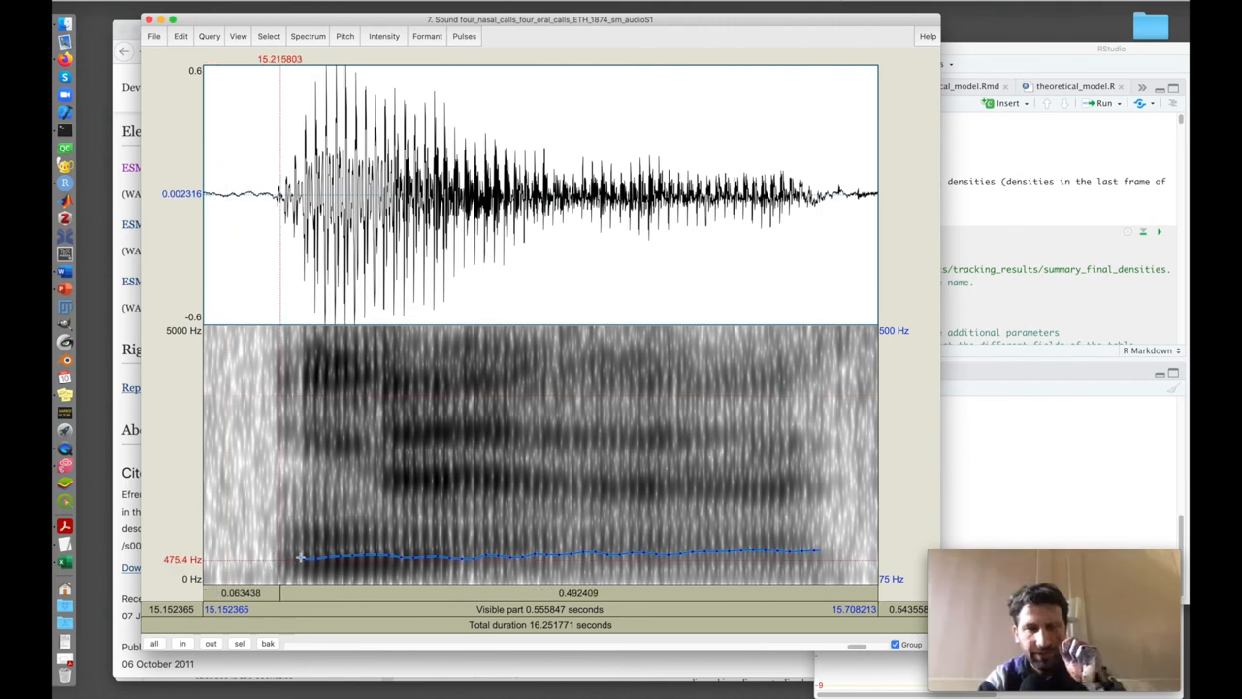
mouse_move(437, 478)
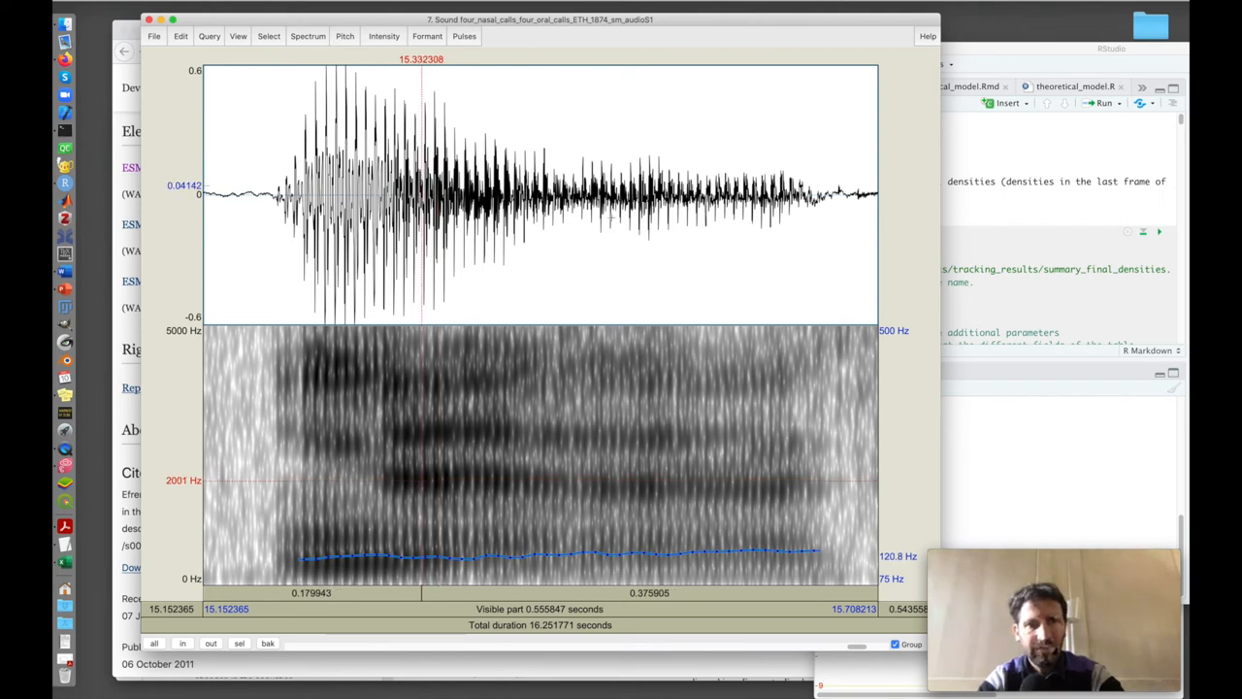
- Slice the call's steady middle stretch, then mark spectrogram bands near 3000 and 4095 Hz
left_click_drag(419, 194, 801, 194)
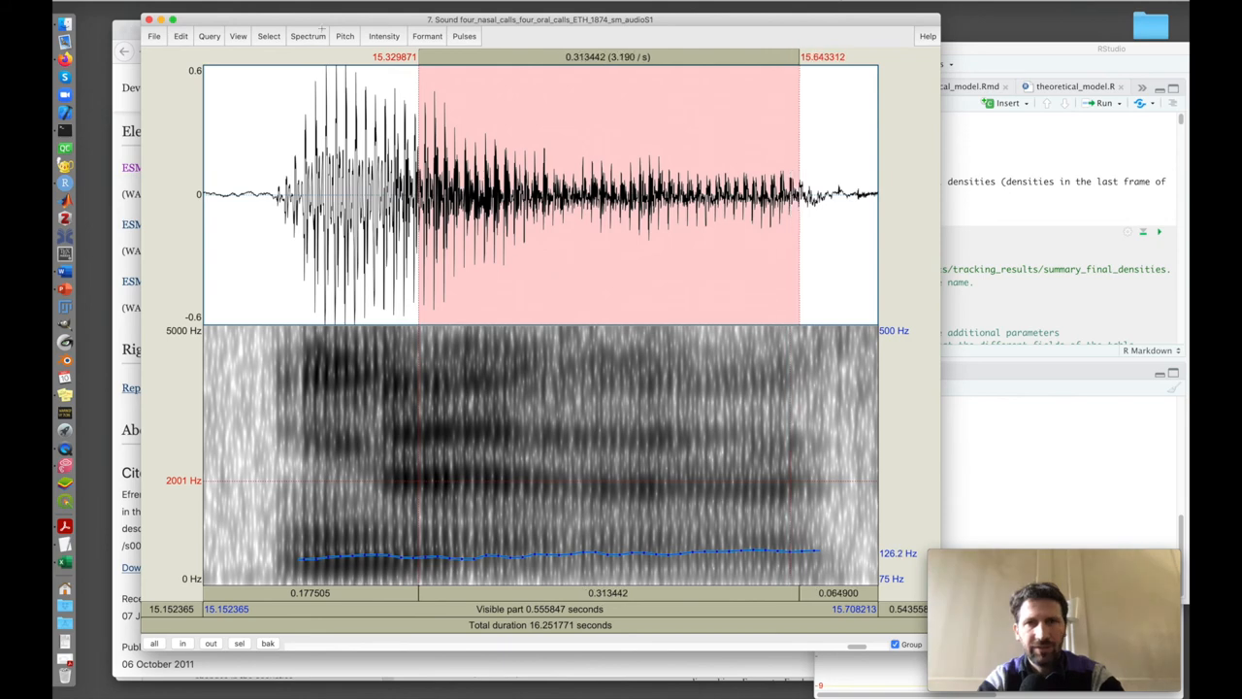
left_click(307, 36)
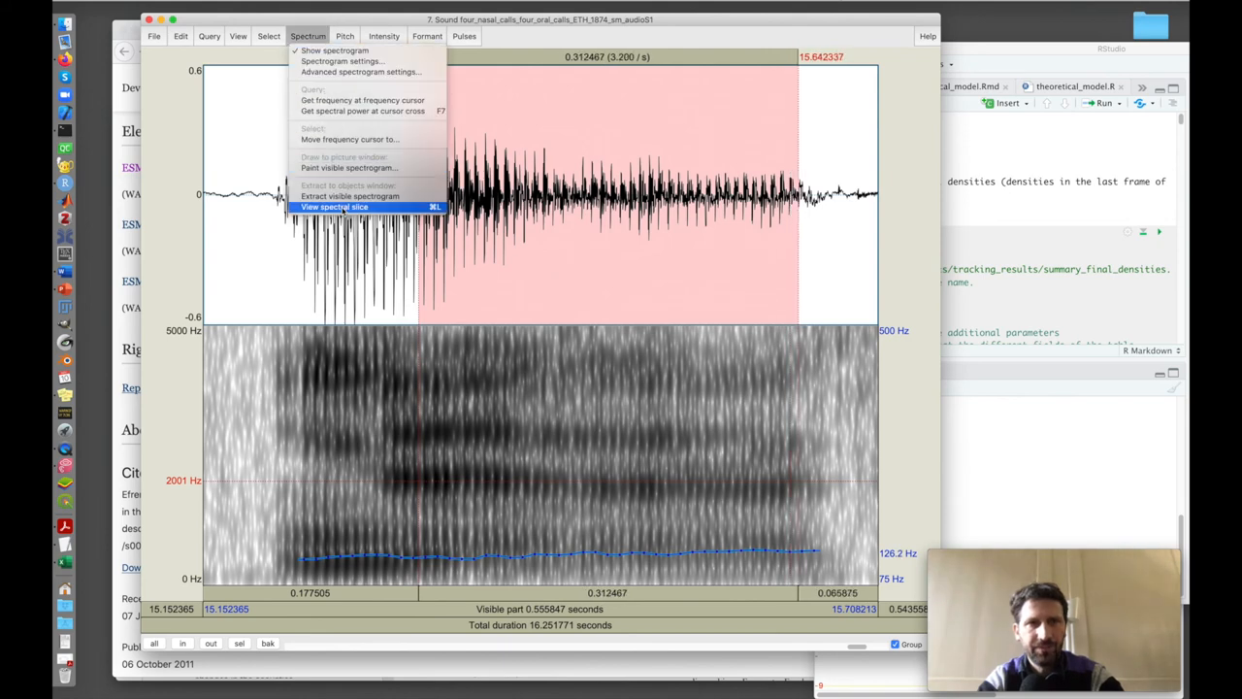
left_click(334, 206)
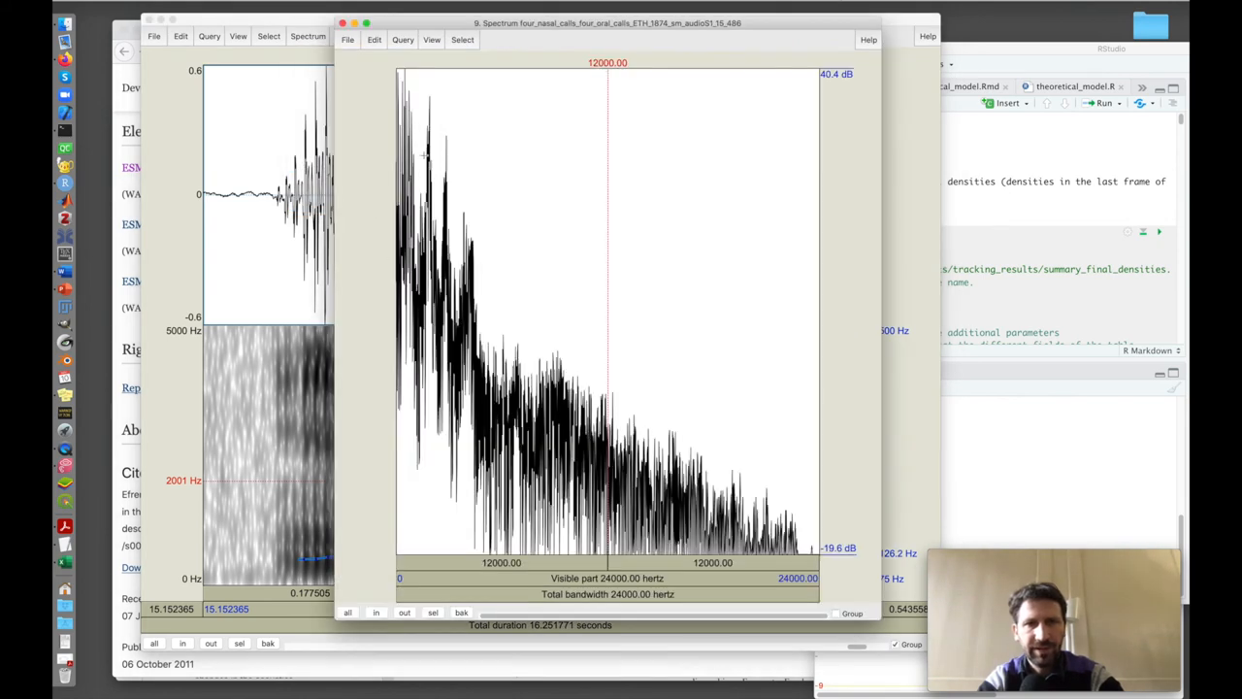
mouse_move(424, 148)
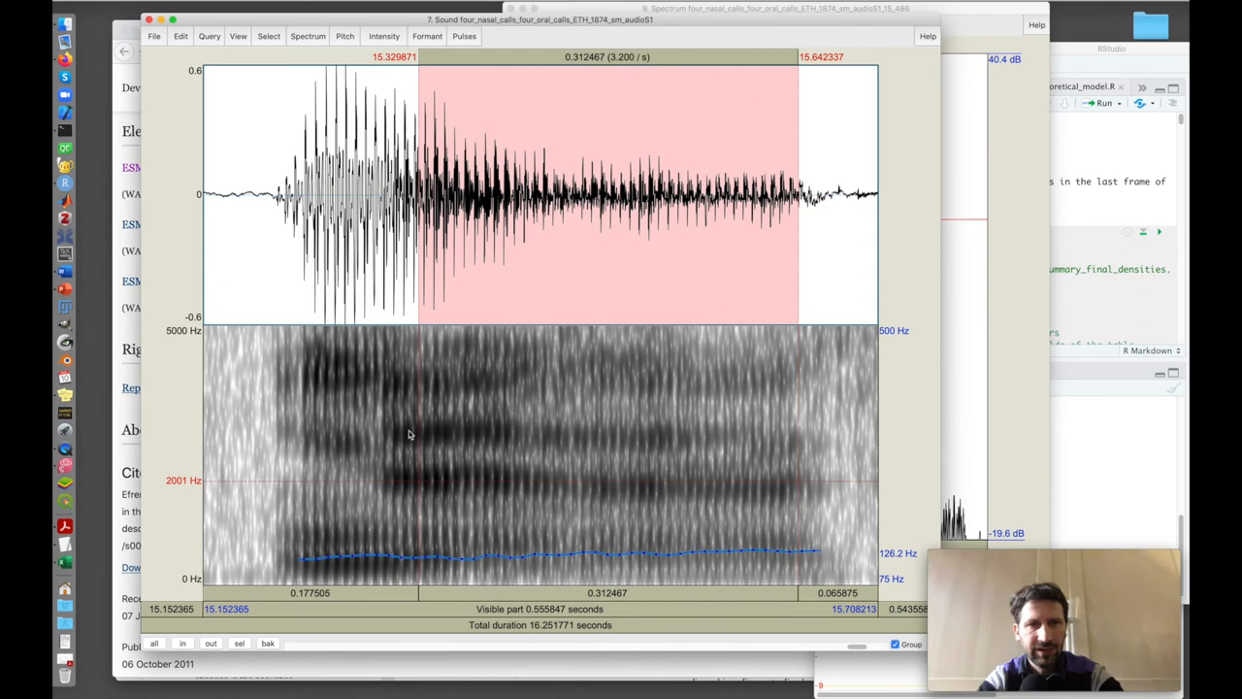
left_click(449, 194)
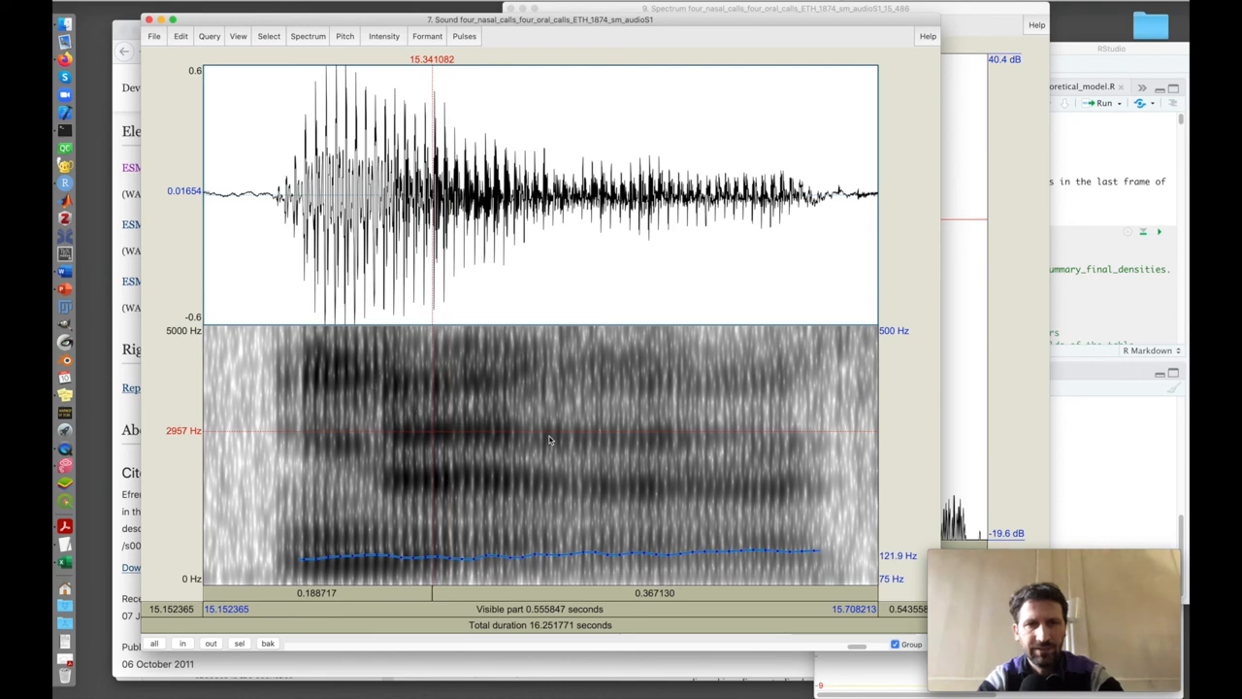
left_click(596, 437)
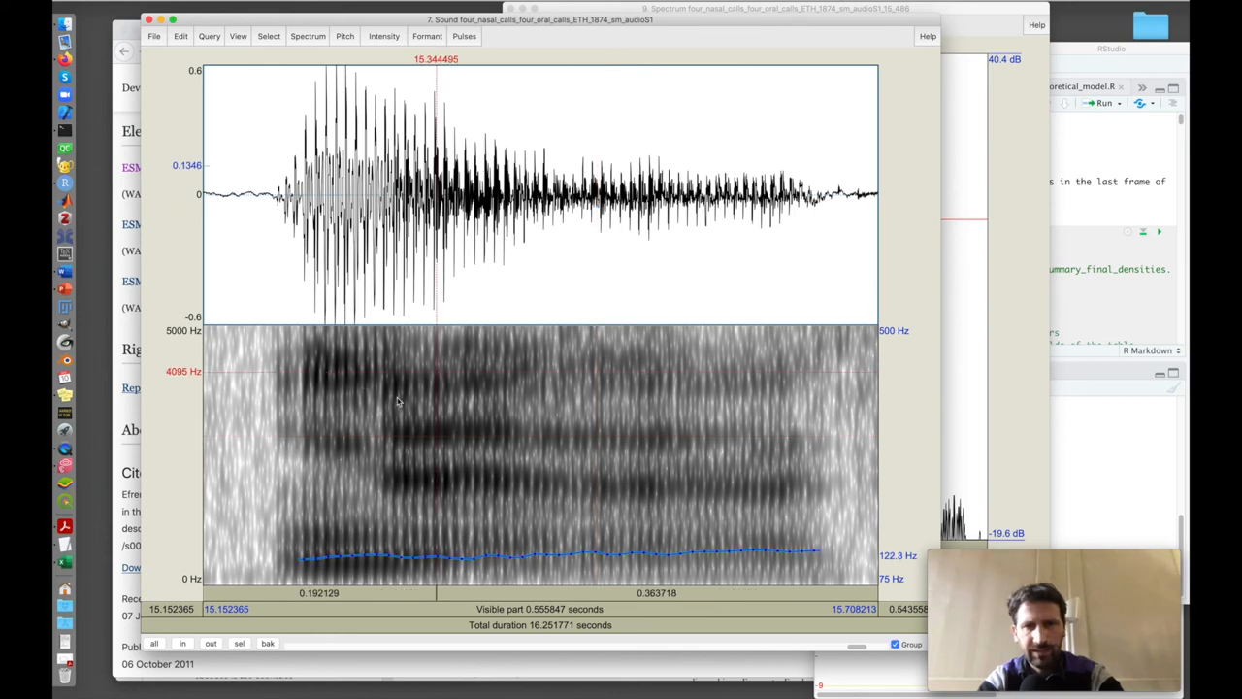
mouse_move(543, 144)
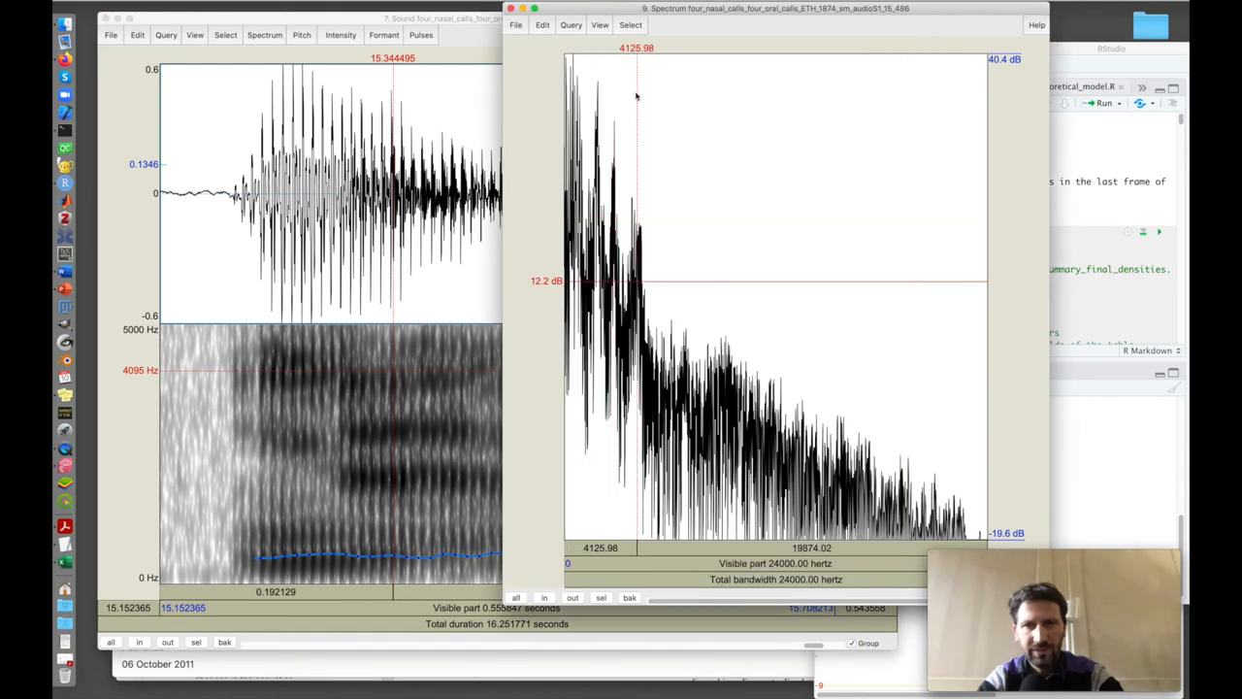
mouse_move(354, 471)
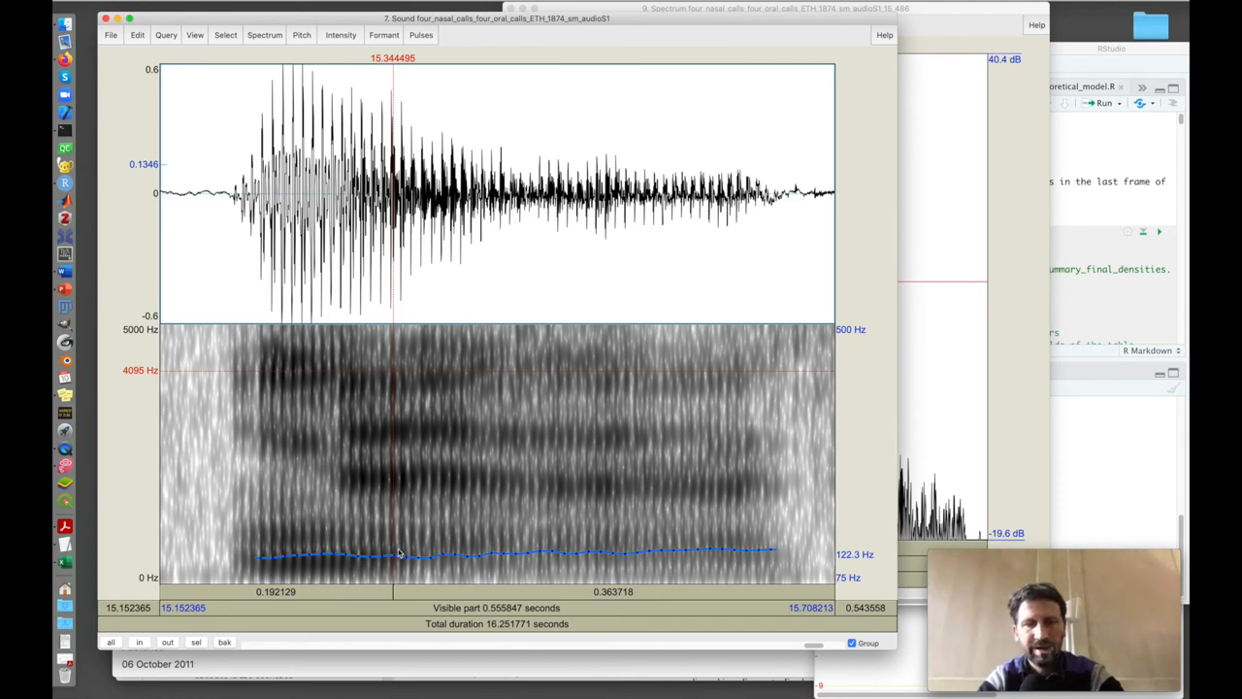
- Turn on Show formants from the Formant menu
left_click(383, 35)
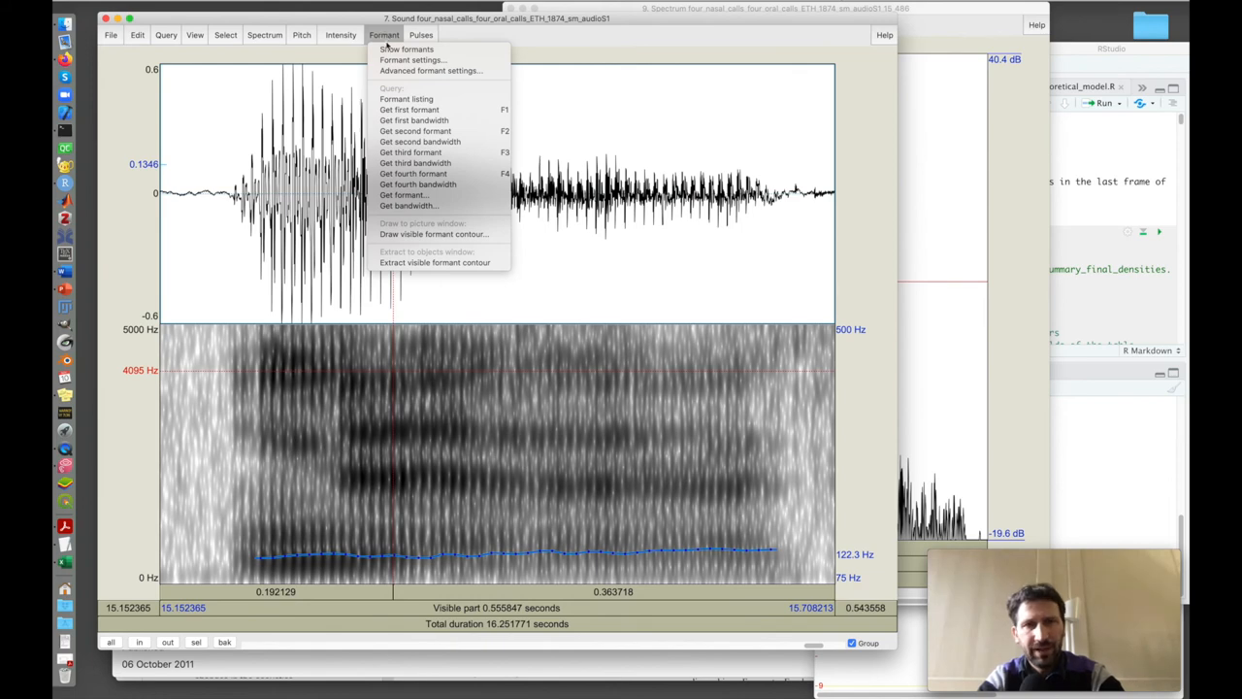
left_click(405, 49)
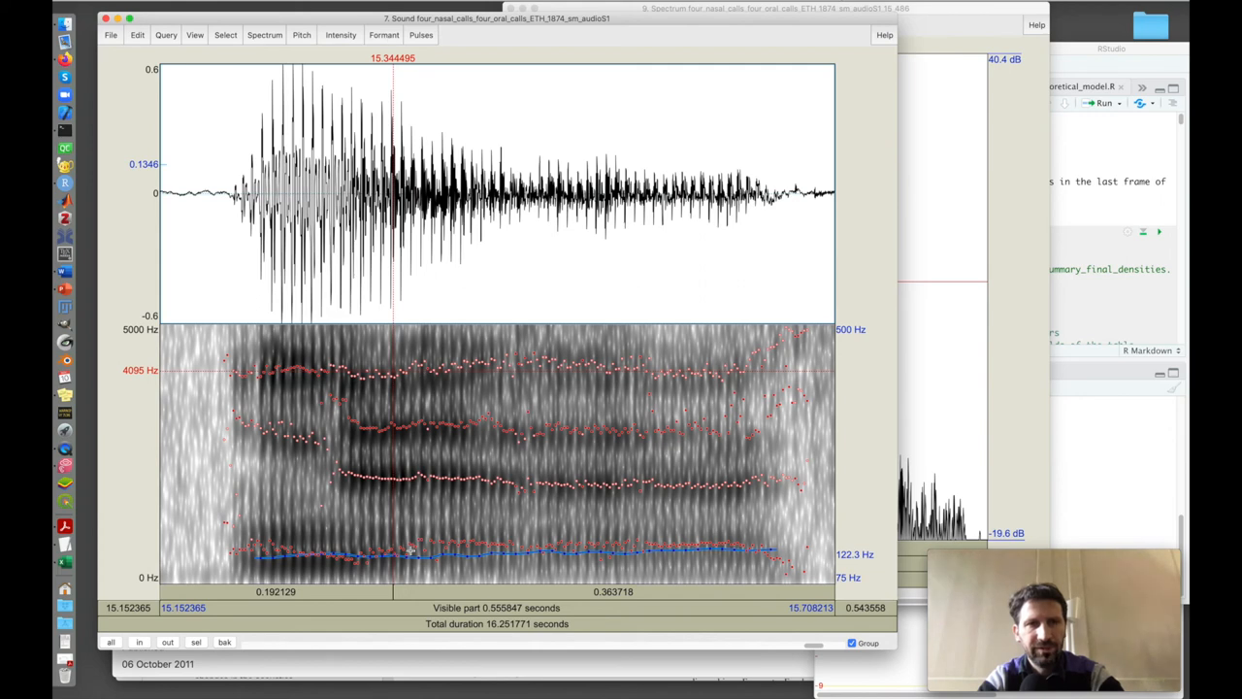
mouse_move(435, 373)
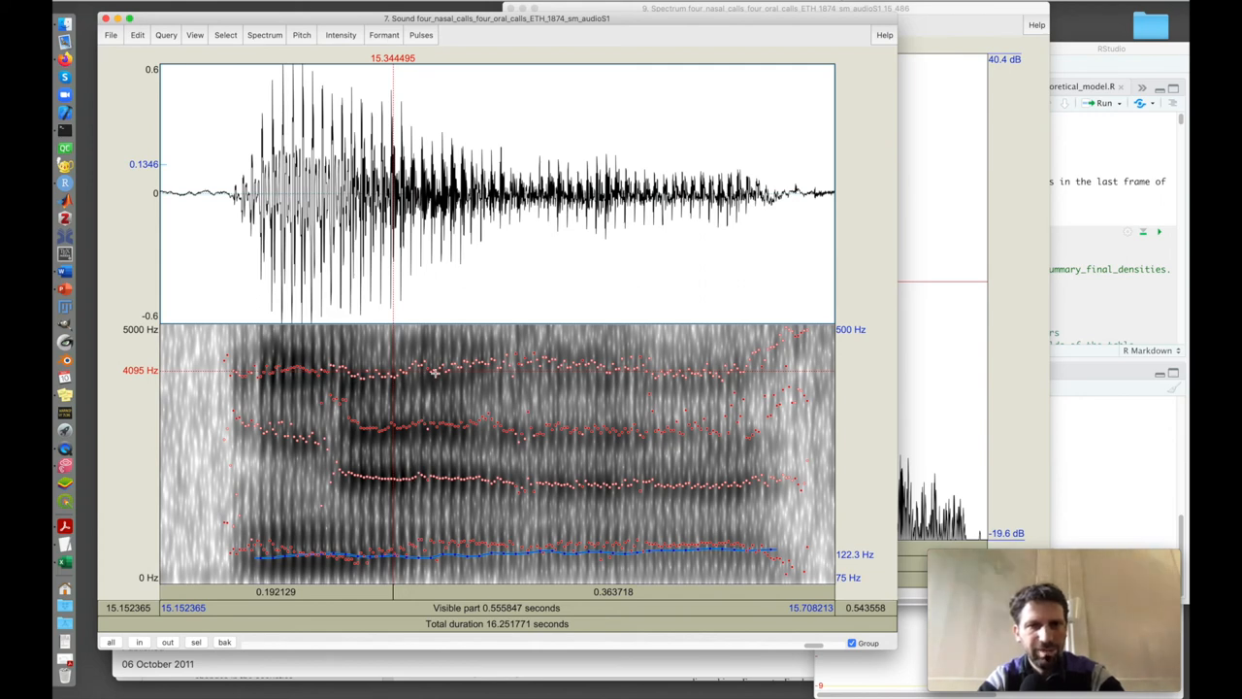
mouse_move(568, 489)
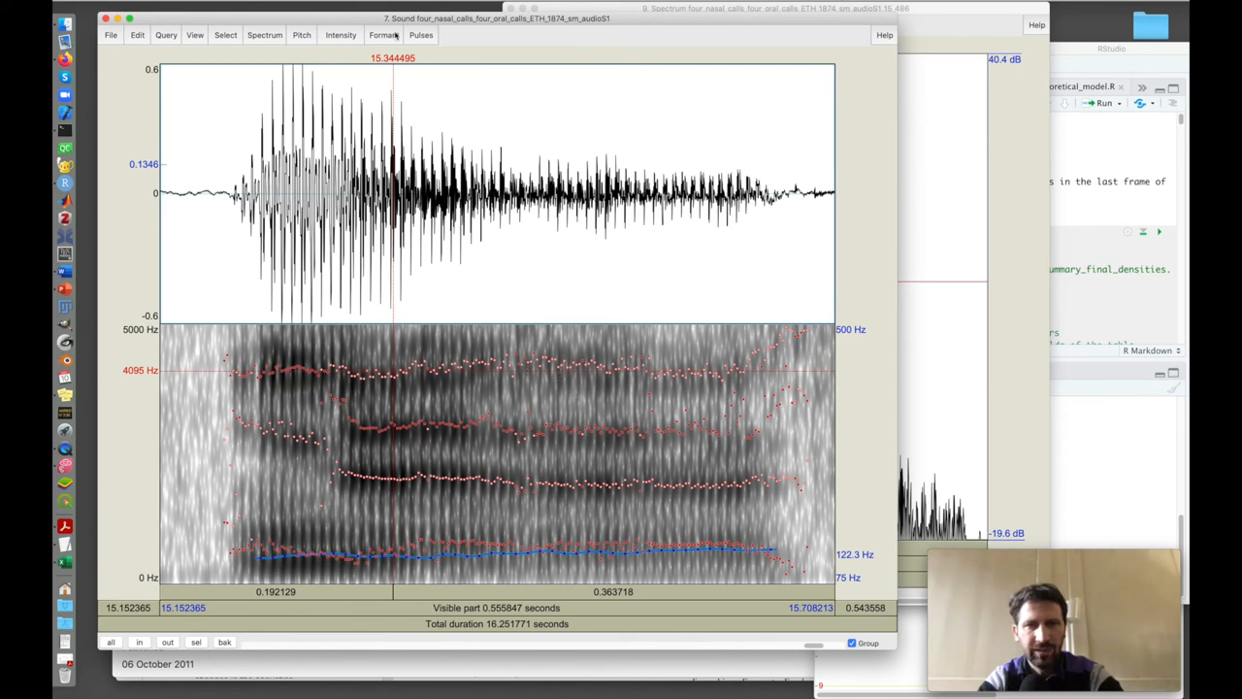
- Set Number of formants to 5 in the Formant settings
left_click(383, 35)
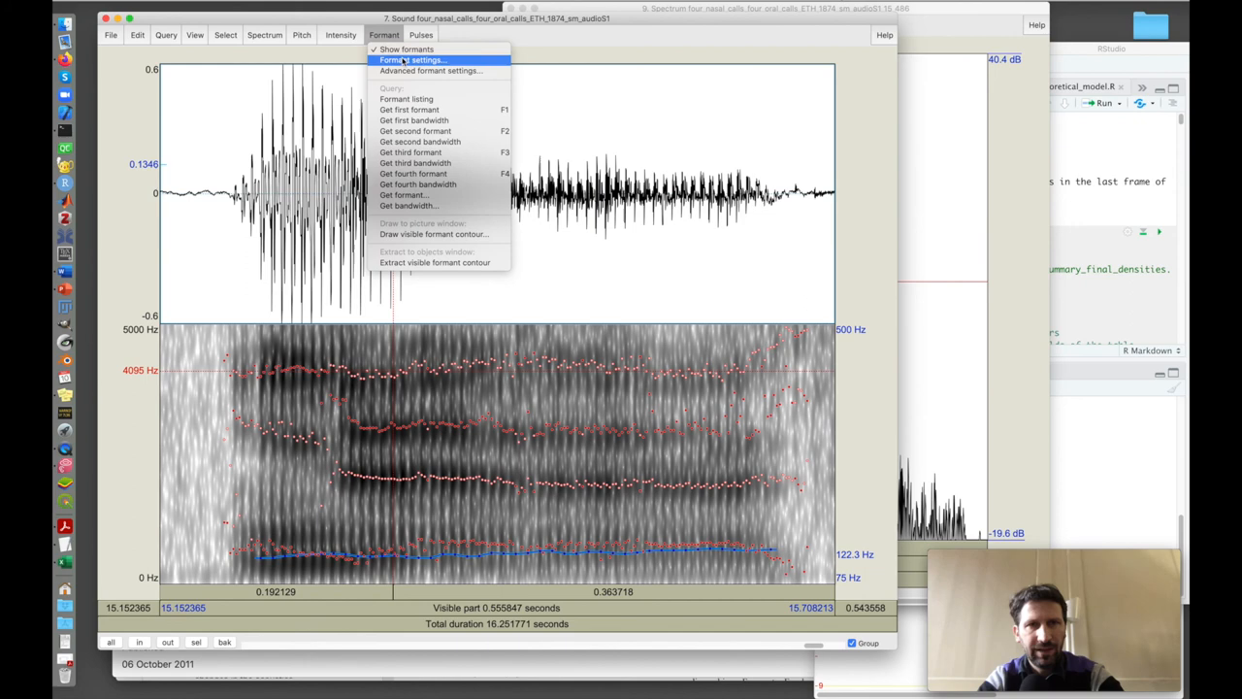
left_click(413, 60)
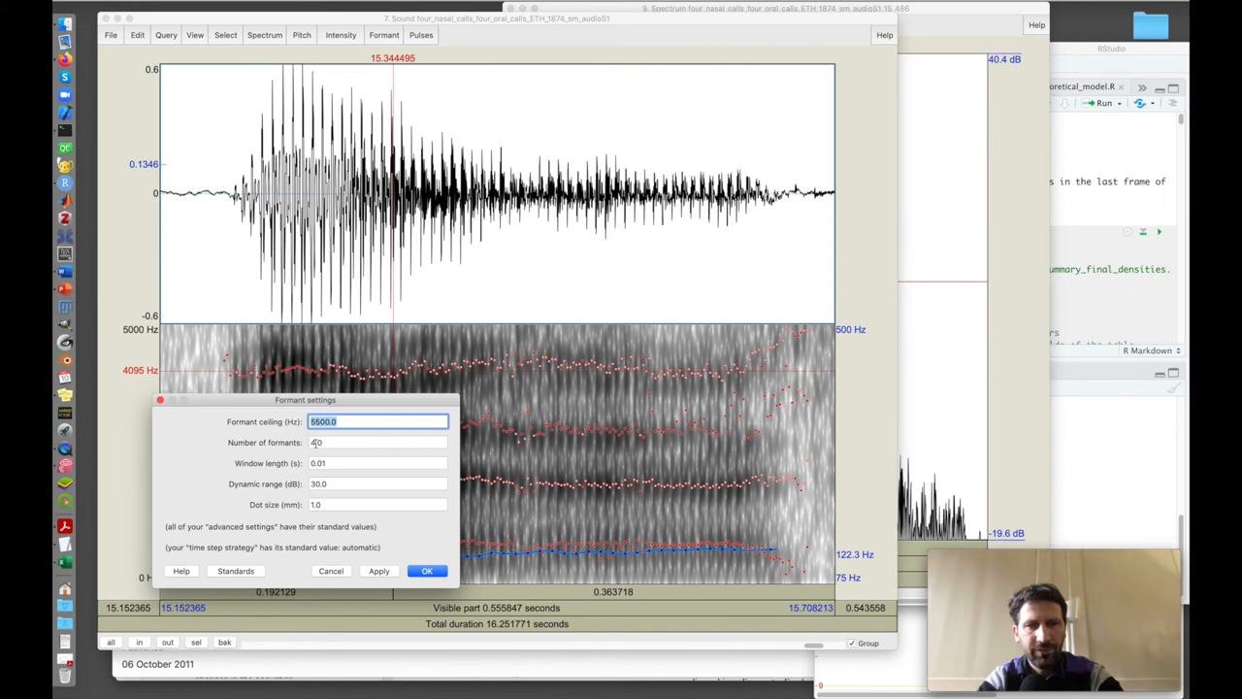
left_click(377, 443)
type("5")
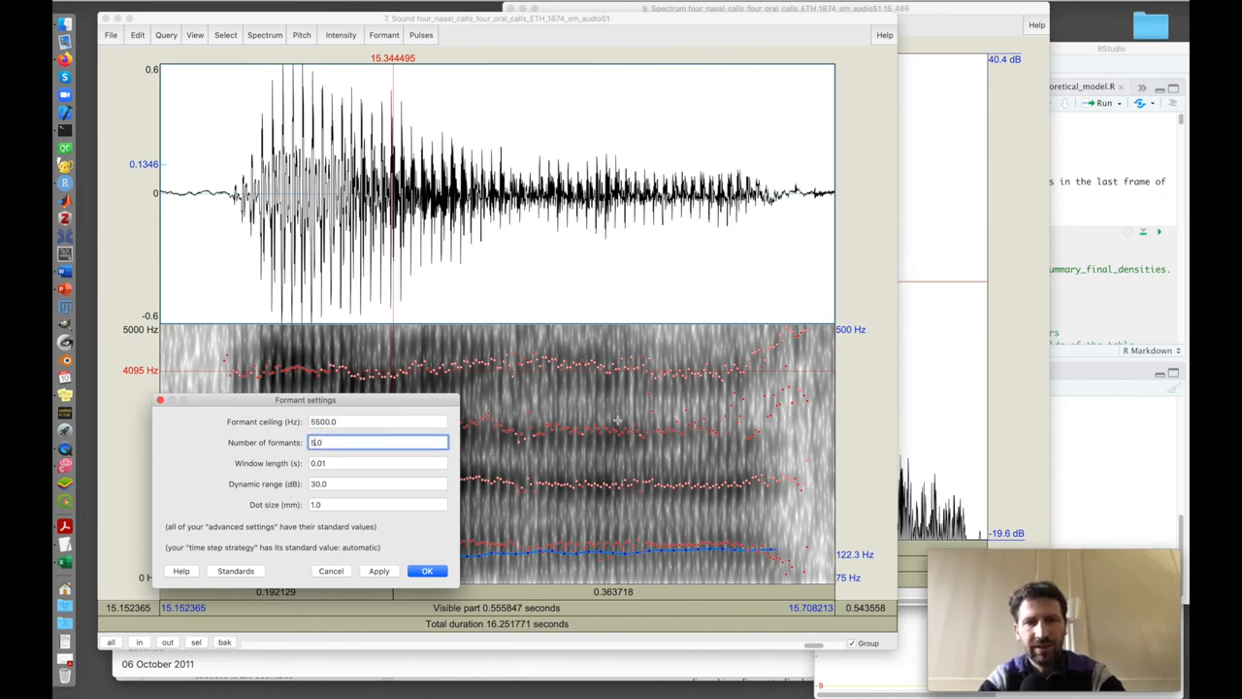
mouse_move(446, 535)
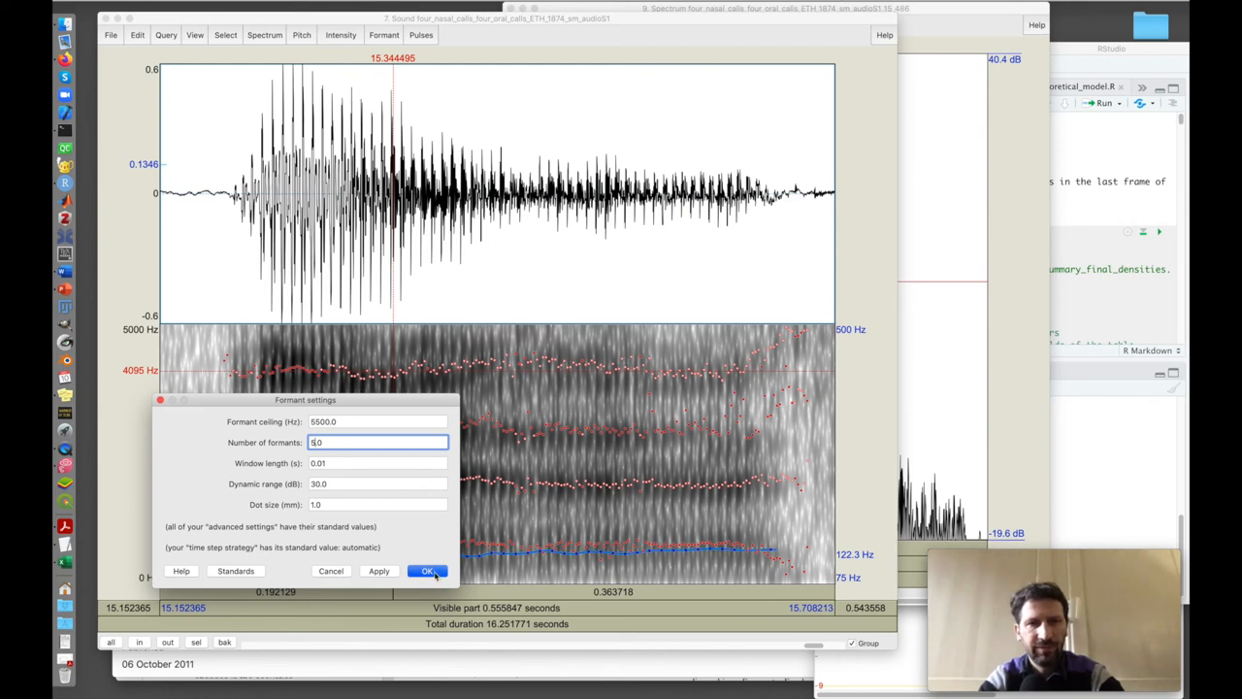
left_click(427, 571)
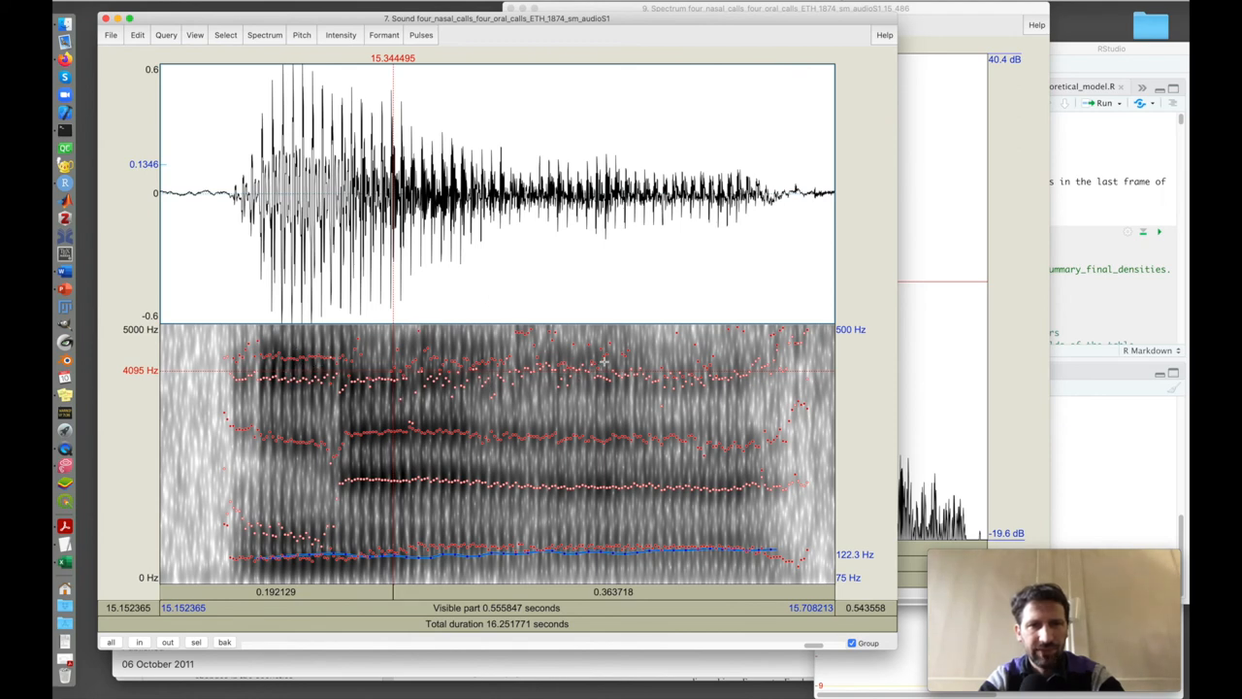
mouse_move(443, 136)
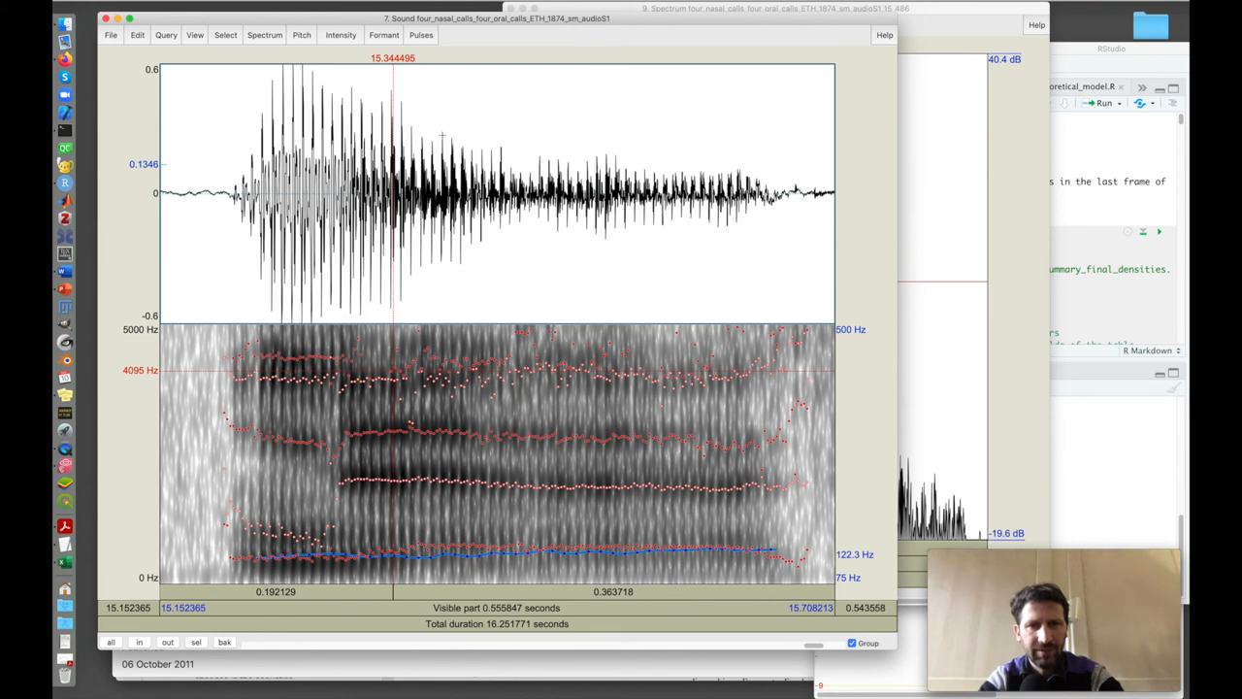
- Set the Formant settings window length to 0.04 seconds
left_click(385, 35)
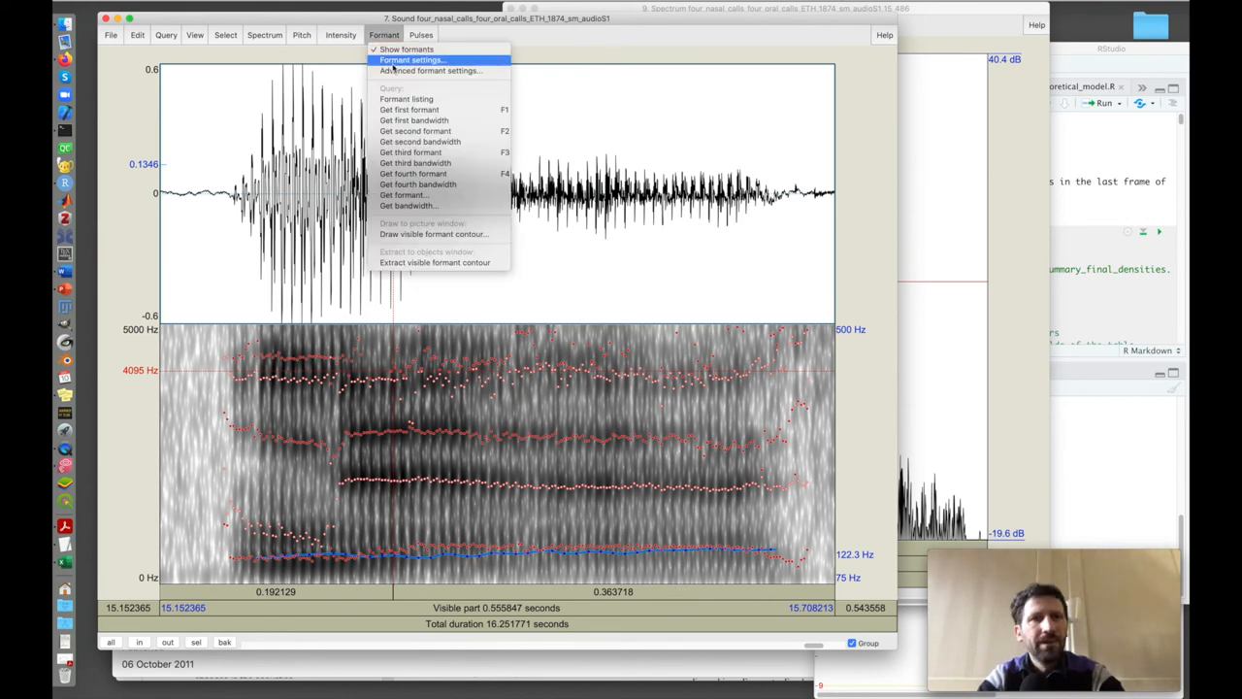
left_click(412, 60)
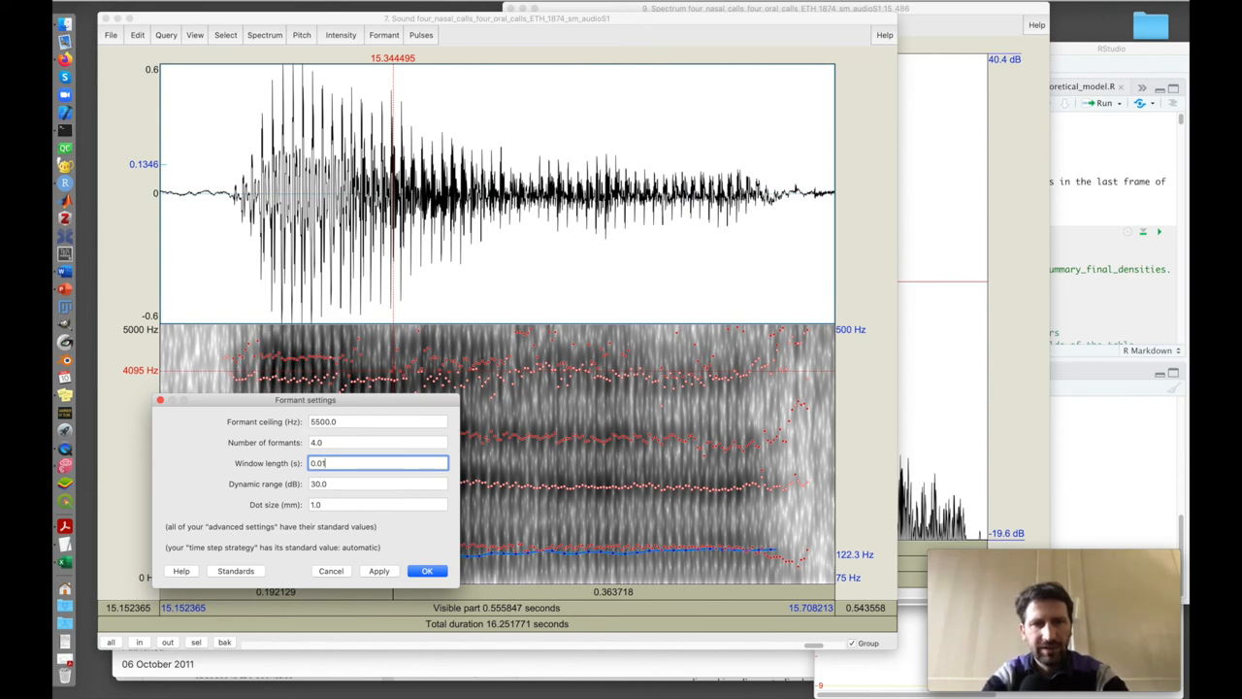
type("0.04")
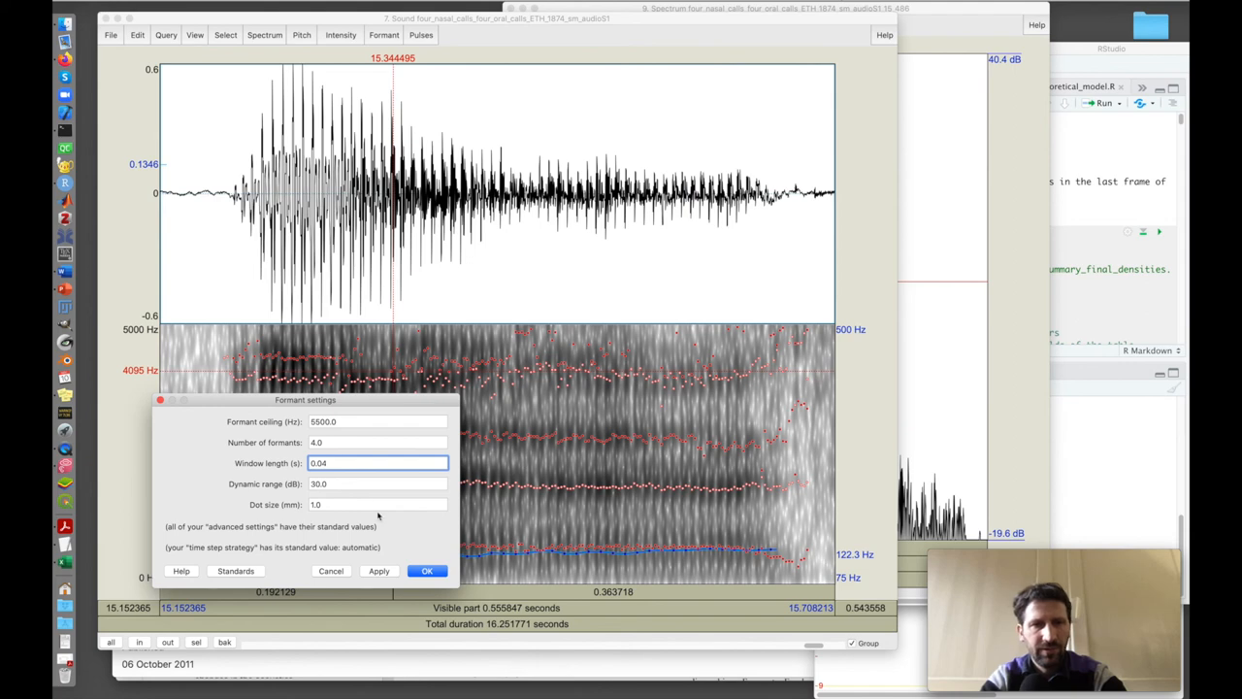
left_click(426, 570)
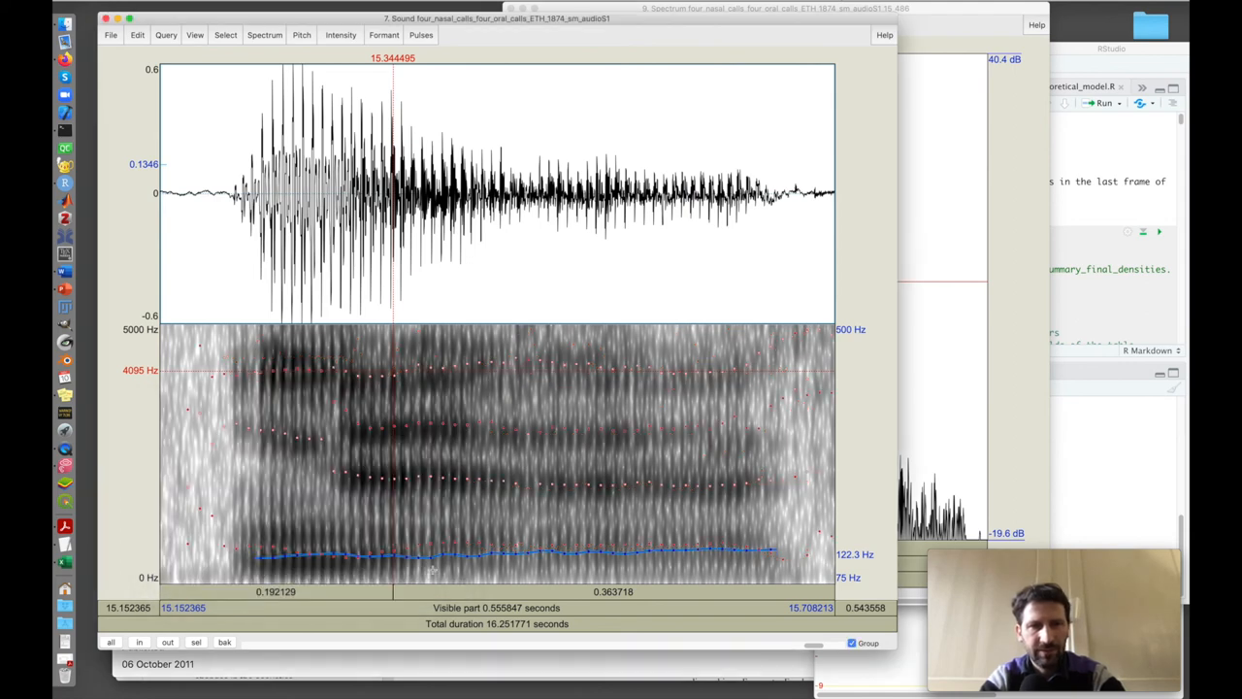
mouse_move(556, 481)
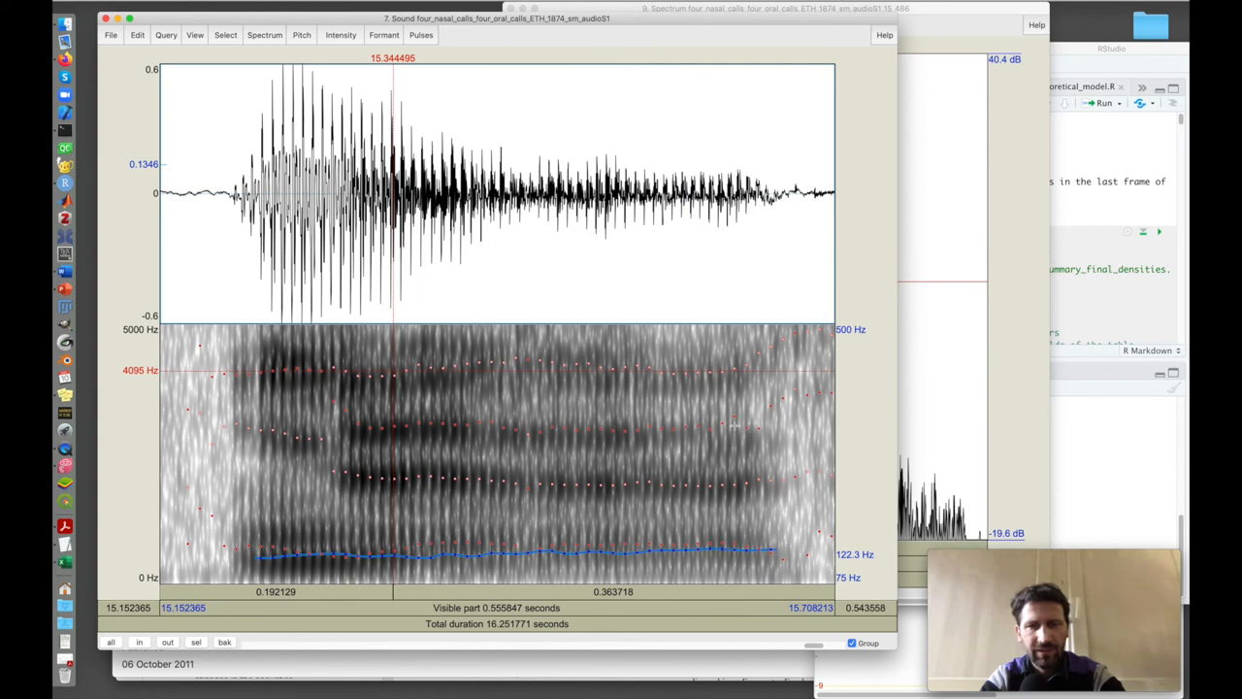
mouse_move(555, 556)
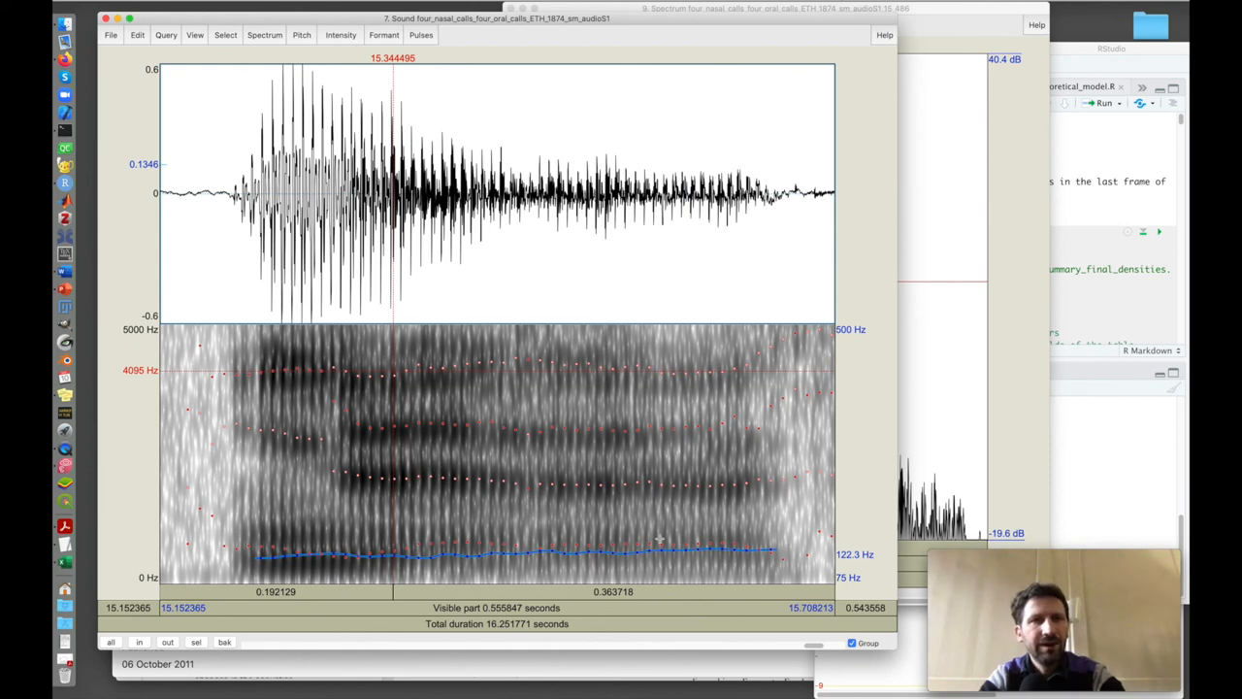
mouse_move(504, 560)
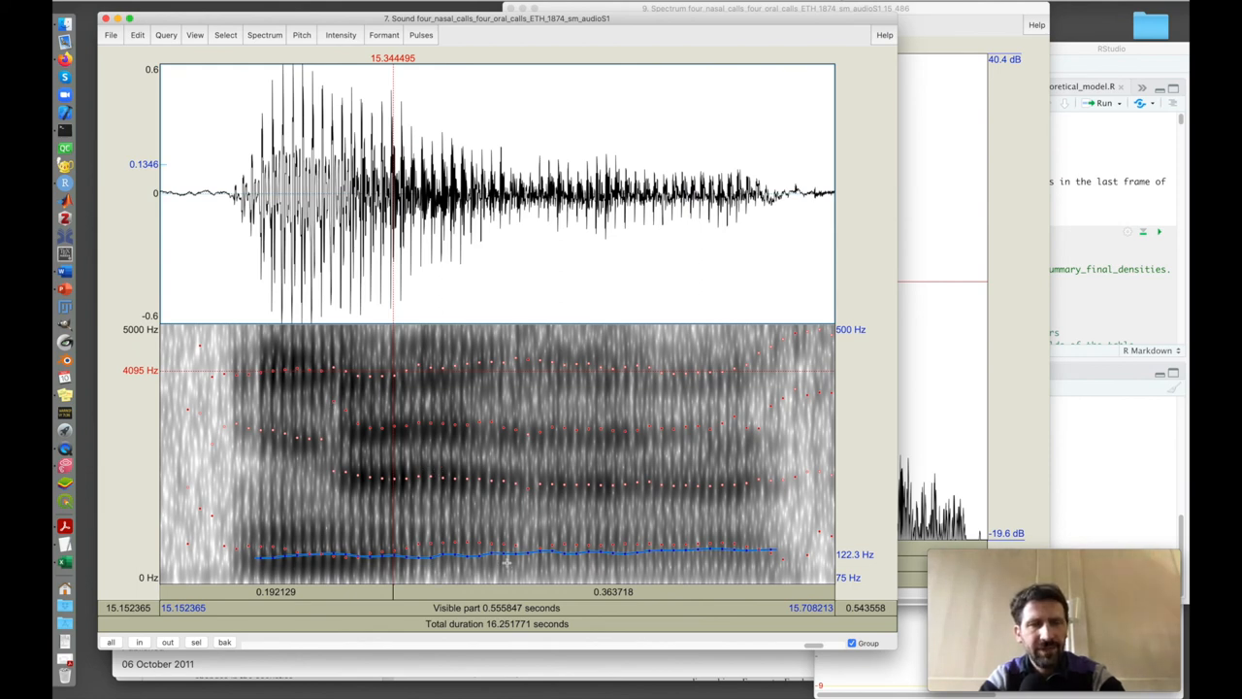
mouse_move(531, 392)
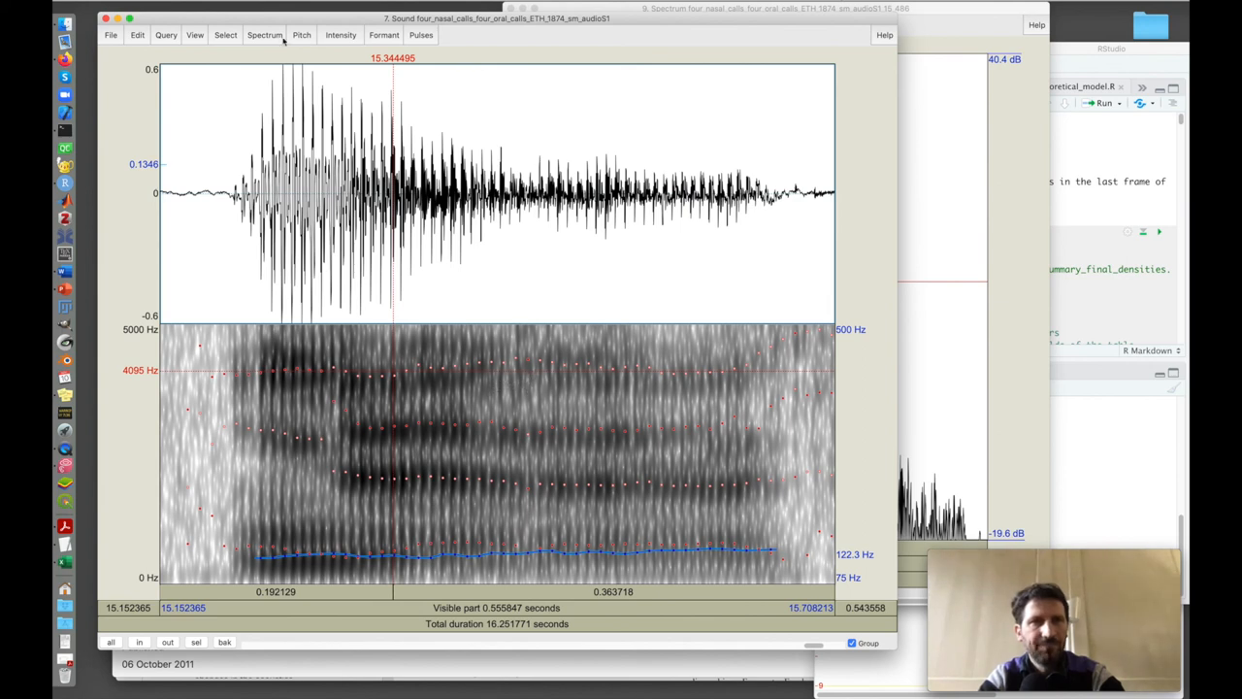
- Apply a 0.05-second window length in the Spectrogram settings
left_click(264, 35)
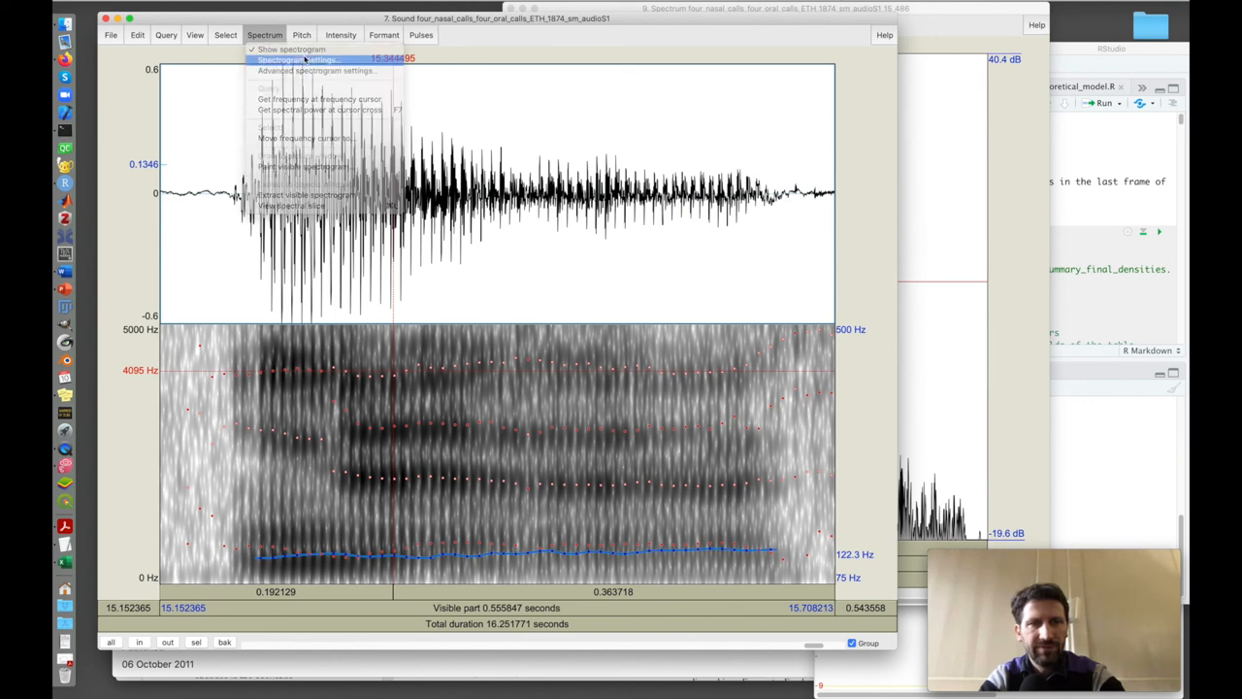
left_click(296, 60)
type("0.05")
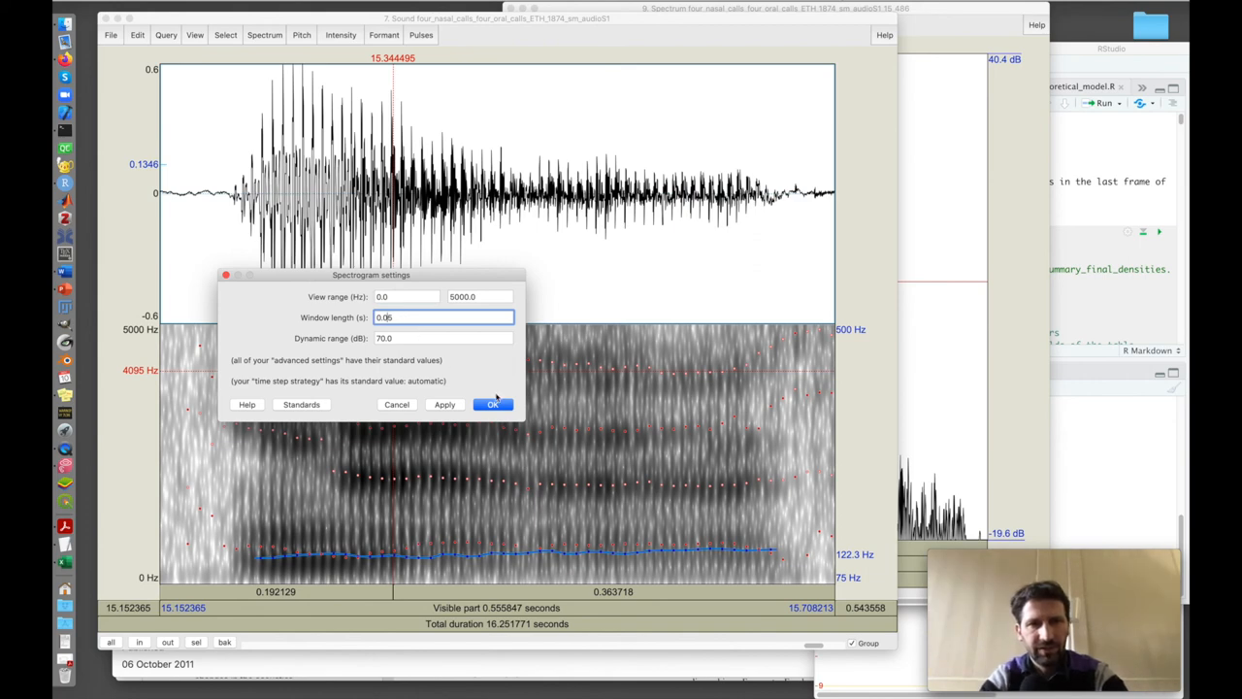
left_click(492, 403)
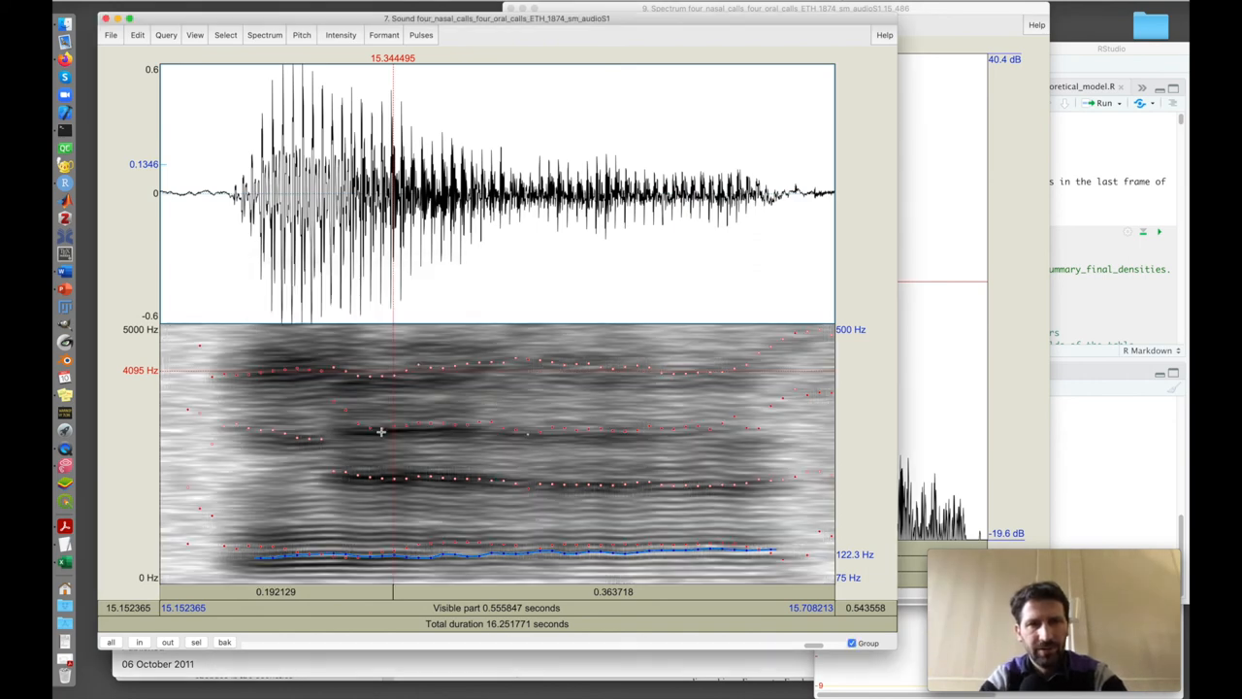
mouse_move(629, 439)
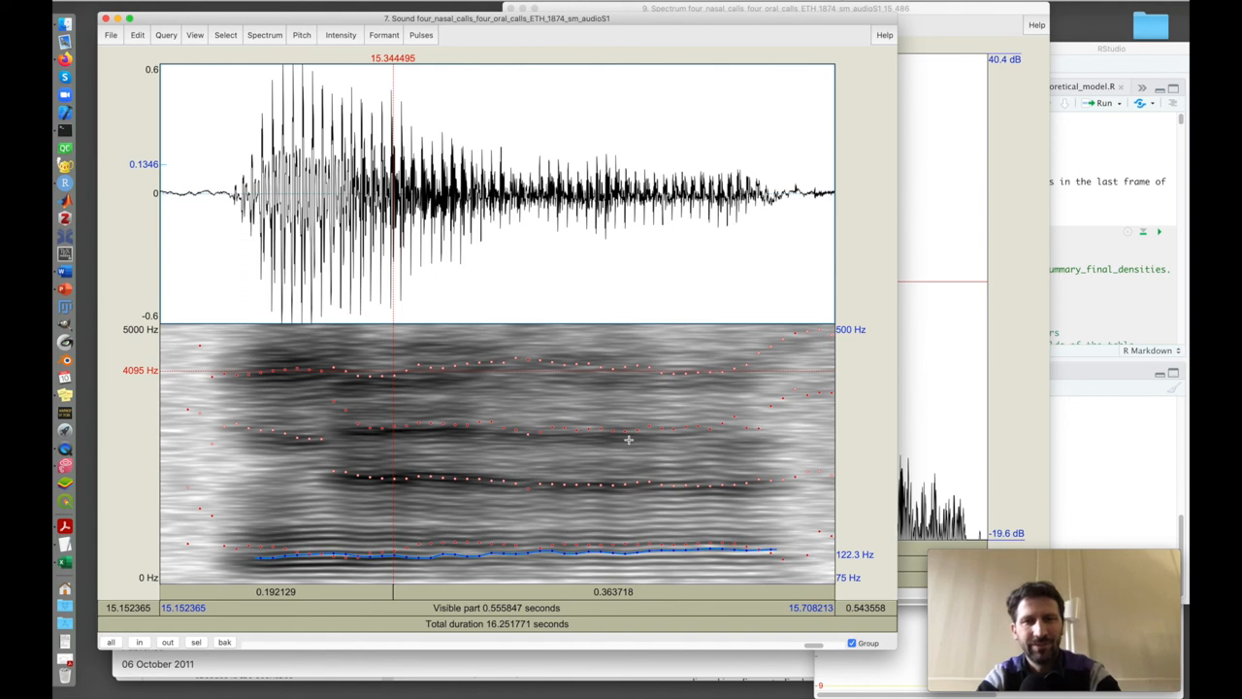
mouse_move(469, 478)
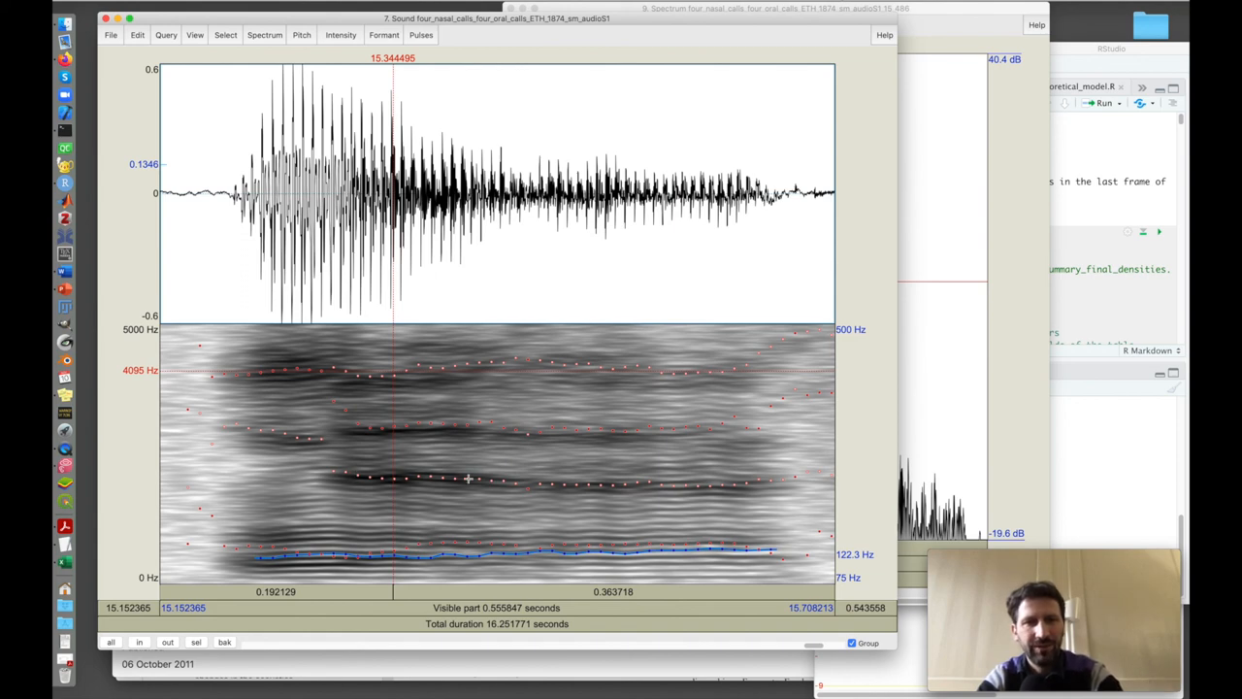
mouse_move(714, 438)
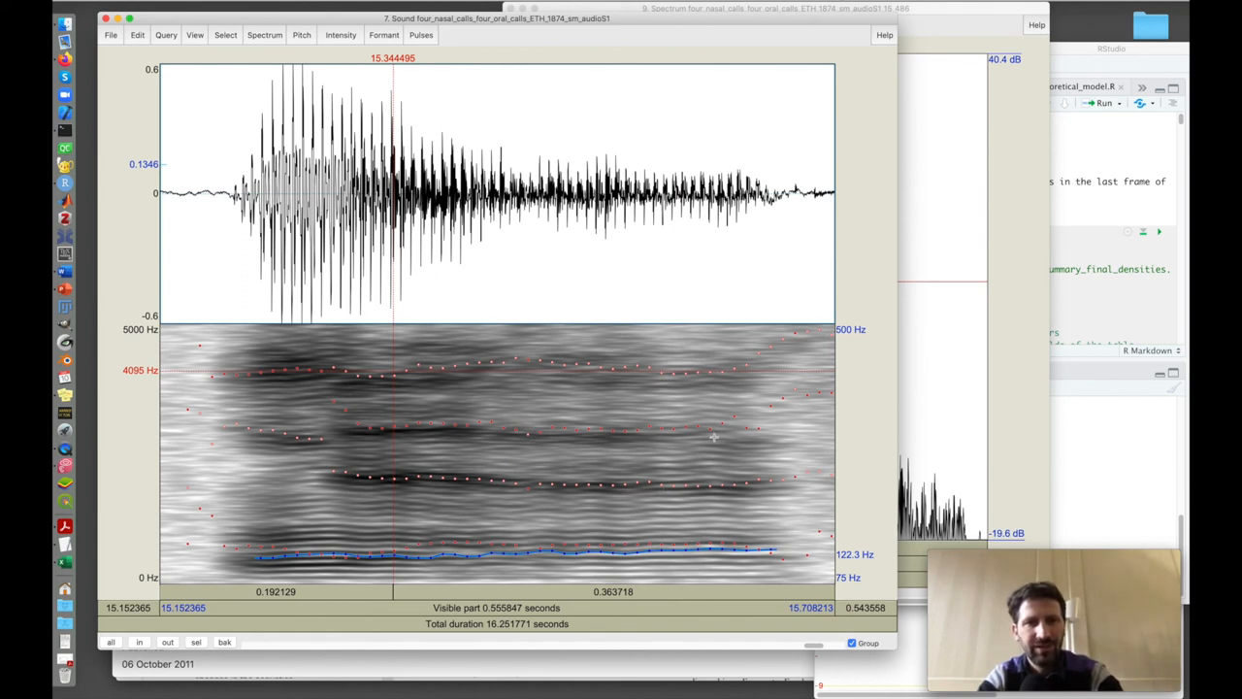
mouse_move(607, 378)
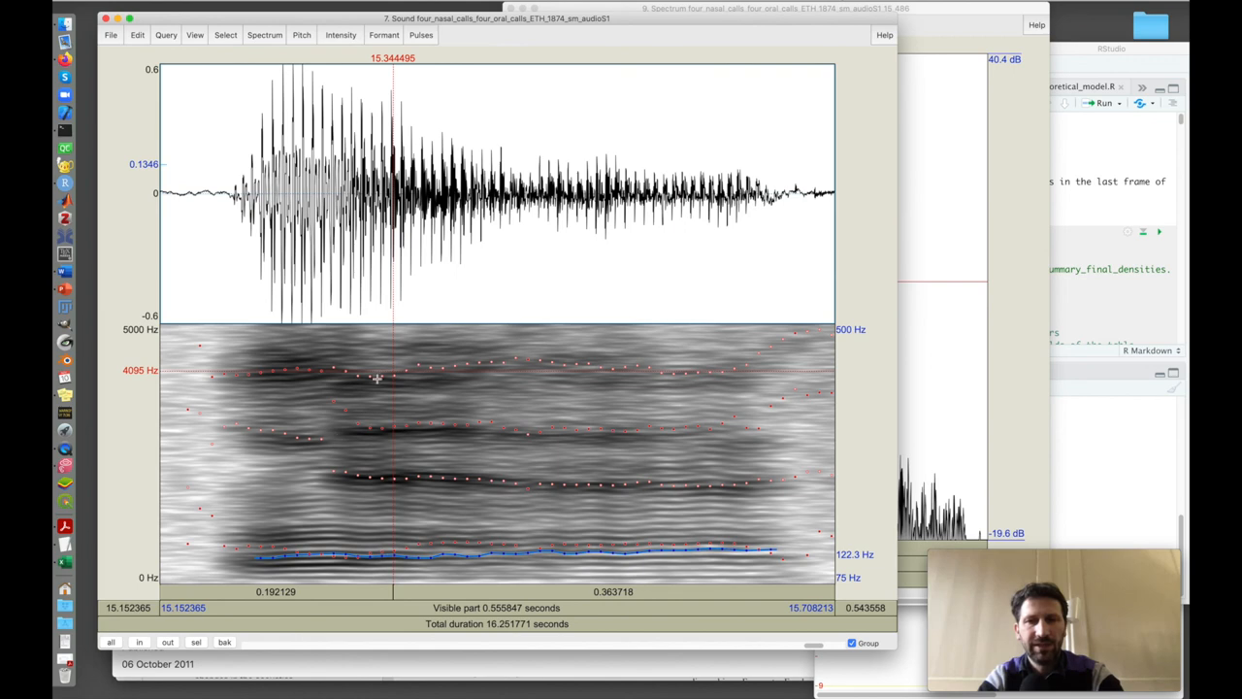
mouse_move(294, 570)
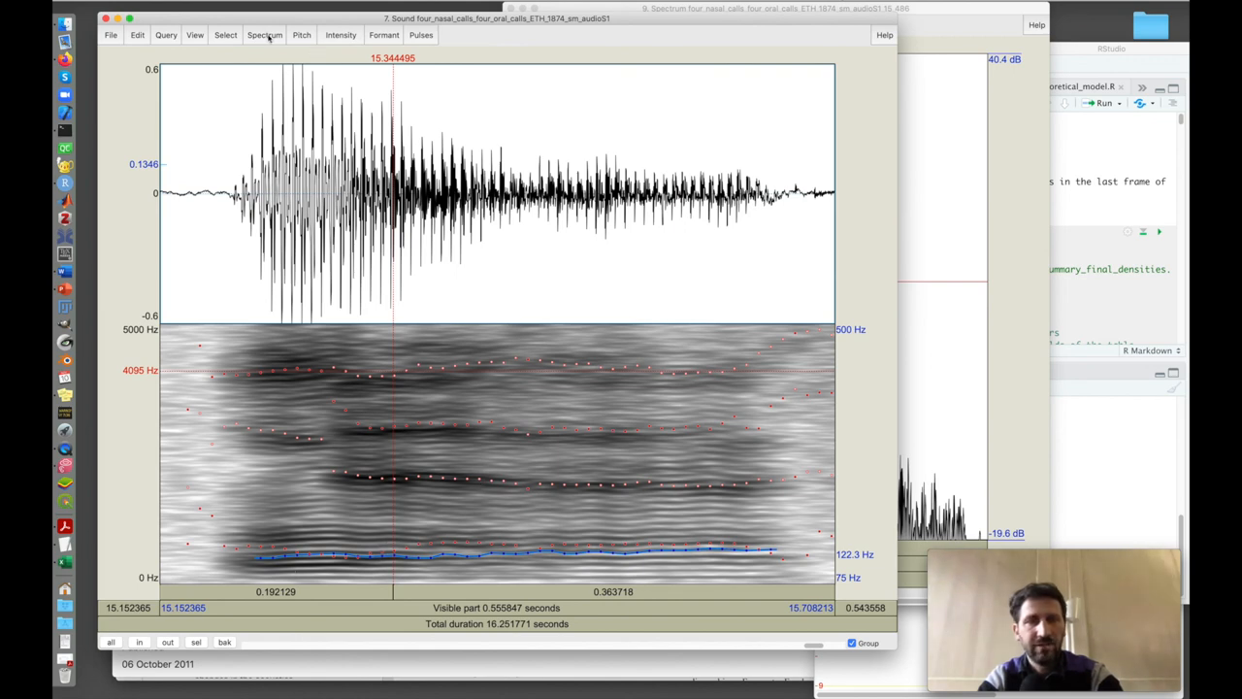
- Preview a 0.005 s spectrogram window up to 10000 Hz, then enter 9000
left_click(264, 35)
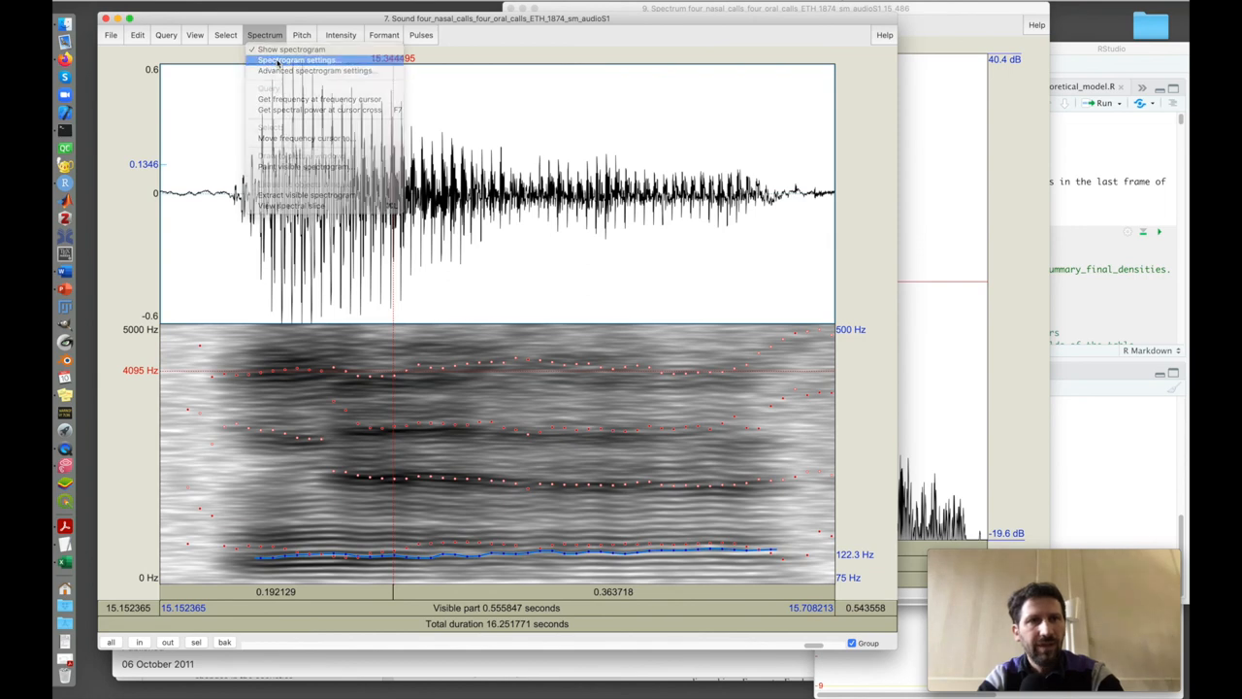
left_click(298, 59)
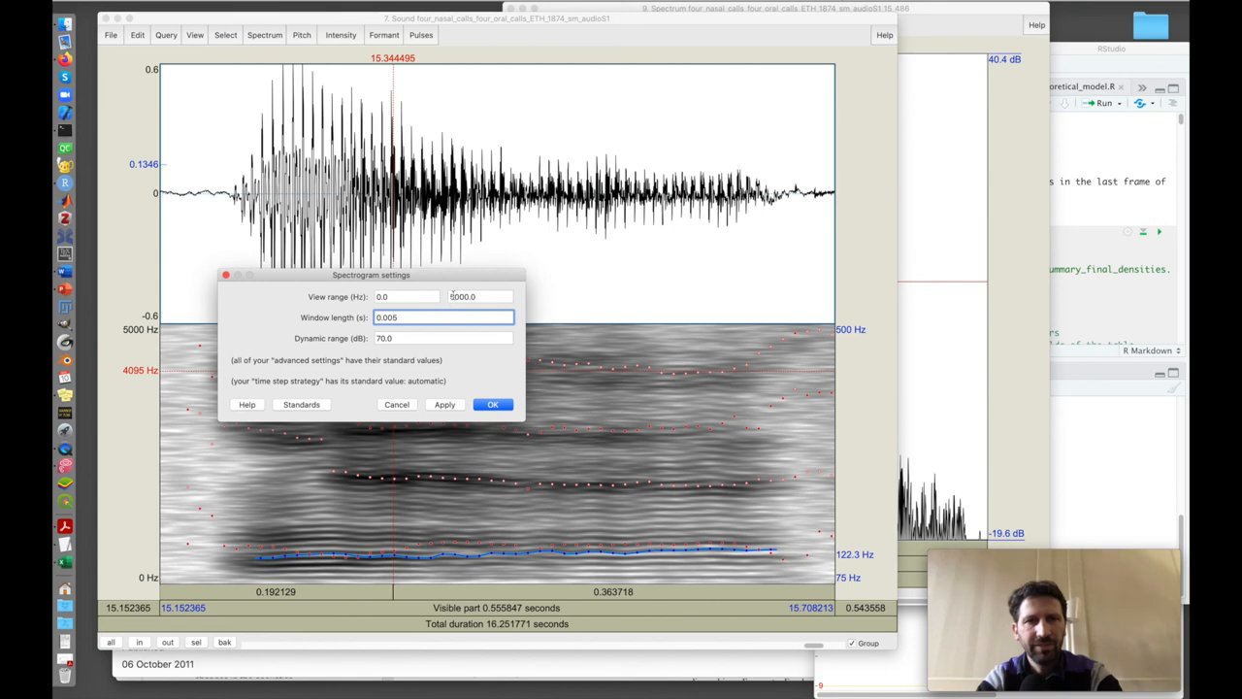
left_click(480, 296)
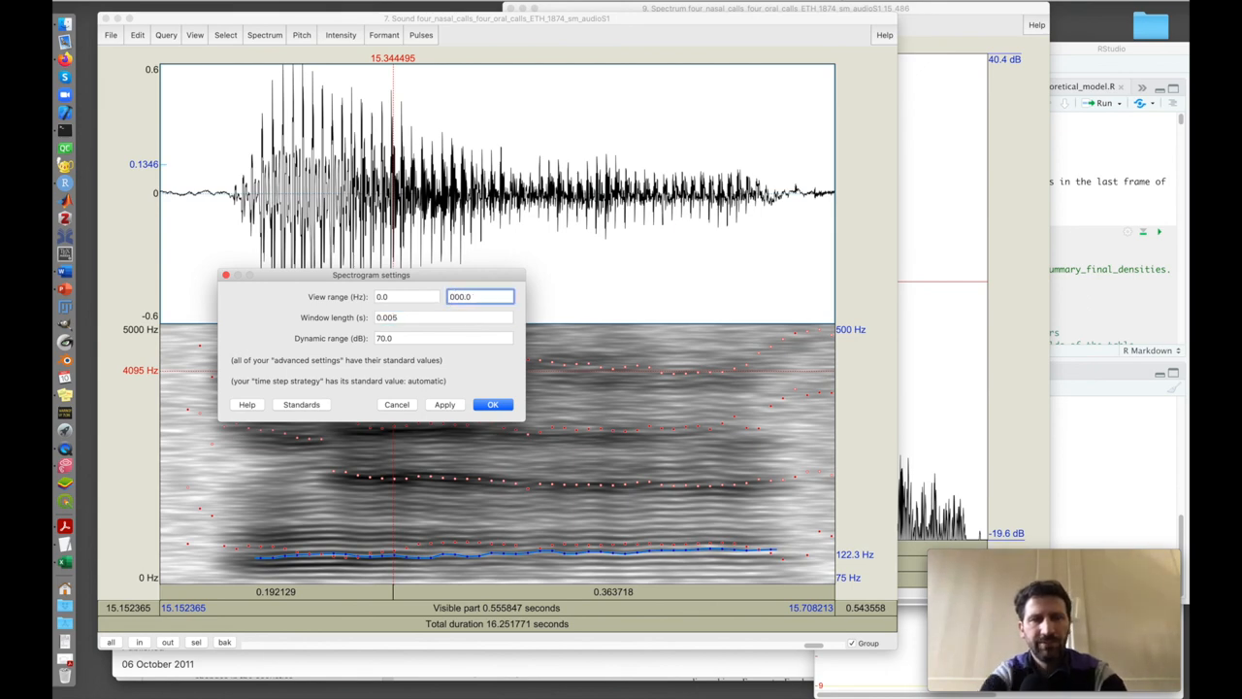
type("10000.0")
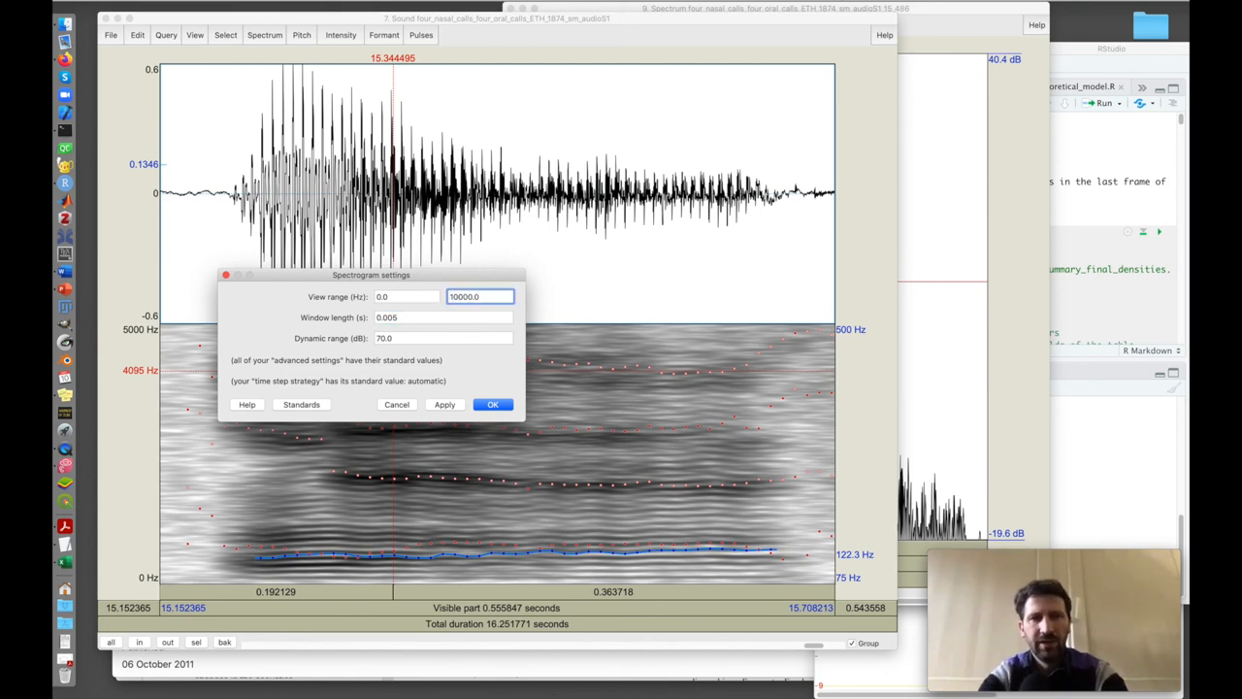
left_click(492, 404)
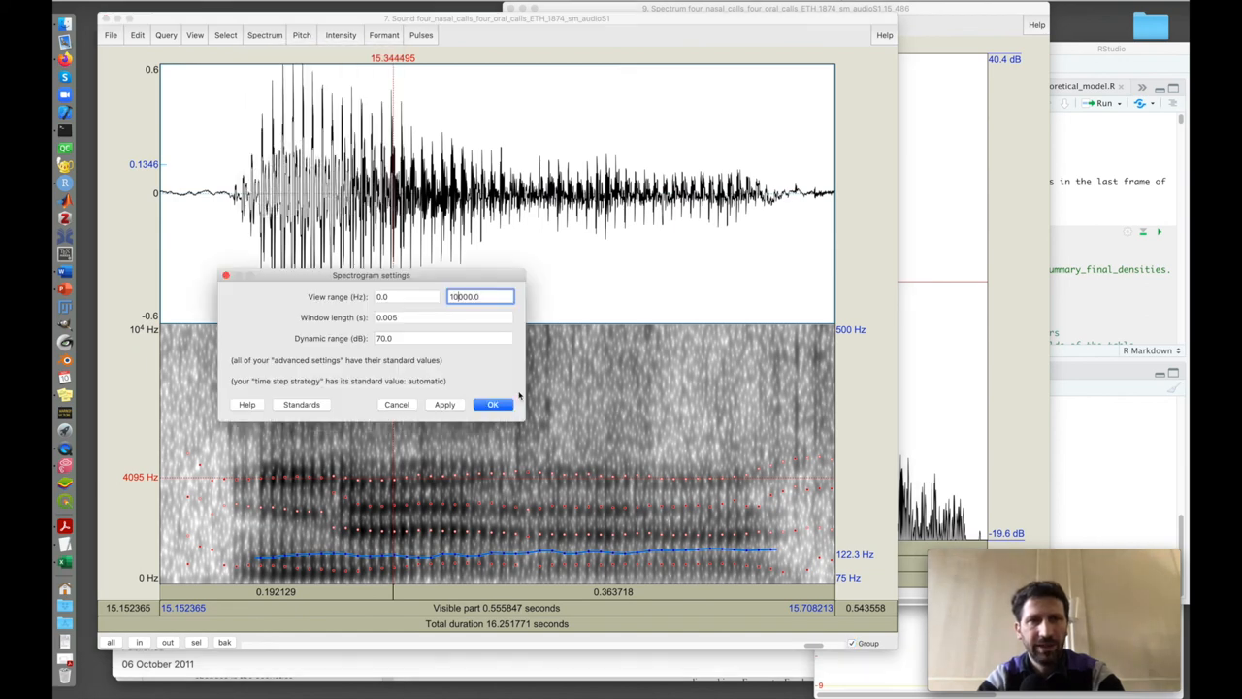
type("9000.0")
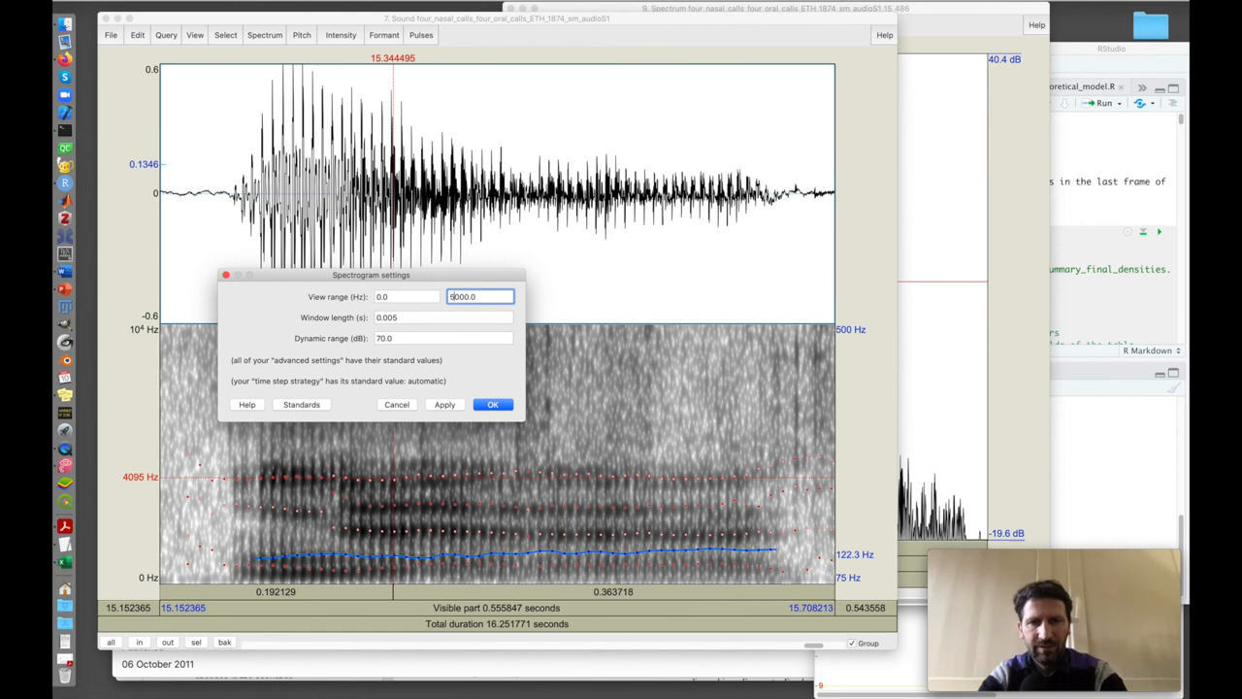
- Cancel the Spectrogram settings dialog, reverting the view to 0–5000 Hz
left_click(492, 404)
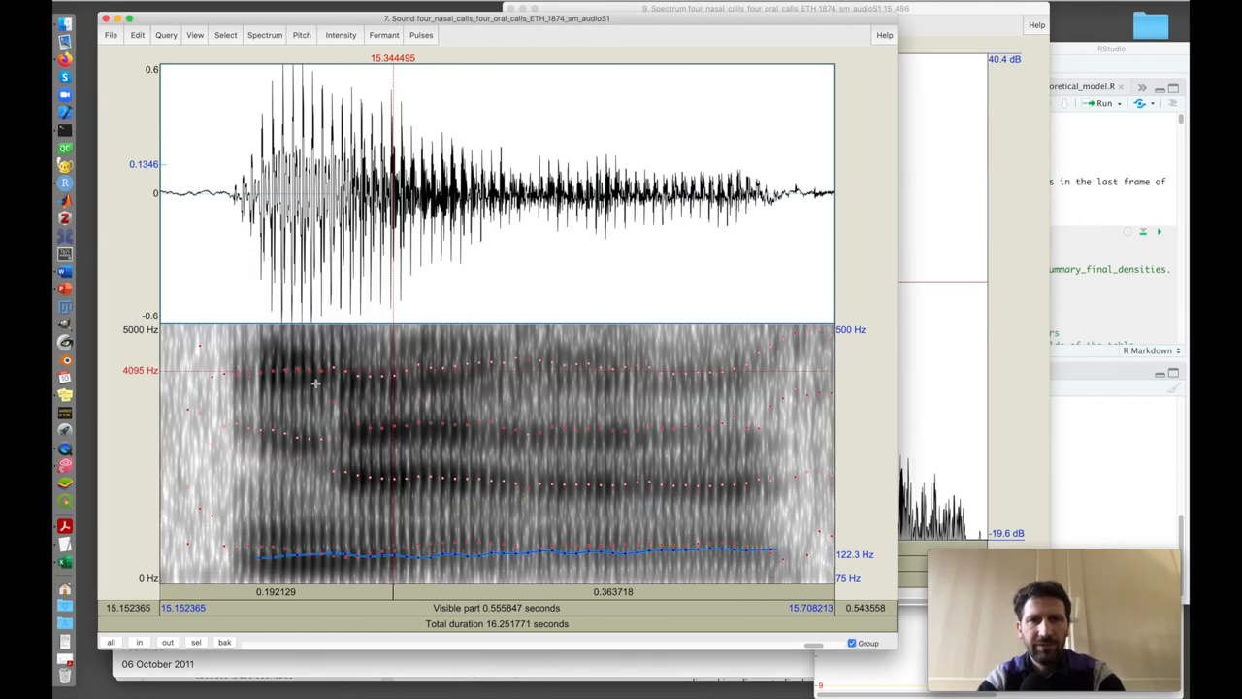
mouse_move(555, 392)
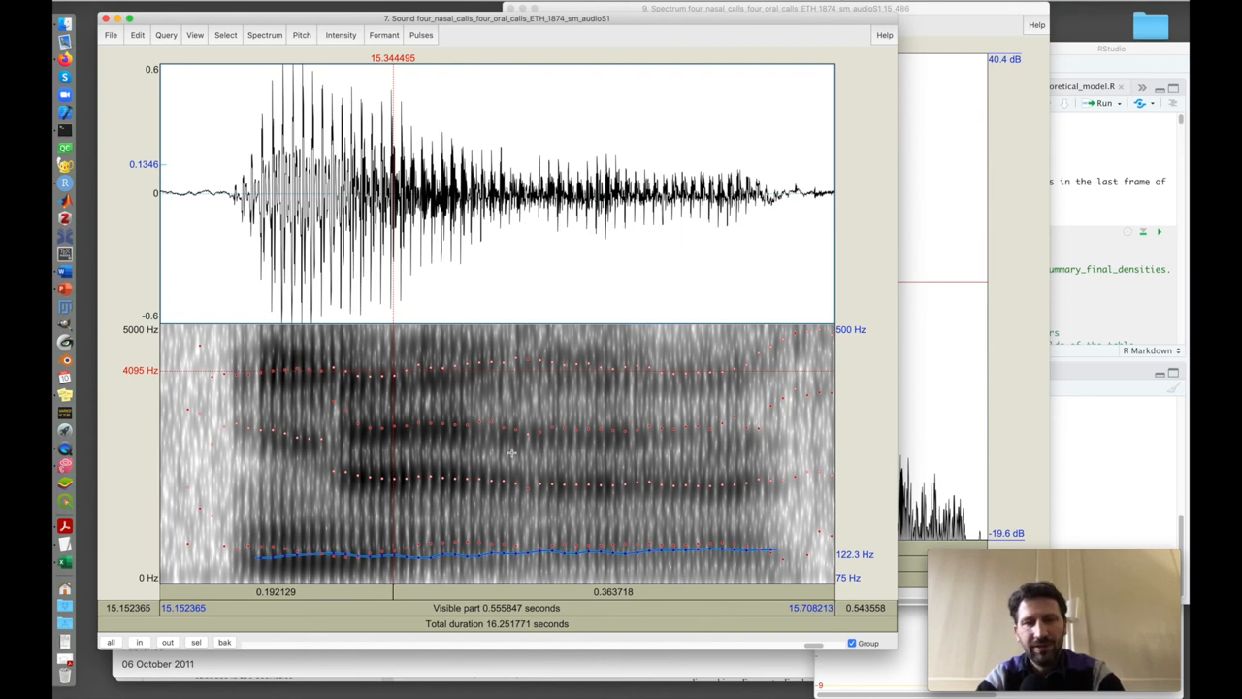
mouse_move(326, 553)
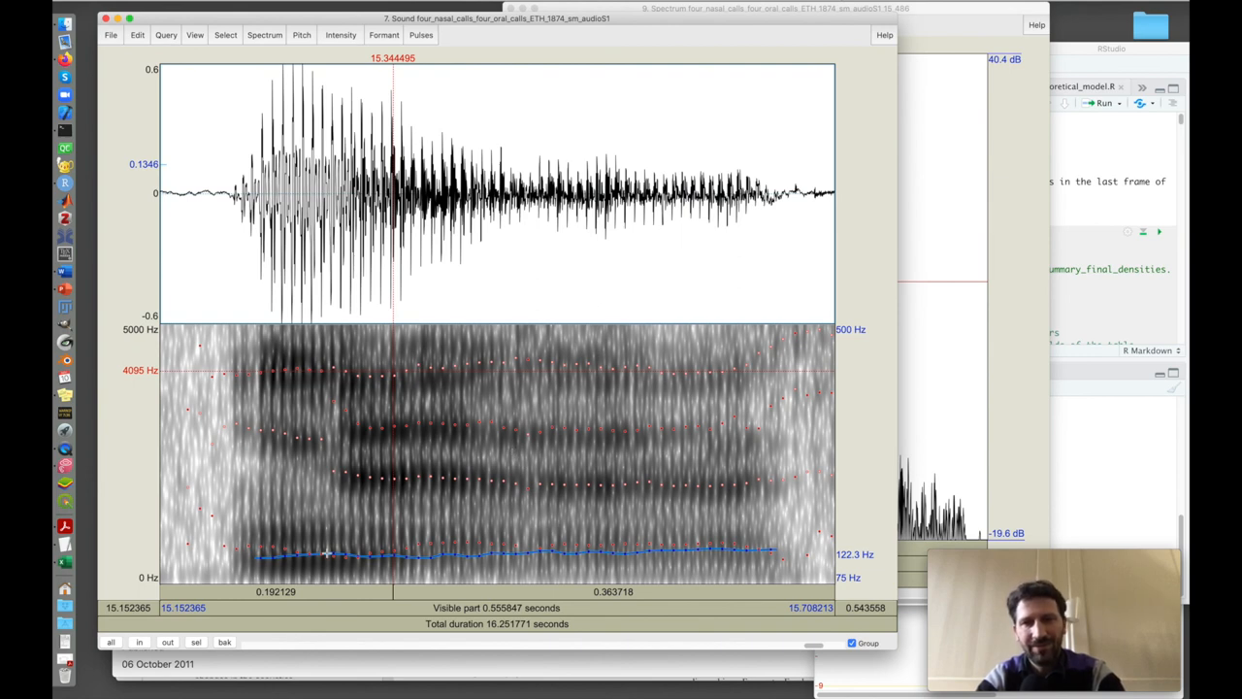